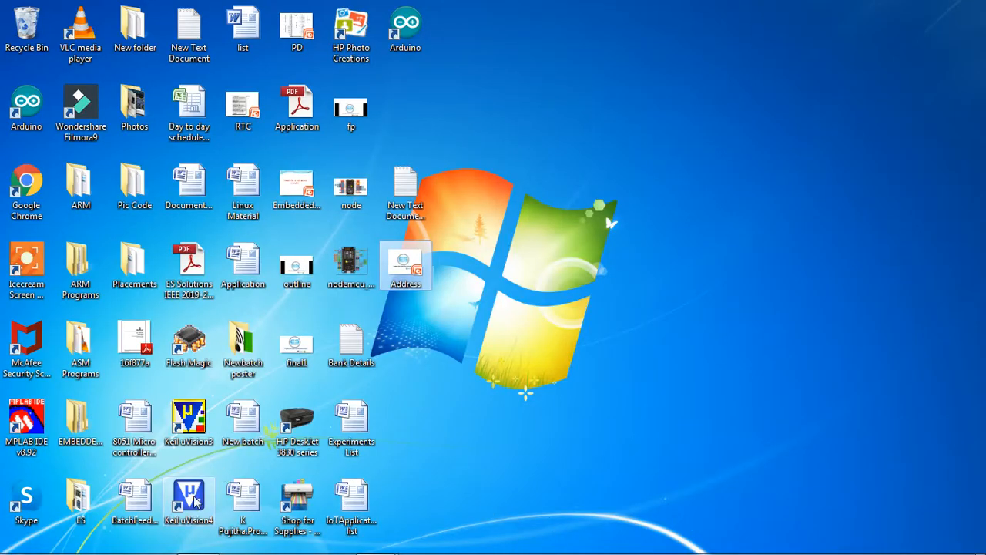
mouse_move(188, 501)
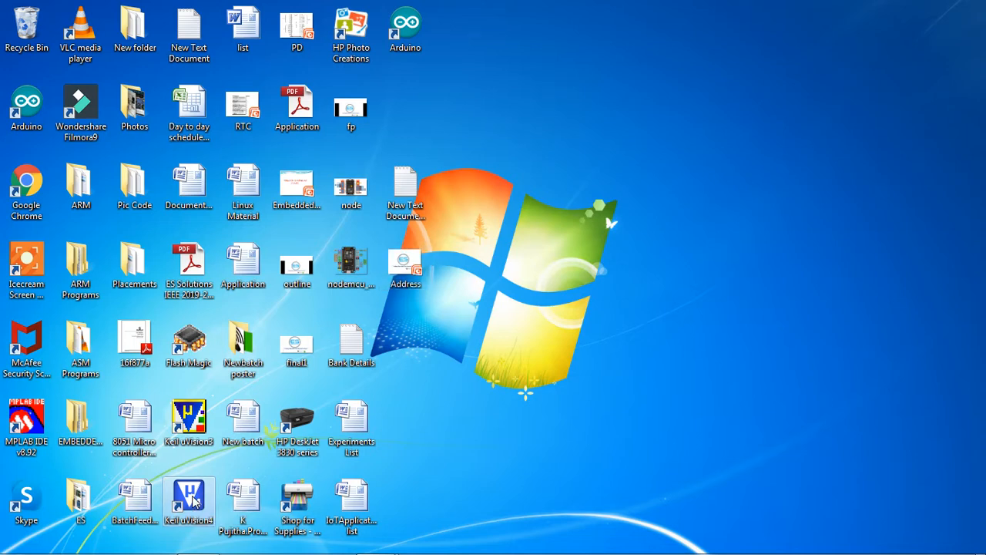
- Launch Keil µVision4 from its desktop shortcut
double_click(188, 501)
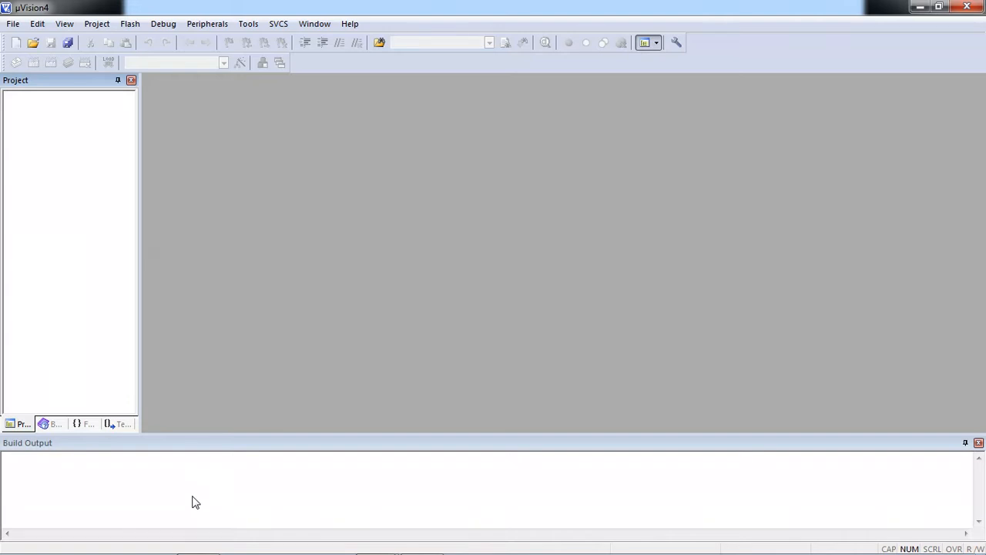
mouse_move(108, 62)
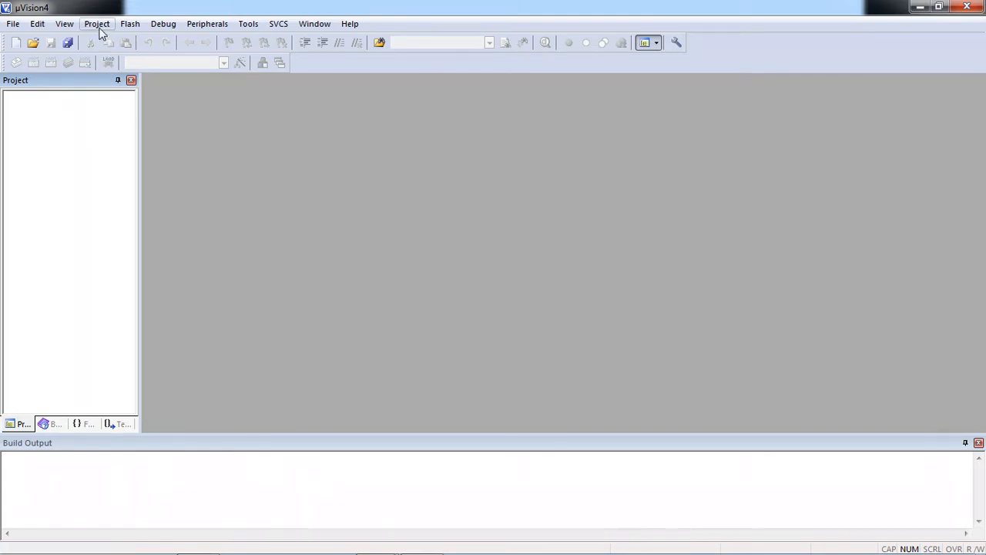
- Begin a new µVision project and browse to the Projects folder on drive D
click(95, 24)
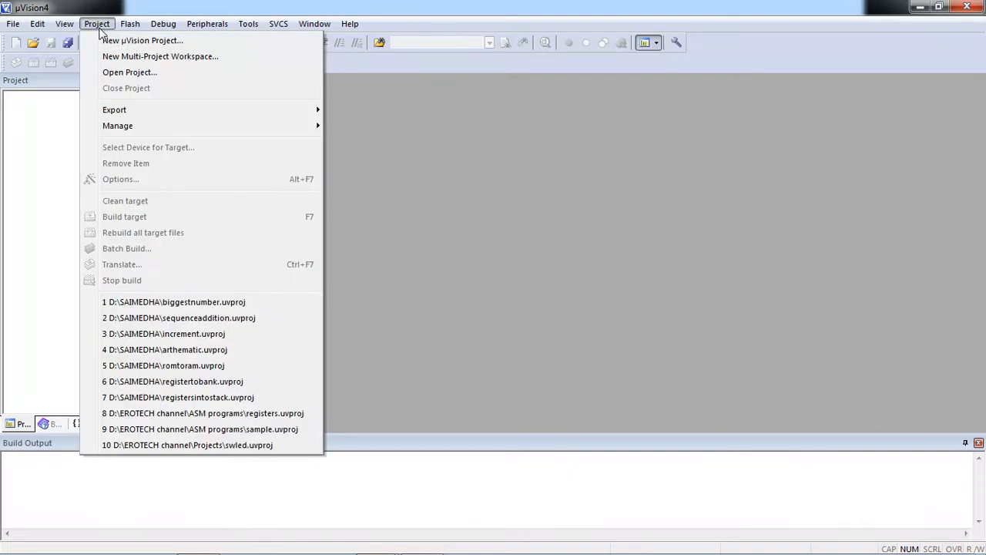
mouse_move(142, 40)
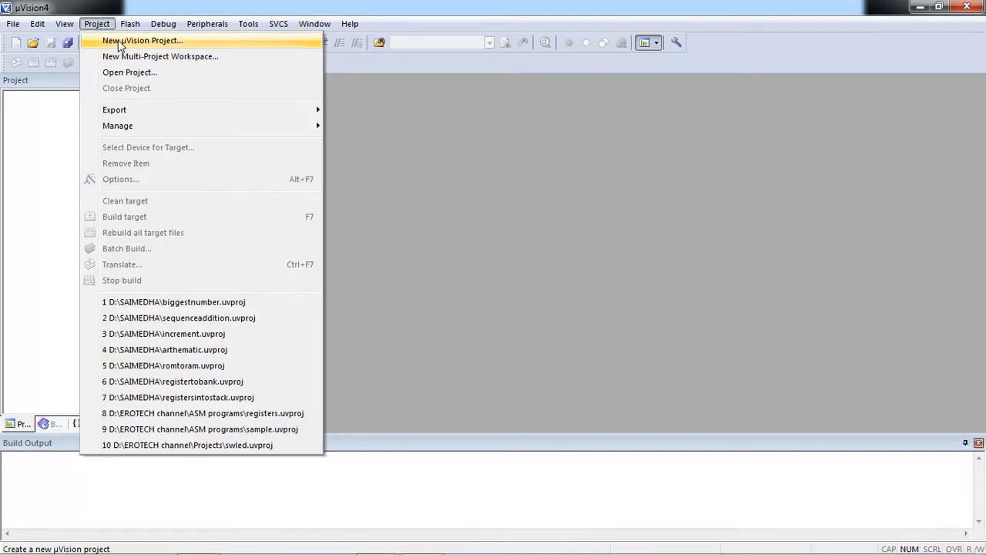
click(141, 40)
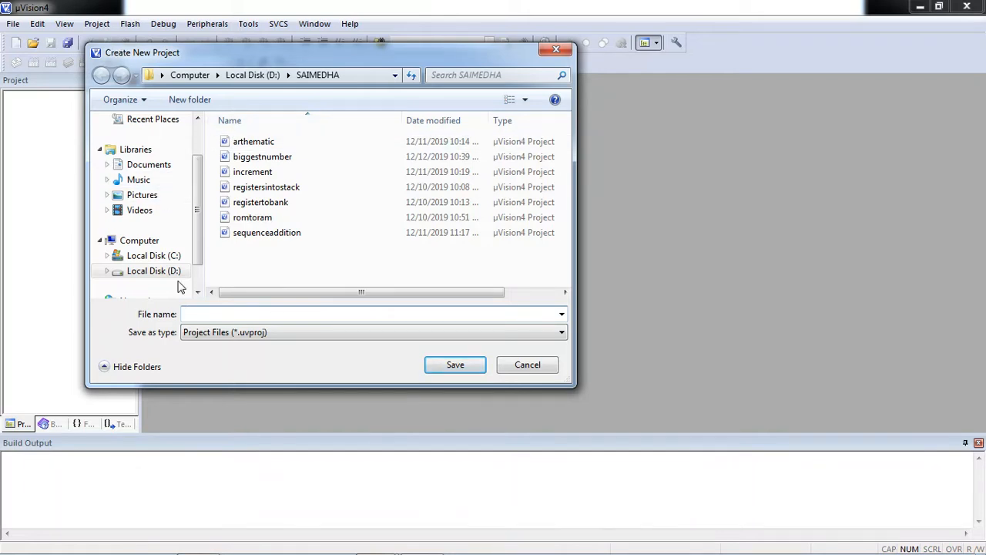
click(154, 271)
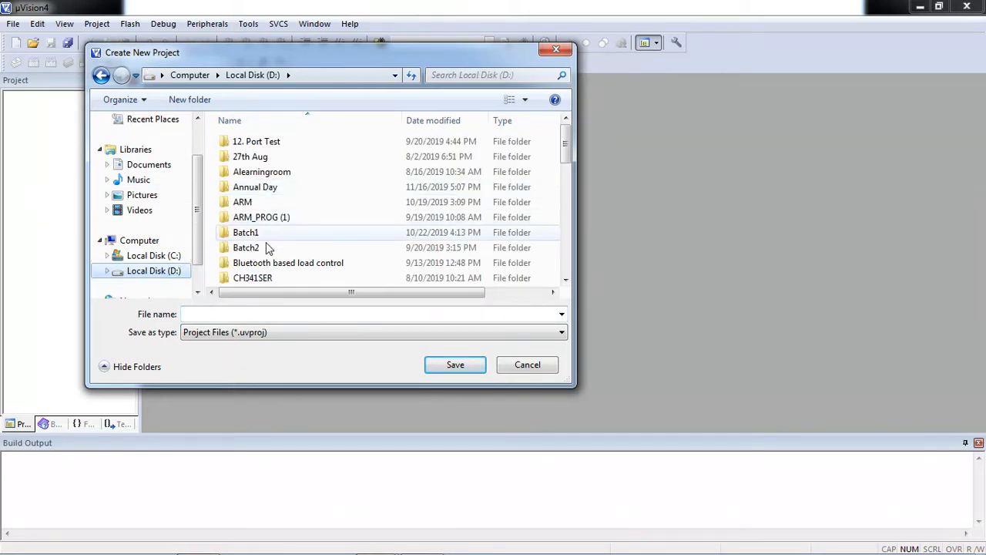
mouse_move(270, 247)
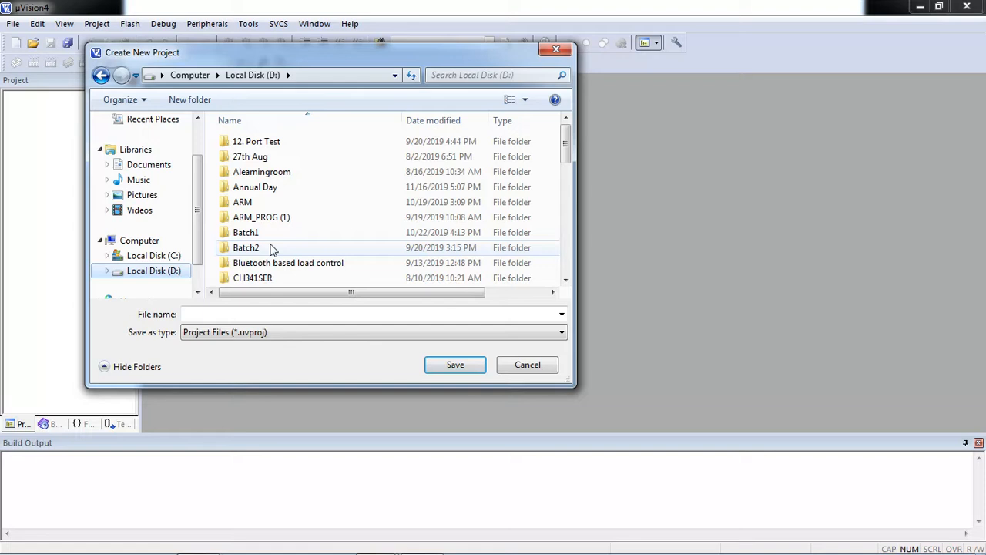
mouse_move(284, 262)
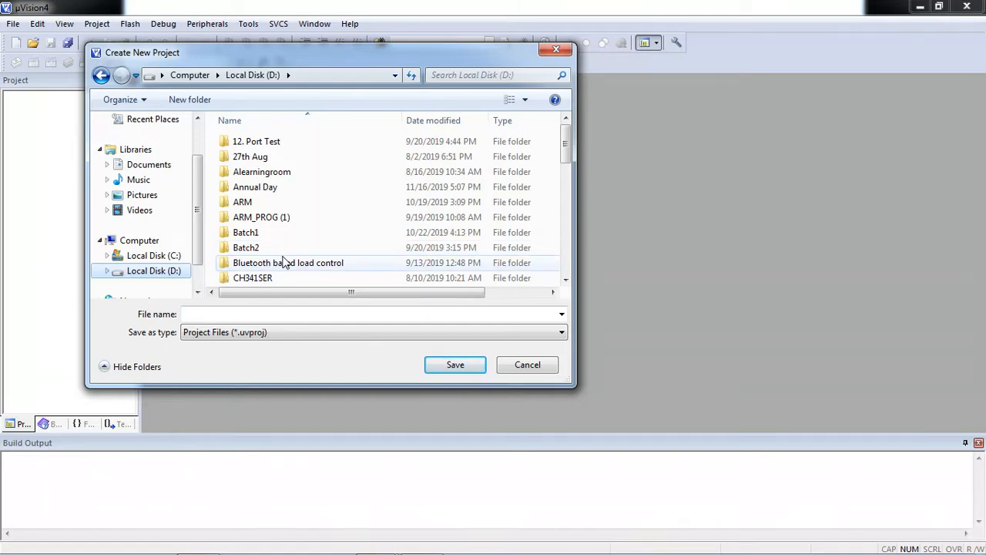
scroll(down, 3)
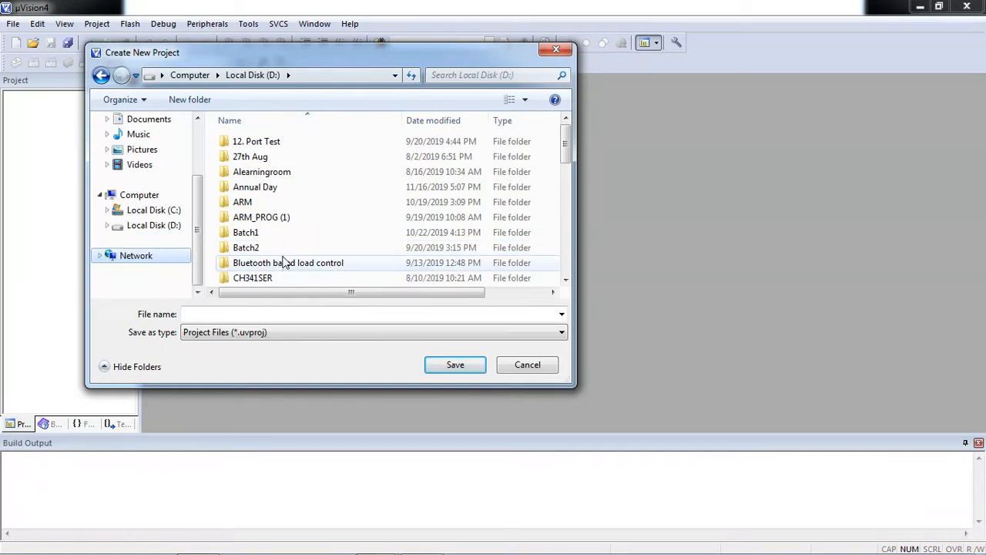
scroll(down, 3)
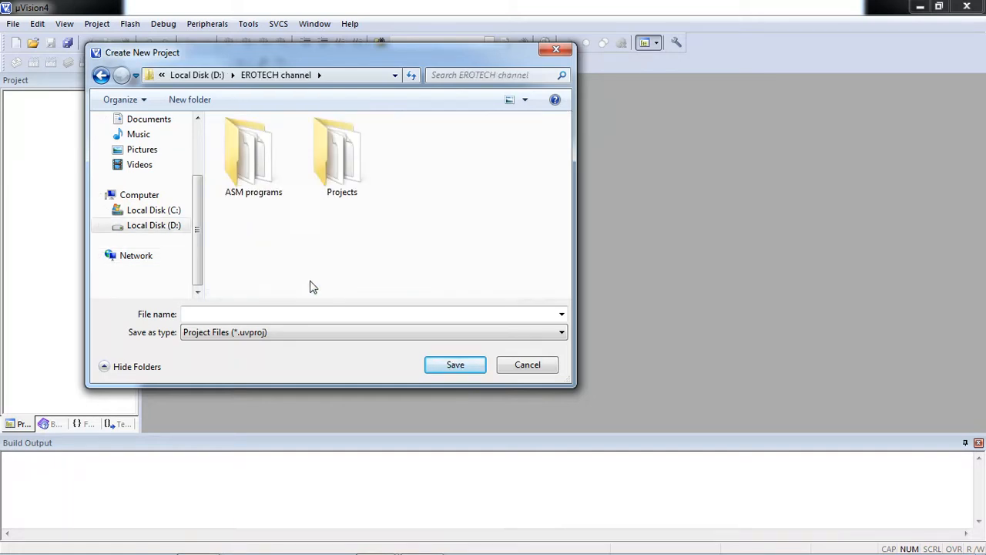
double_click(343, 154)
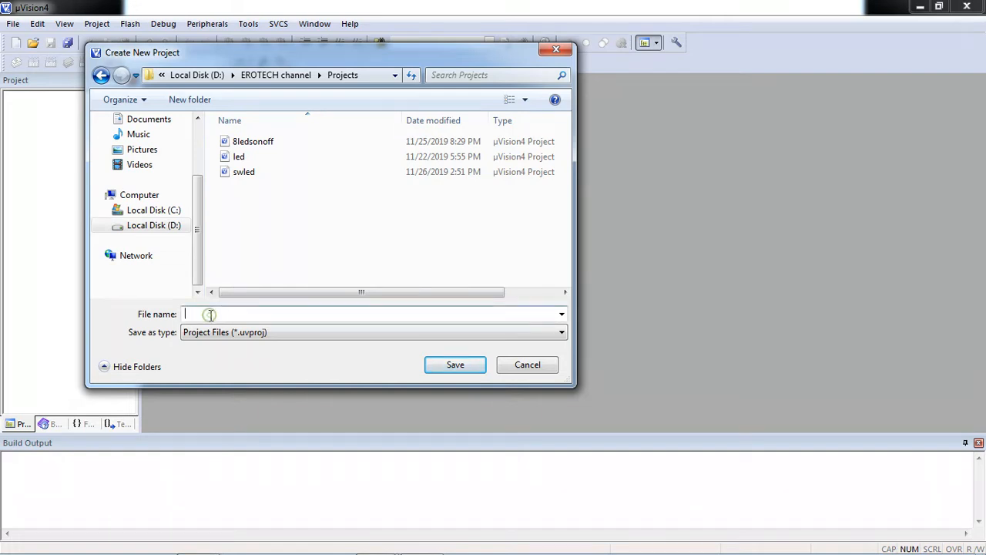
- Enter 'lcd interfacing' as the project file name
text(lcd)
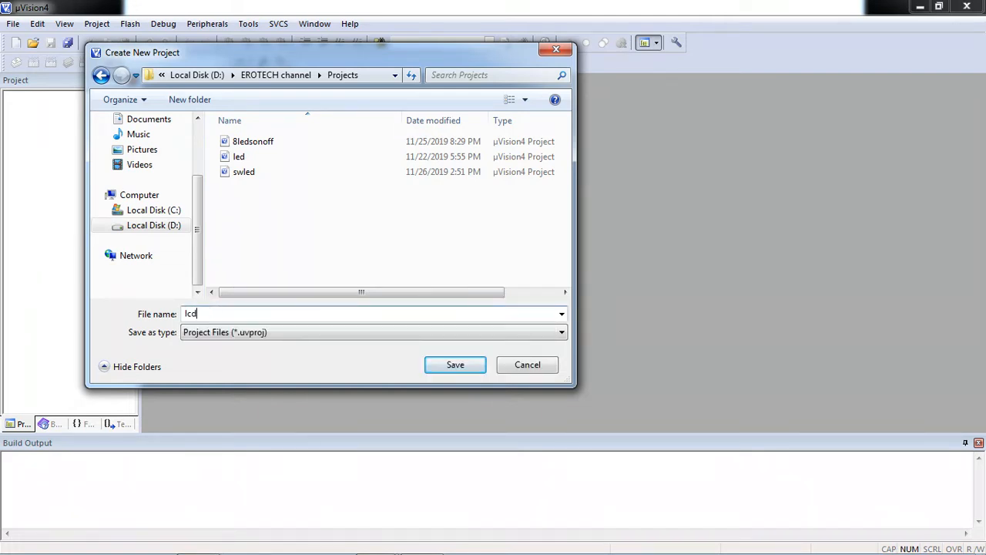
text(interfacing)
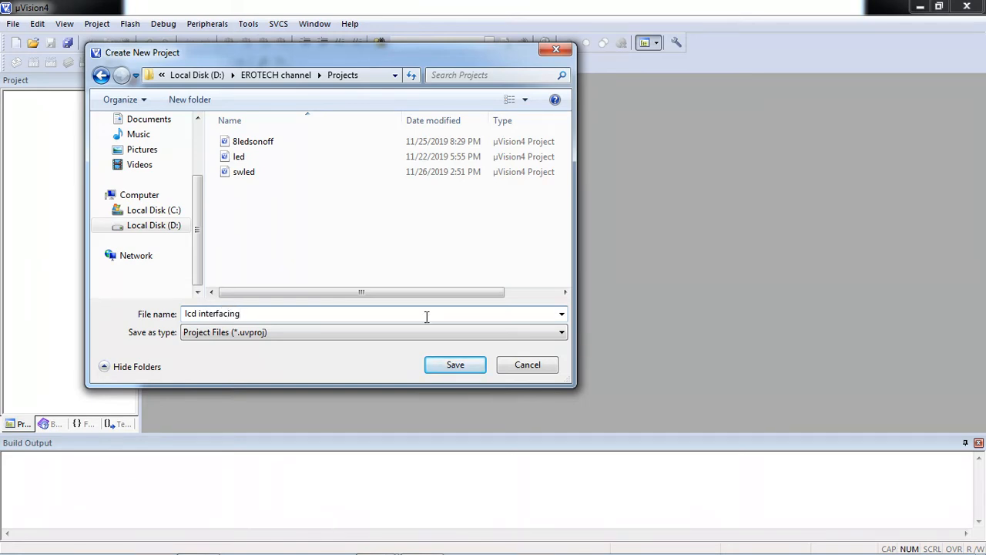
mouse_move(455, 363)
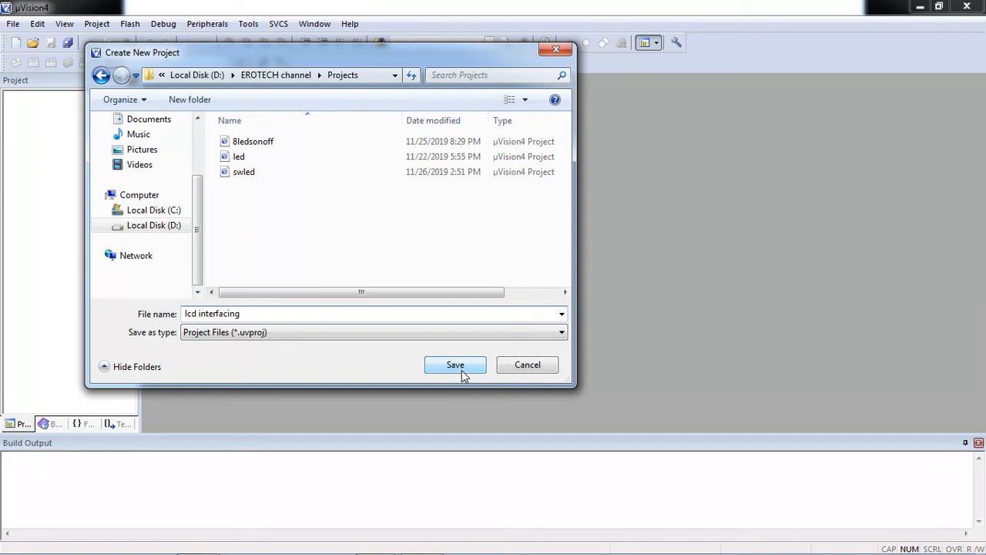
- Save the lcd interfacing project and expand the Atmel vendor in the device list
click(455, 363)
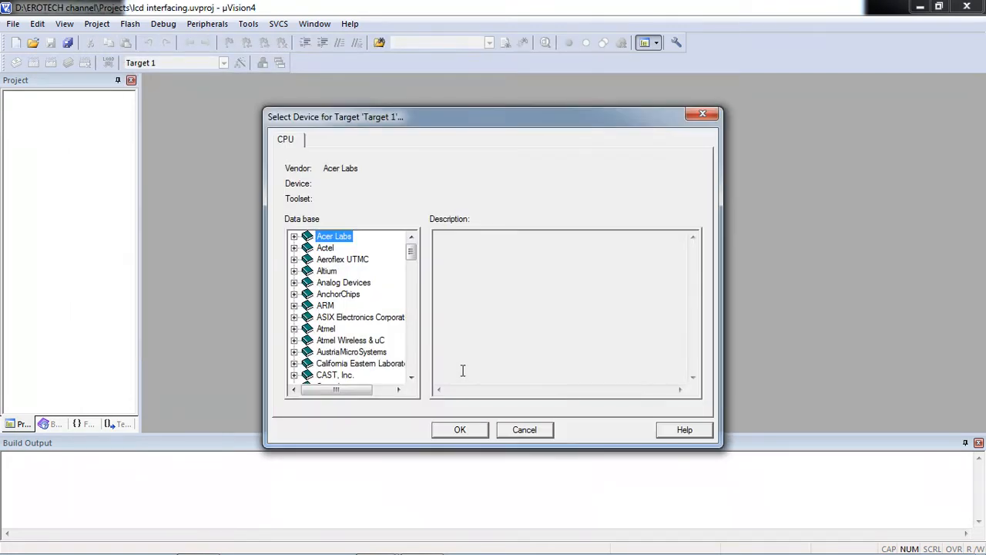
mouse_move(346, 274)
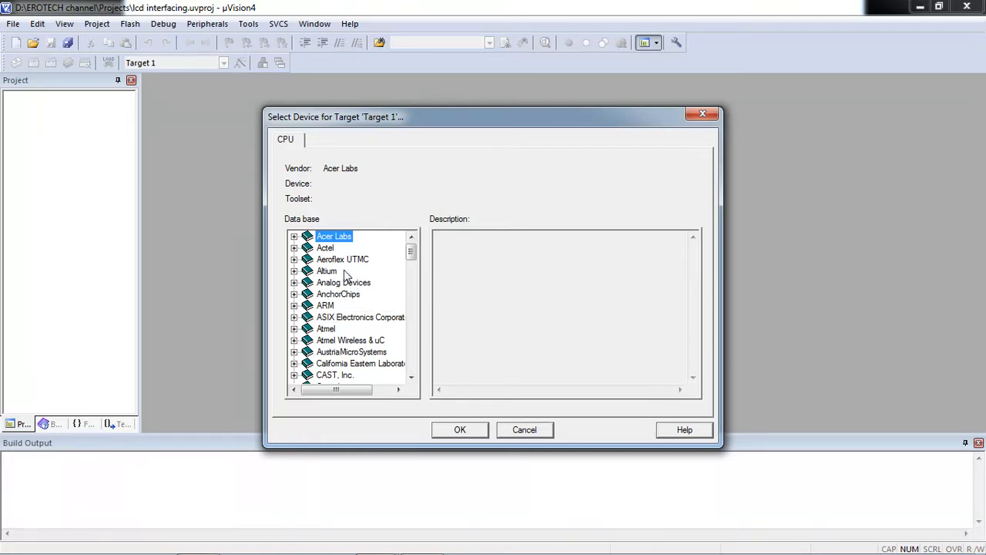
mouse_move(364, 272)
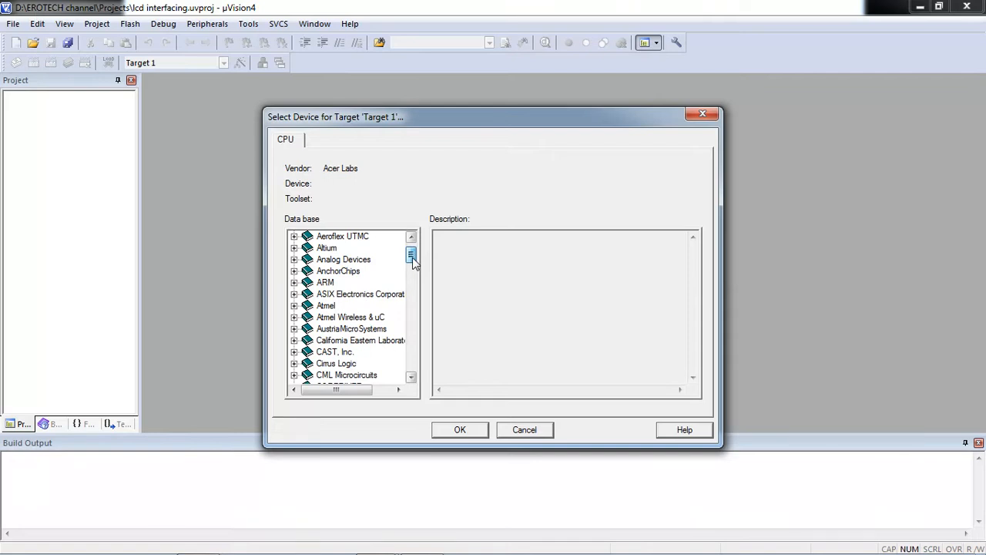
scroll(down, 3)
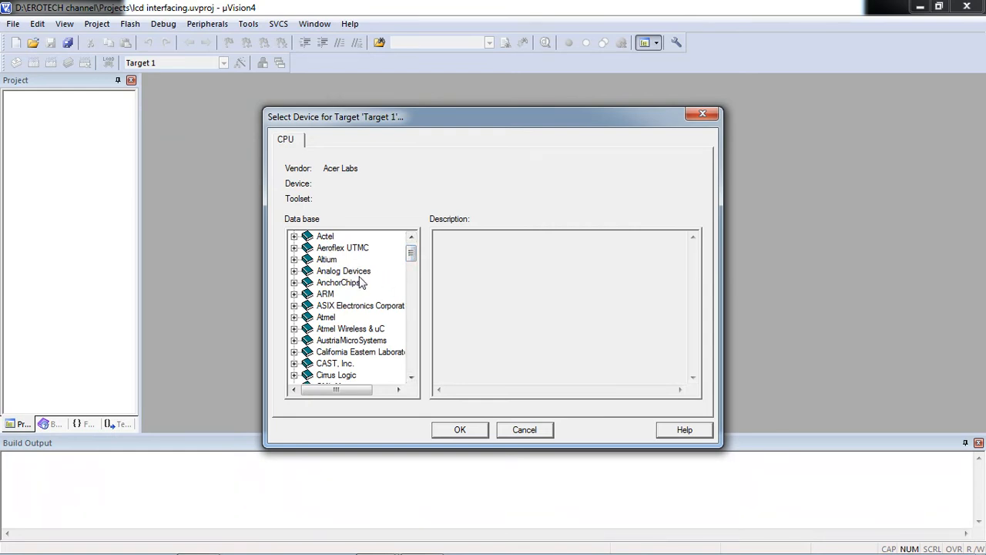
mouse_move(378, 279)
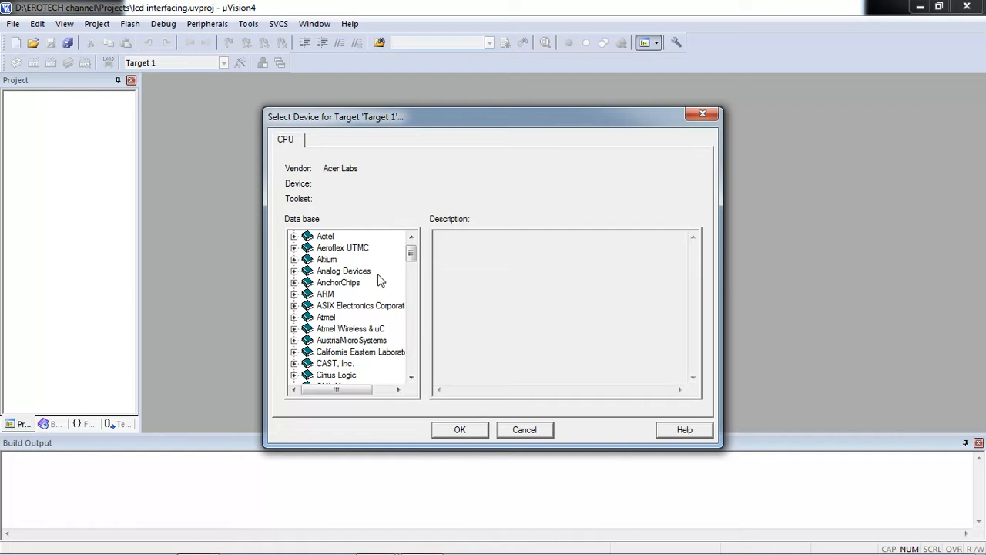
scroll(down, 3)
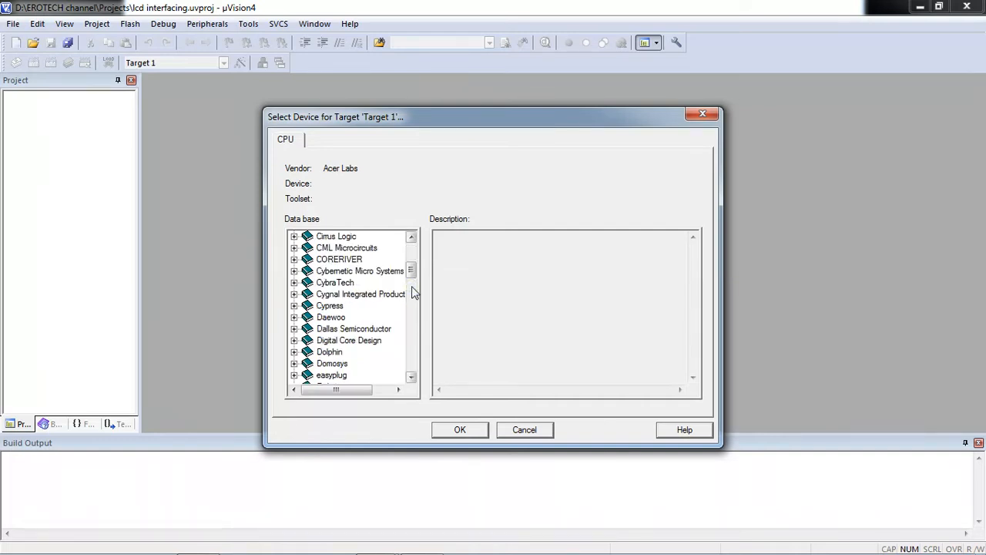
scroll(up, 3)
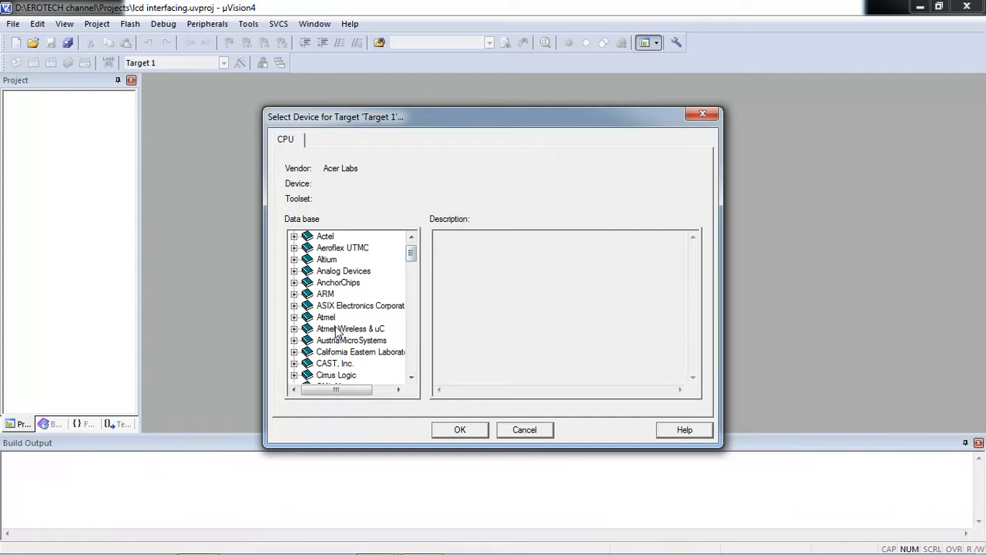
click(327, 317)
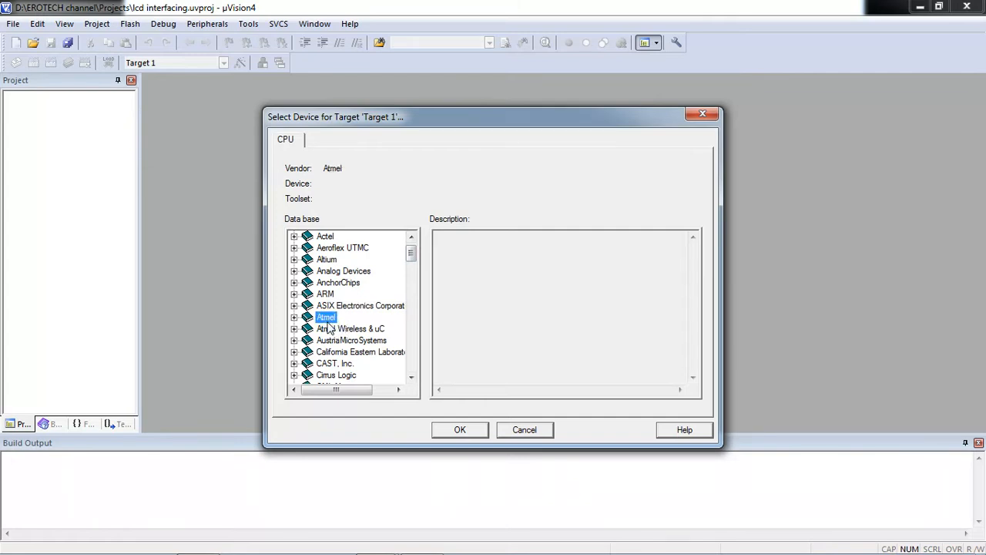
mouse_move(307, 327)
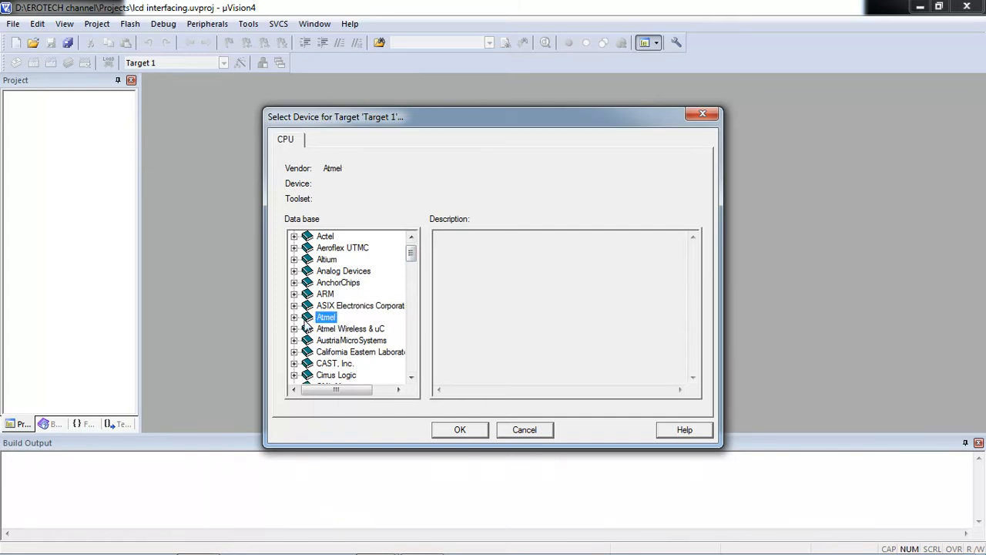
click(293, 318)
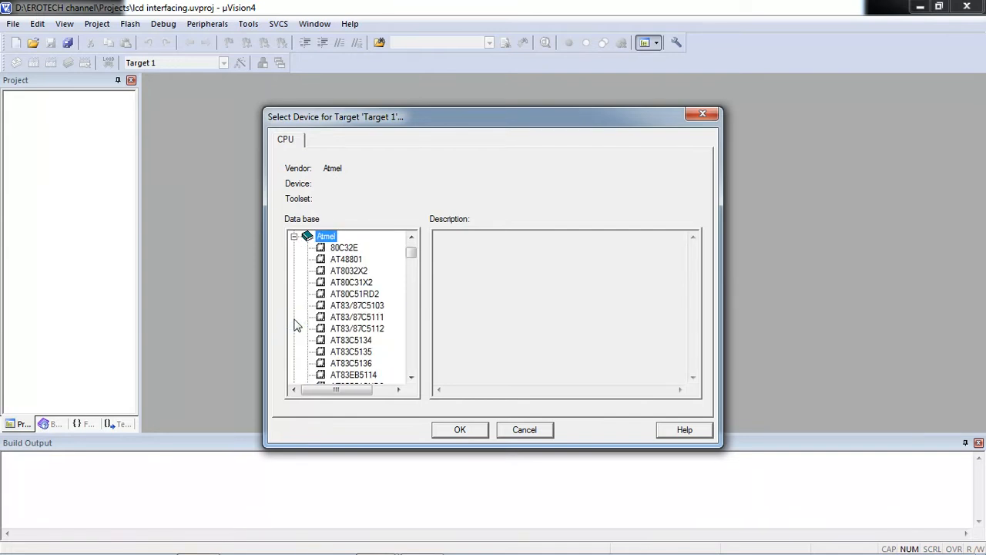
mouse_move(413, 323)
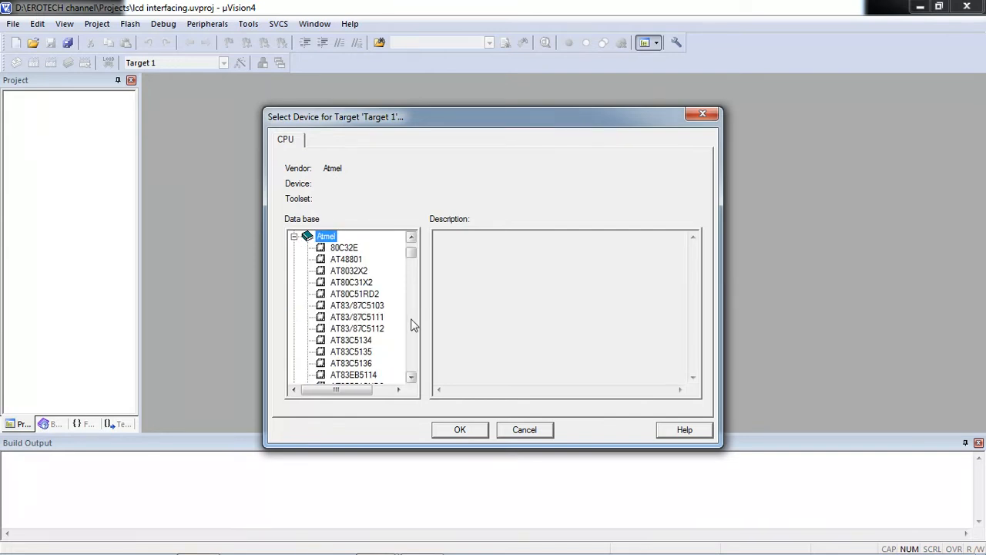
- Select the AT89C51 microcontroller as the target device
scroll(down, 3)
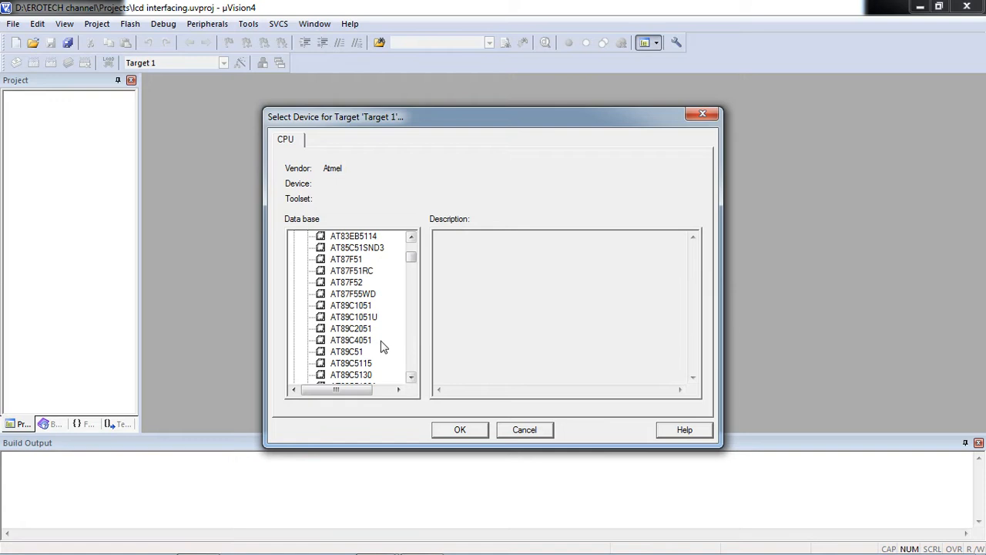
click(346, 352)
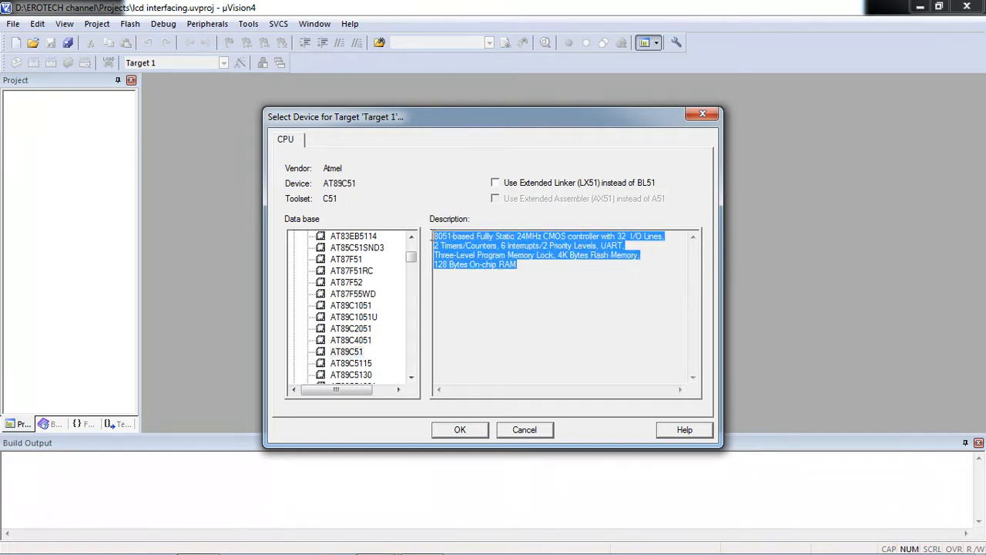
mouse_move(433, 239)
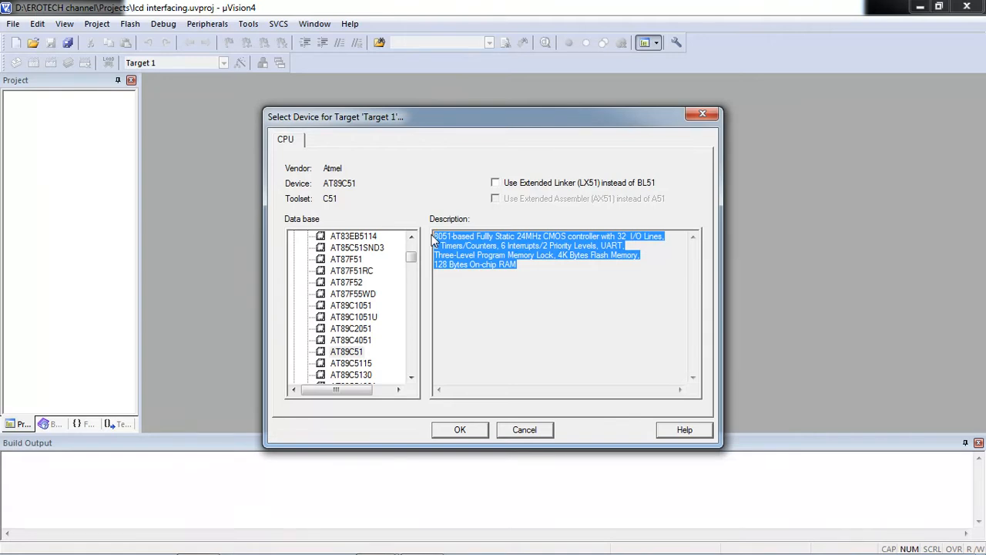
click(543, 275)
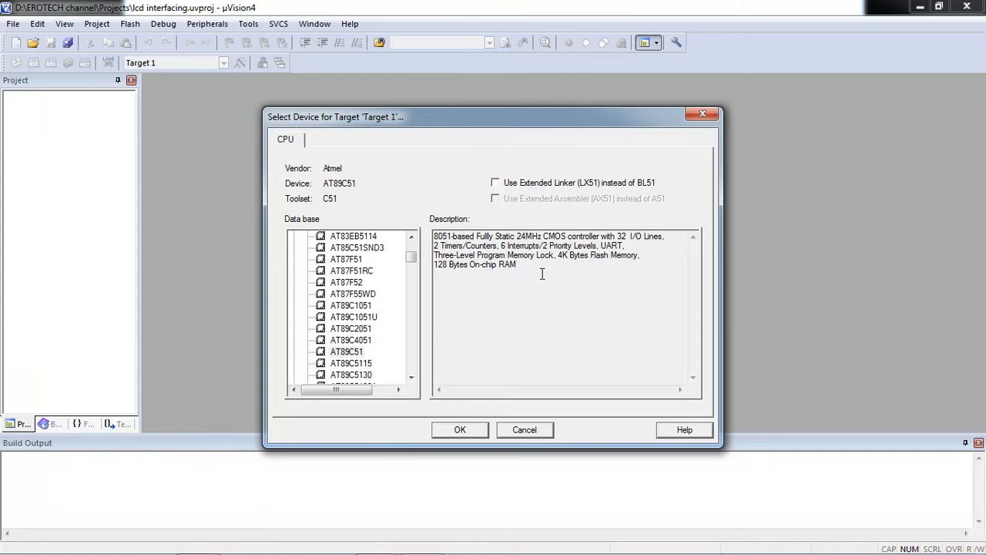
mouse_move(355, 357)
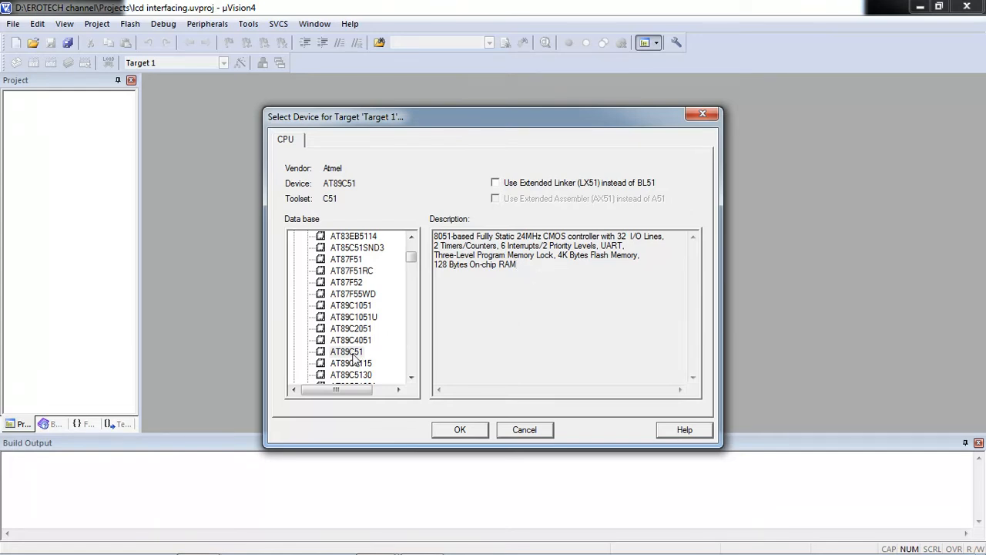
click(346, 351)
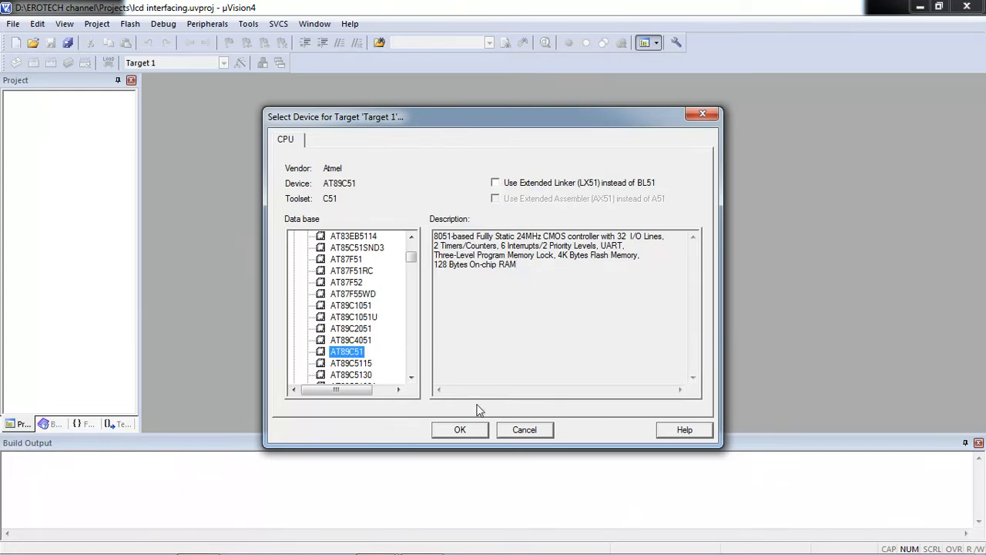
- Confirm the AT89C51 choice and decline copying STARTUP.A51 into the project
click(459, 429)
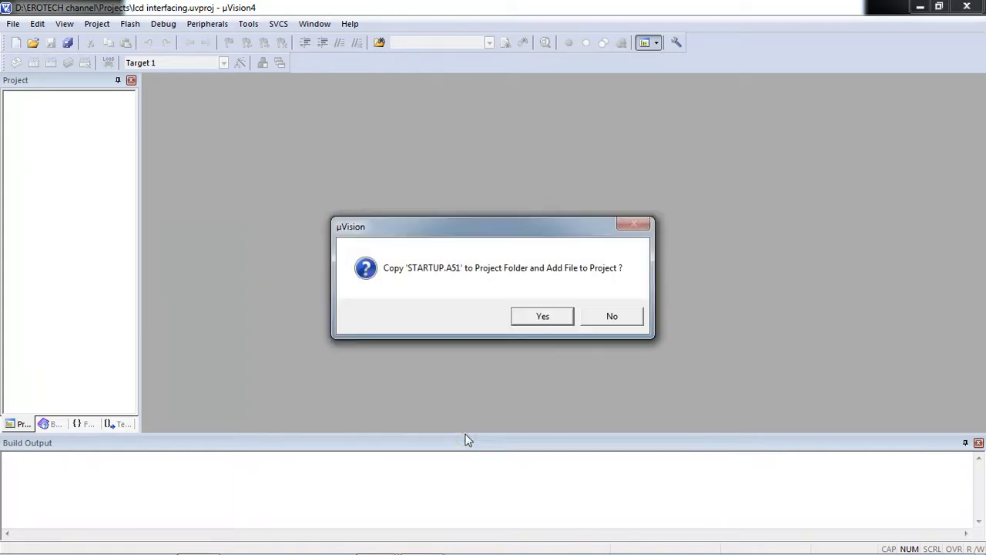
mouse_move(517, 307)
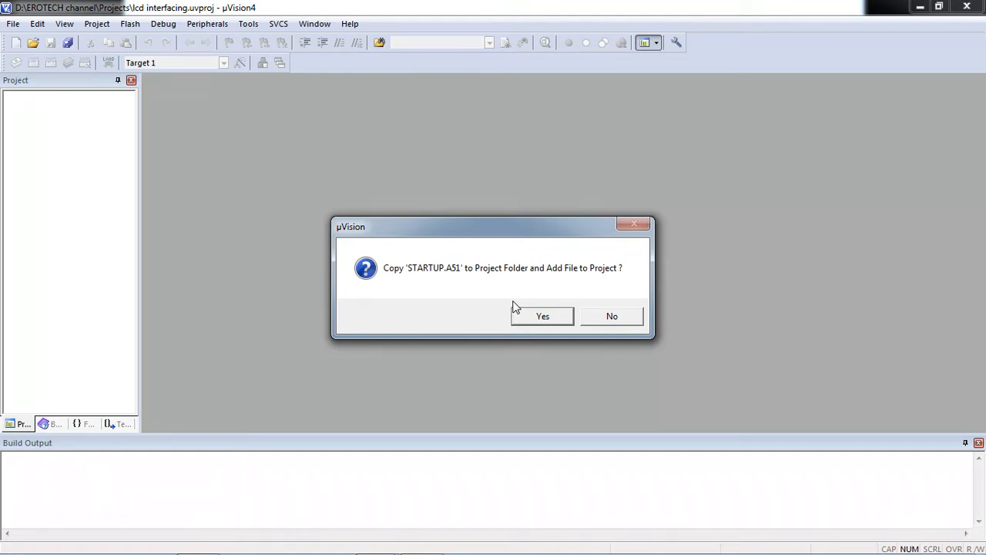
mouse_move(633, 316)
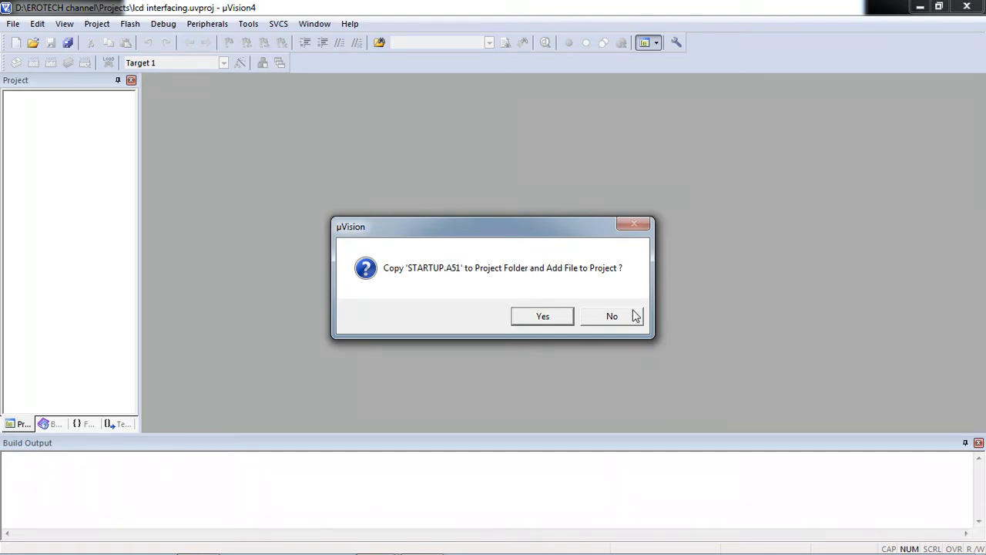
mouse_move(631, 324)
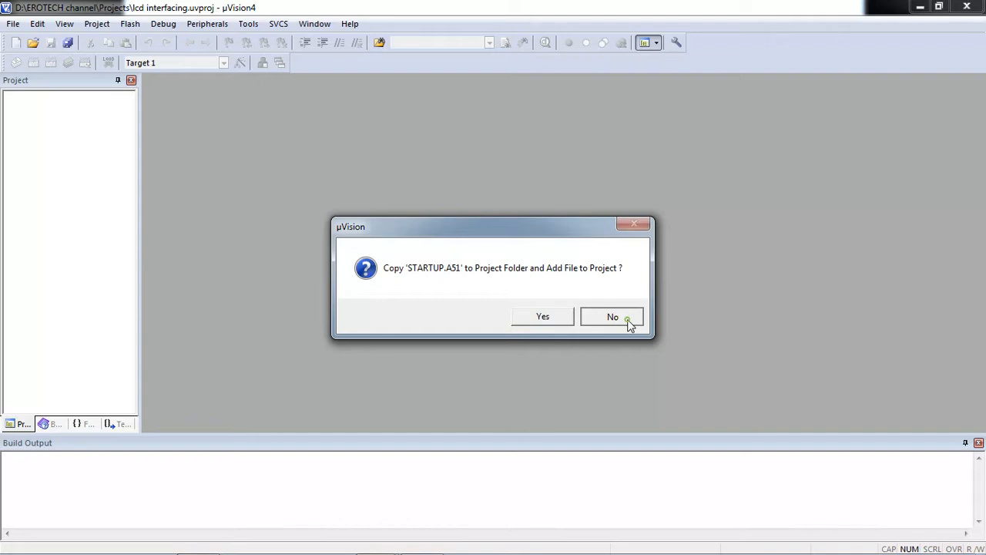
click(614, 318)
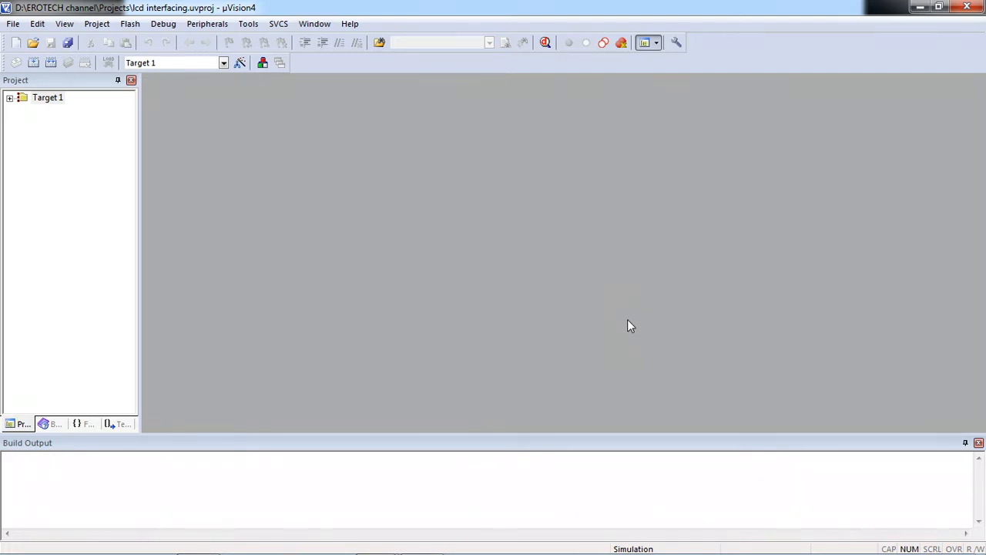
mouse_move(419, 281)
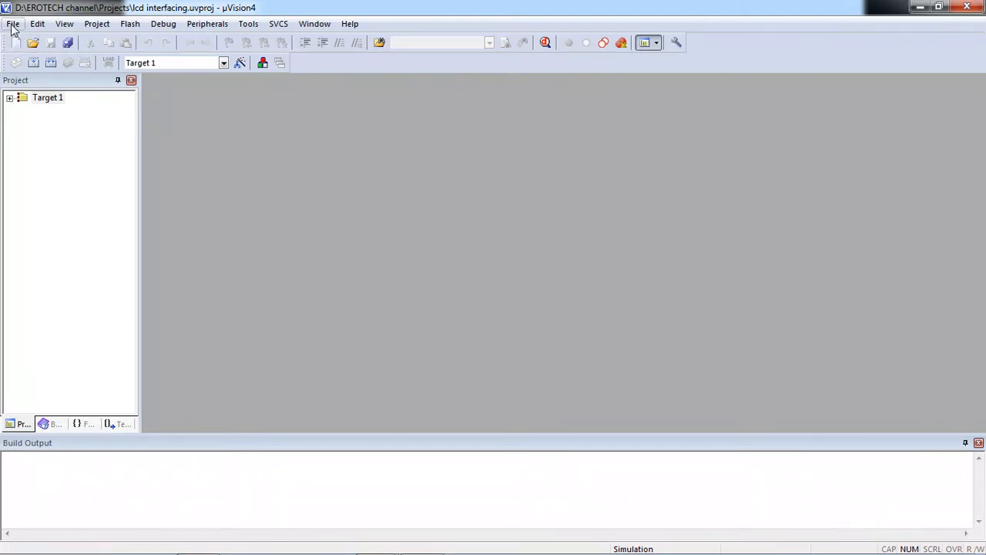
- Create a new empty source file and start typing on its first line
click(12, 23)
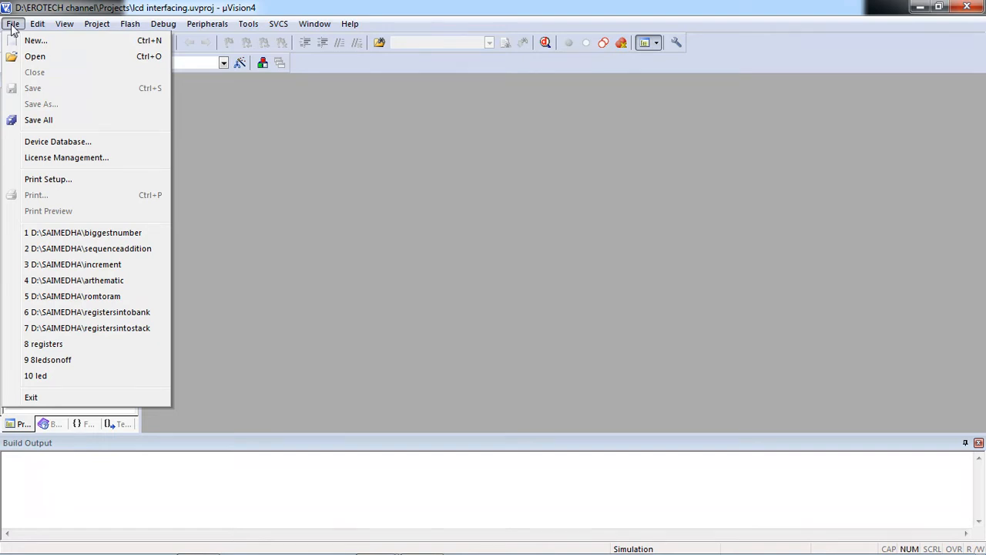
mouse_move(36, 41)
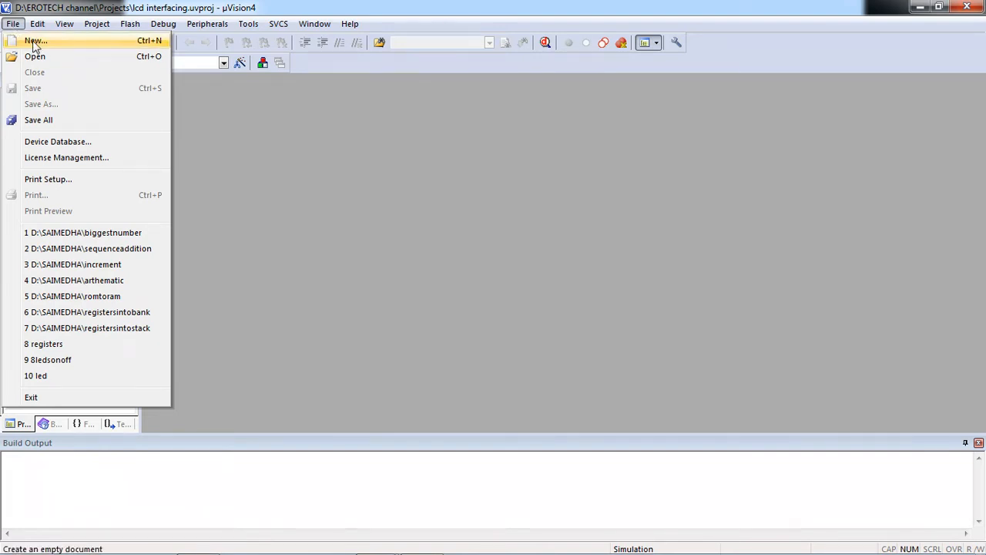
click(35, 40)
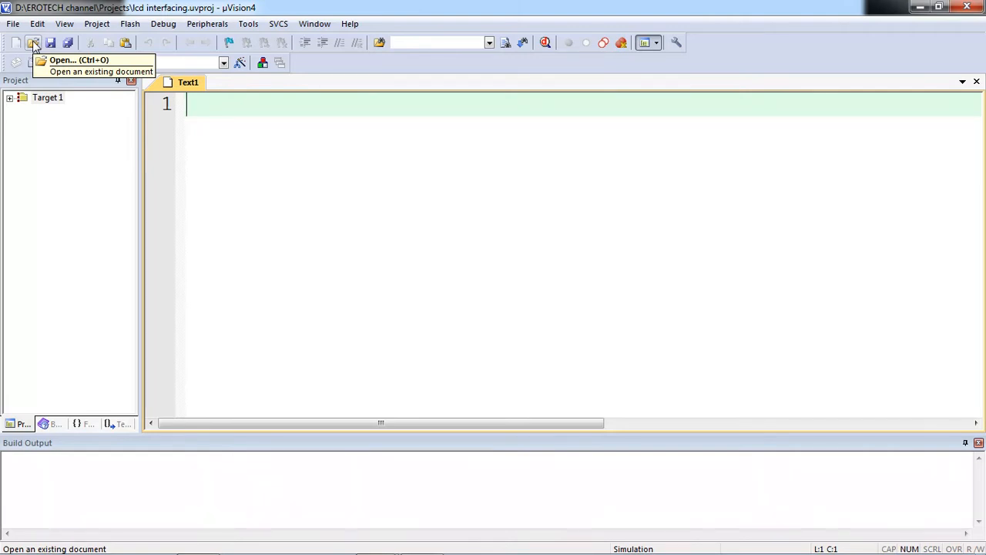
text(#in)
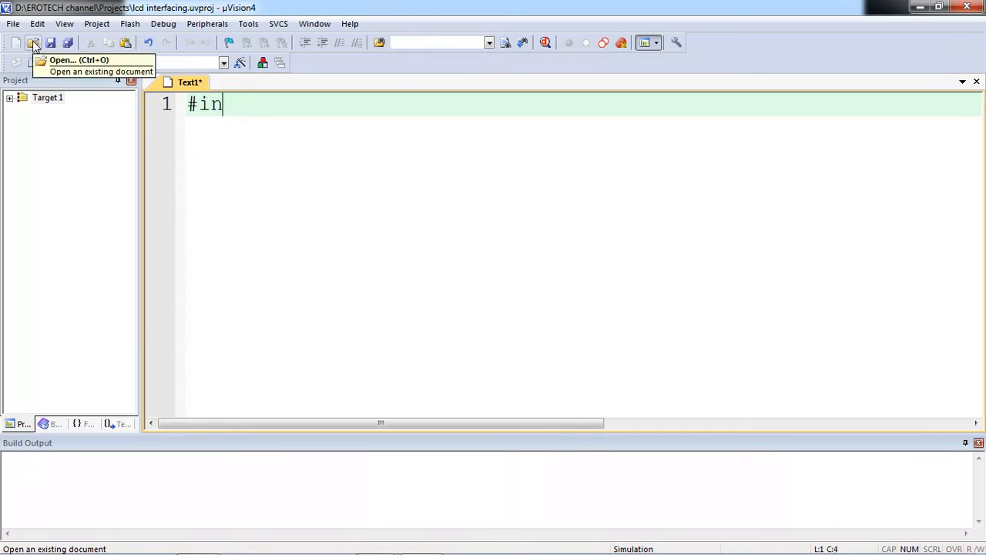
text(clude<)
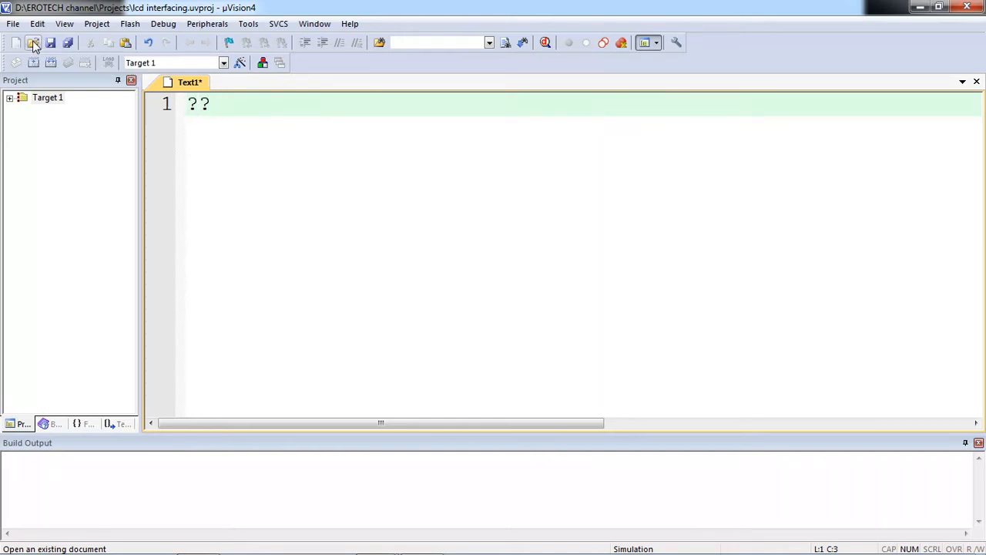
text(16)
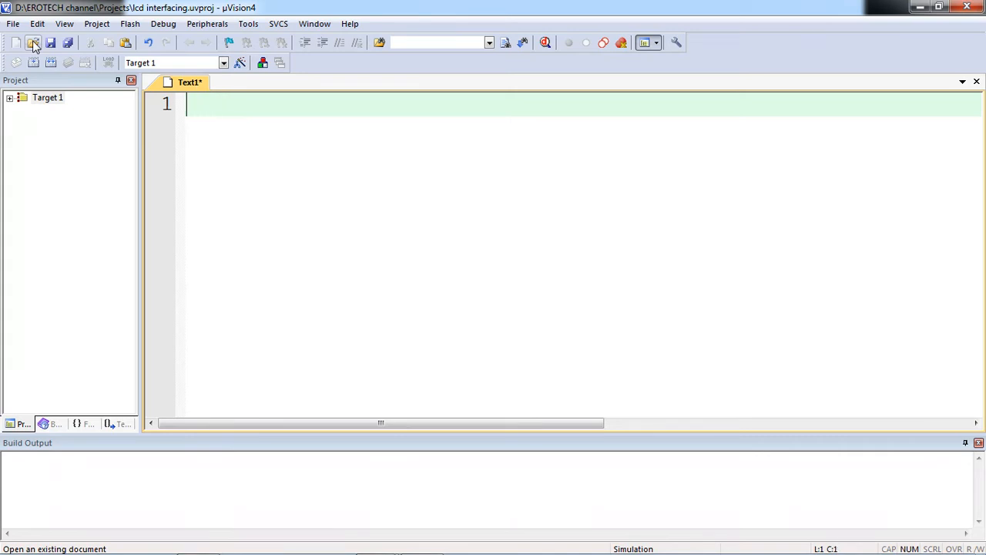
- Write the header comment '// 16*2 LCD interfacing- EROTECH Solutions//'
text(// 1)
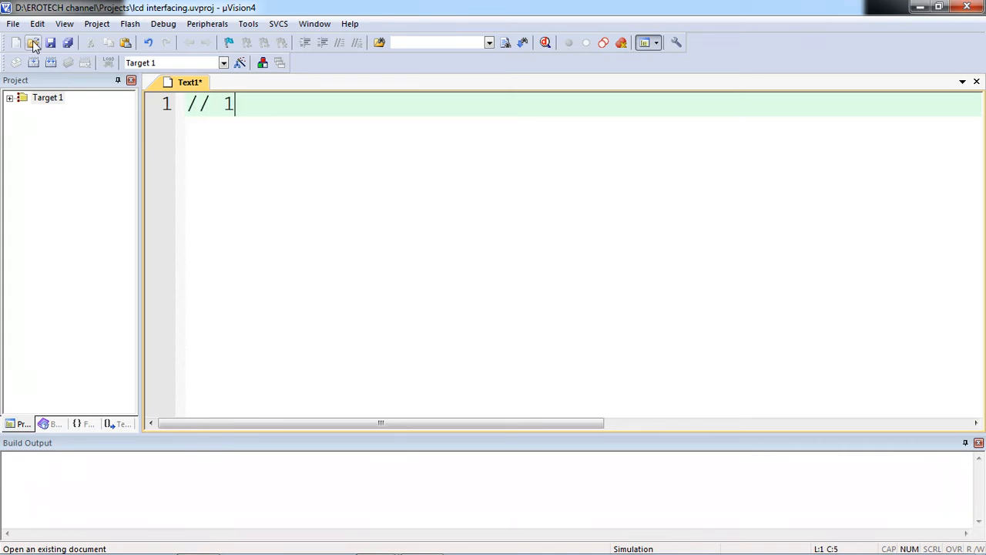
text(6*2)
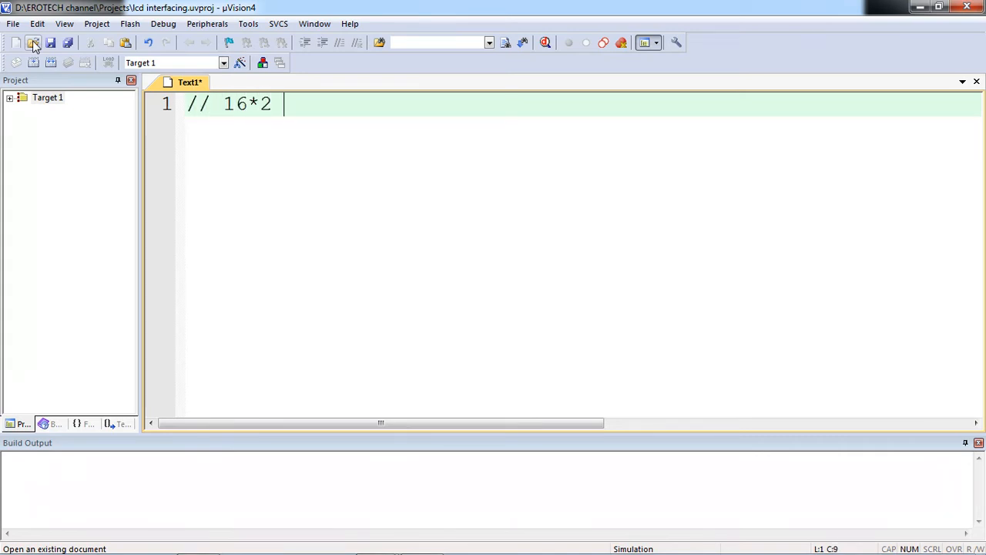
text(LCD)
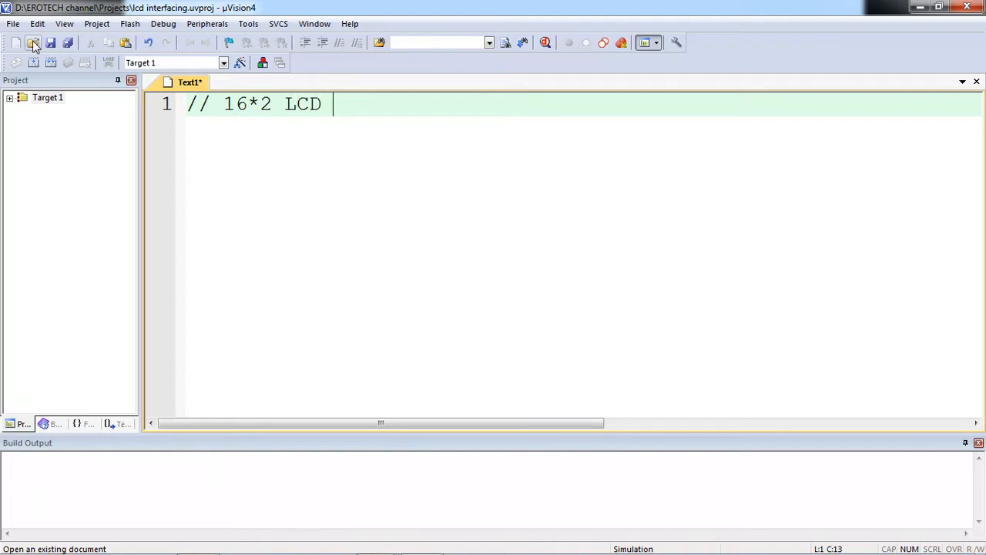
text(interf)
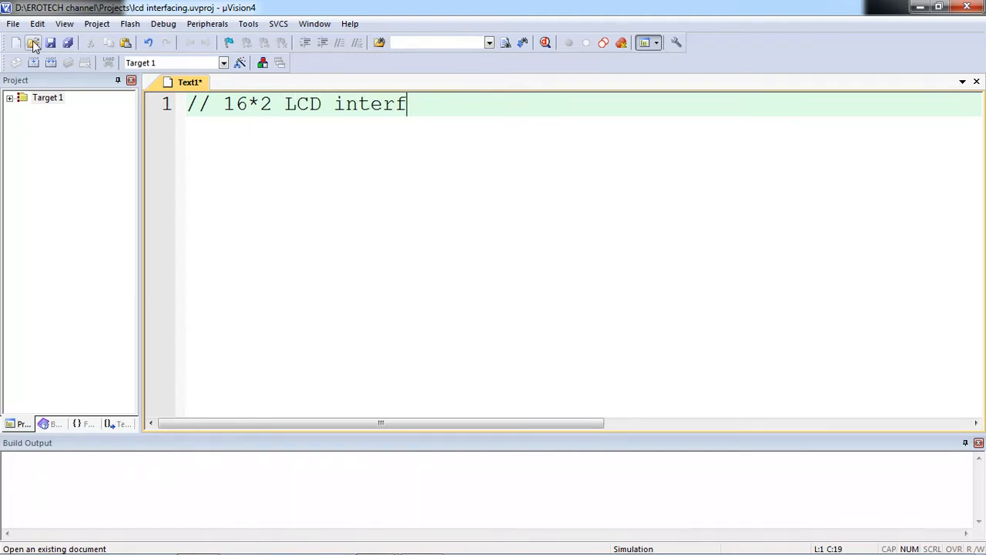
text(acing)
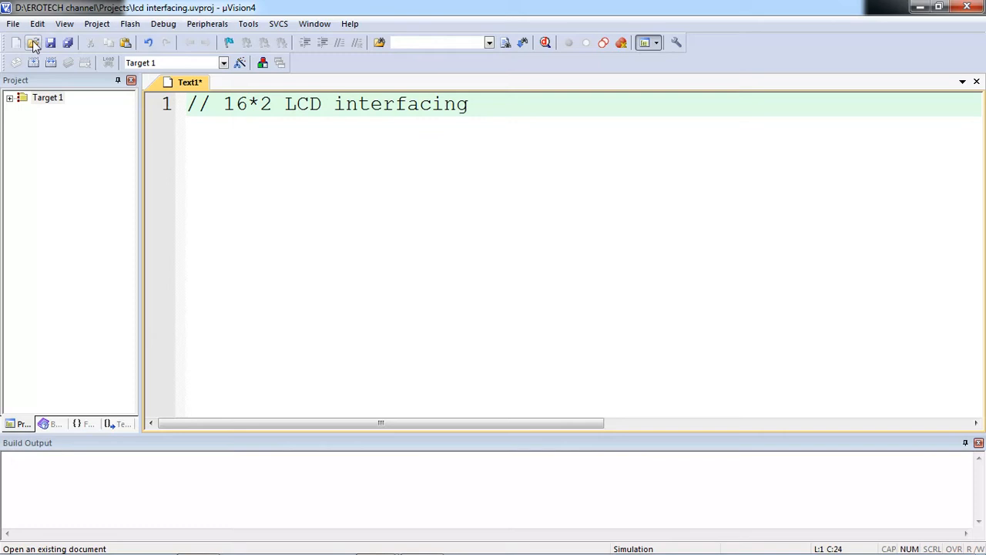
text(- E)
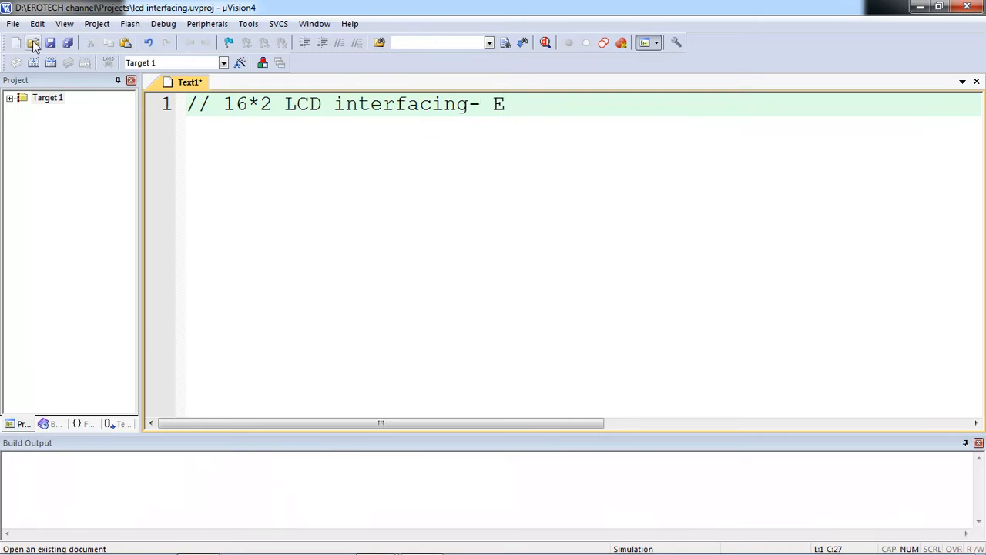
text(ROTECH)
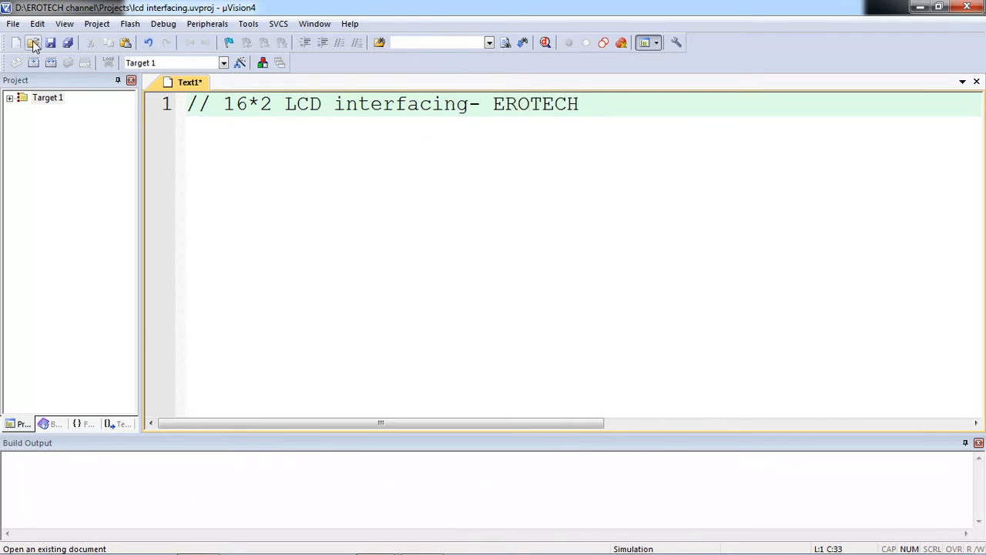
text(SOlut)
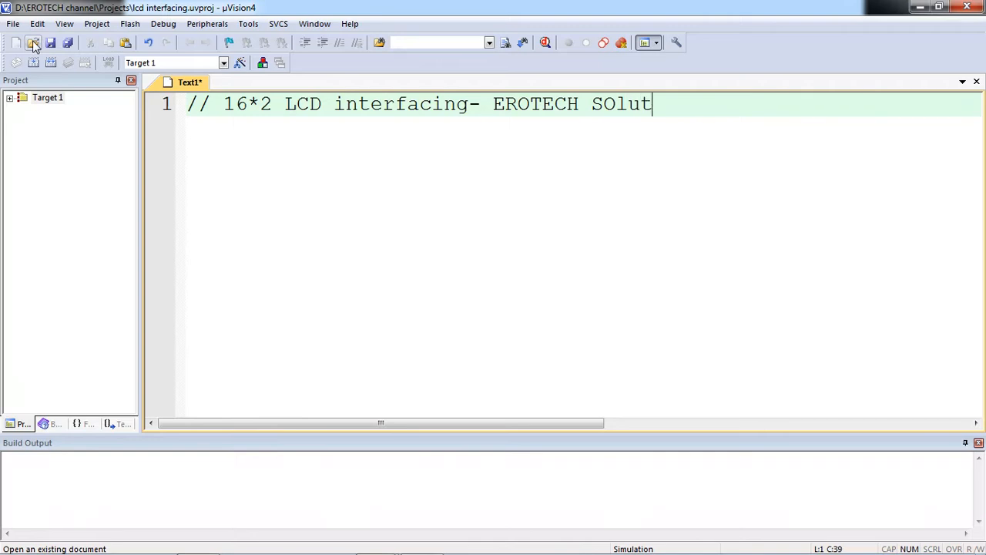
key(Backspace)
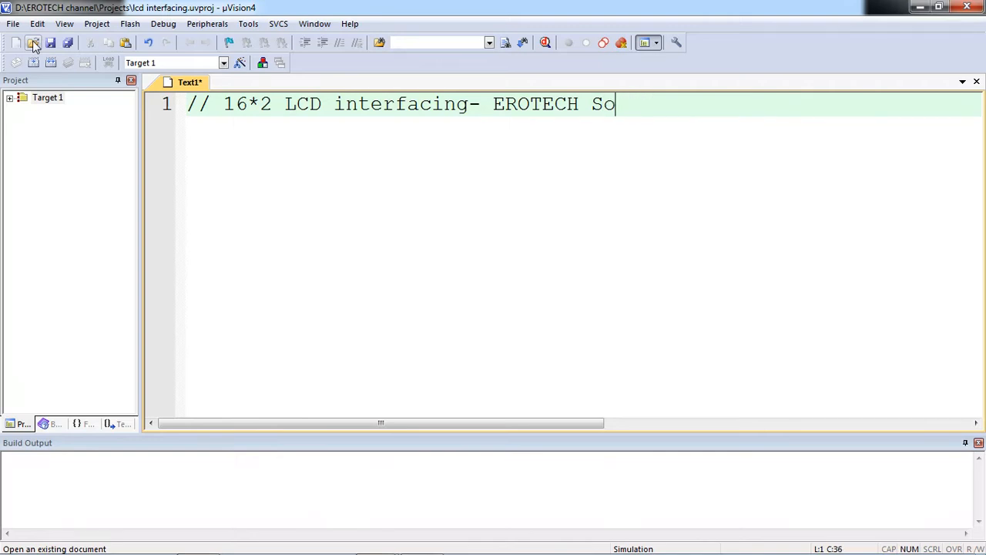
text(luti)
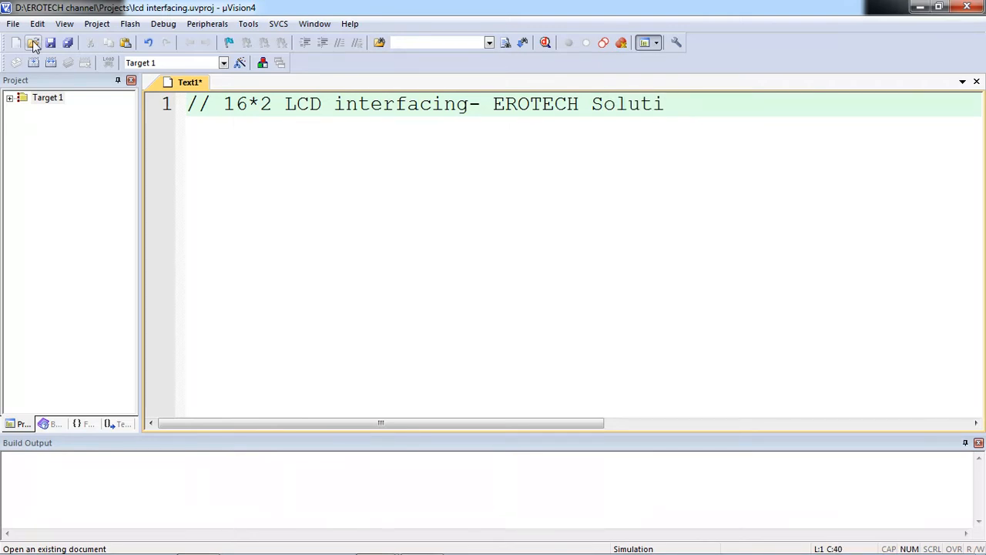
text(ons//)
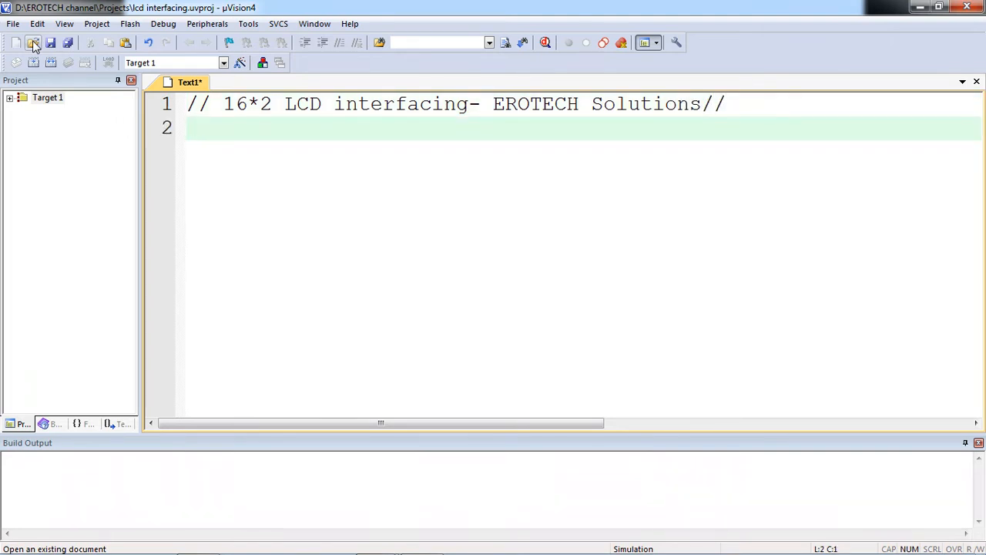
- Add the '#include<reg51.h>' line and begin line 3 with 'sbit'
text(#)
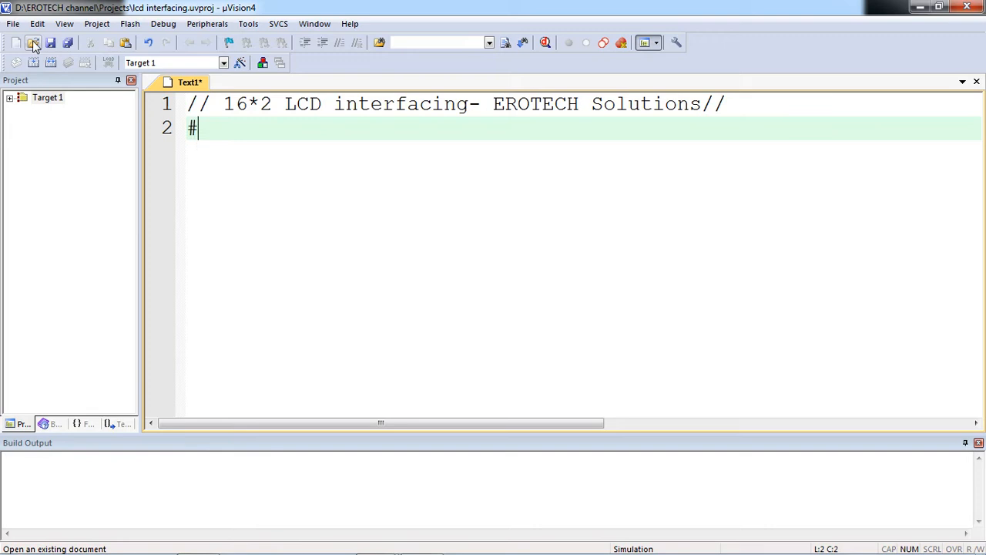
text(incl)
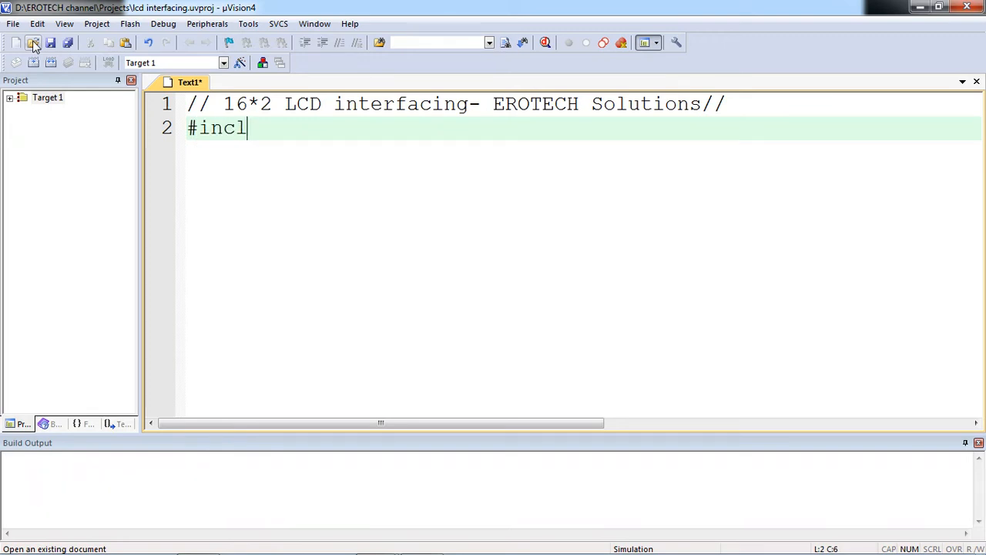
text(ude<>)
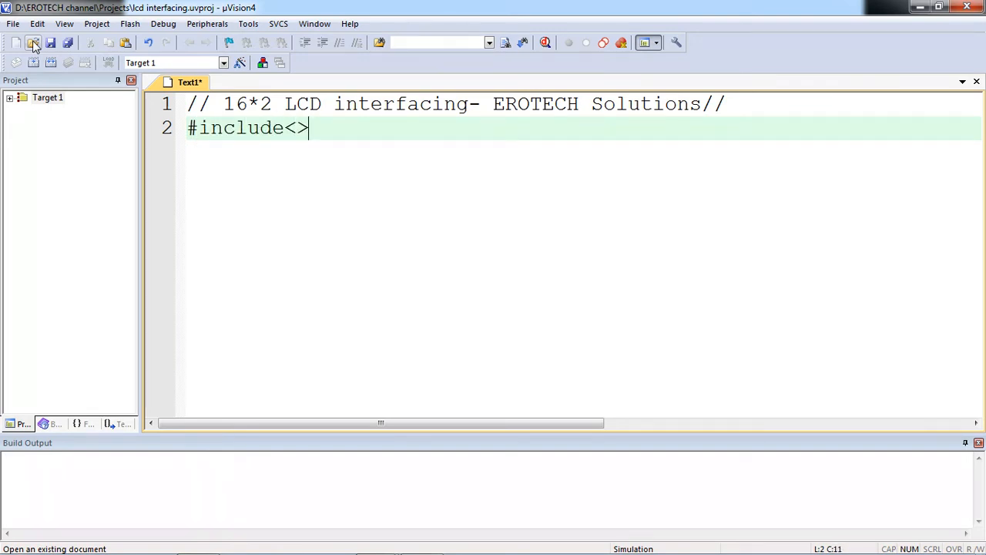
text(reg5)
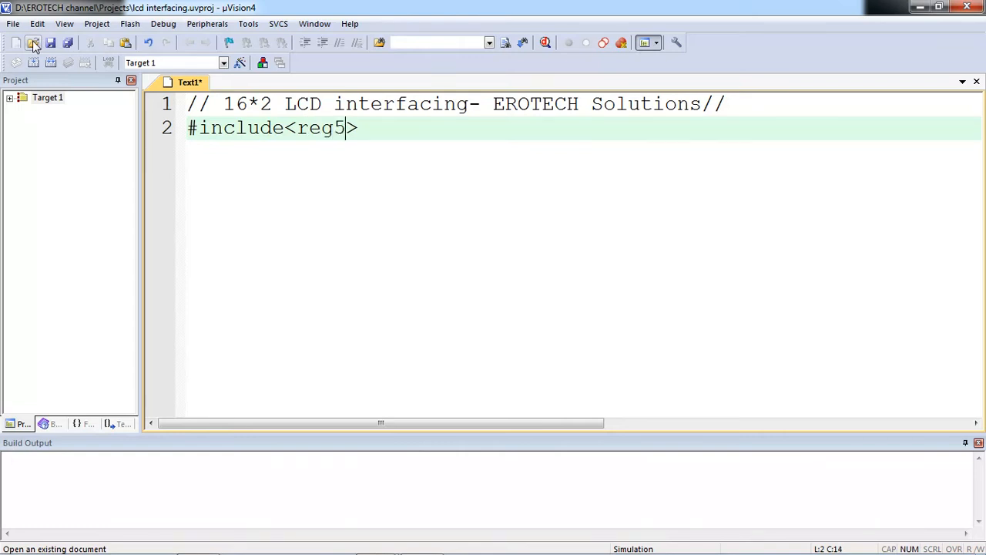
text(1.h>)
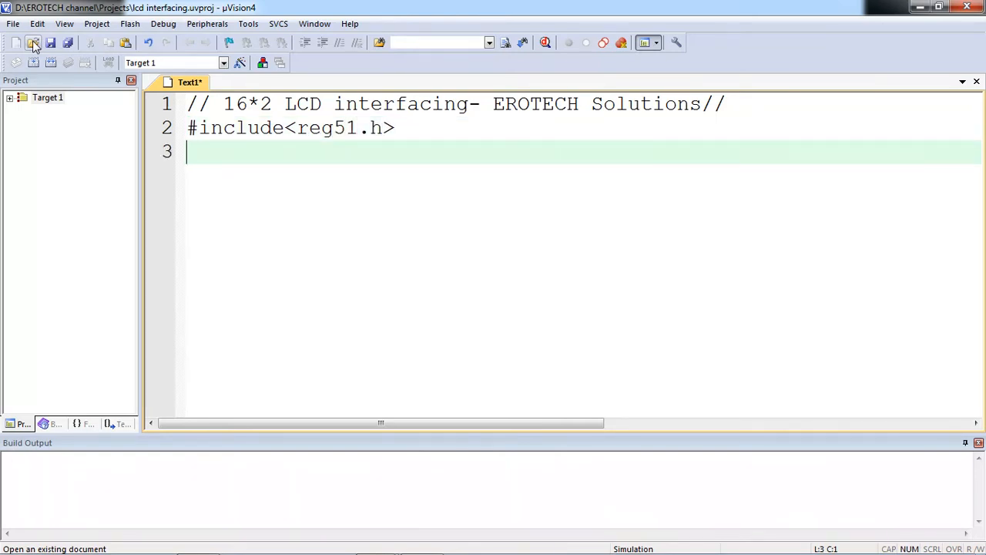
text(sbit)
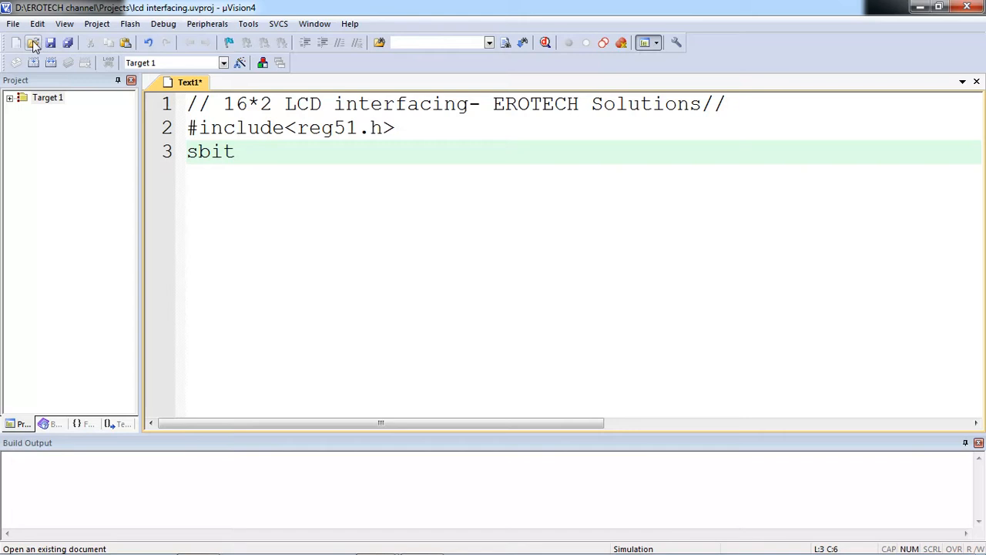
- Declare sbit rs=P1^0, rw=P1^1 and en=P1^2, leaving line 6 empty
text(rs=P1)
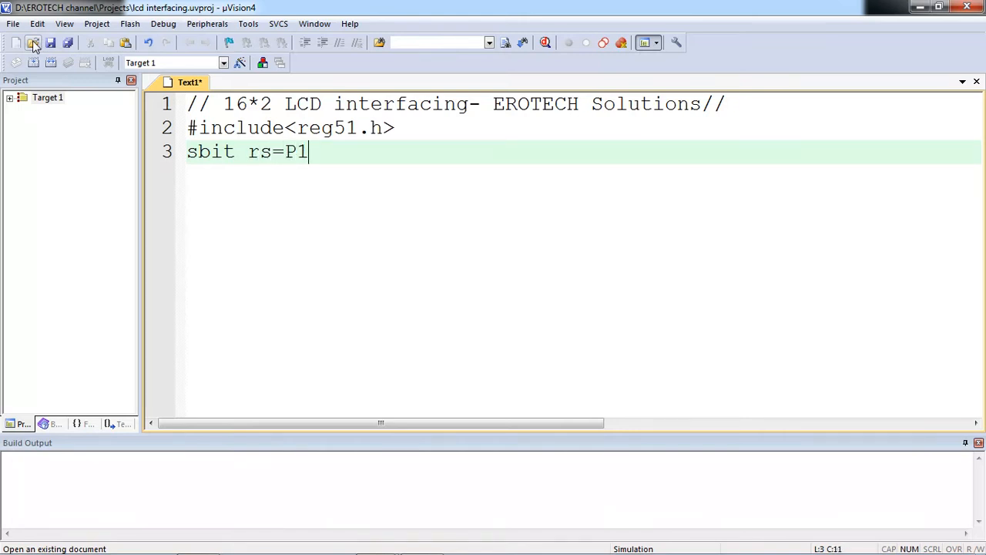
text(^0;)
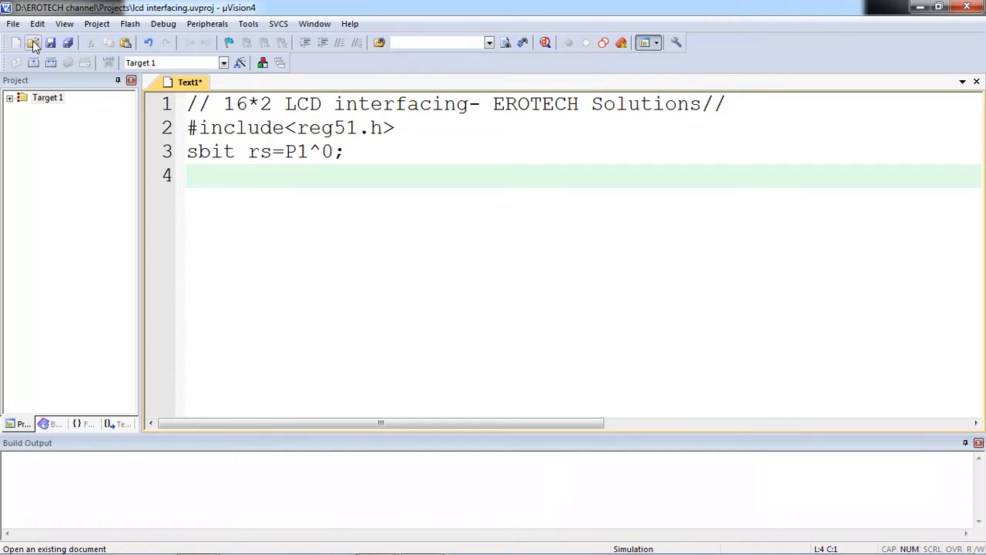
text(sbit)
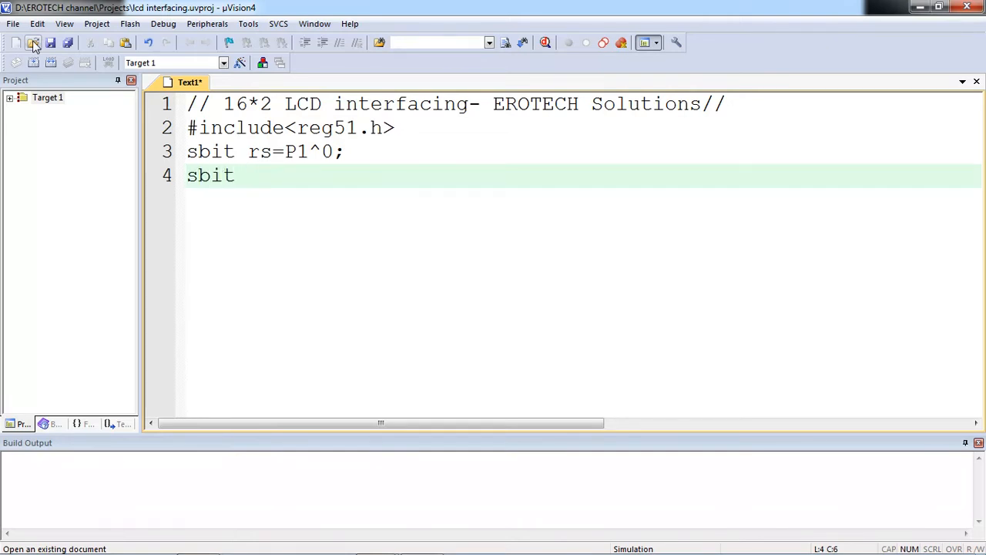
text(rw=P)
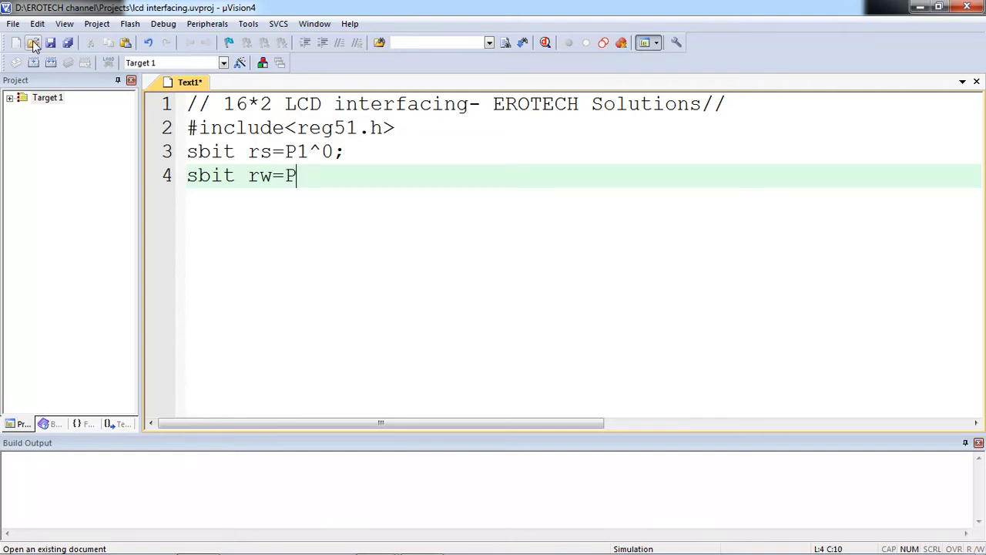
text(1^1;)
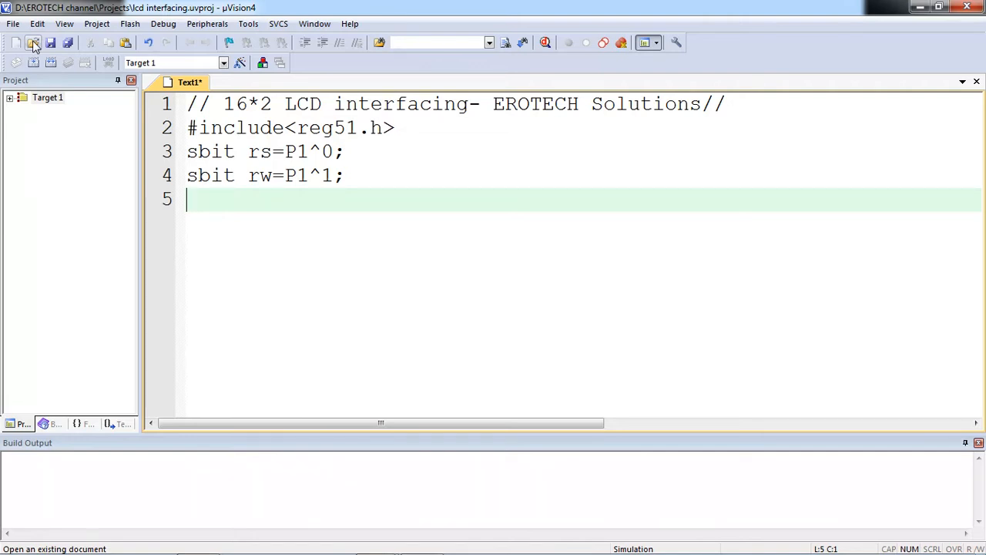
text(sbit)
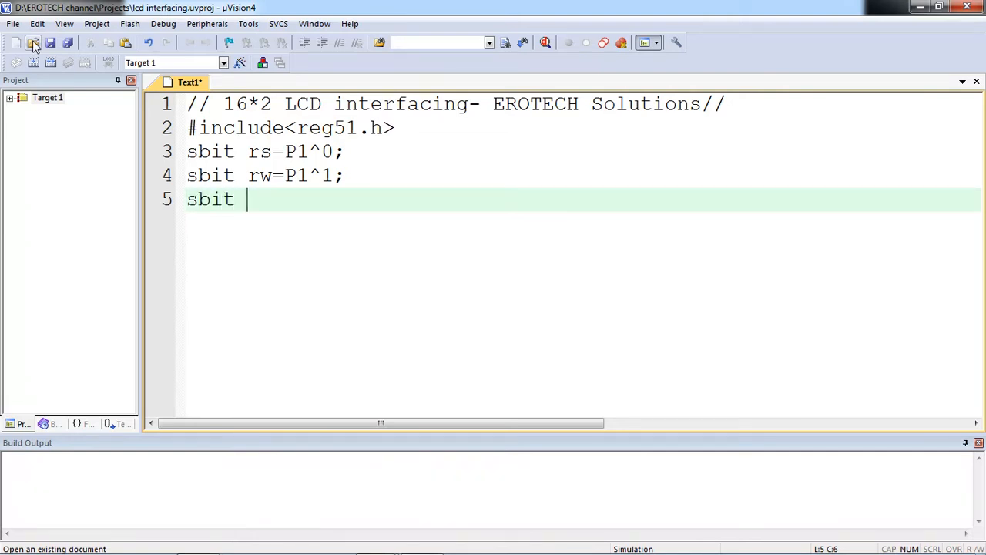
text(en=P)
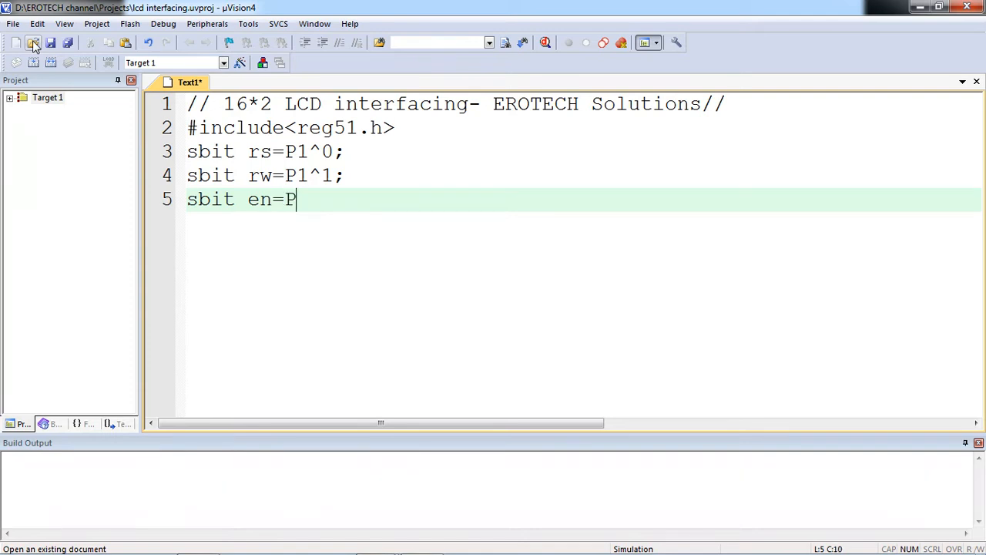
text(1^2;)
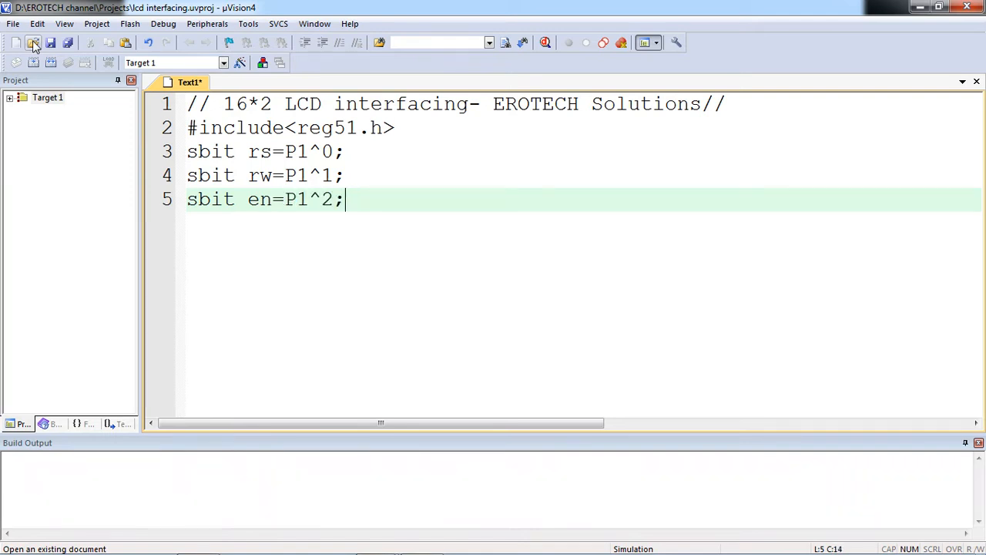
key(Return)
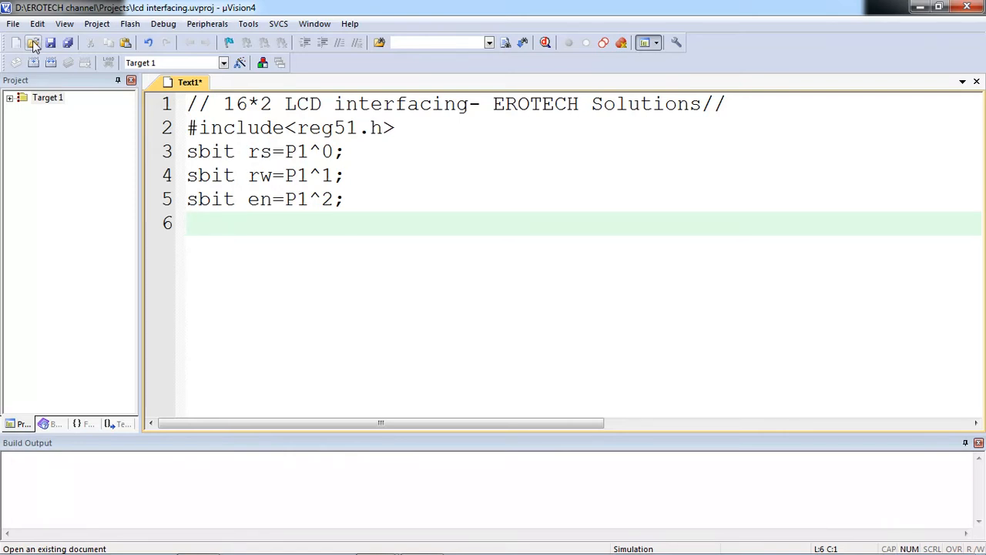
text(sf)
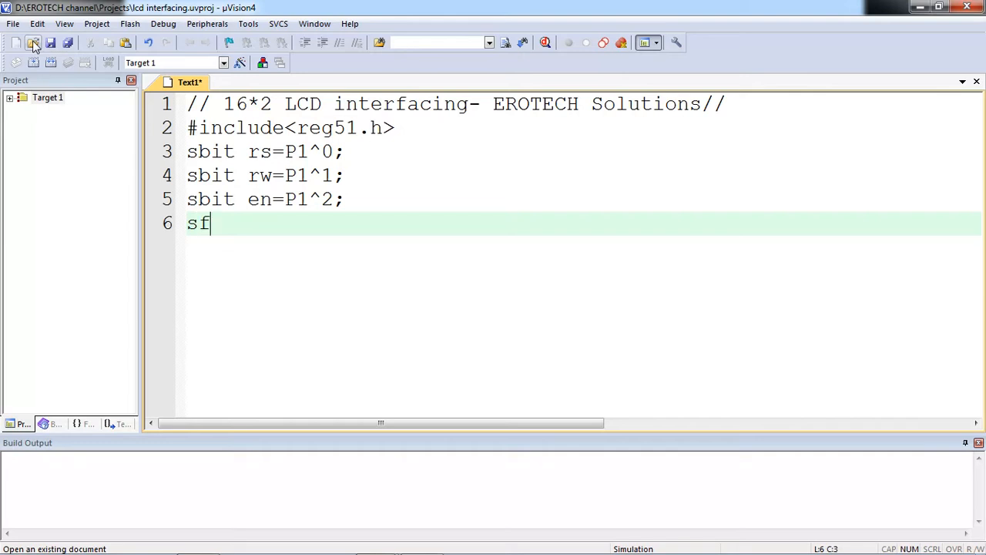
key(Backspace)
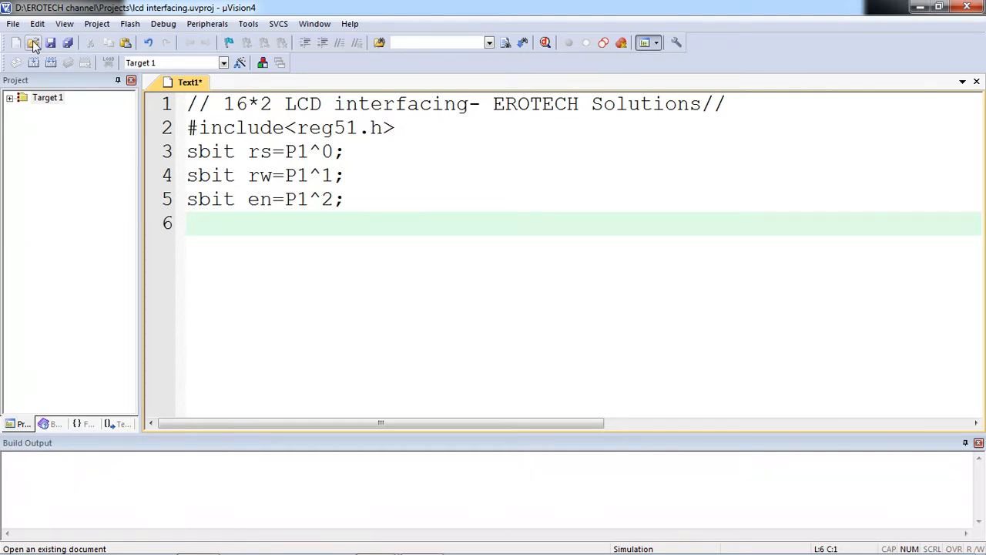
- Declare the prototype 'void lcdmcd(unsigned char);'
text(voi)
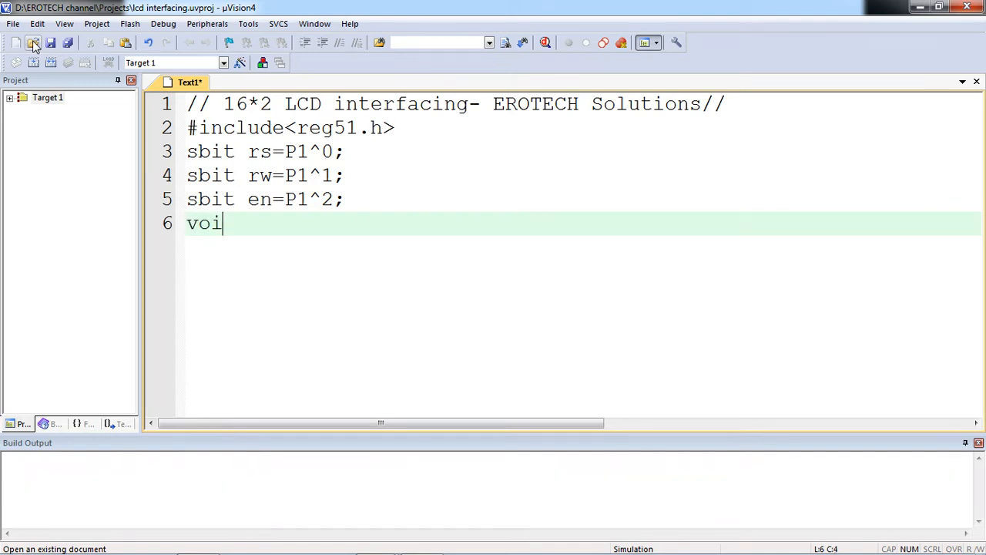
text(d)
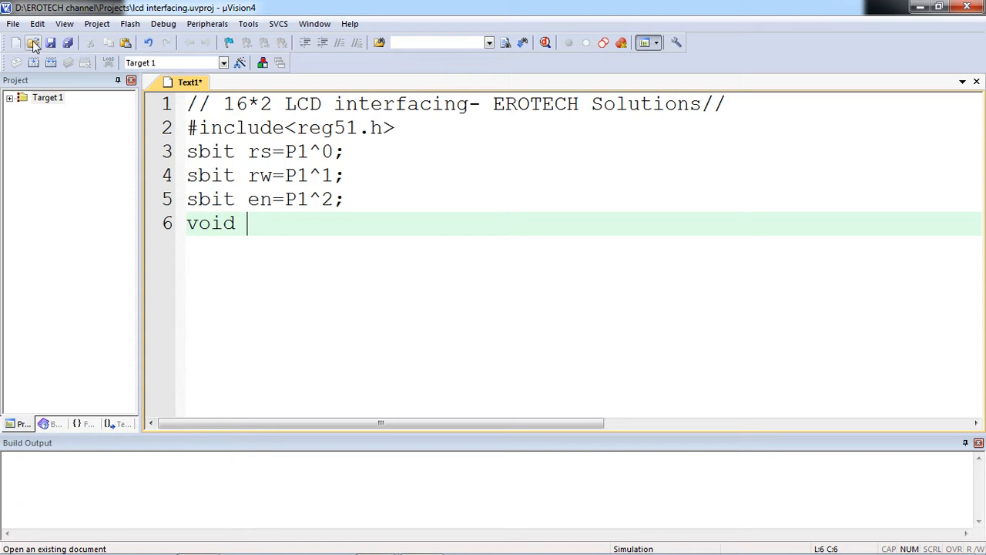
text(lcdm)
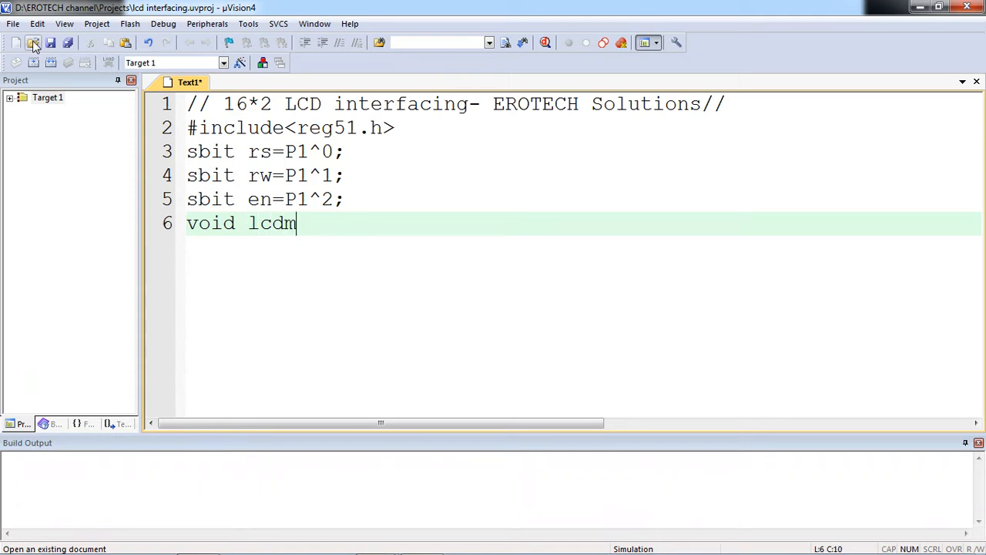
text(cd ())
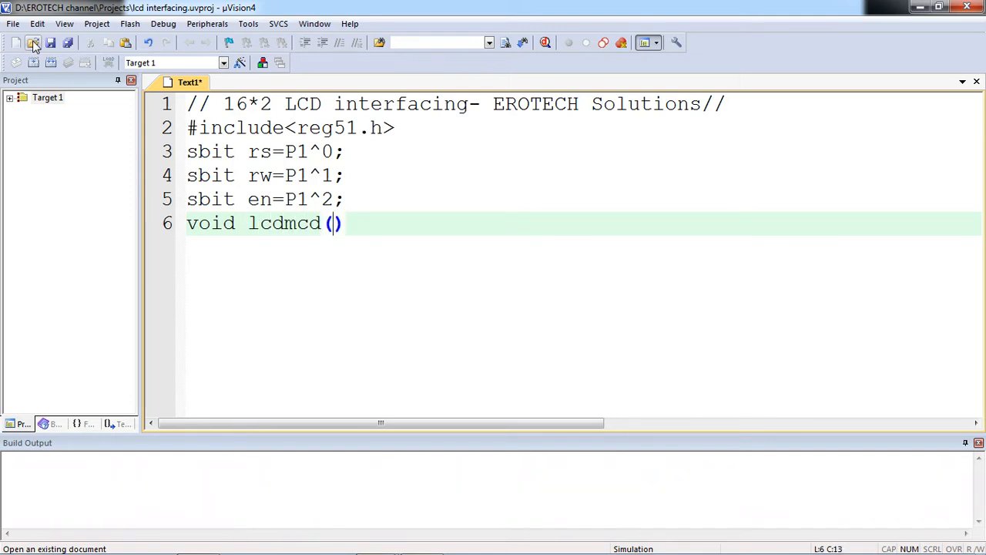
text(unsigned)
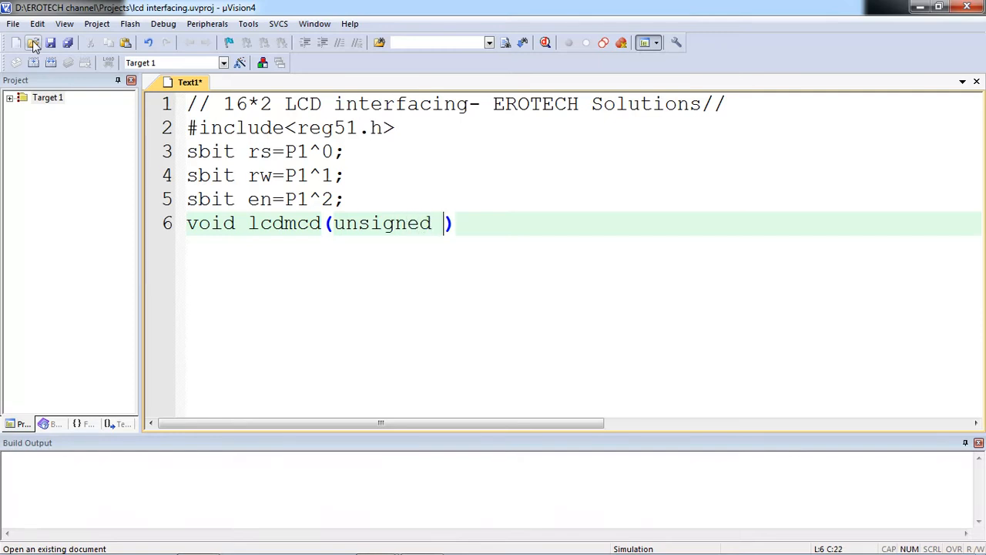
text(char)
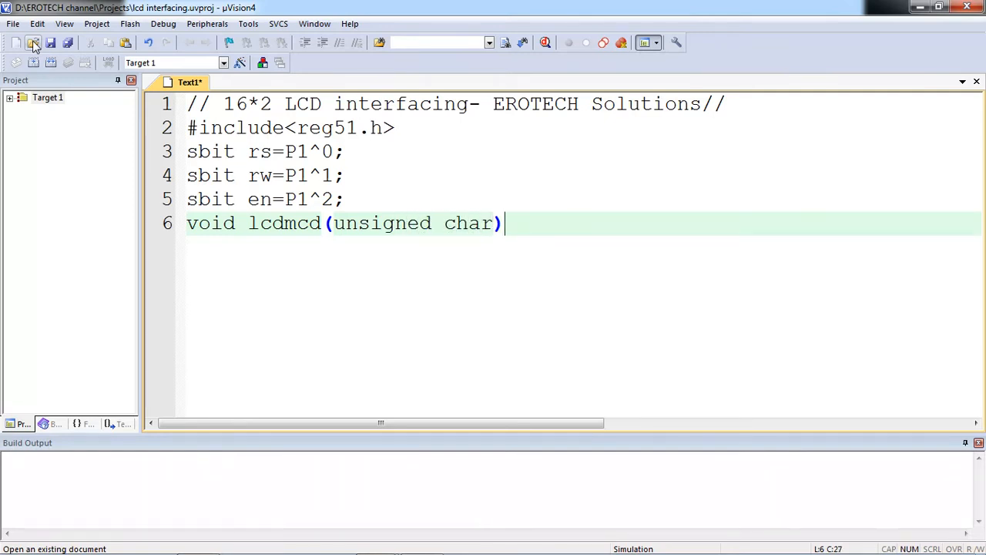
text(;)
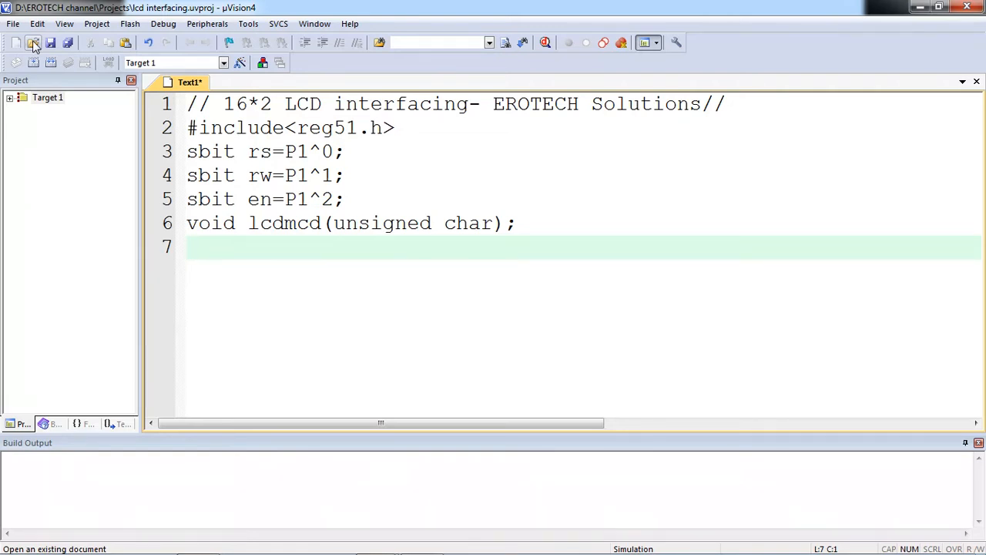
- Declare the prototypes 'void lcddat(unsigned char);' and 'void delay();'
text(unsig)
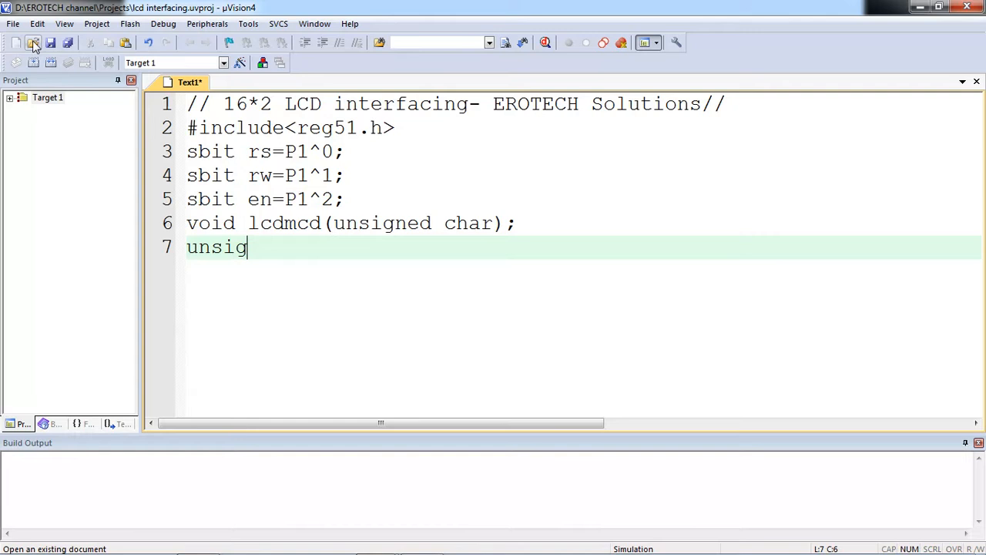
key(Backspace)
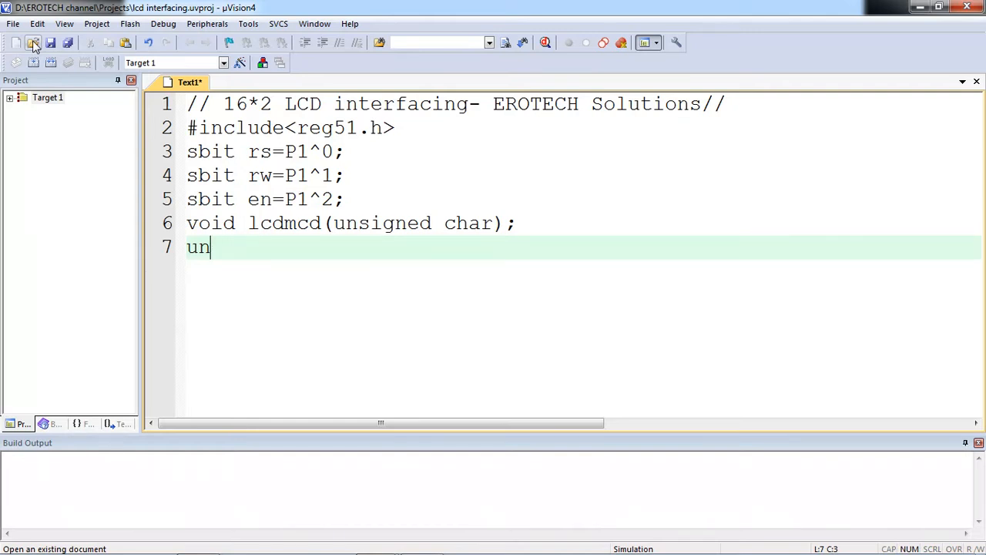
text(oid)
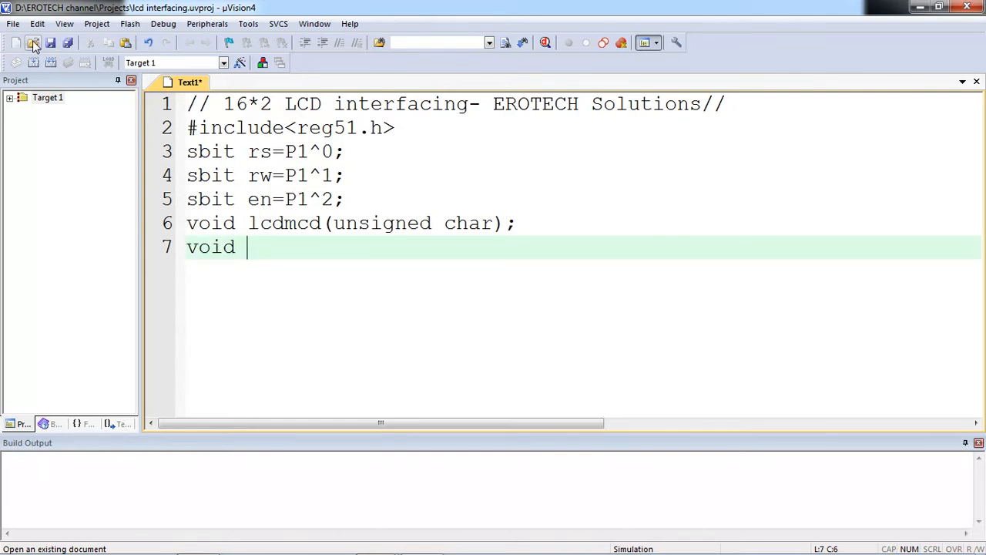
text(lcddat()
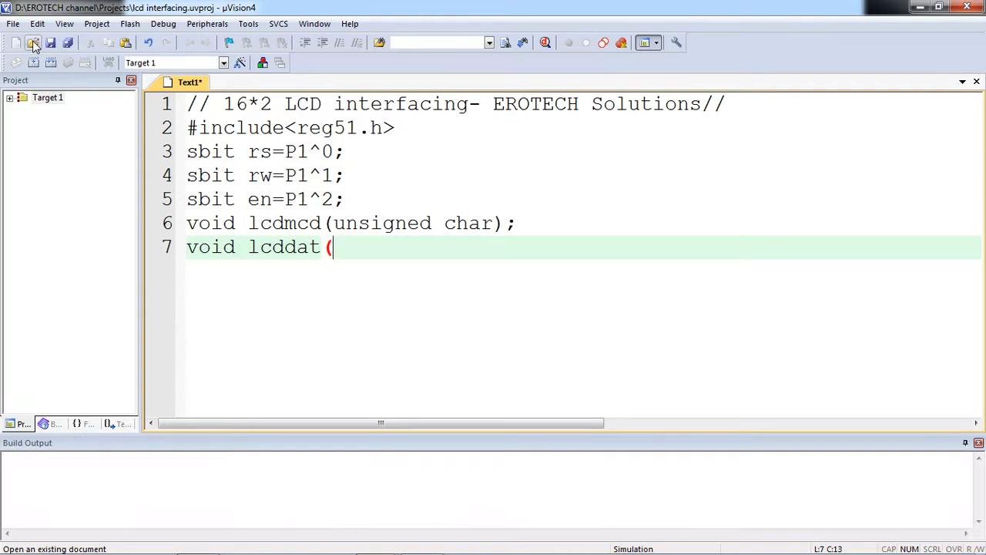
text())
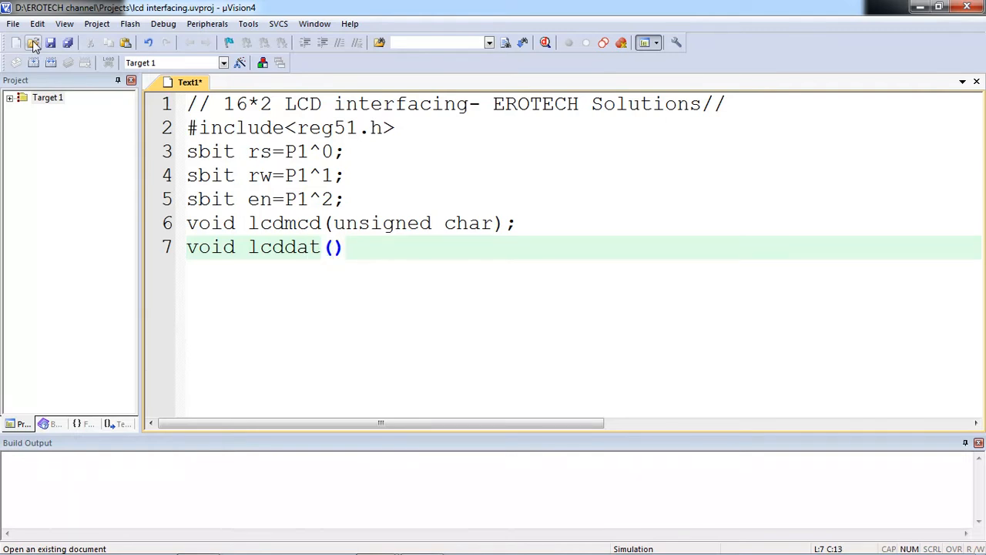
text(u)
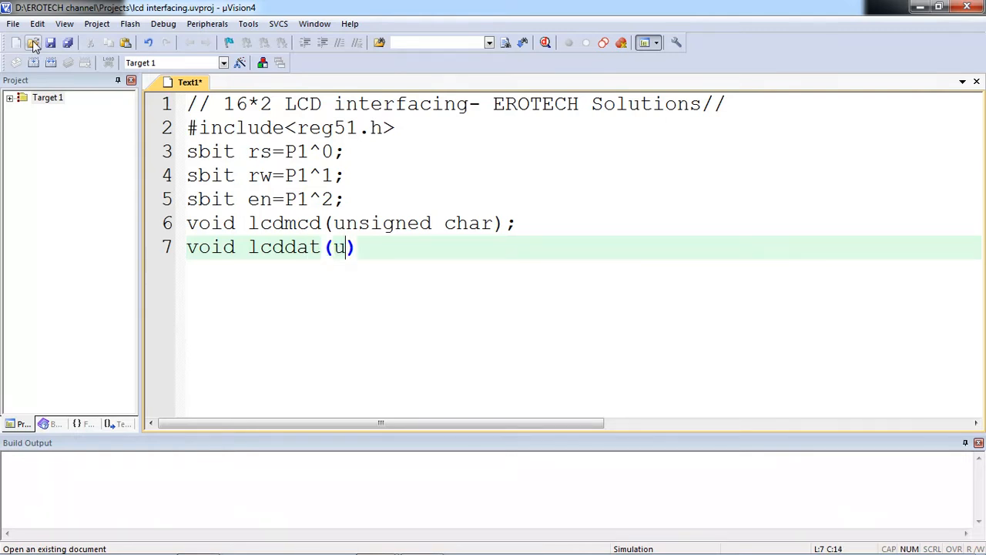
text(nsigned)
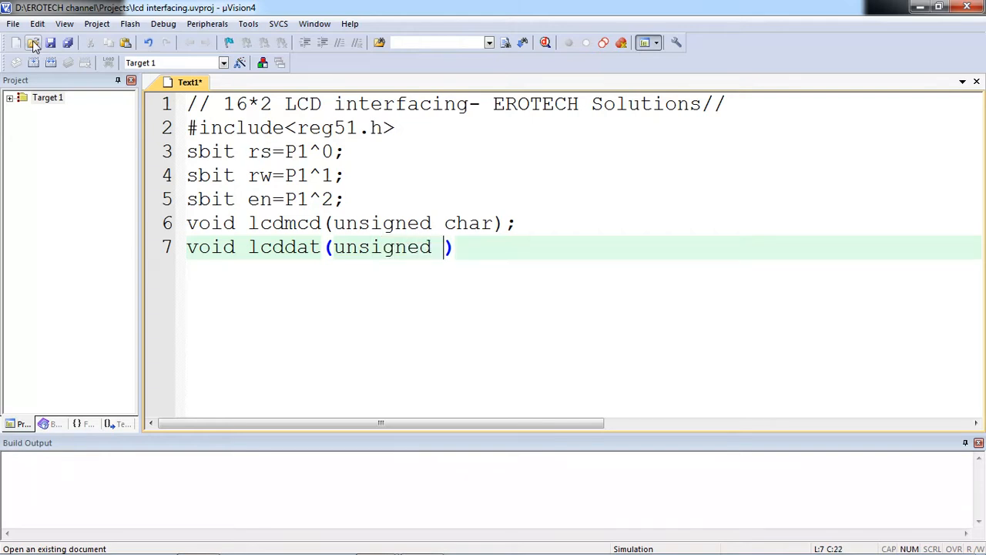
text(cha)
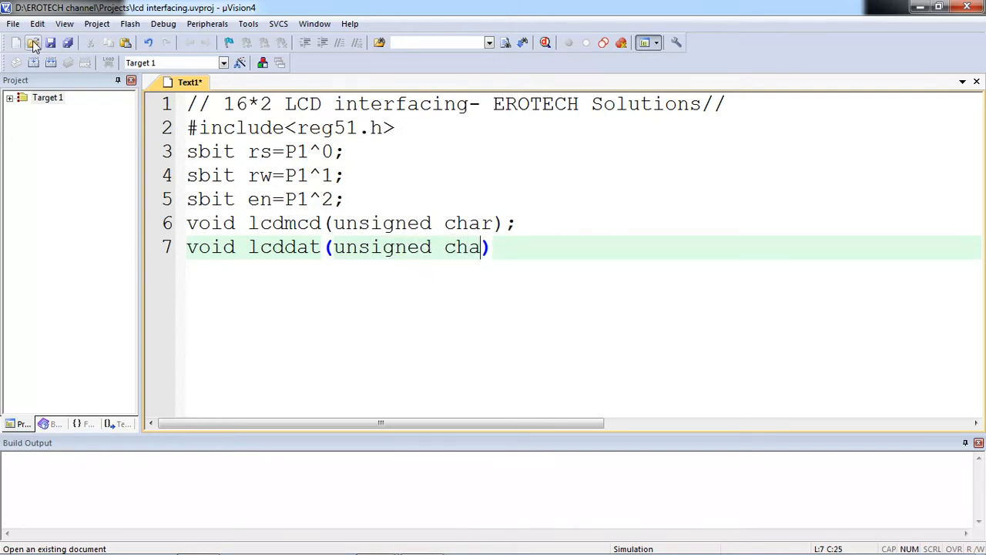
text(r);)
text(voi)
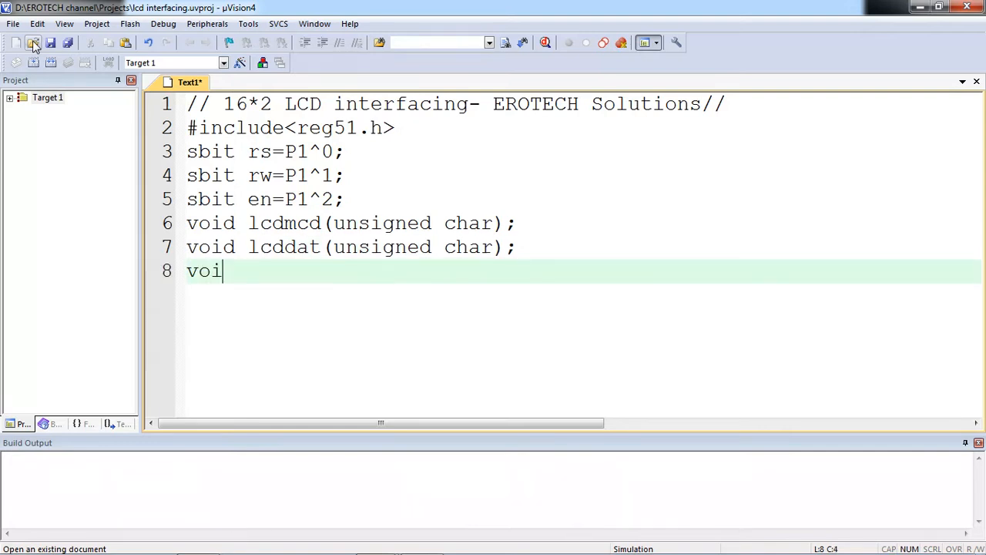
text(d delay)
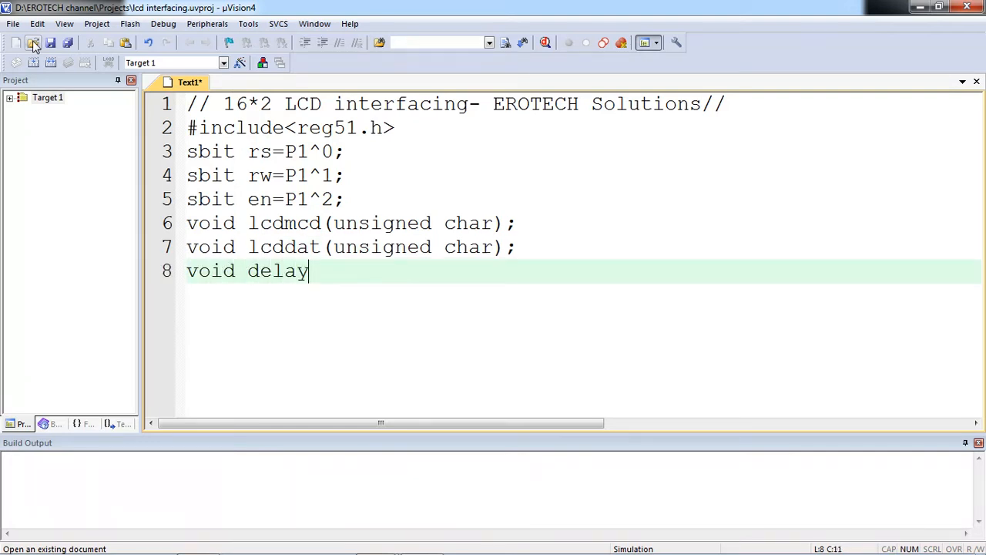
text(();)
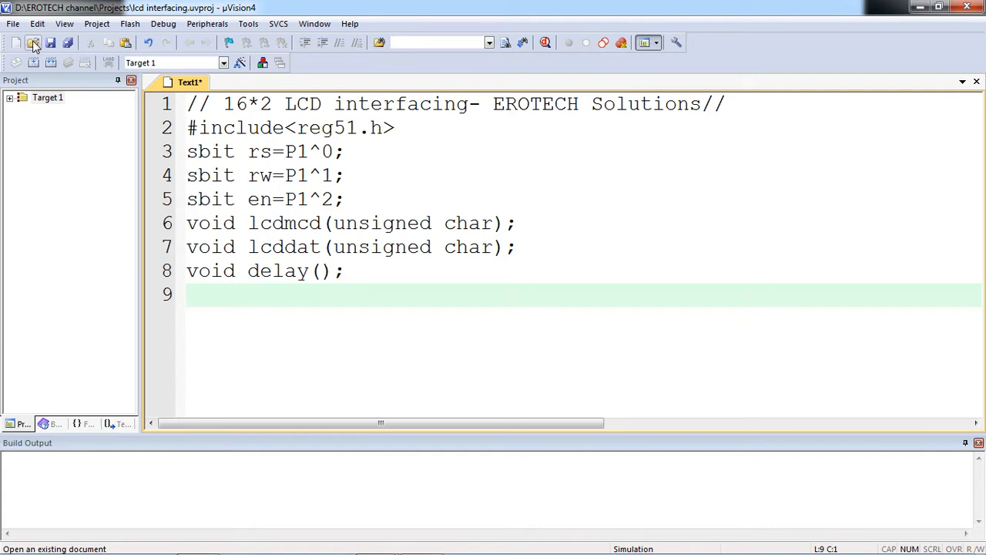
- Open an empty 'void main()' body with its brace and a blank line inside
text(void m)
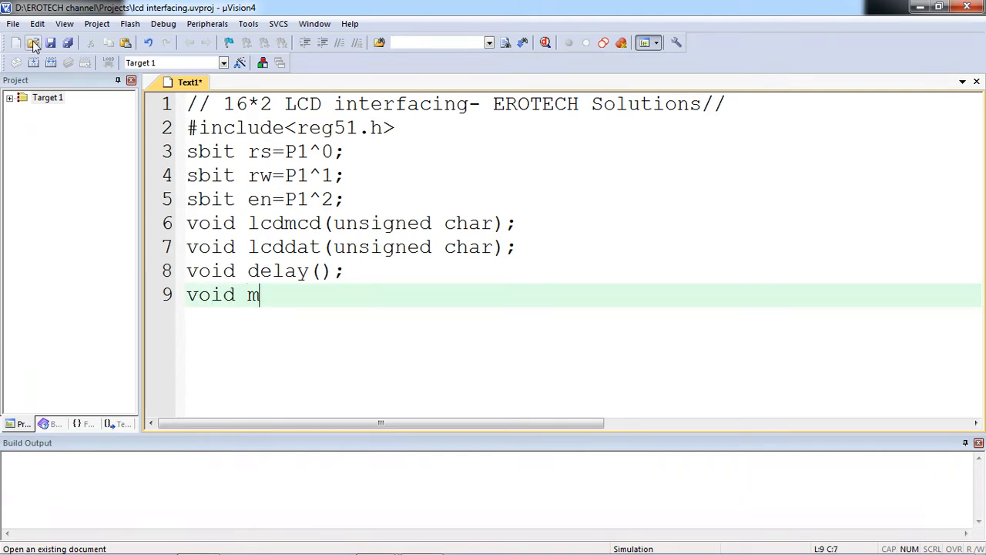
text(ain())
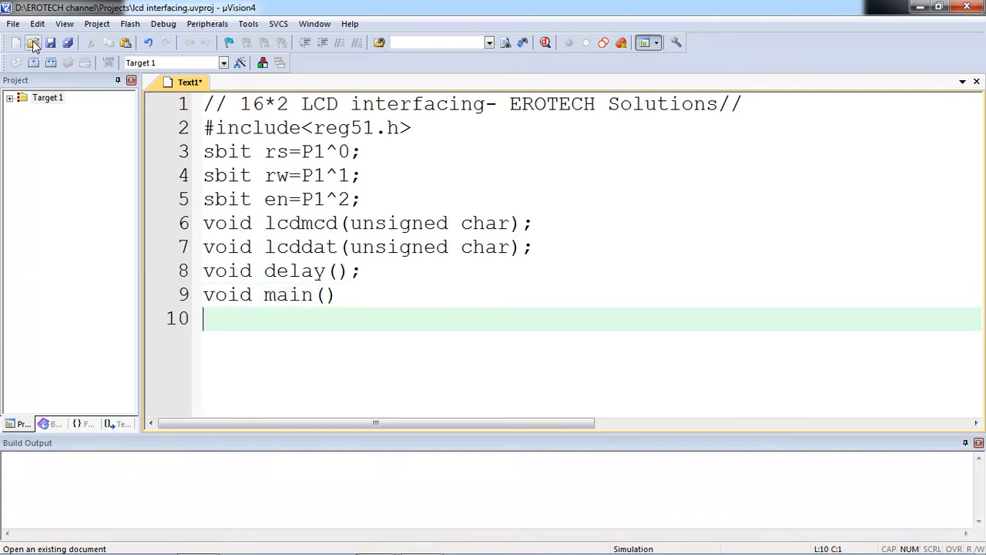
text({)
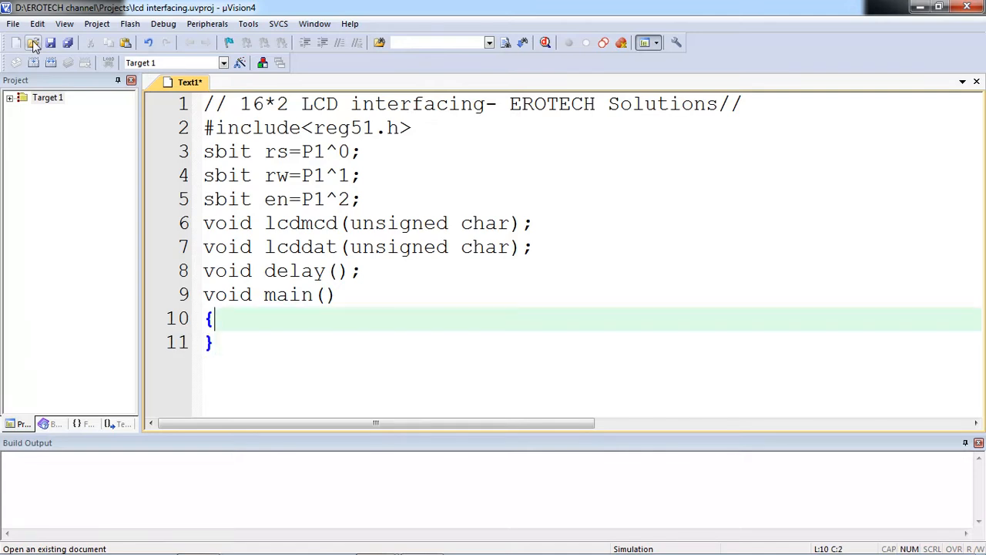
key(Return)
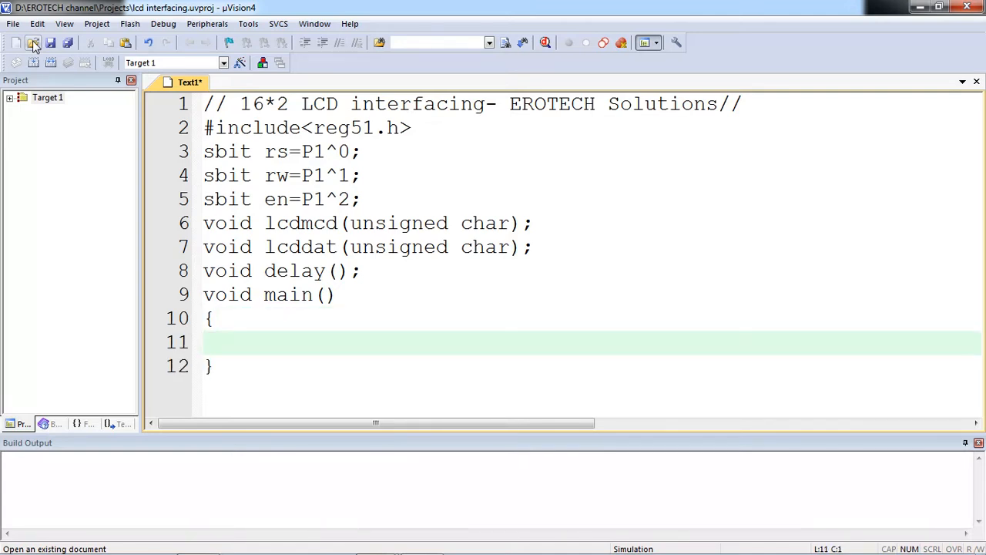
click(204, 342)
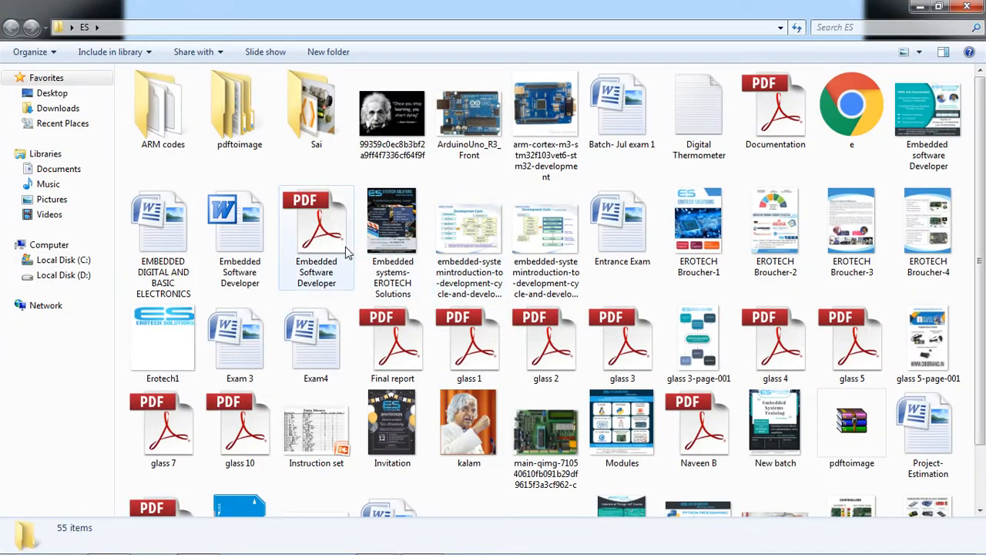
- Close the ES folder and browse from Computer into Local Disk (D:)
click(315, 224)
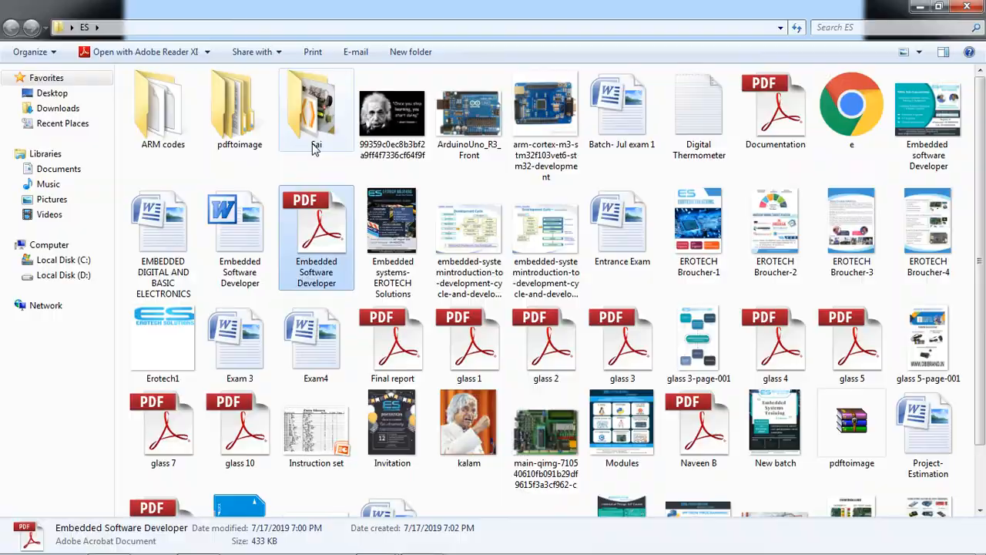
click(938, 6)
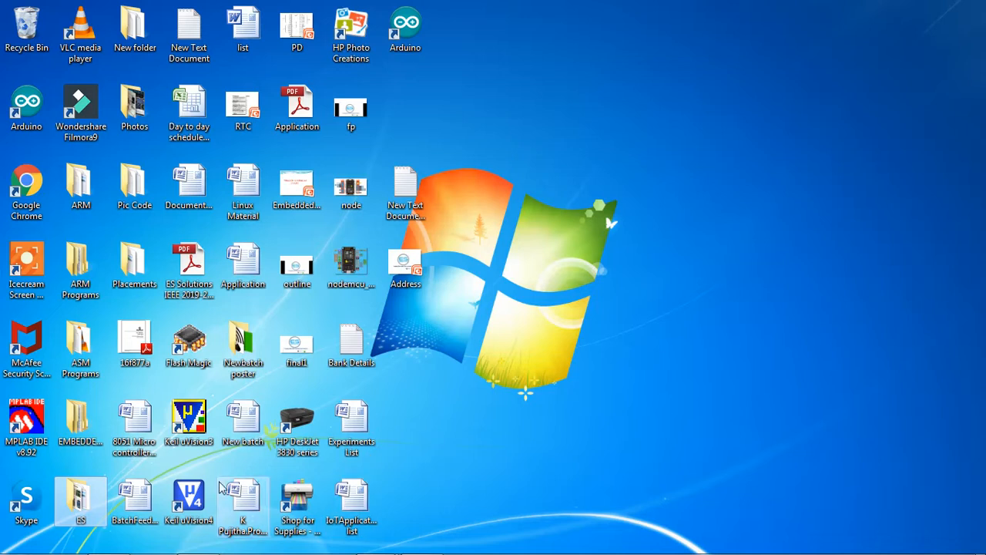
mouse_move(135, 336)
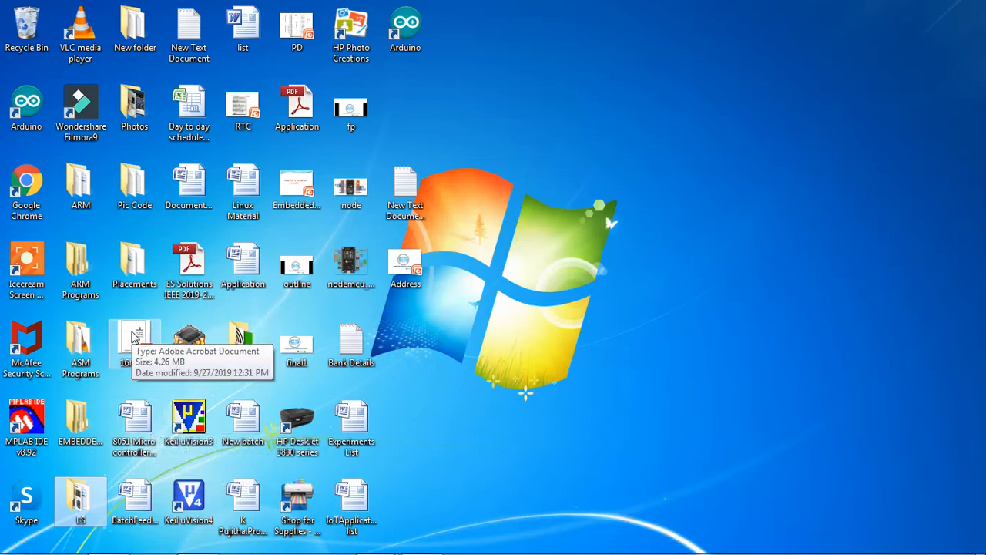
mouse_move(243, 347)
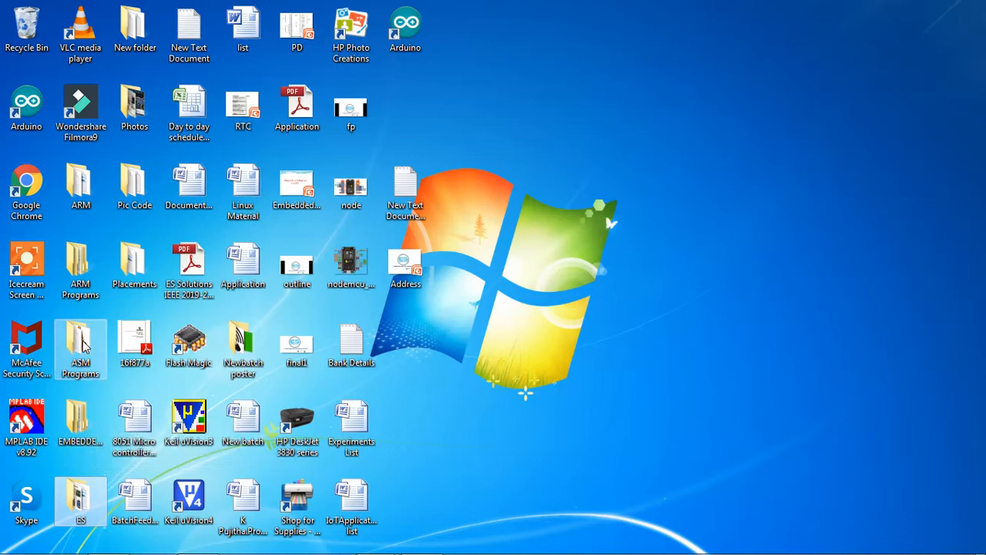
double_click(81, 346)
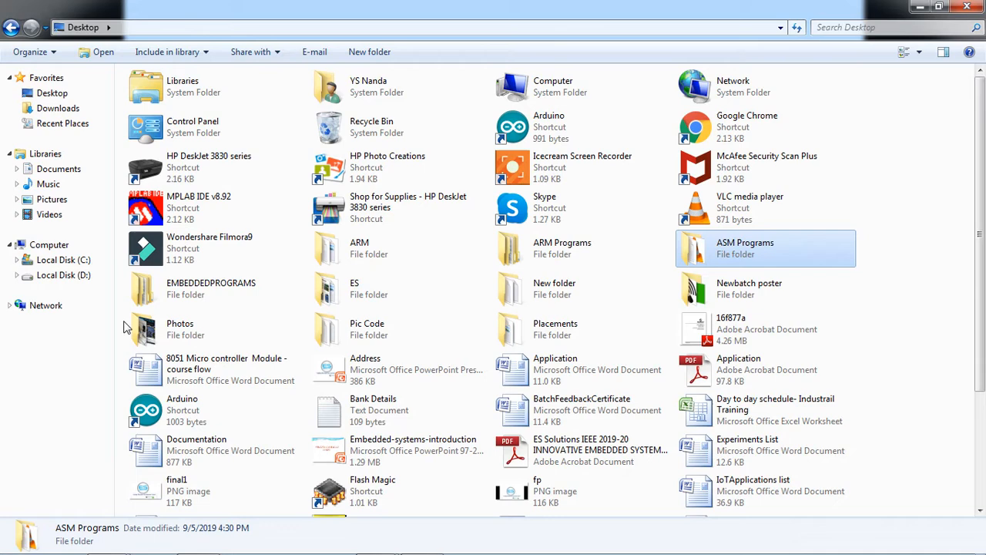
click(373, 410)
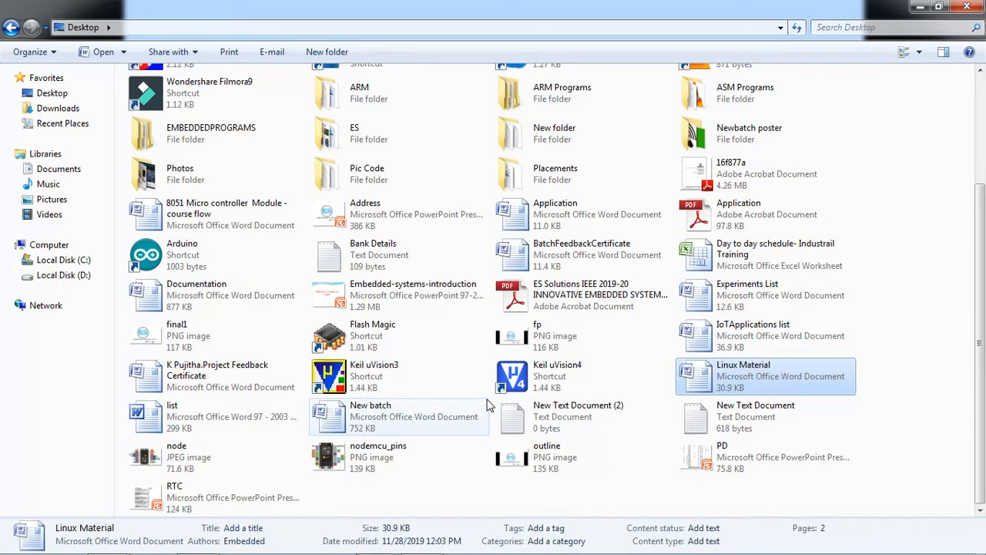
scroll(up, 3)
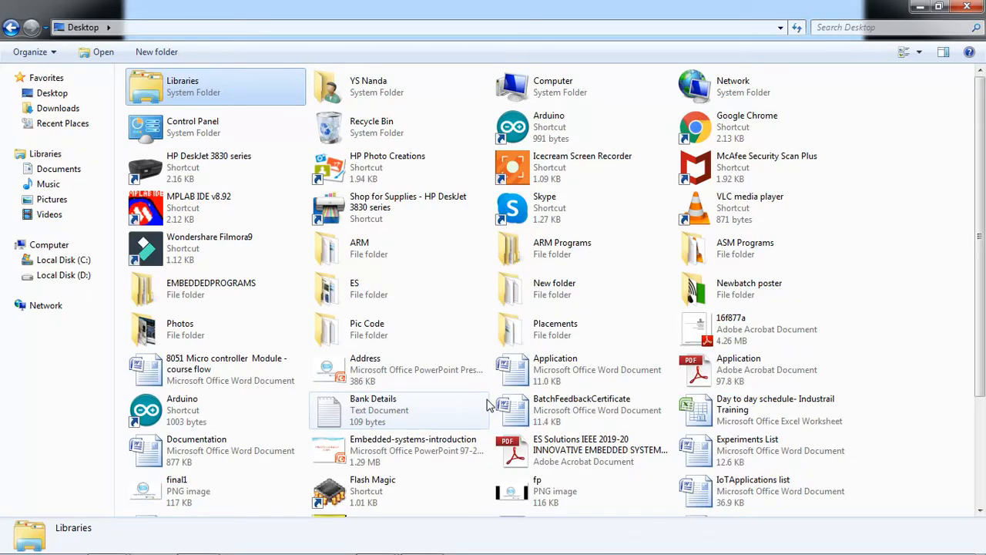
click(216, 416)
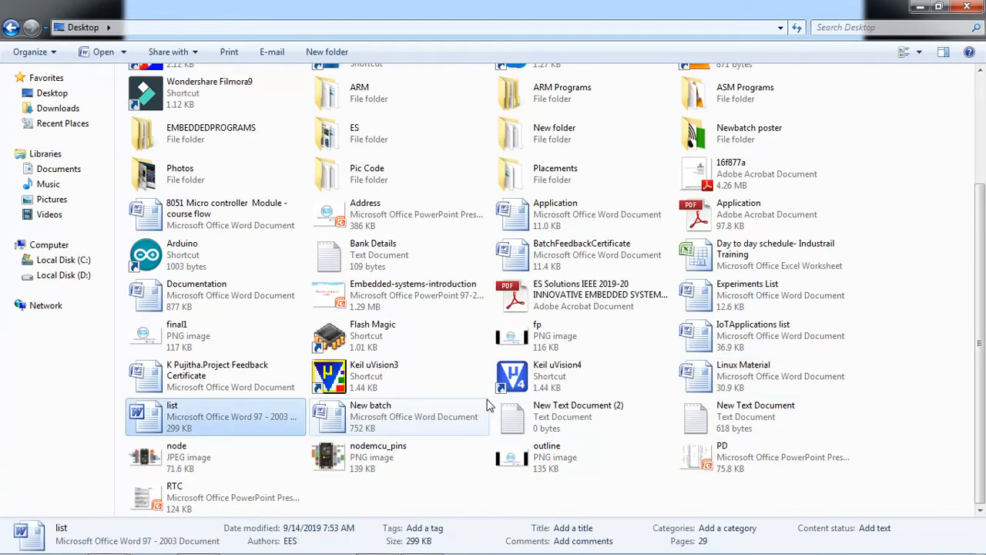
scroll(up, 3)
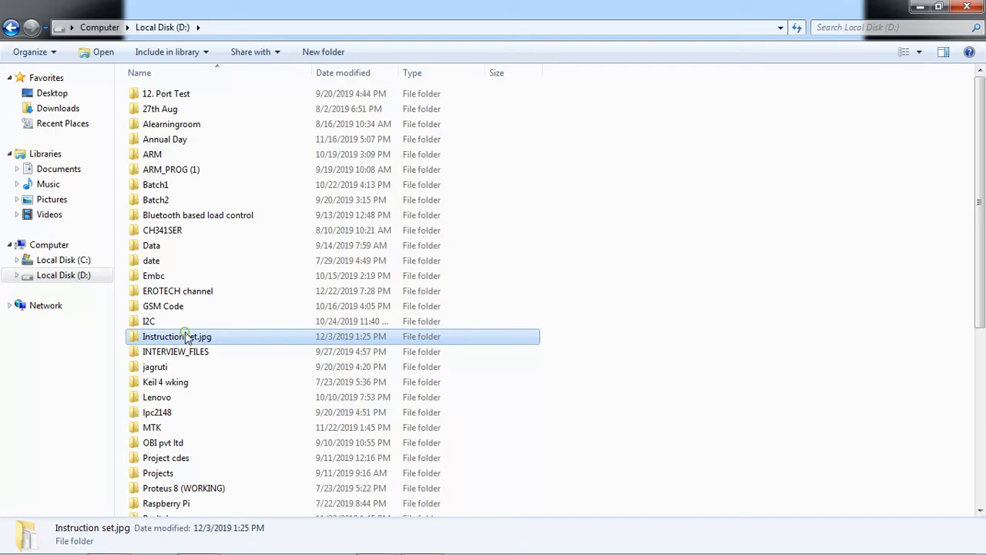
- Navigate through the user folder, ESD, 8051 CLASSES and Day11-LCD, and open the LCD commands document
double_click(175, 336)
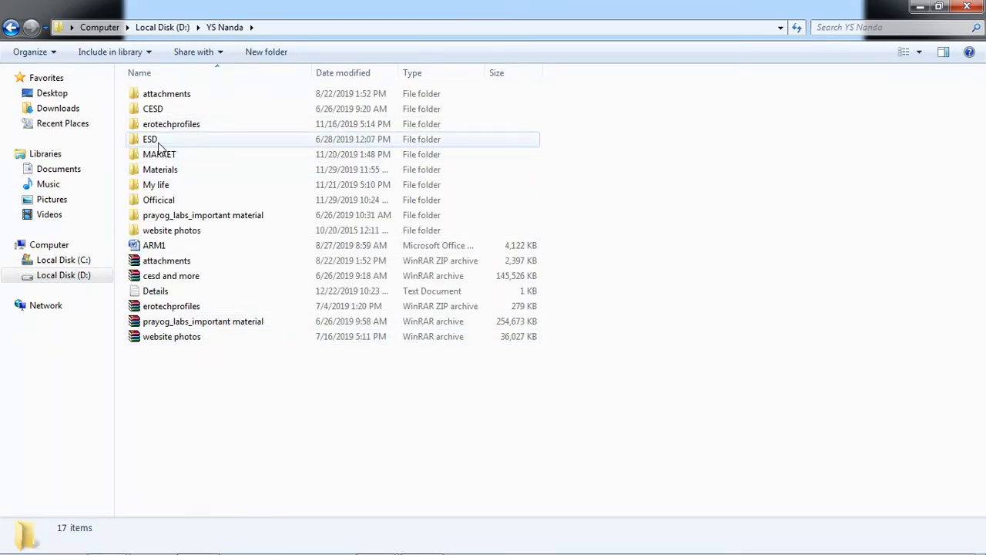
double_click(151, 139)
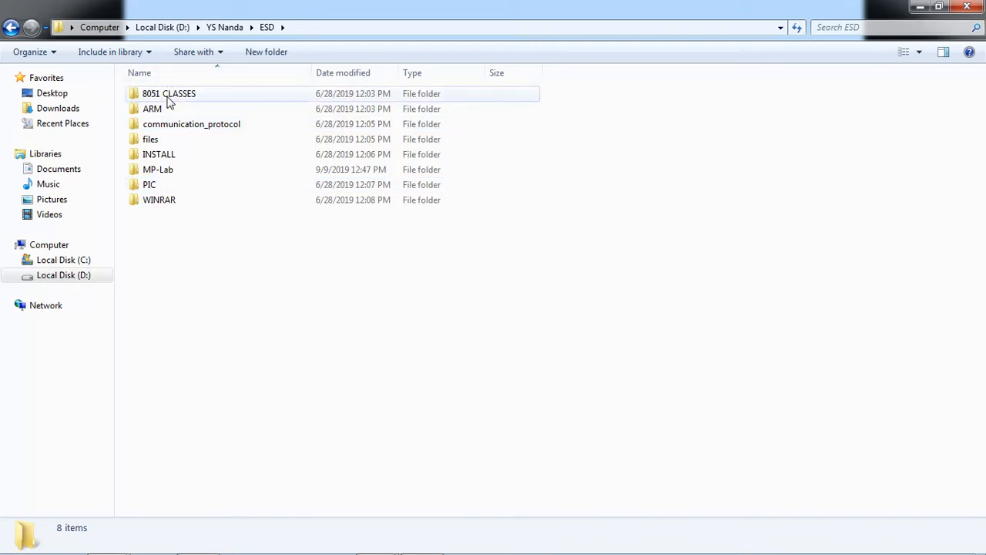
double_click(169, 94)
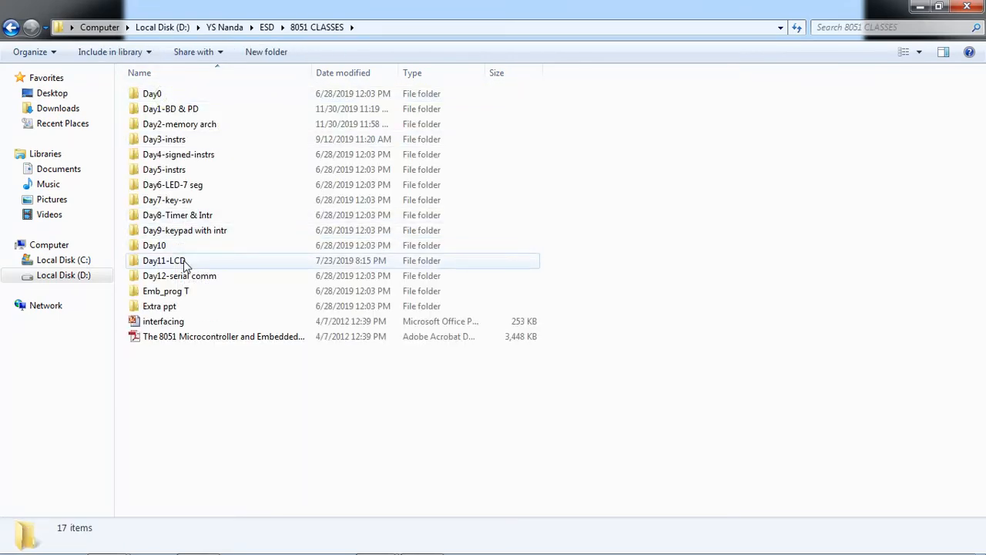
double_click(163, 261)
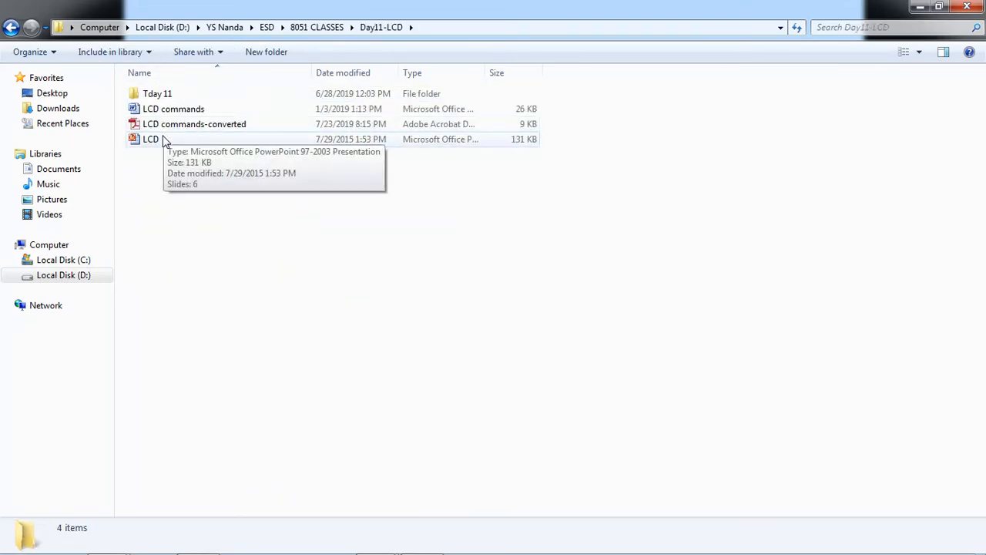
double_click(172, 108)
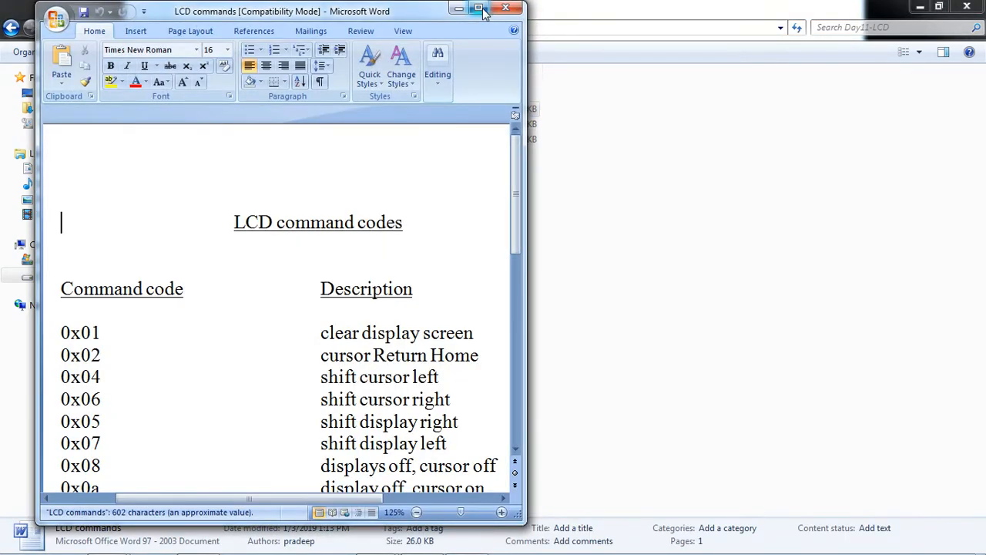
- Maximize the Word window and scroll the LCD command table down to 0x80, 0xc0 and 0x38
click(478, 9)
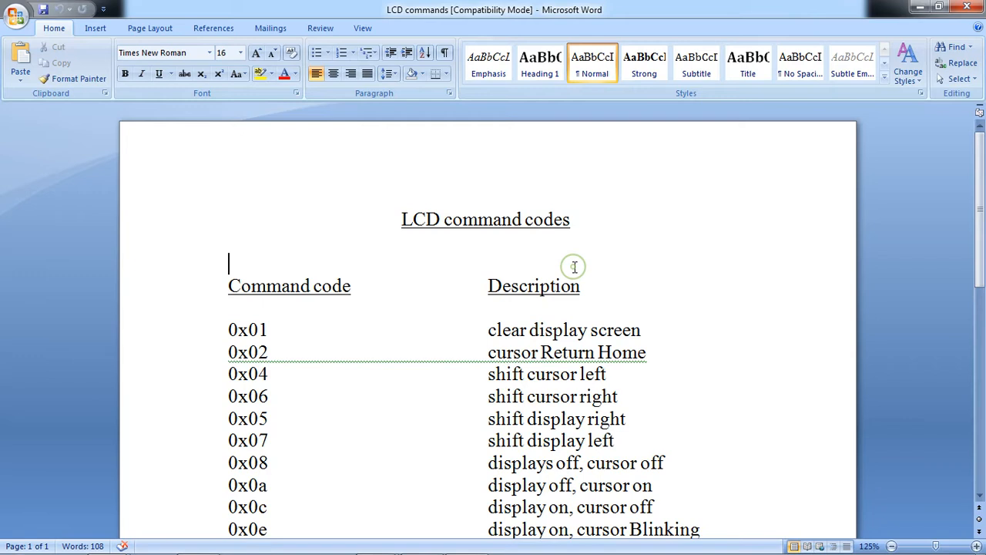
click(229, 419)
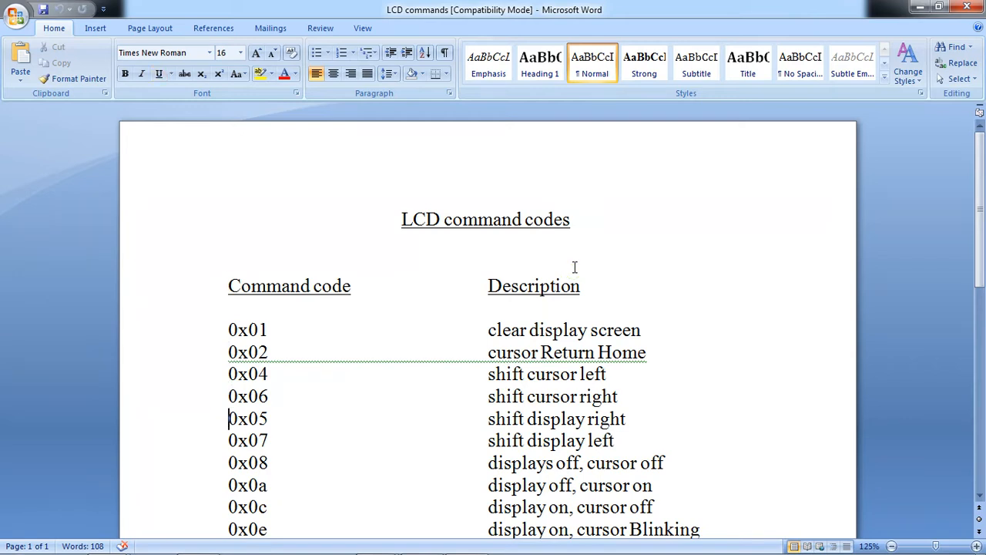
scroll(down, 3)
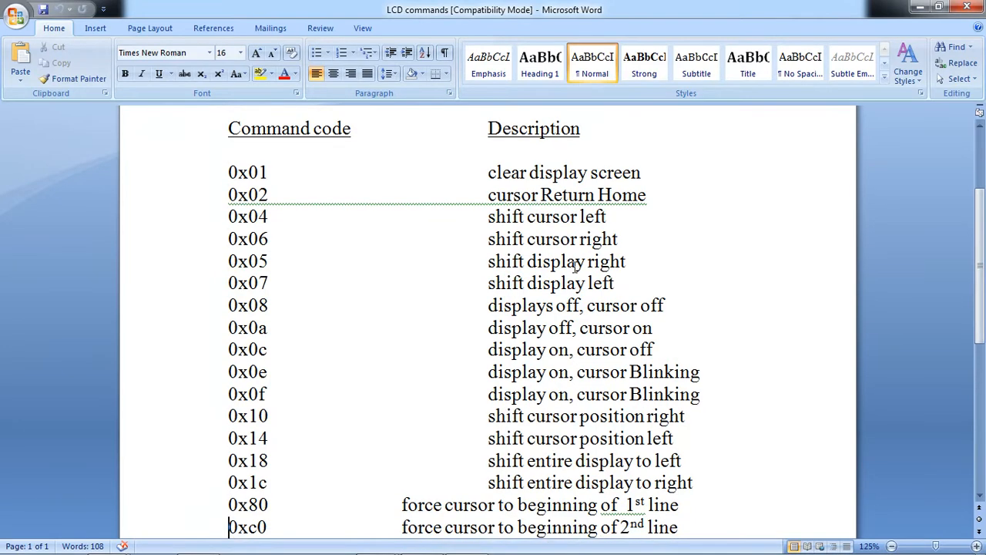
scroll(down, 3)
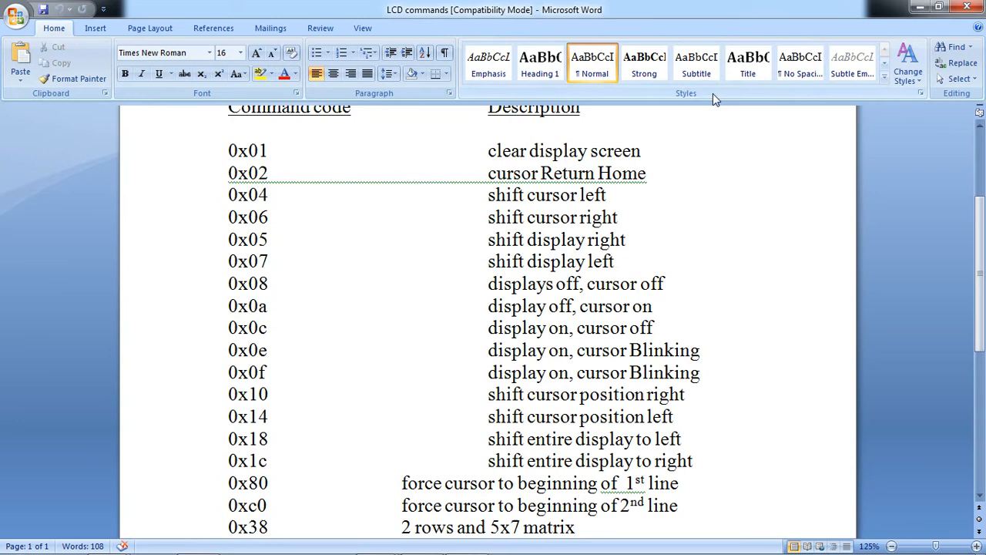
mouse_move(500, 249)
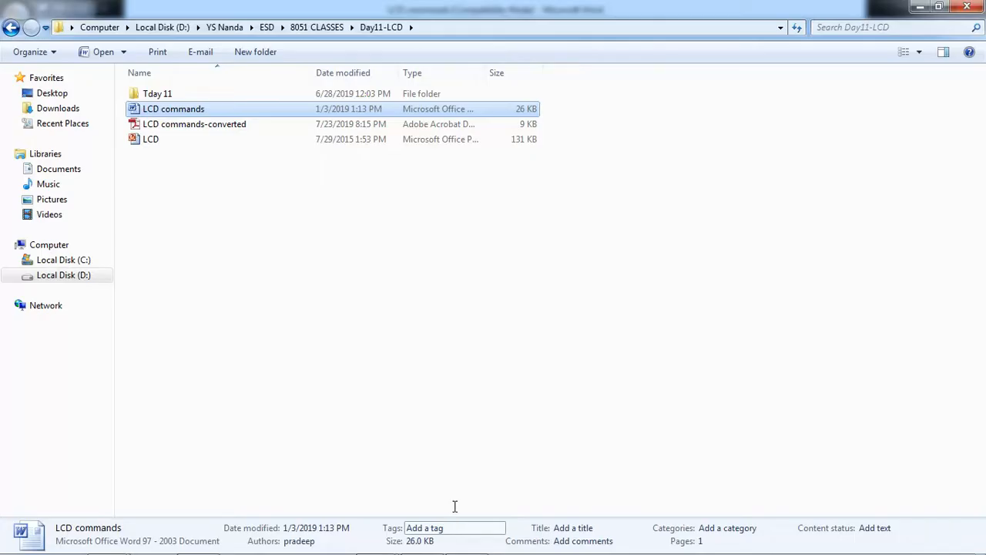
- Begin main's first command block: P3=0x38; with rs=0 and rw=0
double_click(173, 108)
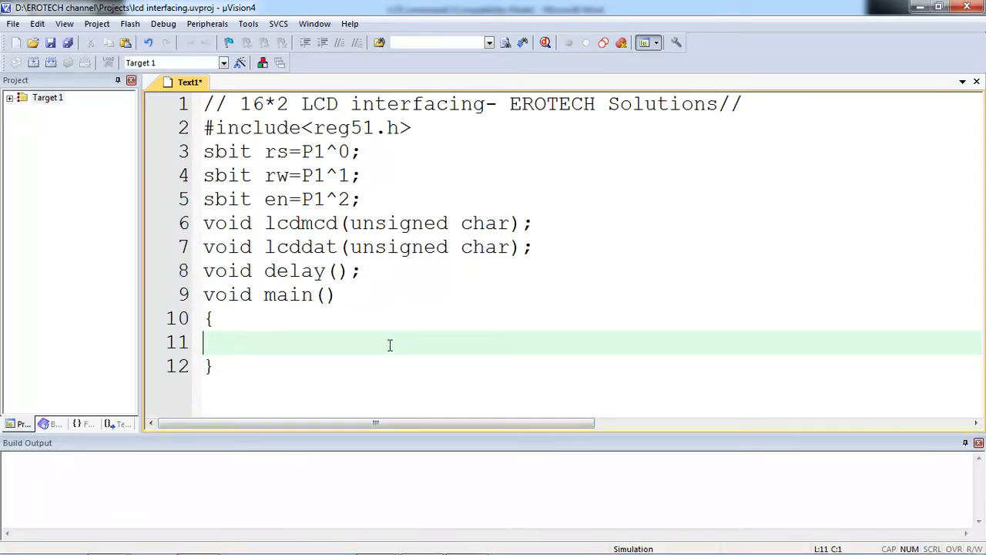
text(P3=)
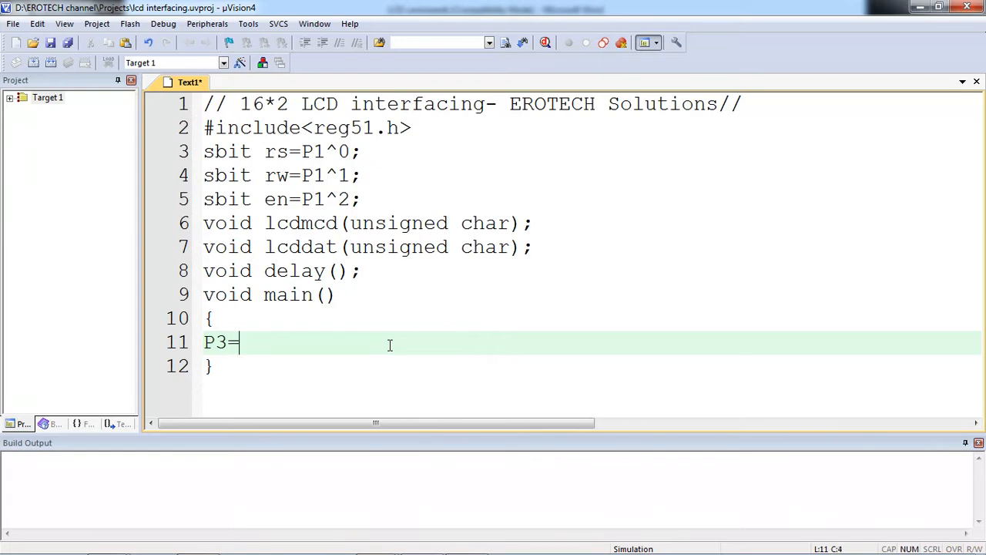
text(0x39)
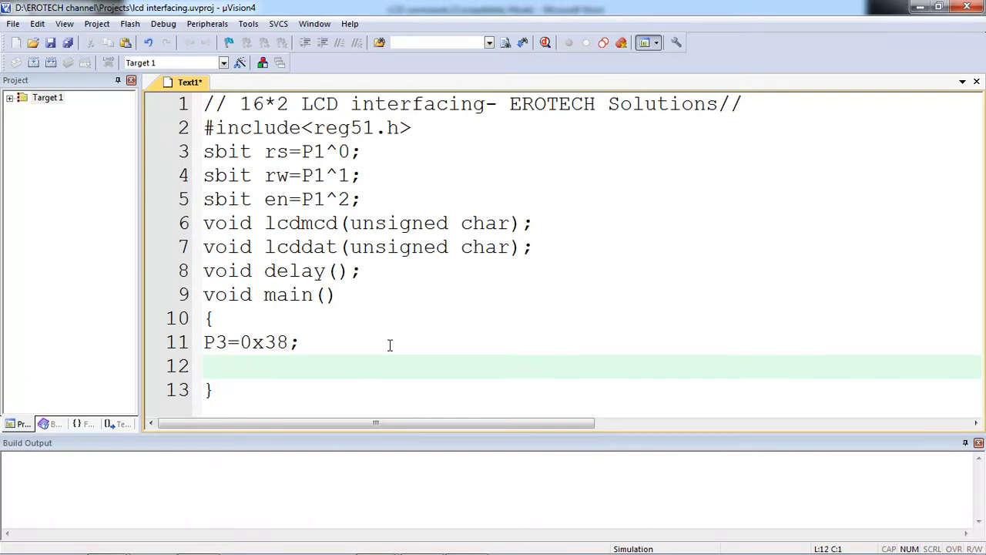
text(rs=0;)
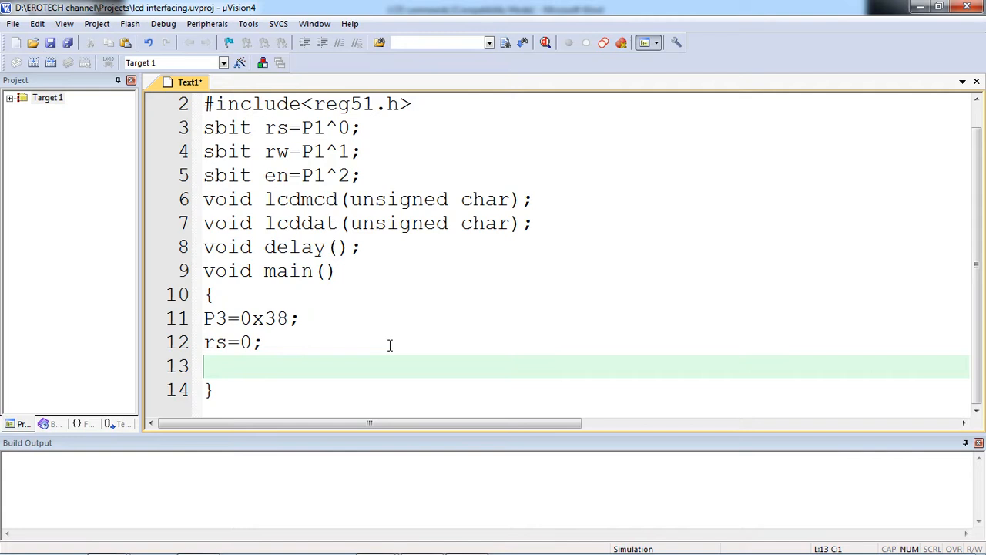
text(rw)
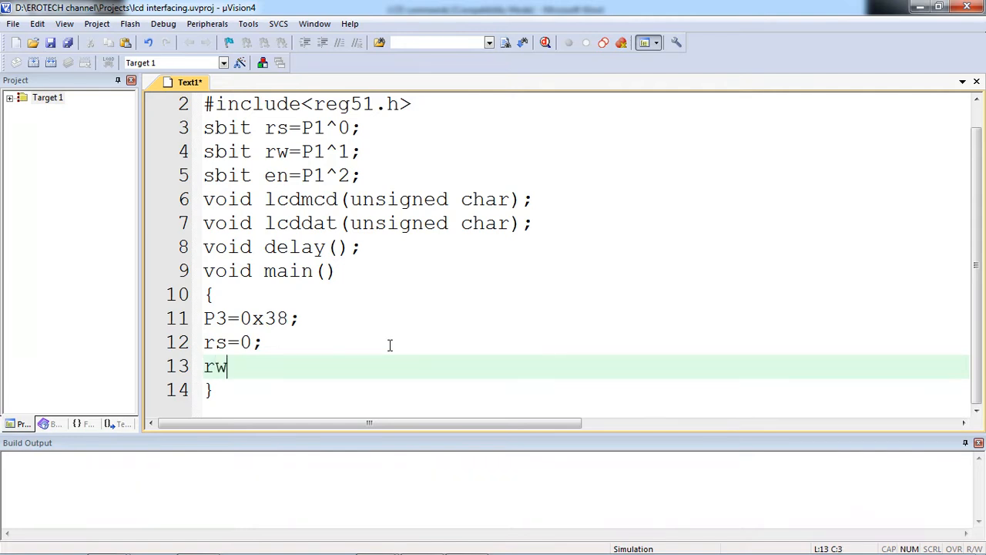
text(=0;)
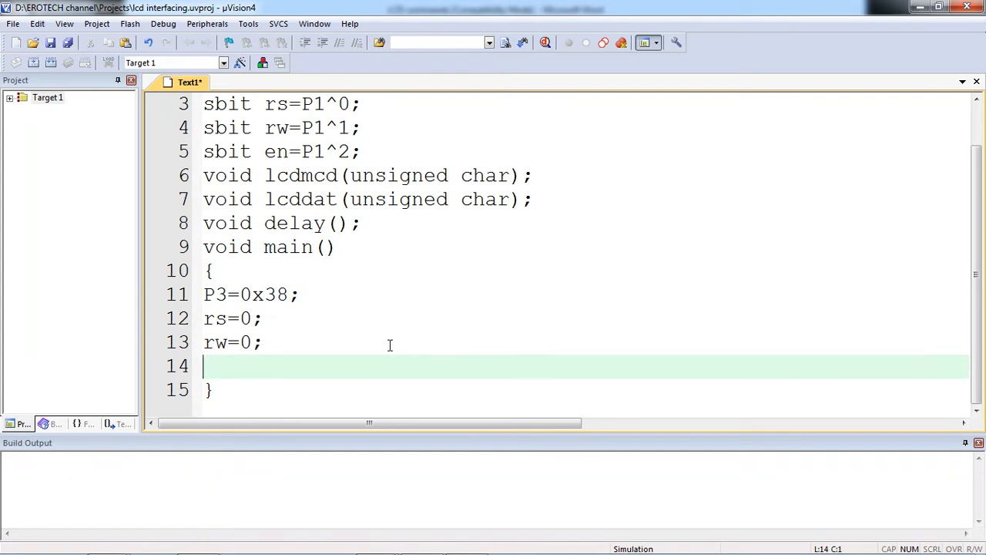
- Pulse the enable line: en=1; delay(); then en=0; ending the first block
text(en=1;)
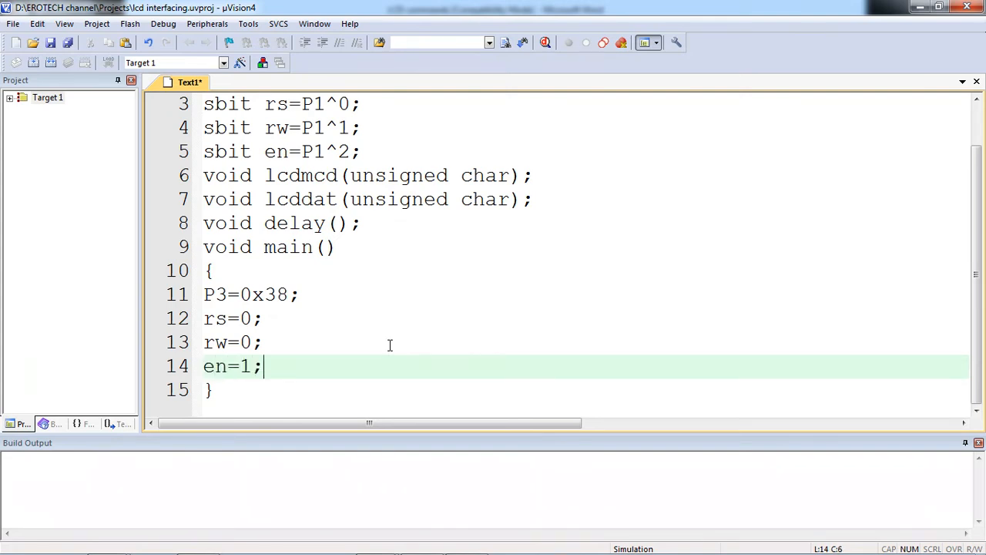
key(Return)
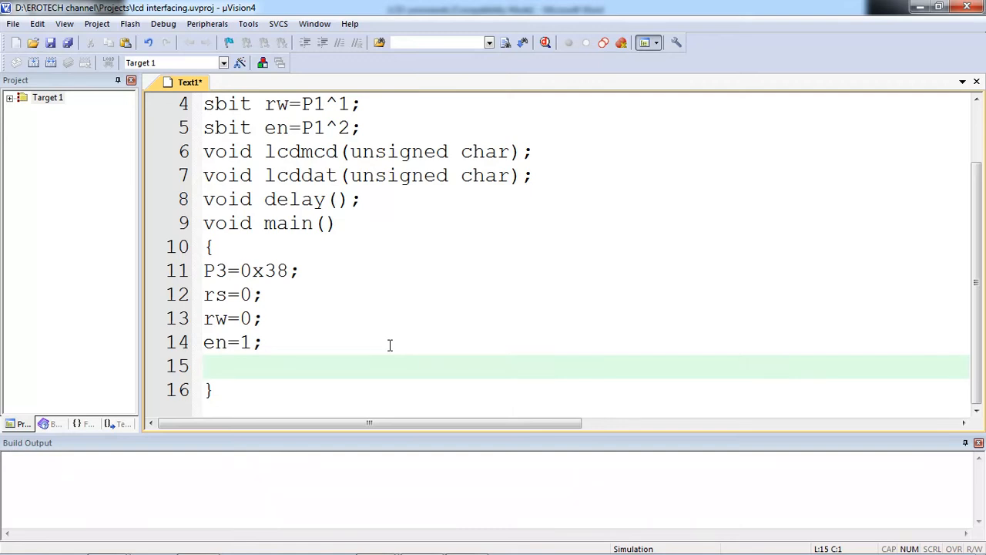
text(delay();)
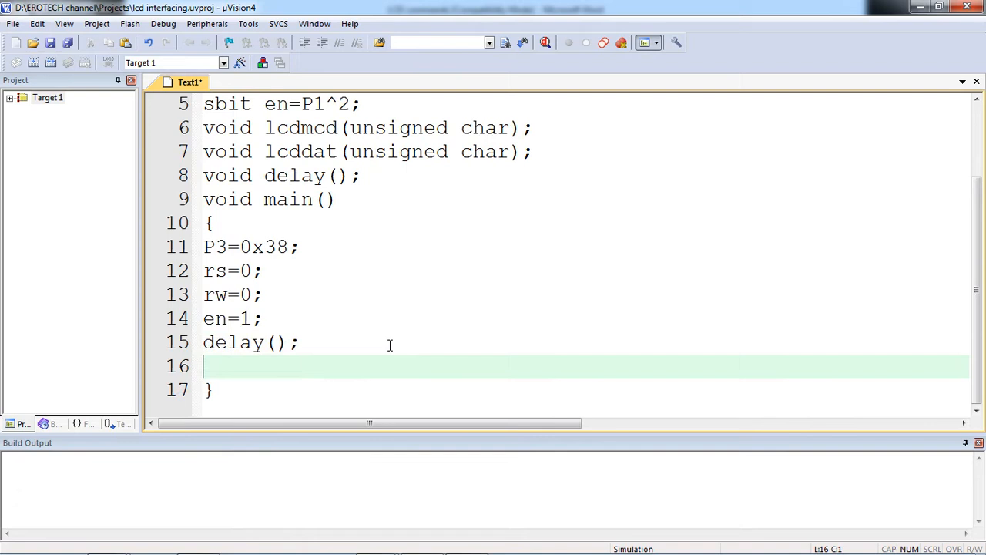
text(en=0;)
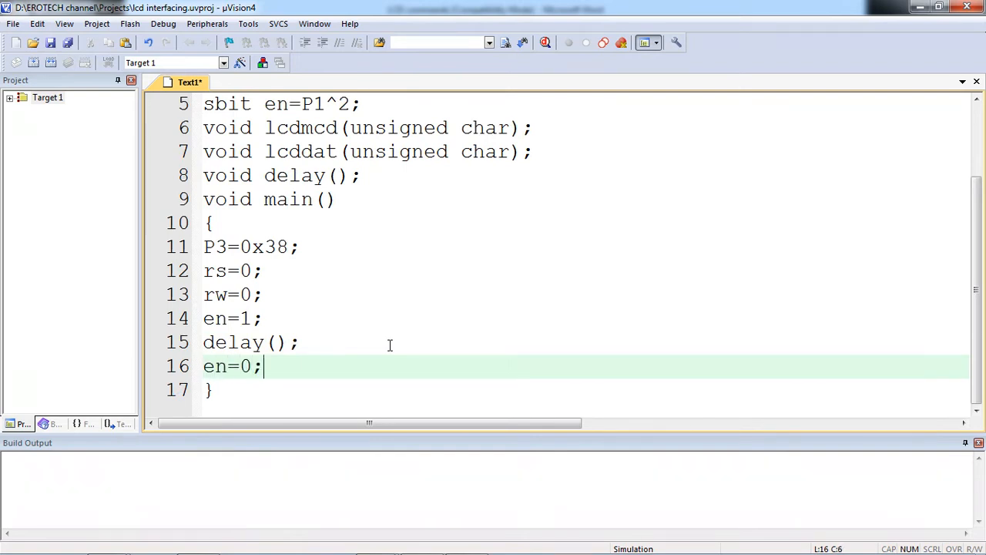
key(Return)
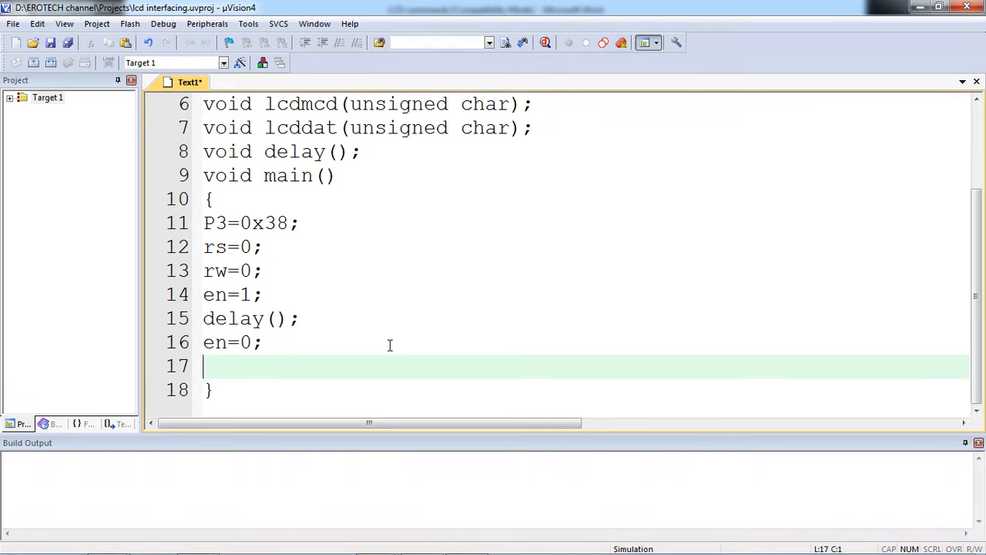
- Add a second block sending 0x0c to P3 with en=1; delay(); en=0;
text(P3=0)
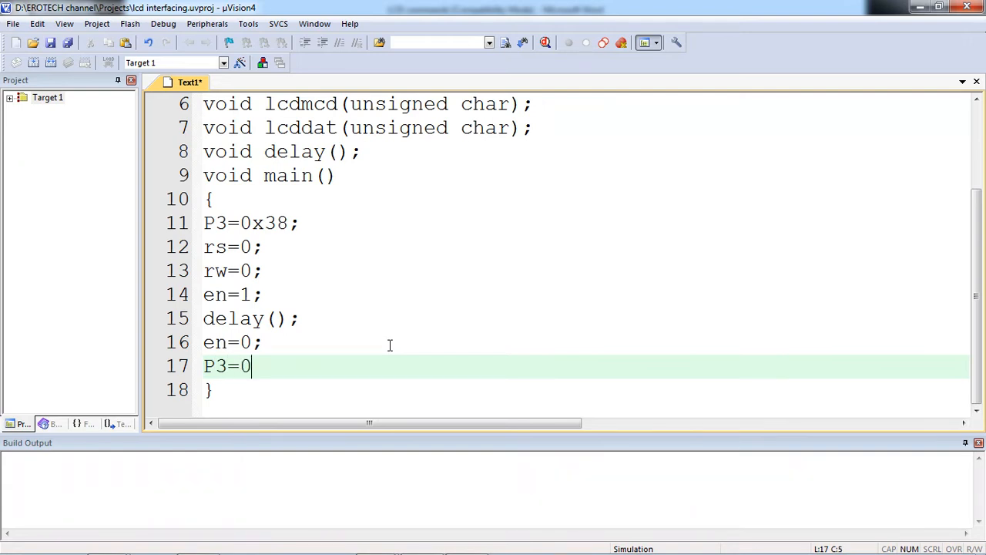
text(x)
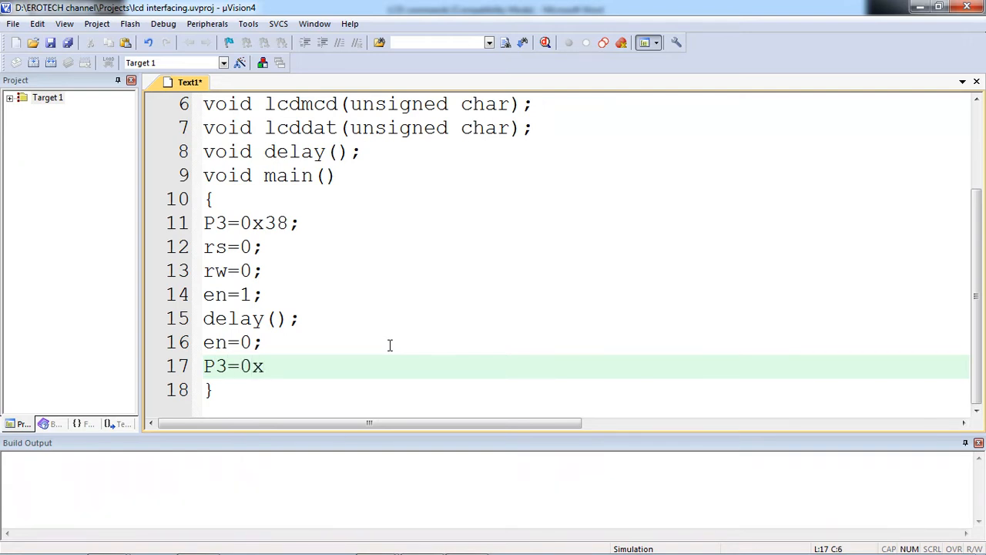
text(0c;)
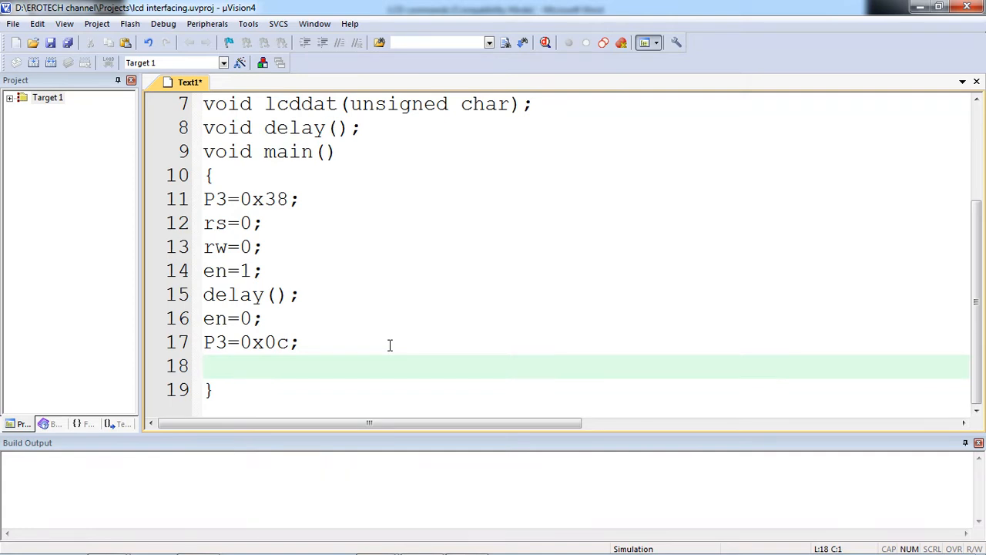
text(en=1;)
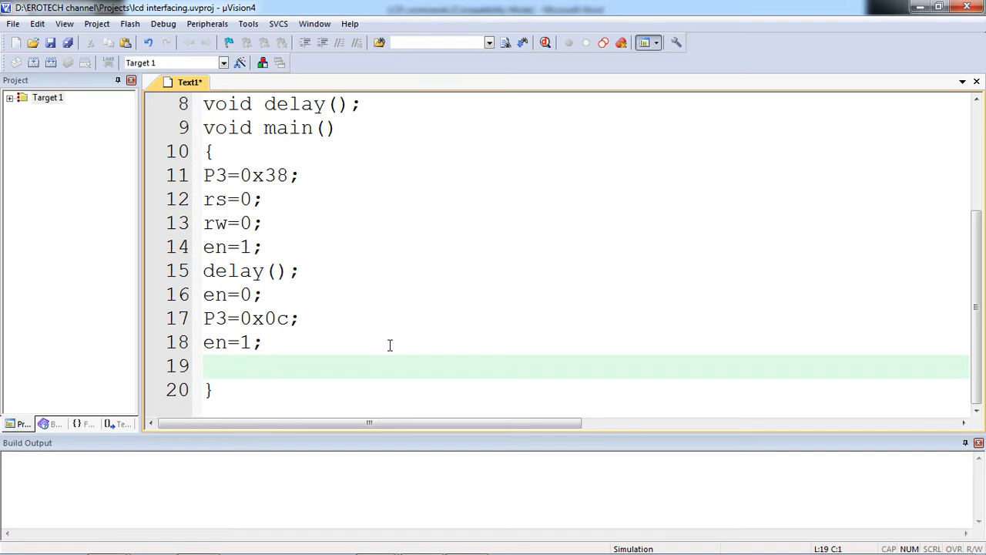
text(dela)
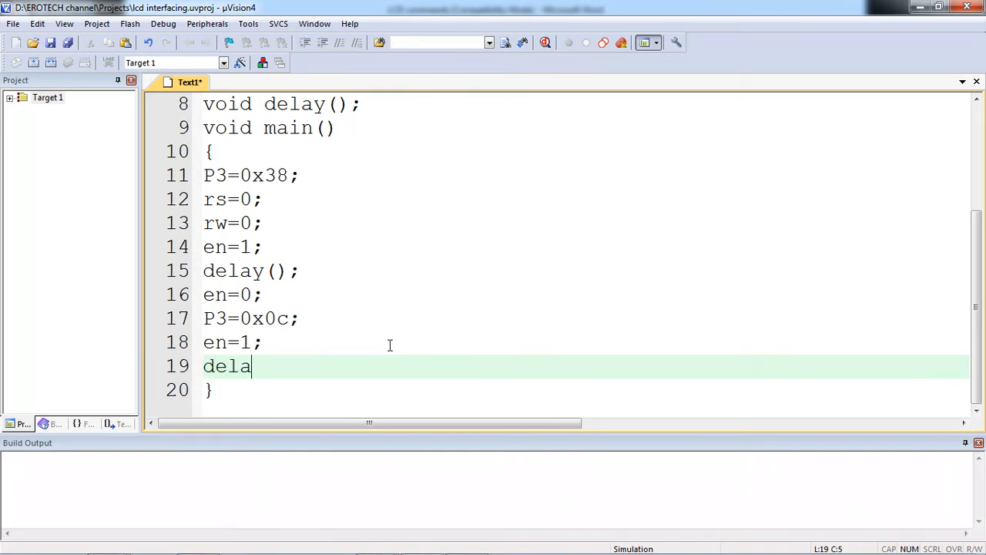
text(y();)
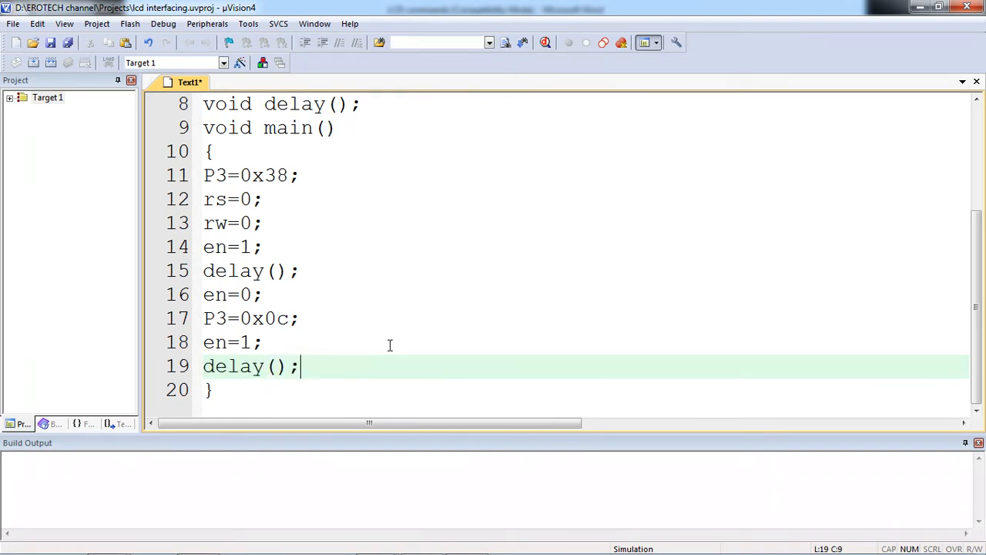
text(en=0;)
text(P3)
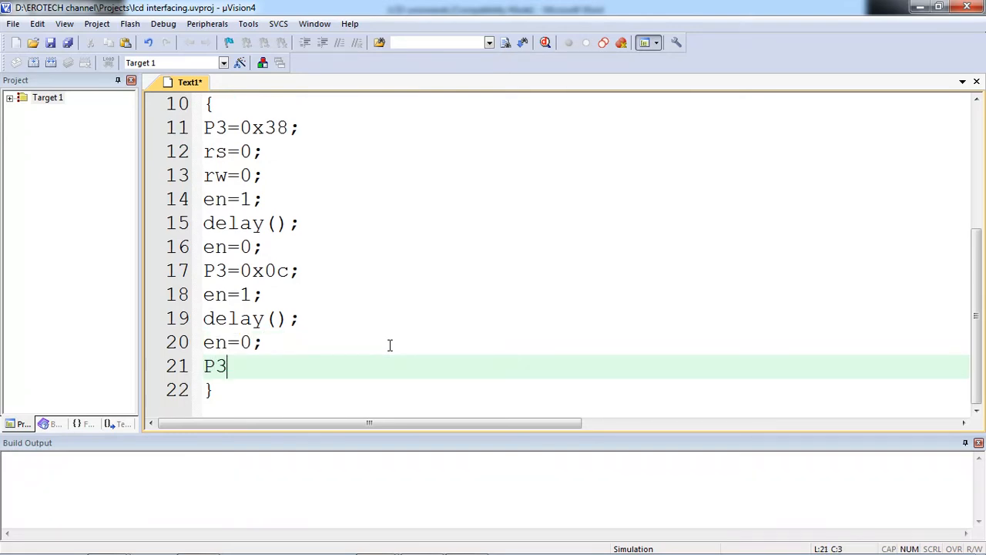
- Add a third block sending 0x85 to P3 with en=1; delay(); en=0;
text(=0x)
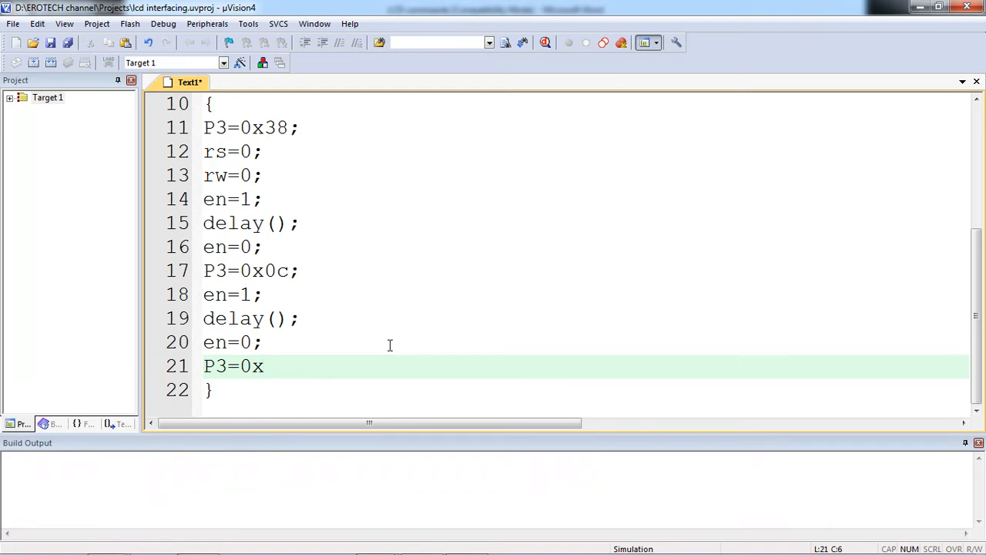
text(8)
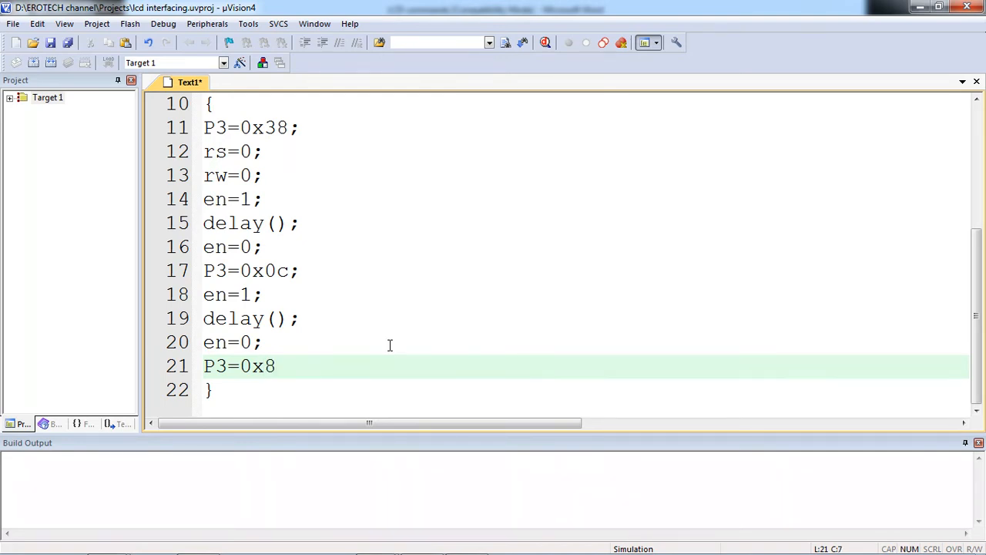
text(5)
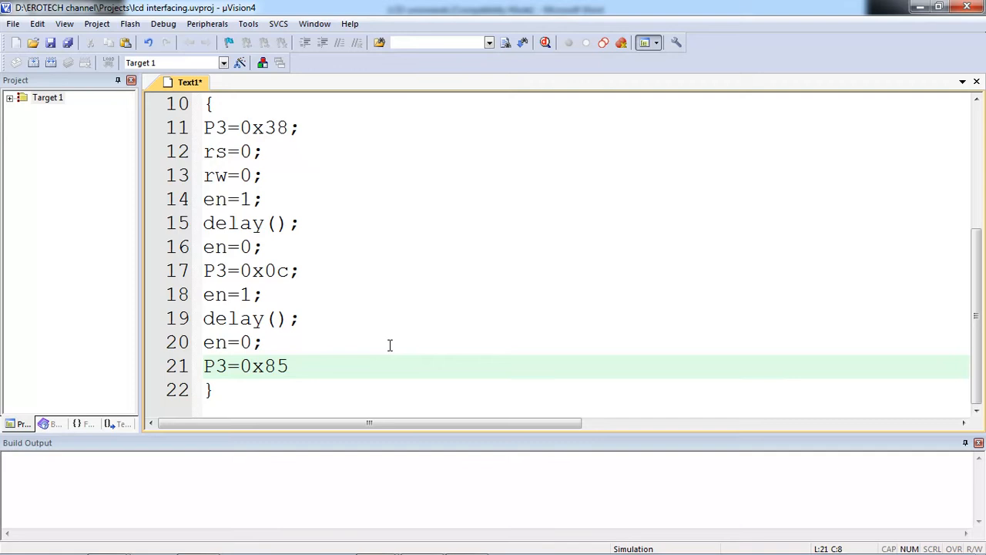
text(;)
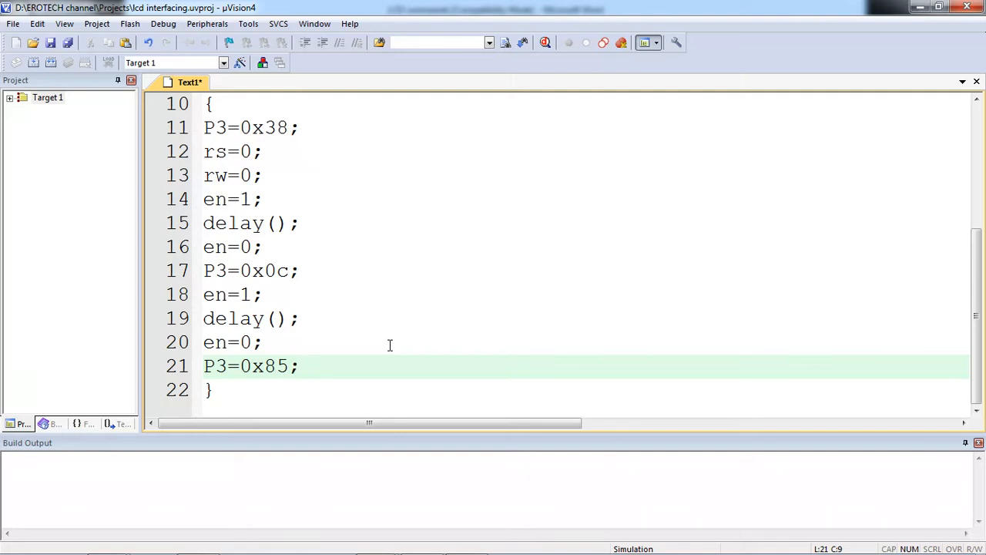
key(Return)
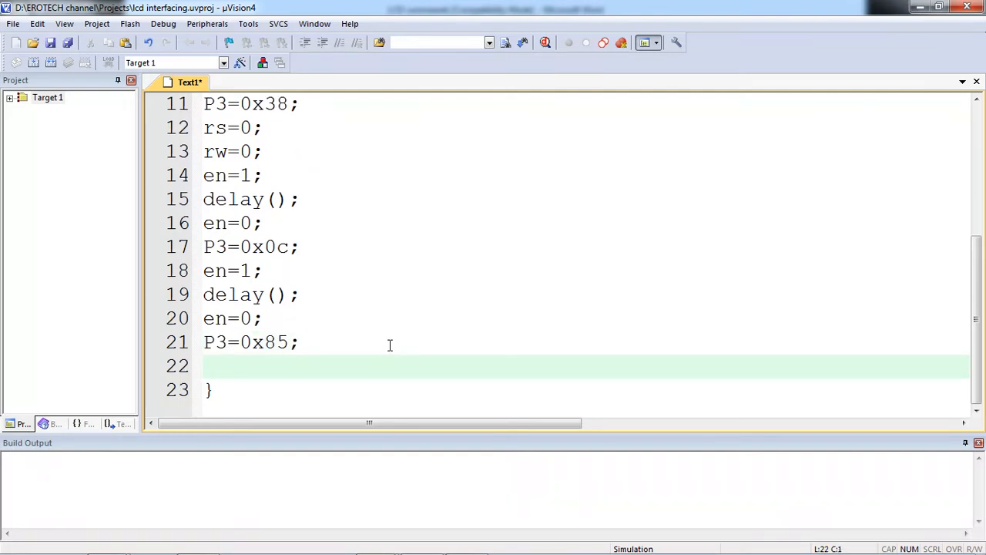
text(en=1;)
text(d)
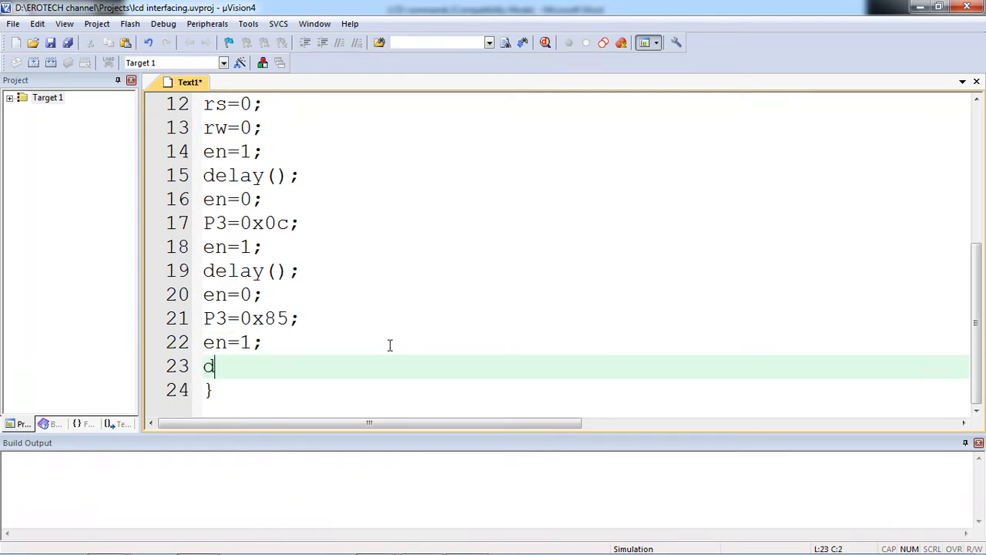
text(elay();)
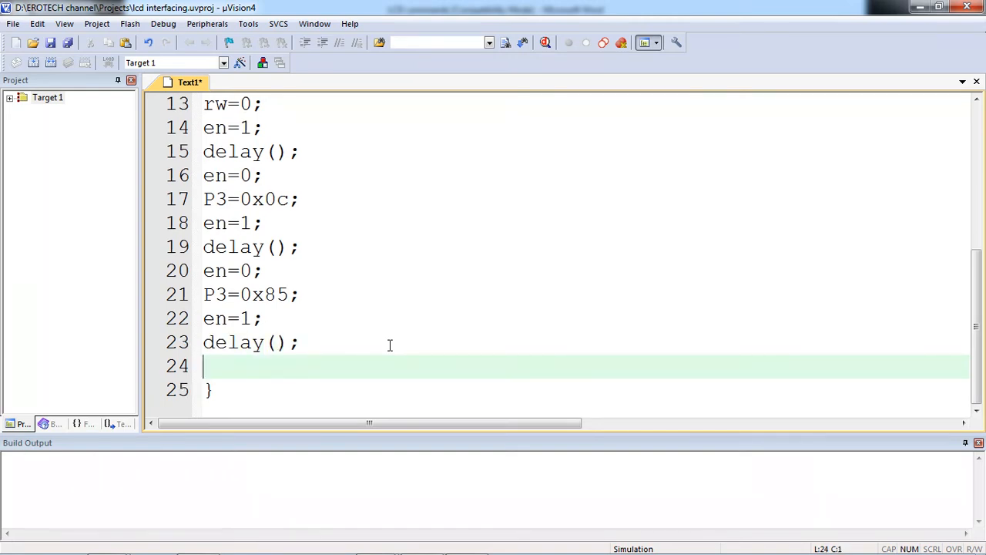
text(en=0;)
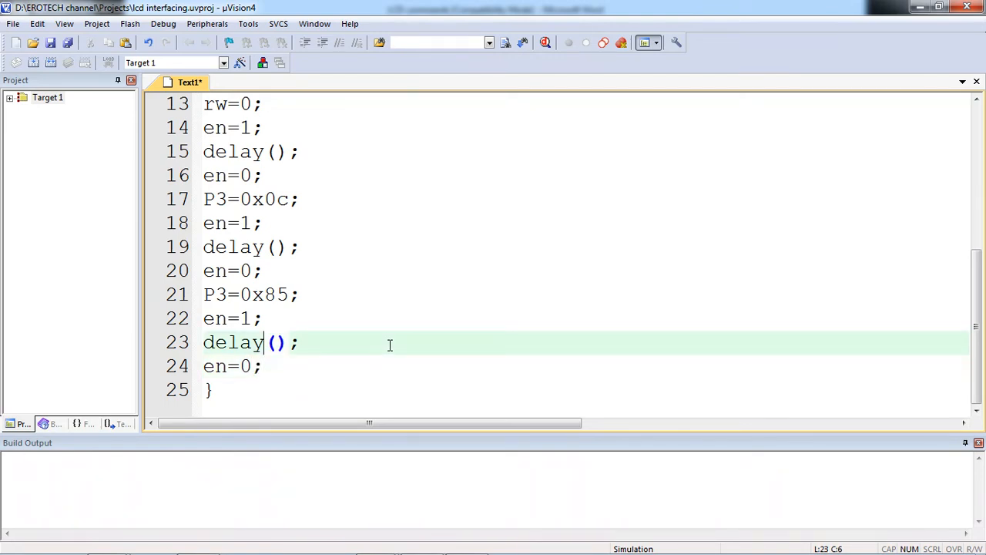
scroll(up, 3)
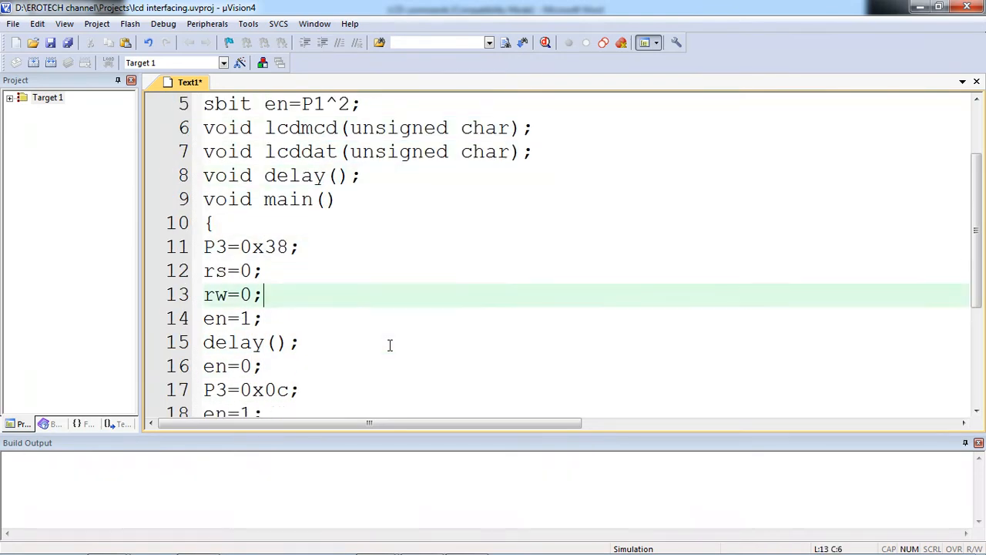
- Replace the first direct P3 command block with a single lcdcmd(0x38); call
scroll(down, 3)
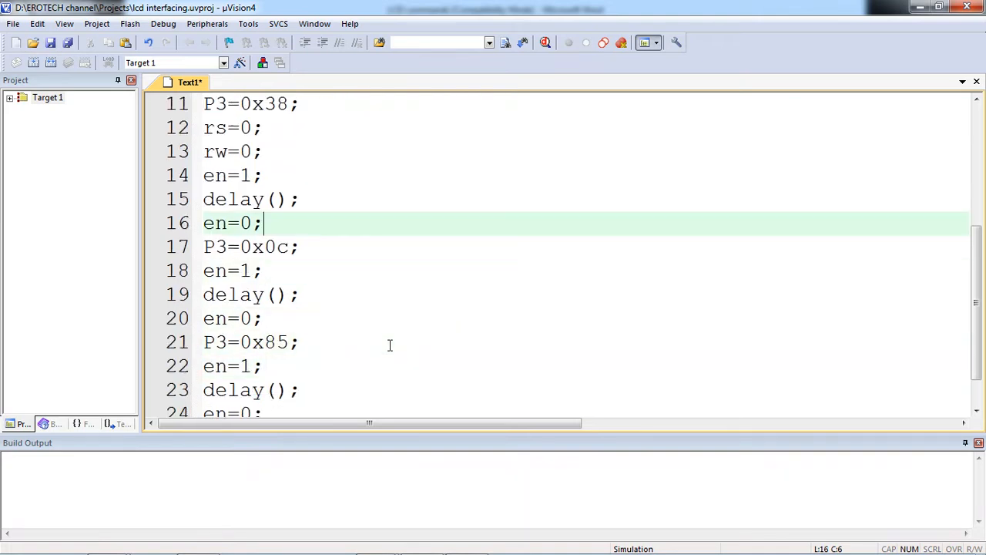
scroll(up, 3)
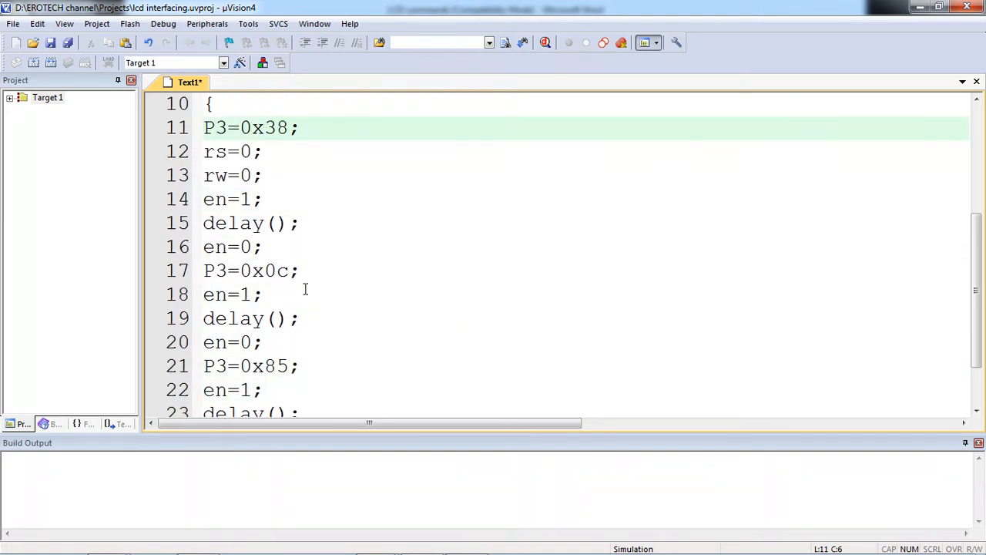
drag(204, 222, 262, 247)
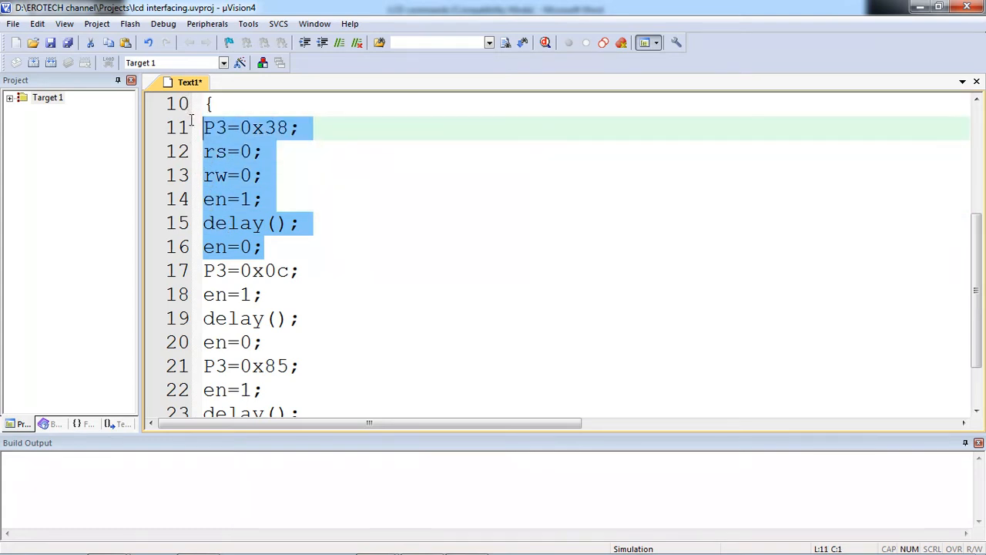
text(lcd)
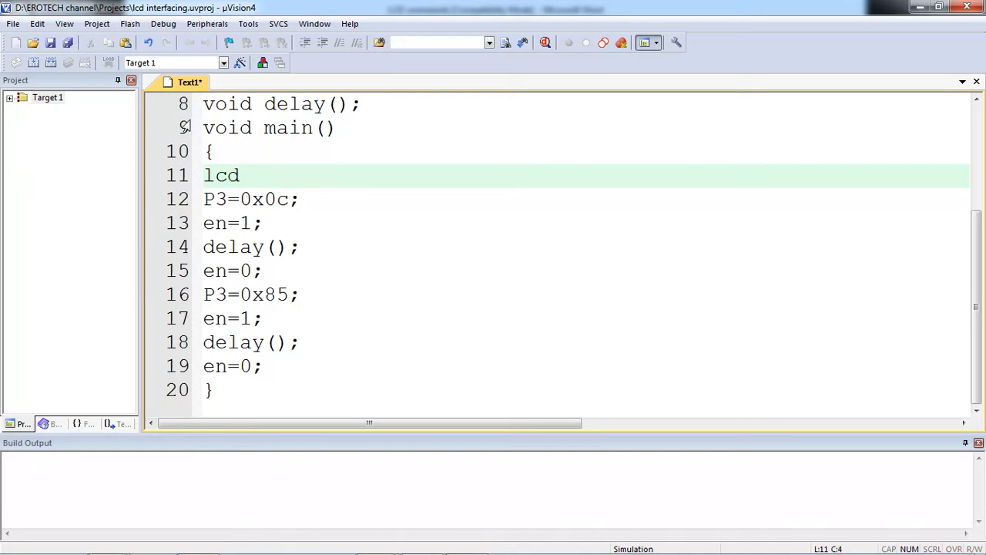
text(cmd())
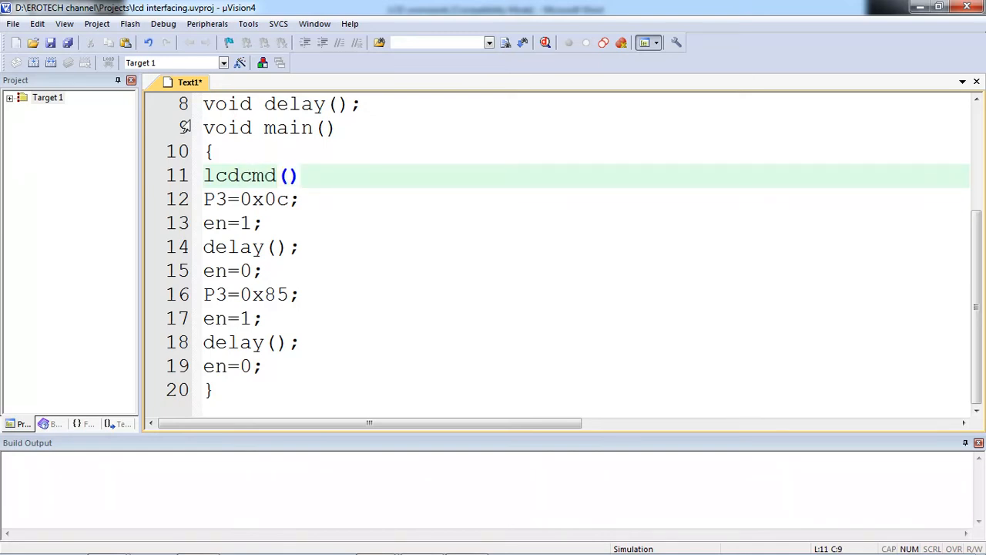
text(0x38)
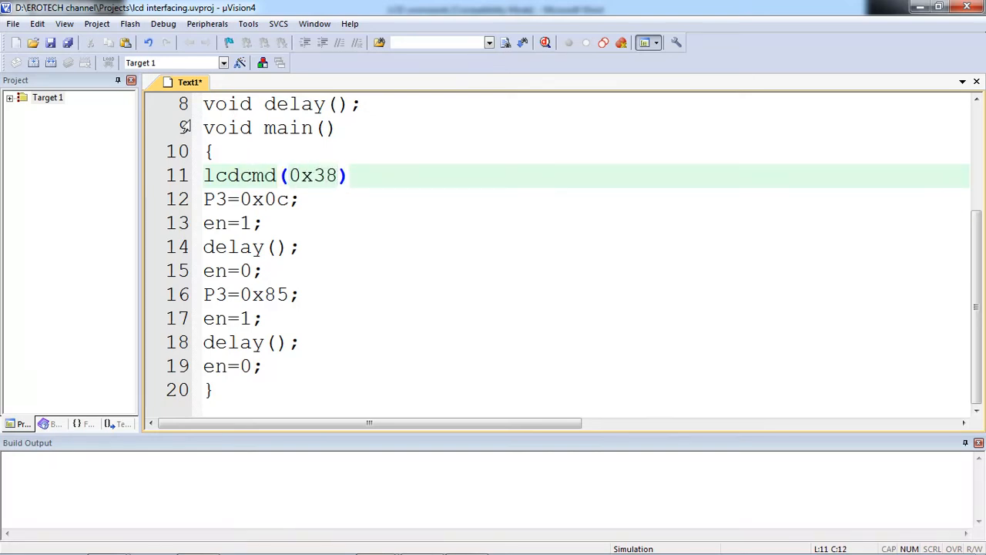
key(Return)
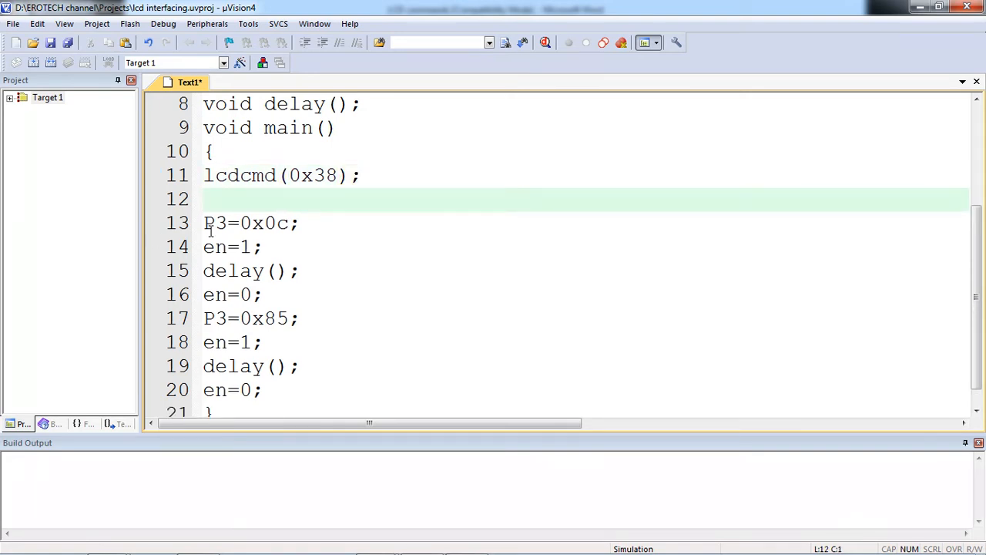
- Replace P3=0x0c; with lcdcmd(0x0c); and remove the blank line between the calls
double_click(247, 222)
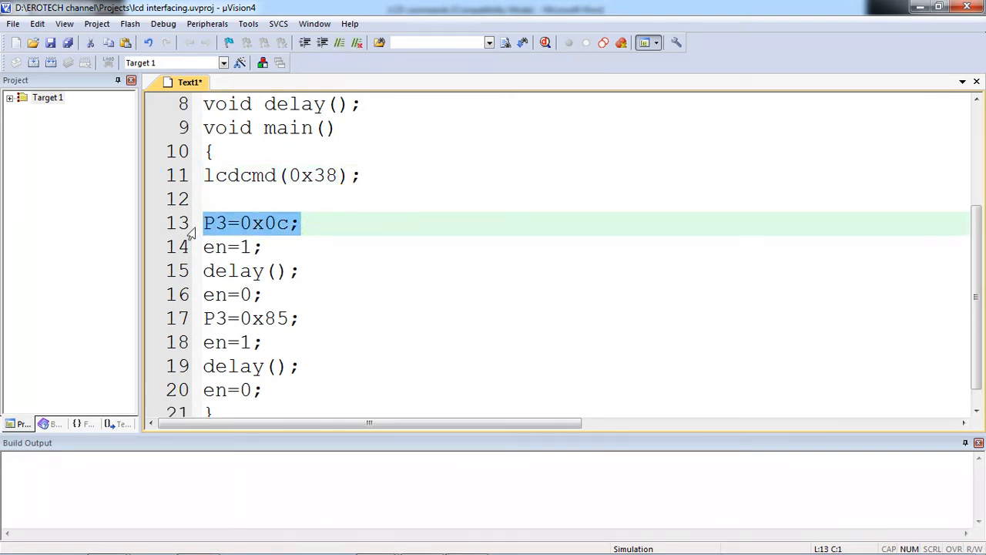
text(lcdcmd())
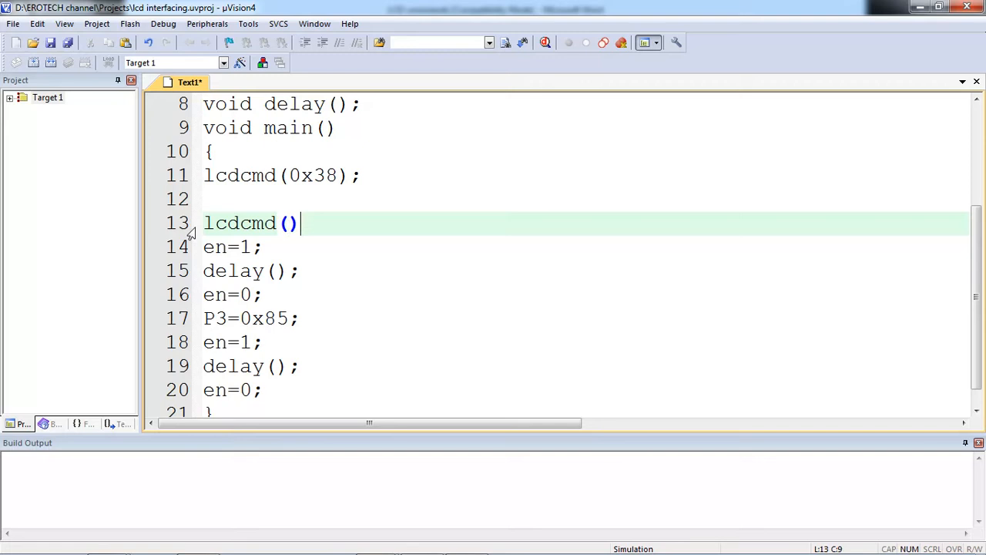
text(0x0c)
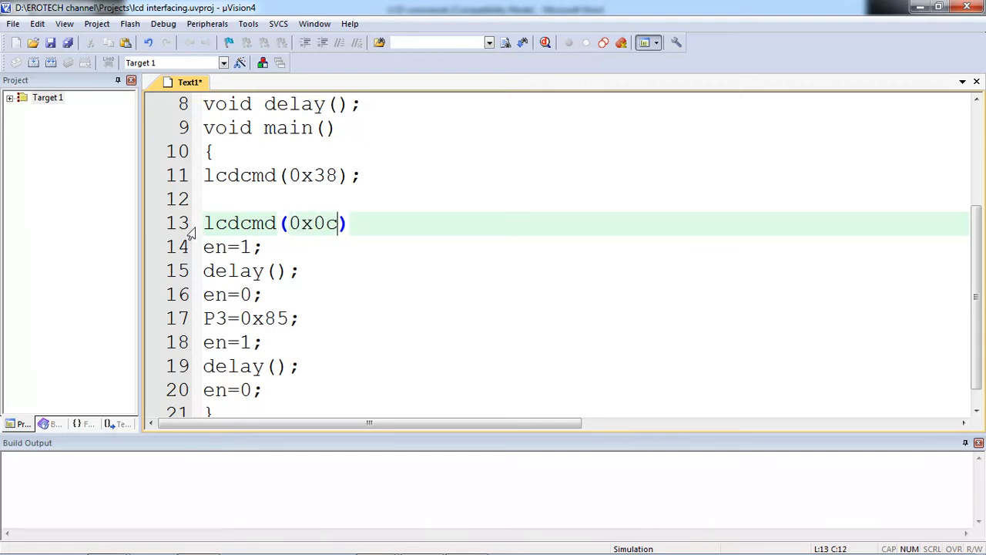
text();)
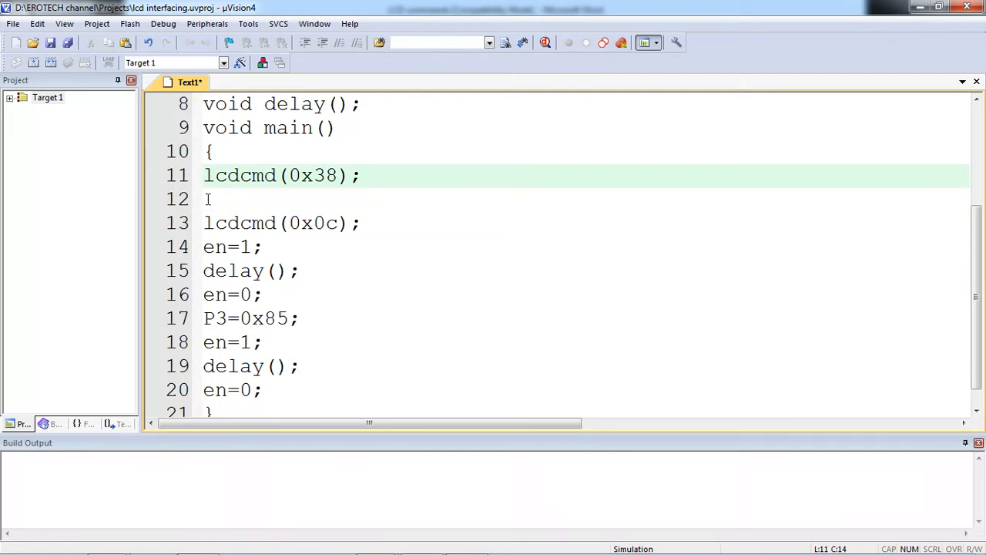
key(Delete)
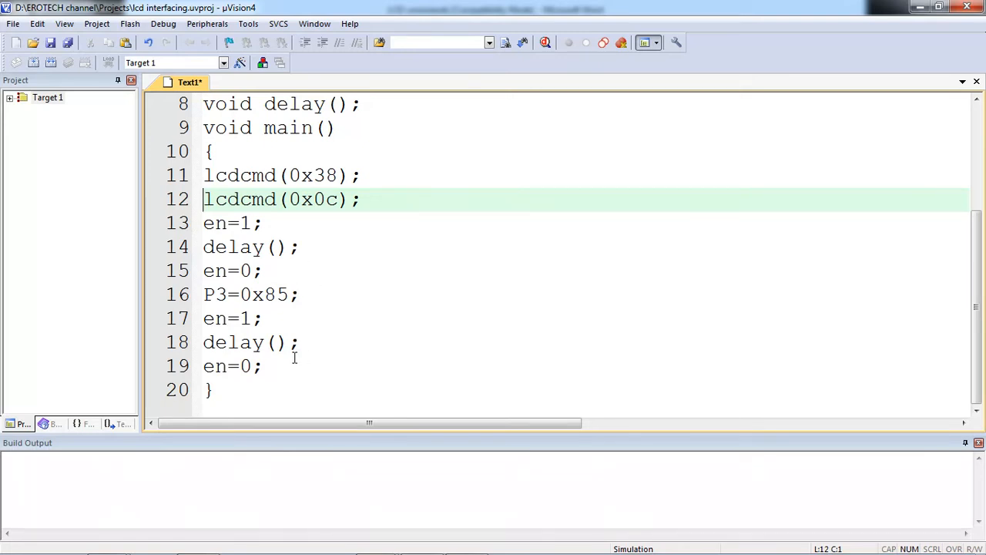
- Write the third command as lcdcmd(0x85);
text(l)
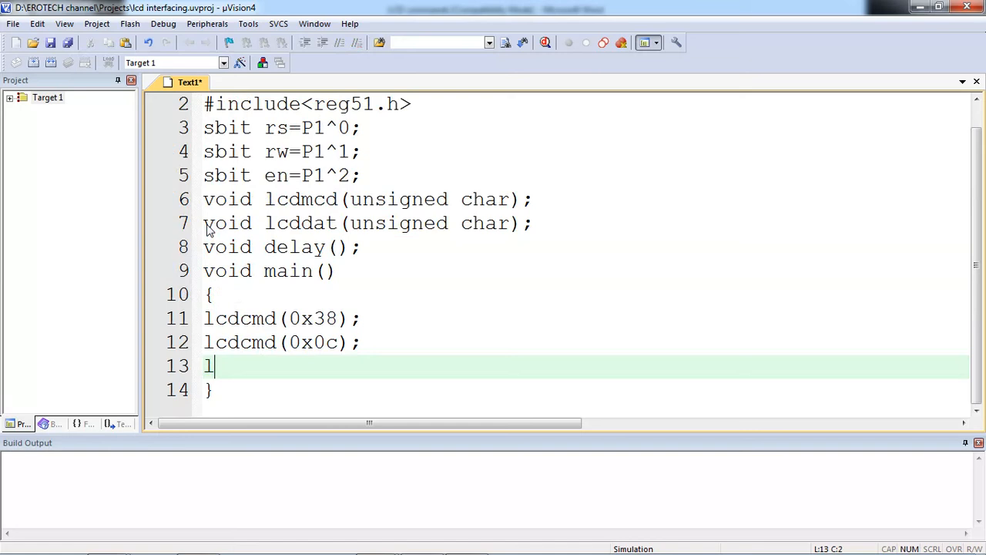
text(cdcmd())
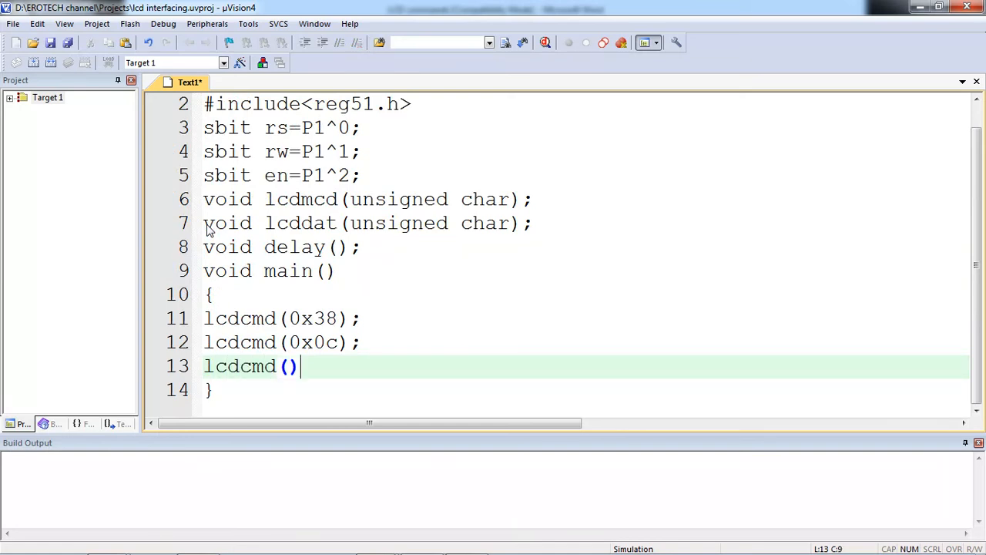
text(0)
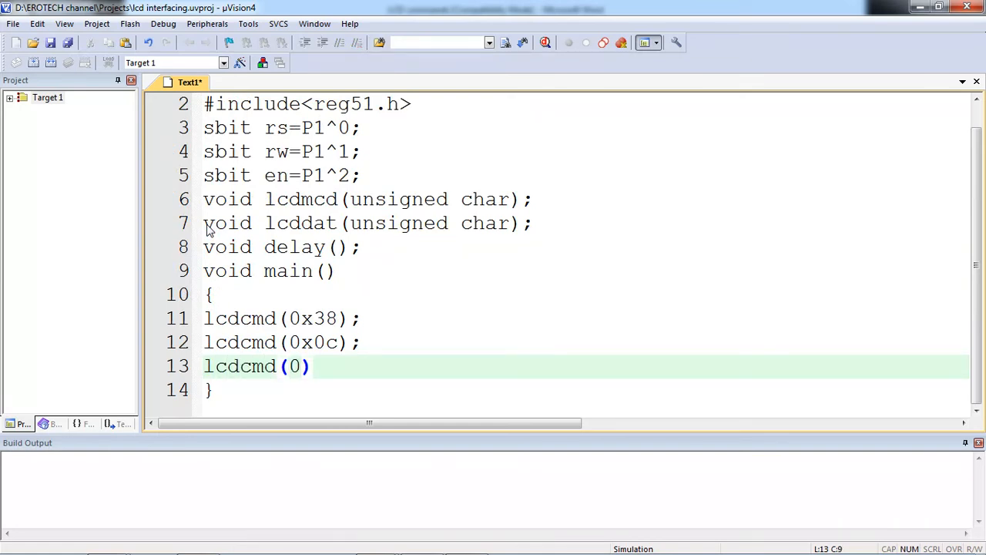
text(x85)
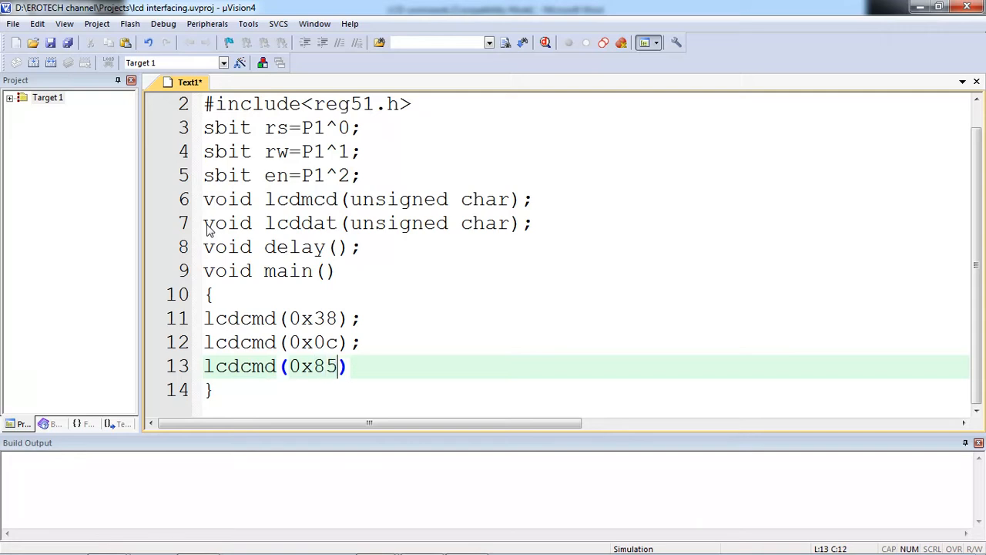
text(;)
key(Return)
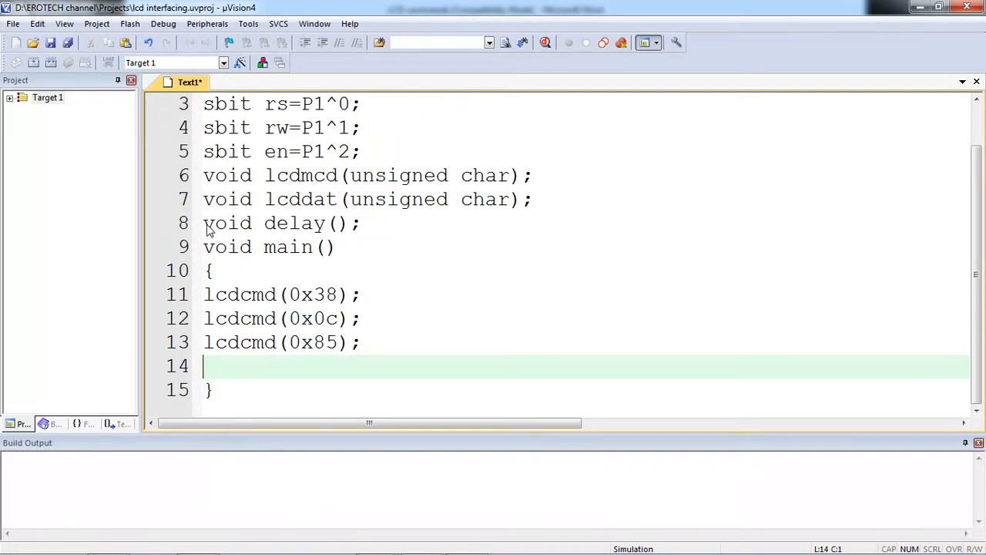
- Add lcddat('E'); to write the character E to the LCD
text(lcd)
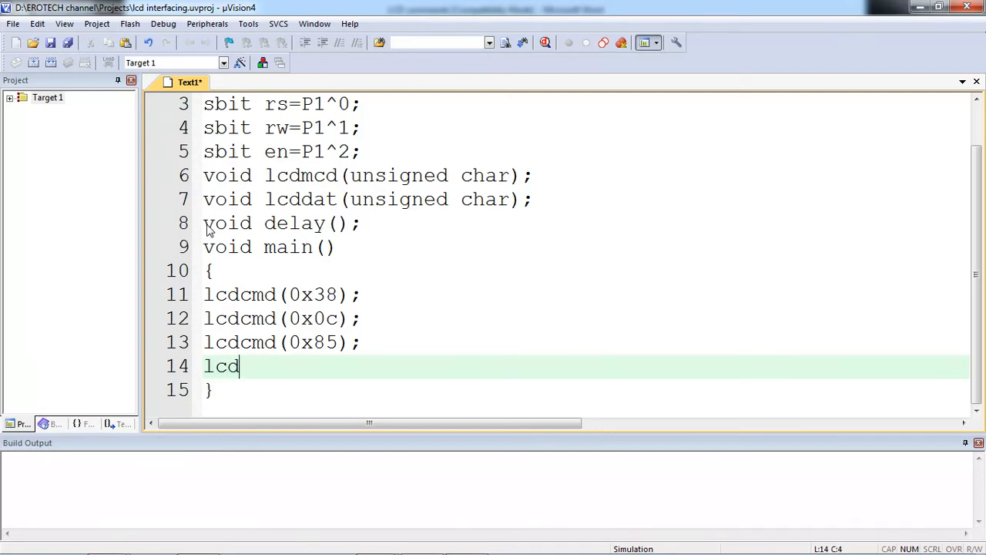
text(dat)
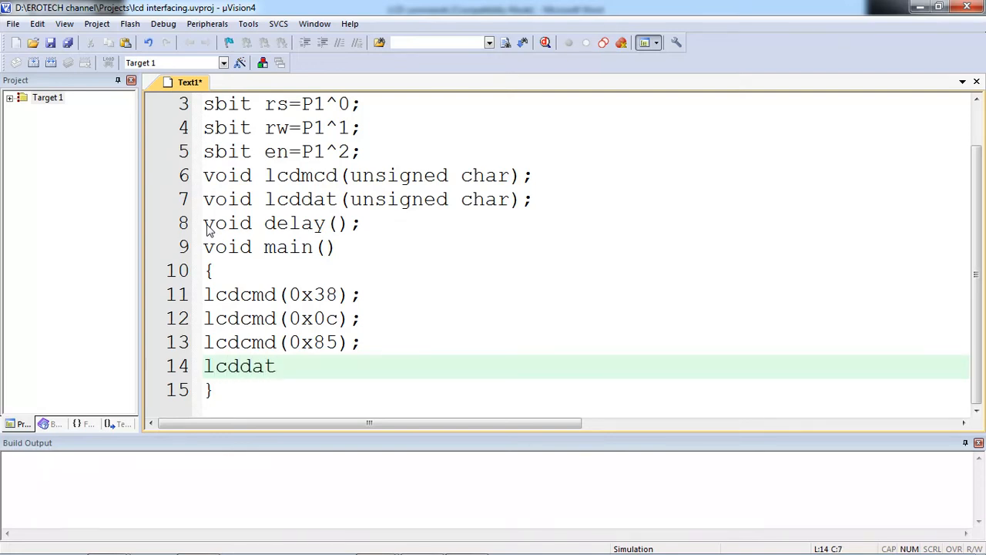
text(())
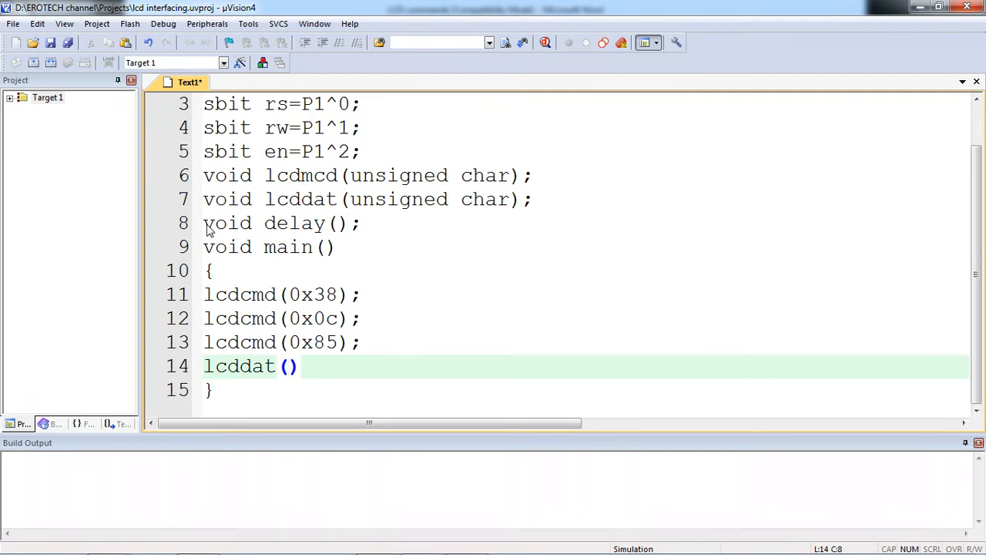
text(')
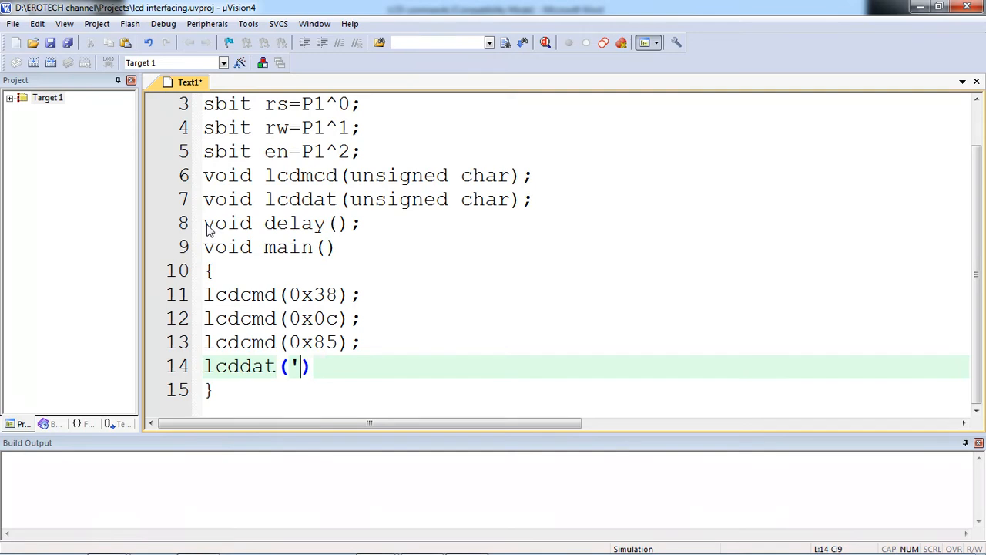
text(E)
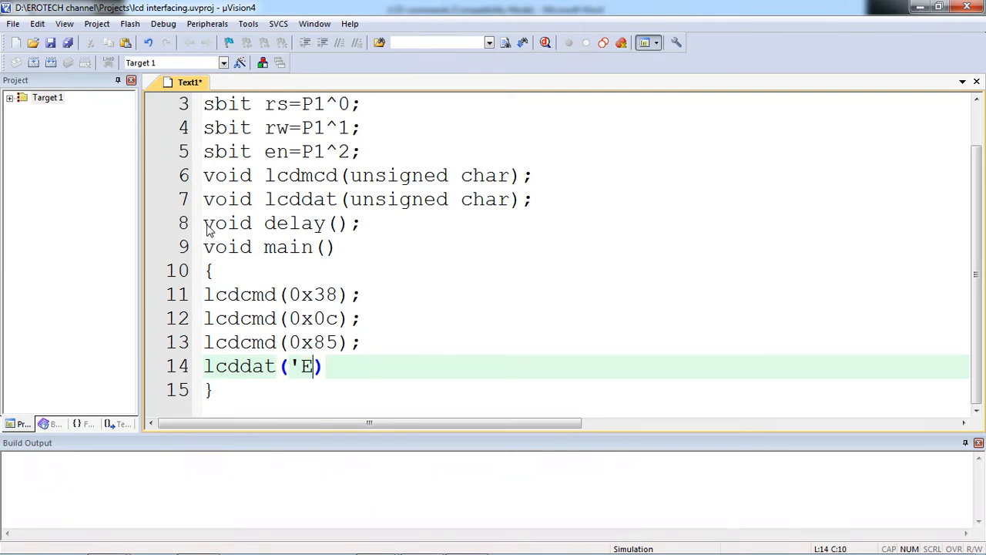
text(';)
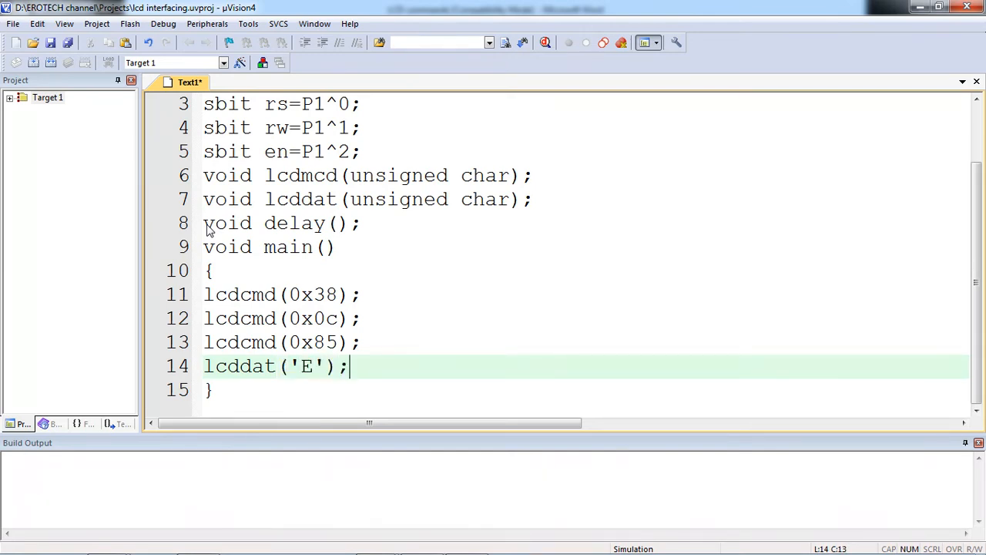
key(Return)
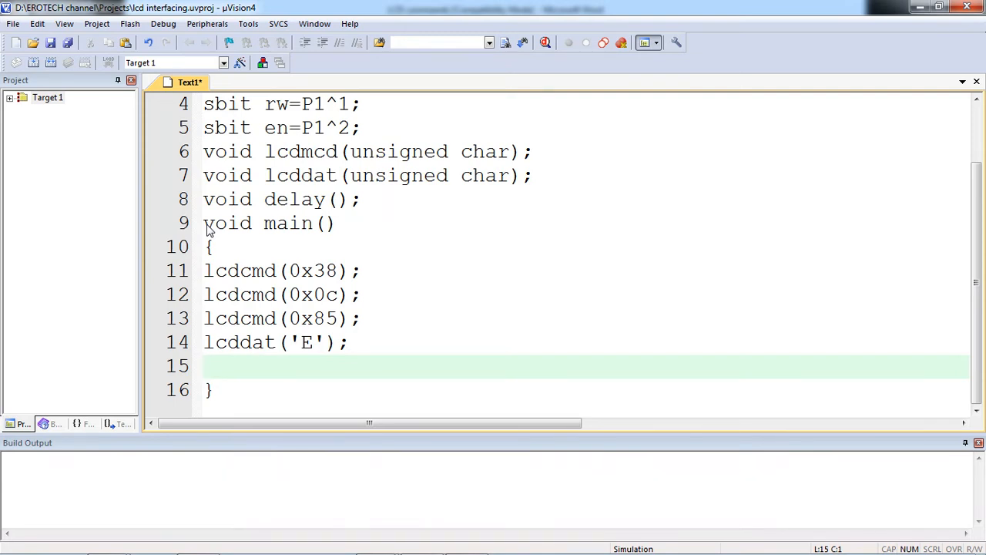
- Discard a stray line and insert lcdcmd(0x10); after lcdcmd(0x0c); in main
click(367, 318)
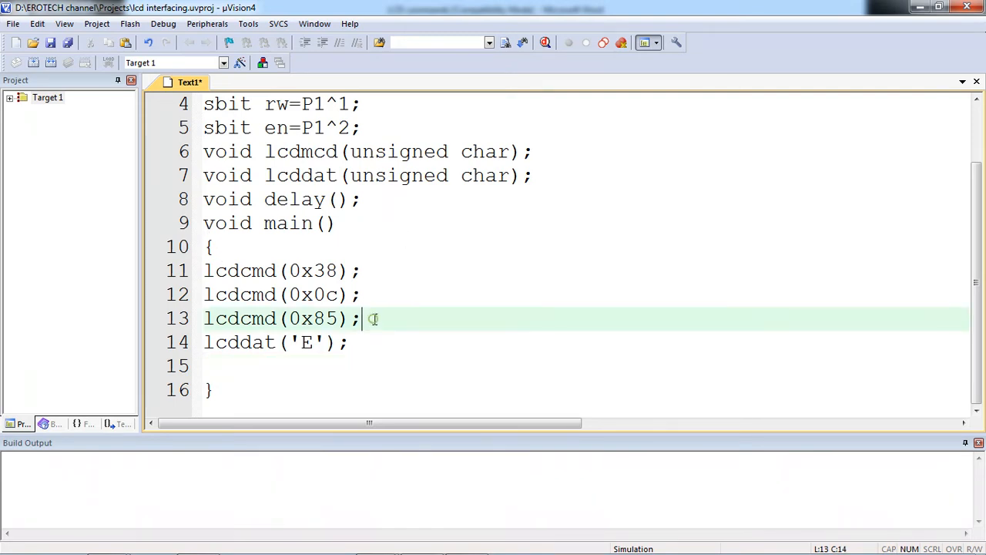
text(lcdc)
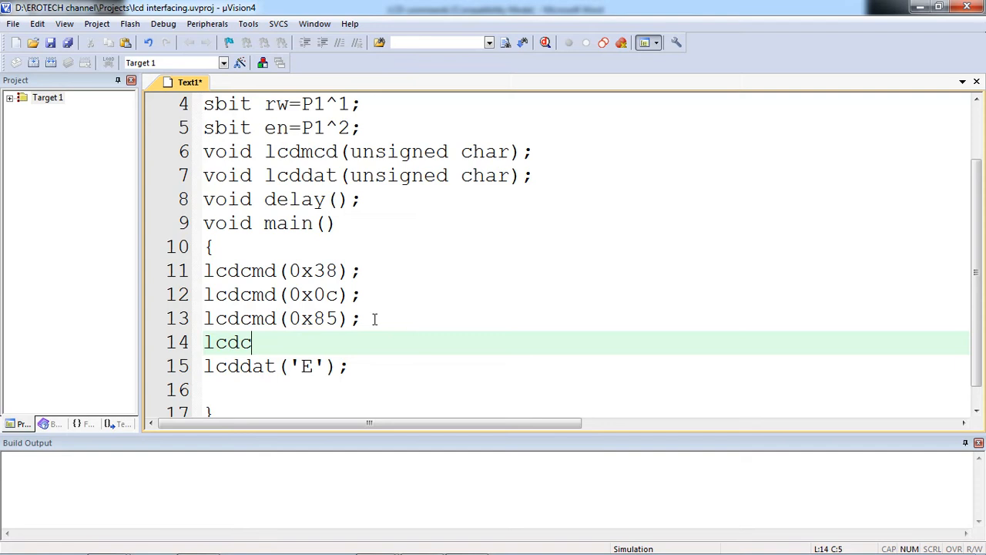
key(BackSpace)
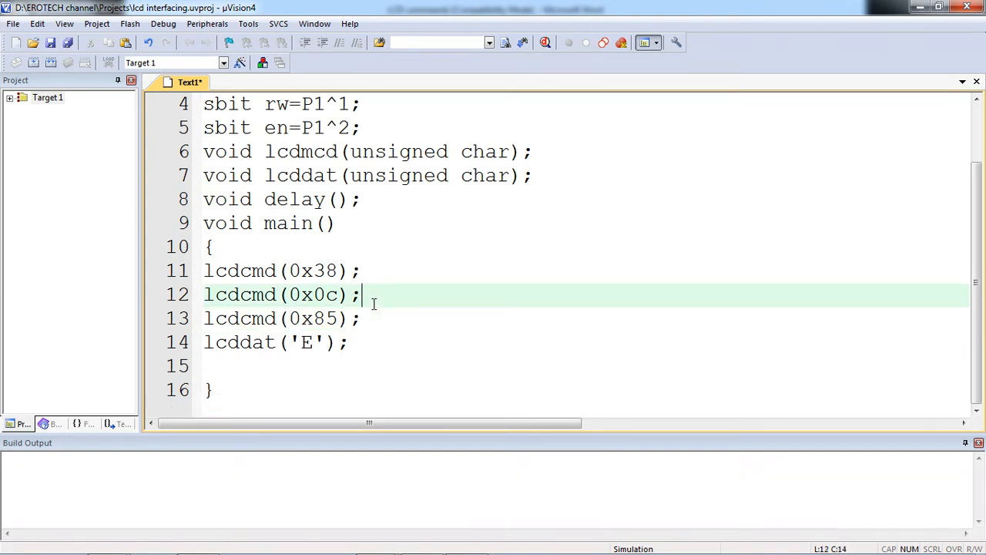
text(lcd)
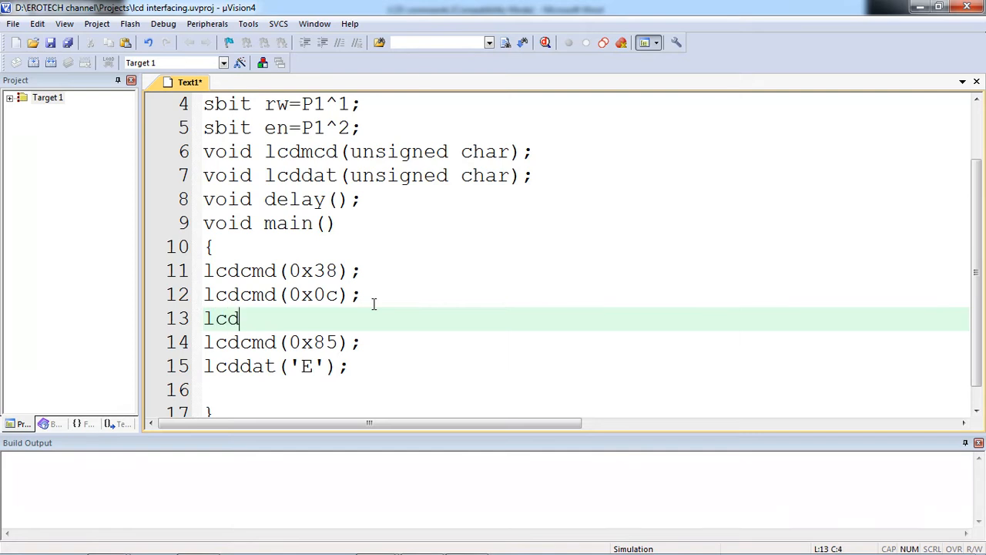
text(cmd()
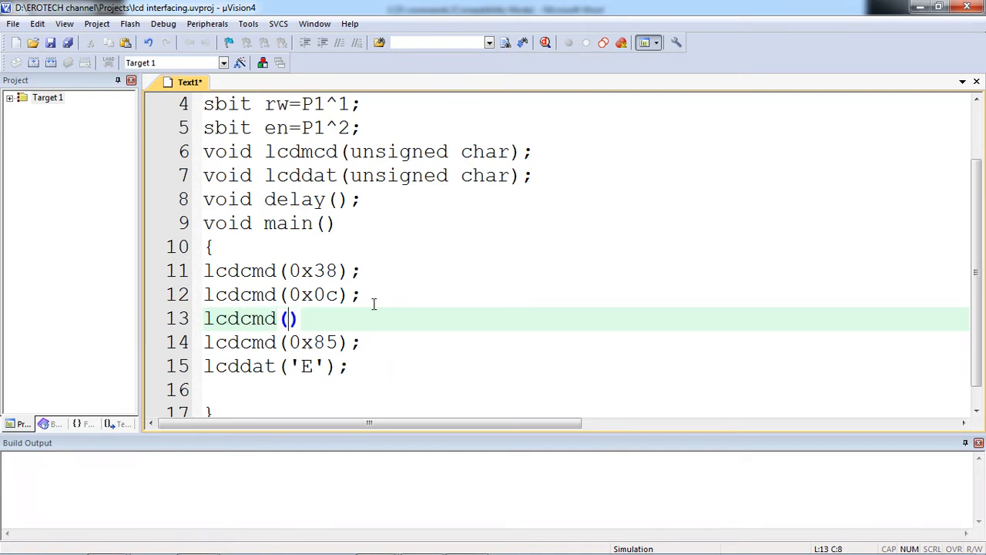
text(0x10)
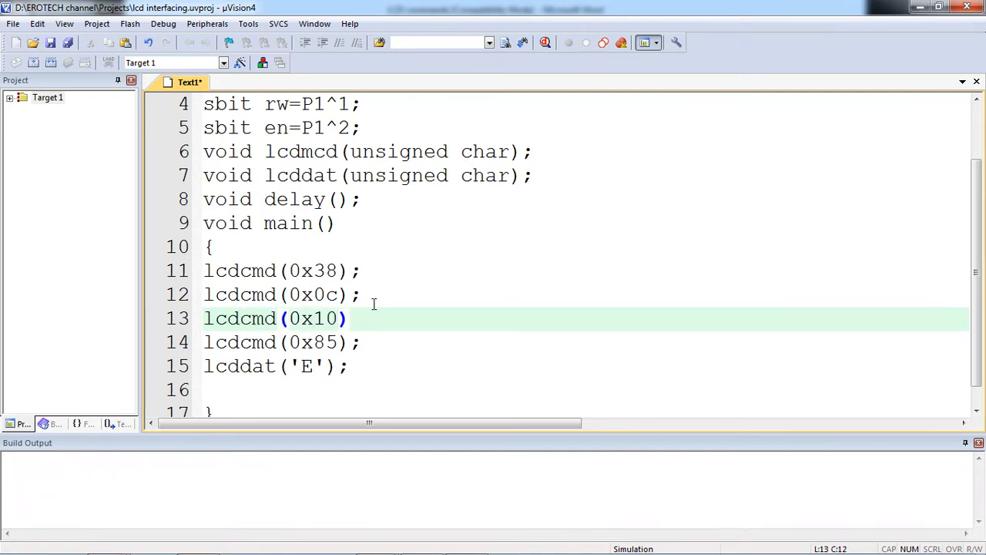
text(;)
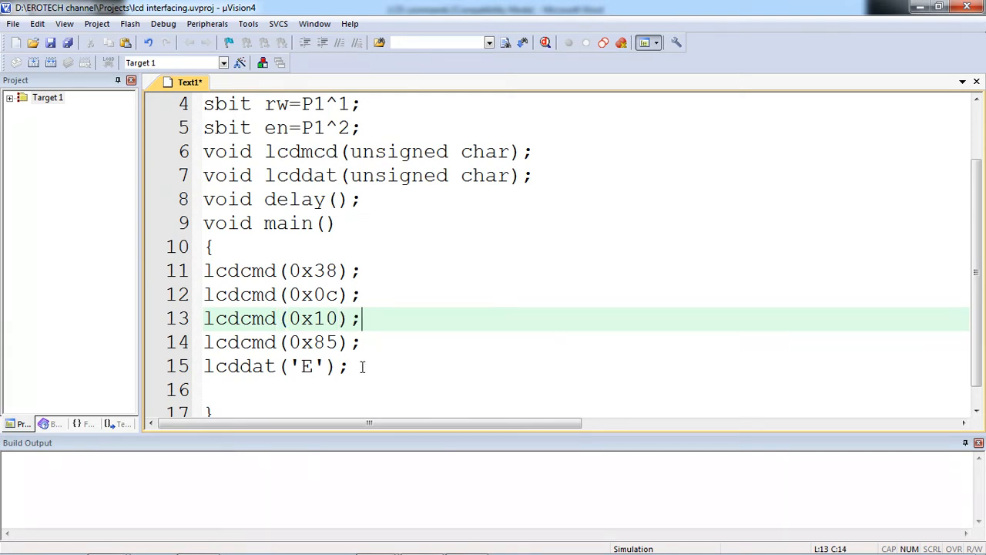
text(lcddat()
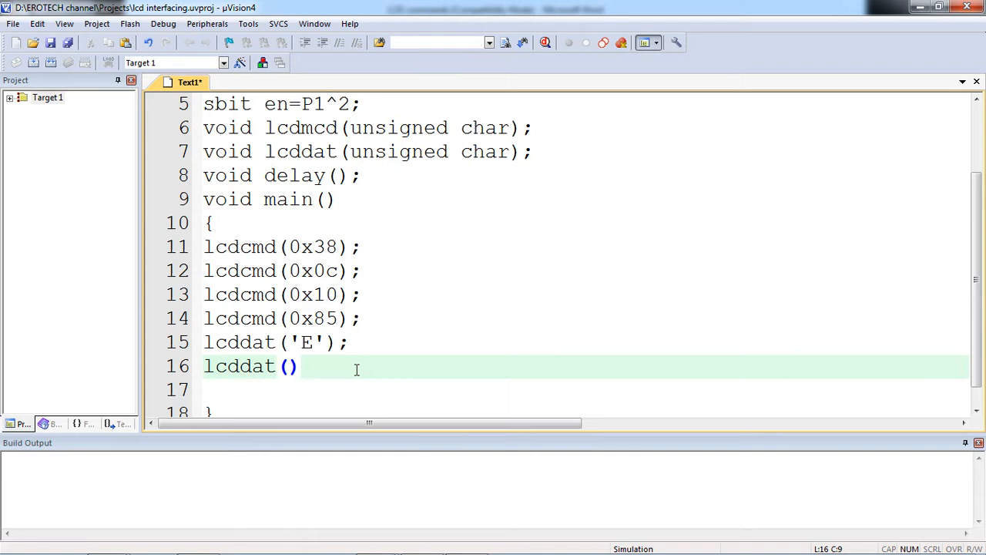
- Add lcddat('M'); and lcddat('B'); calls, fixing a mistyped double quote
text("M)
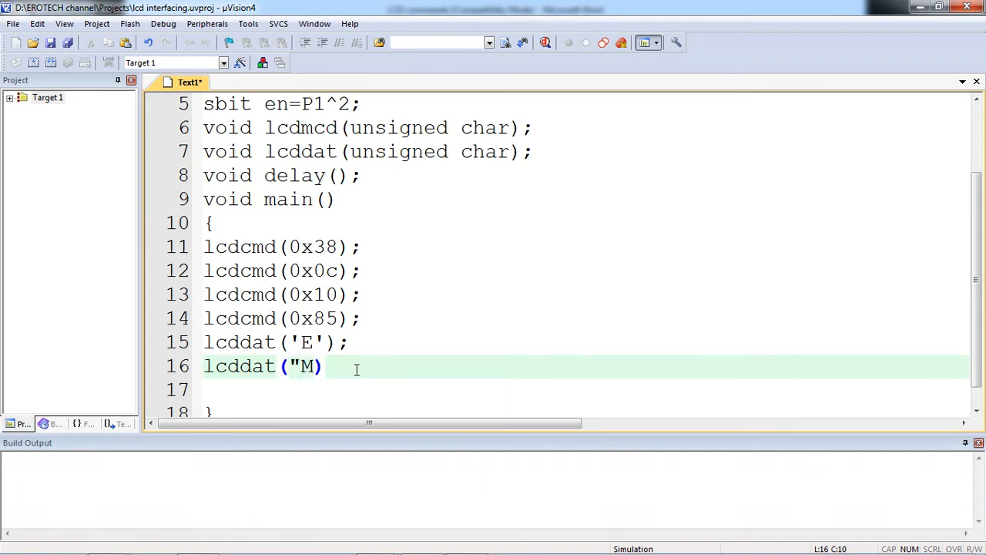
key(Backspace)
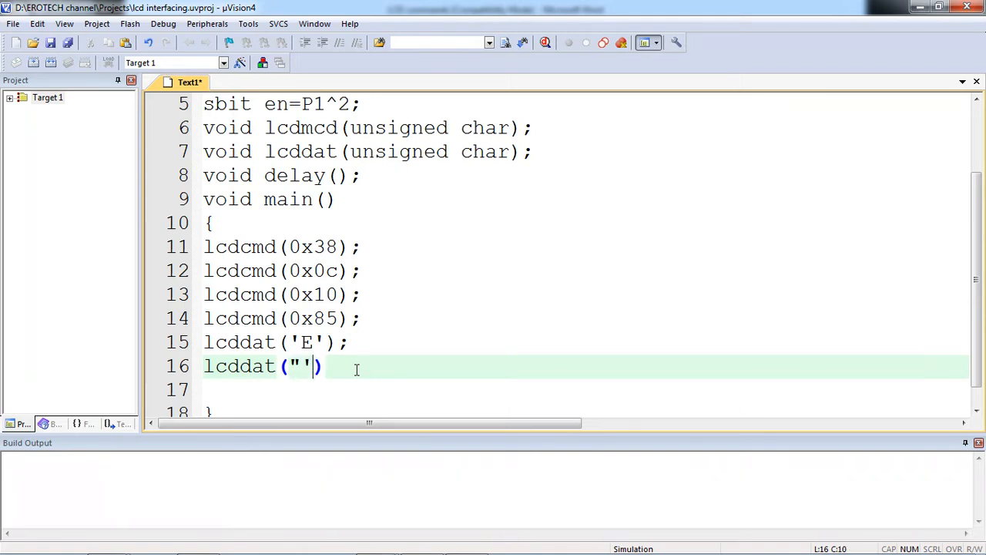
key(Backspace)
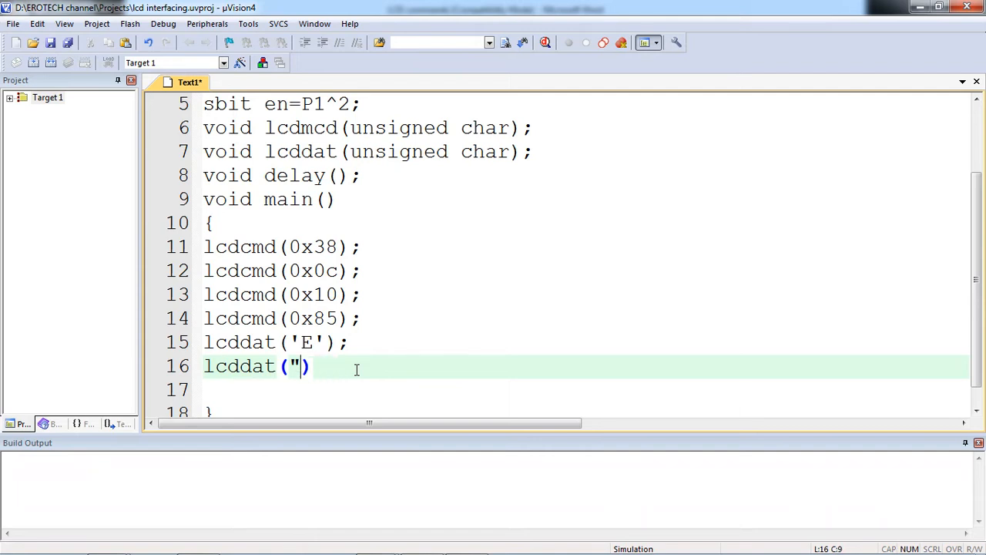
text('M)
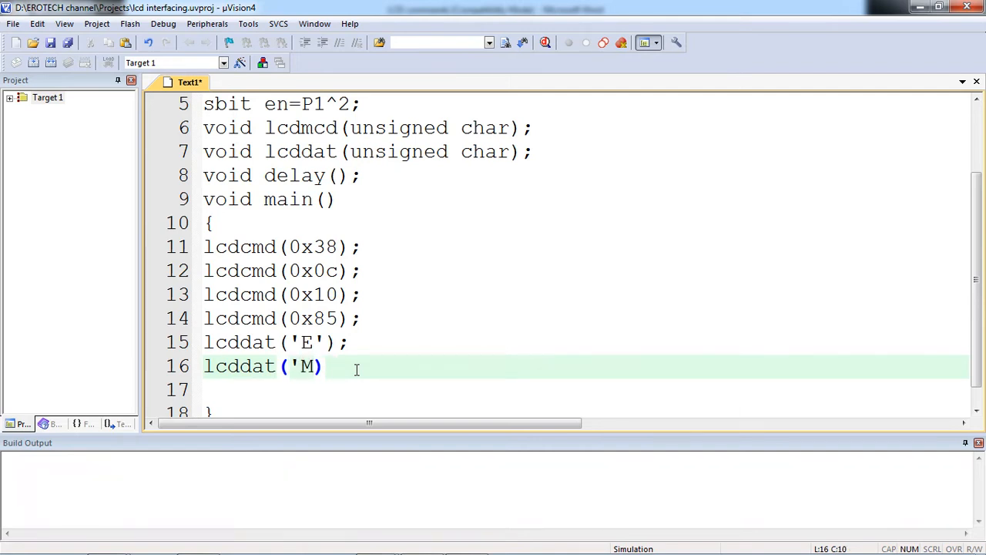
text(';)
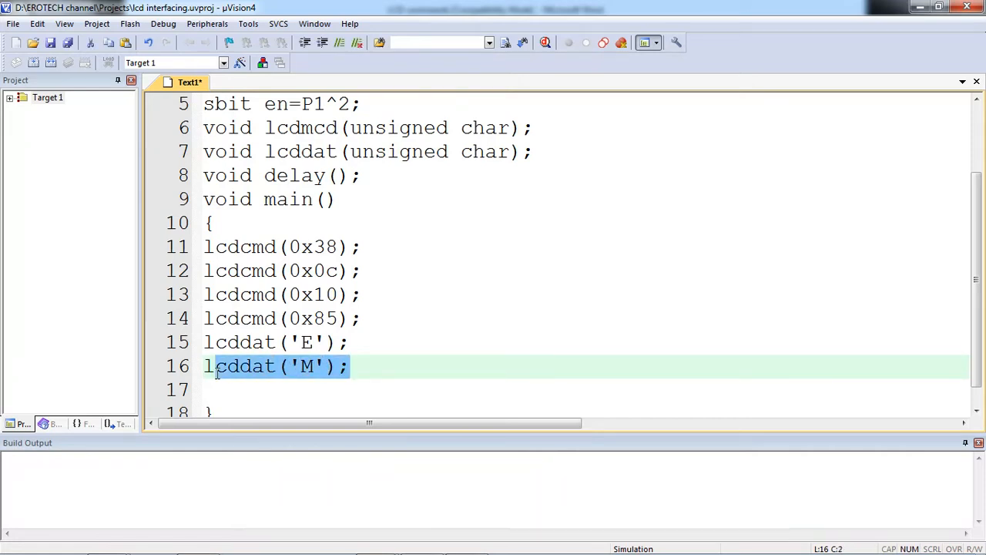
click(207, 367)
text(lcddat('');)
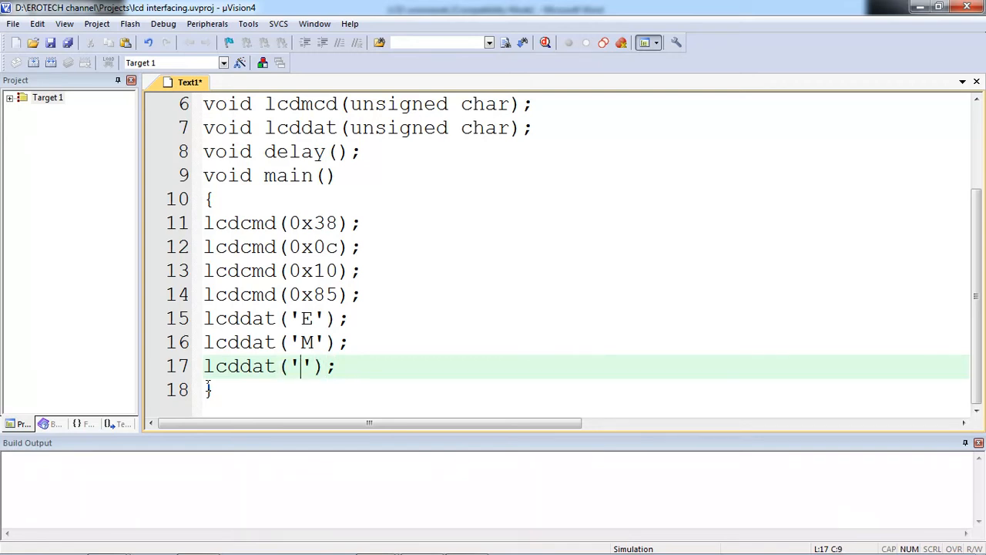
text(B)
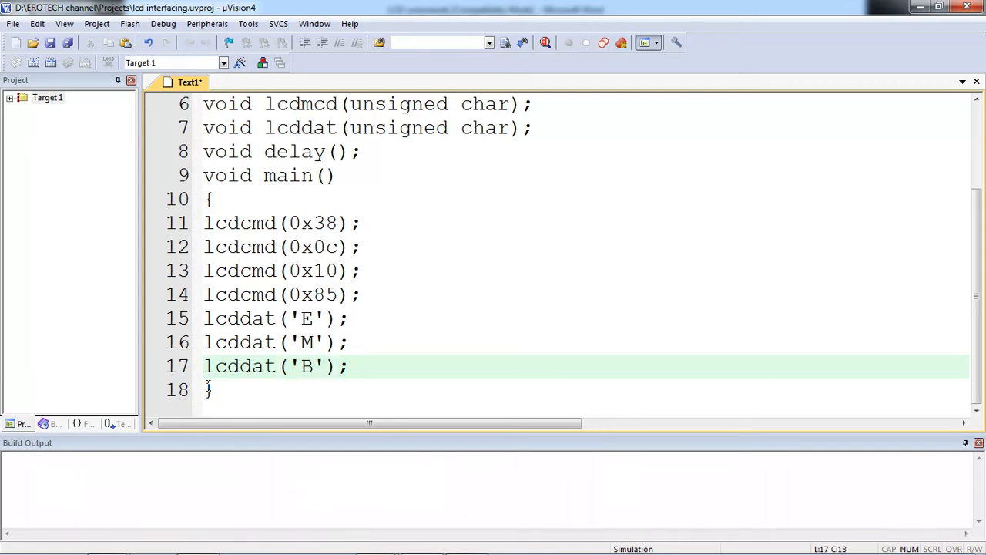
key(Return)
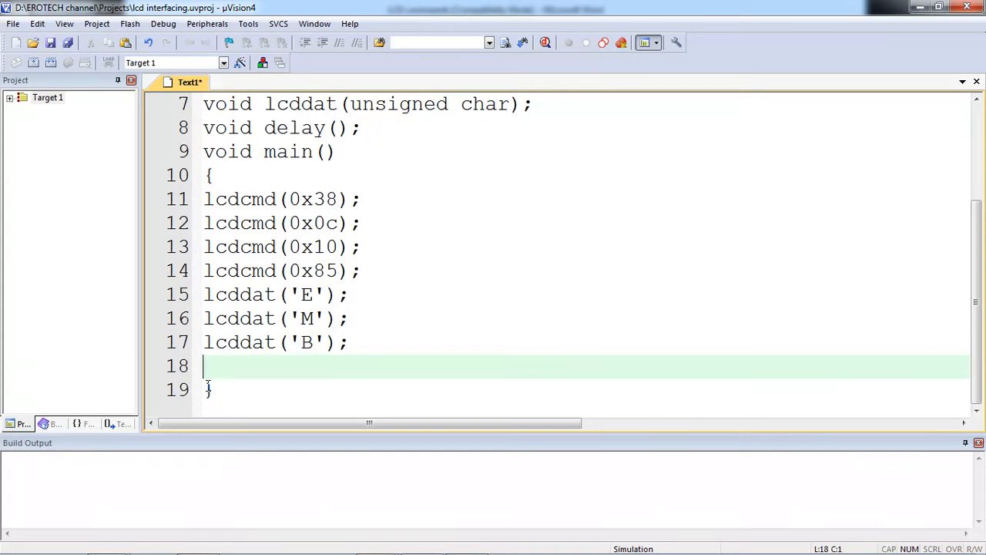
- Add lcddat calls for E, D, D, E, D so main spells EMBEDDED, then move below main
text(lcddat('M');)
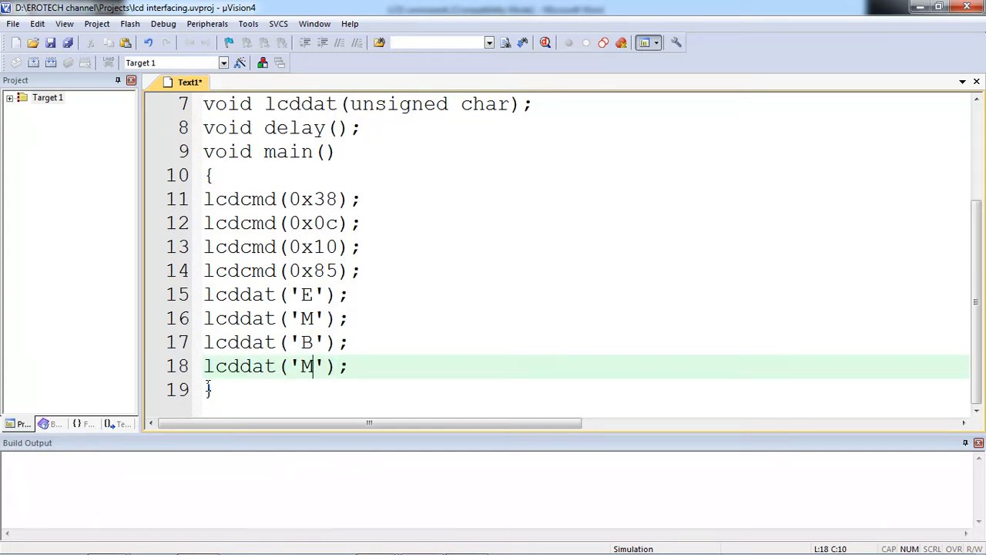
key(Backspace)
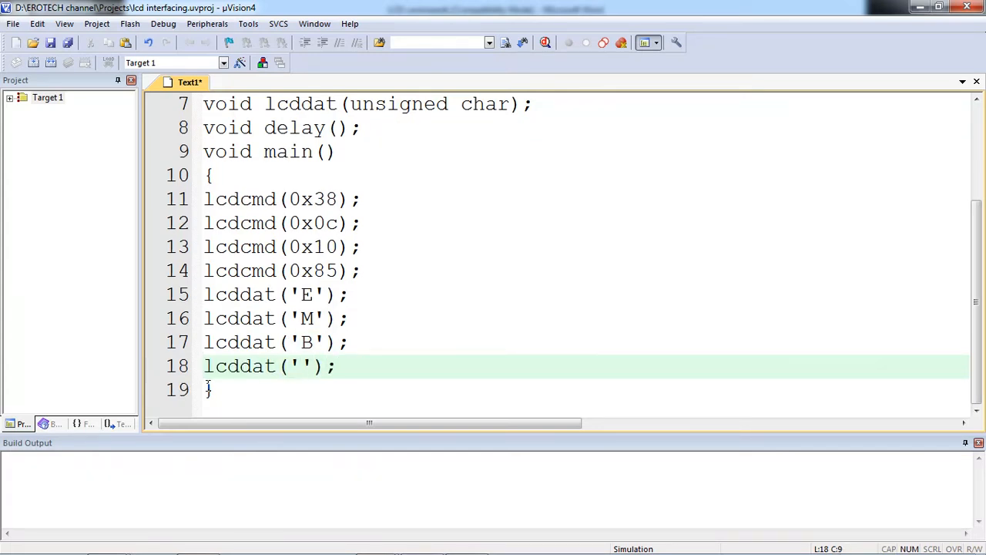
text(E)
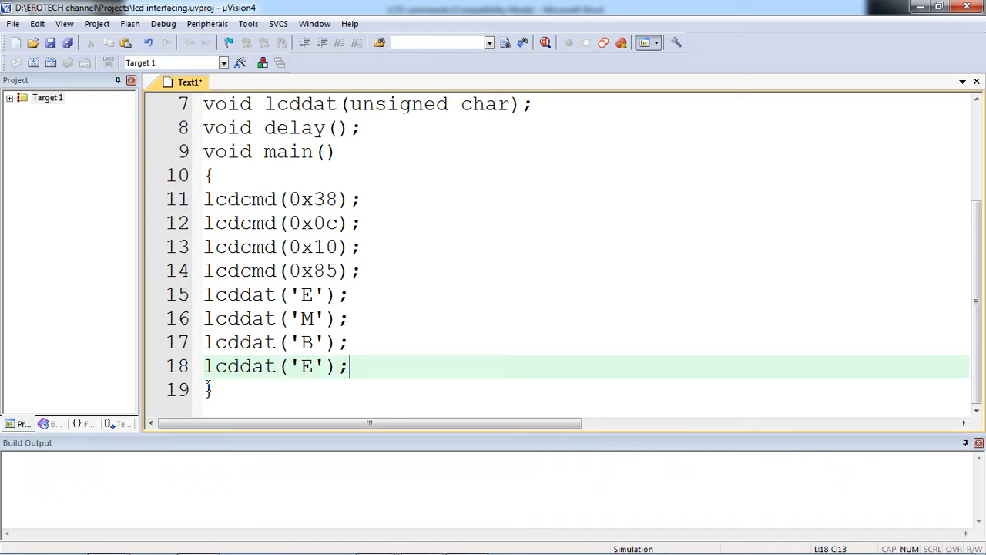
text(lcddat('M');)
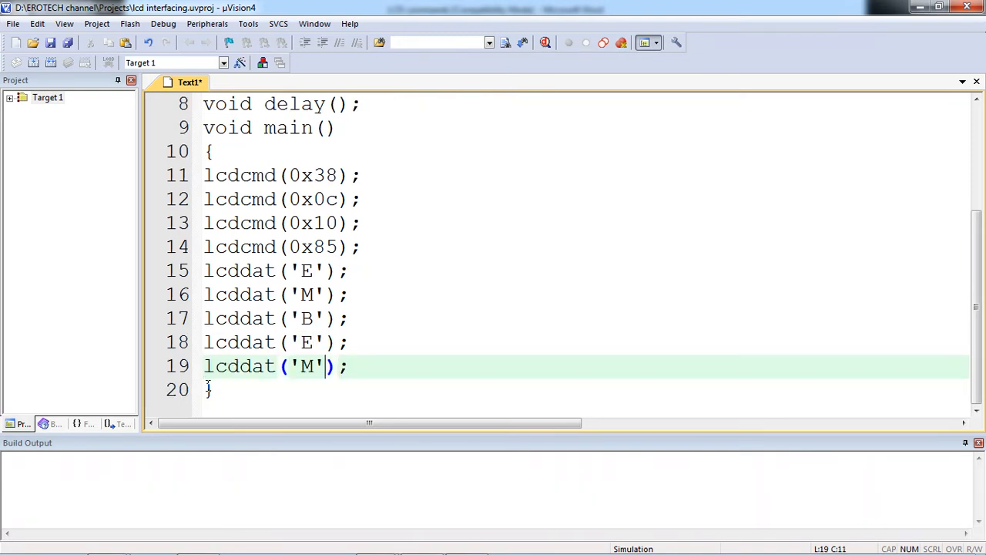
text(D)
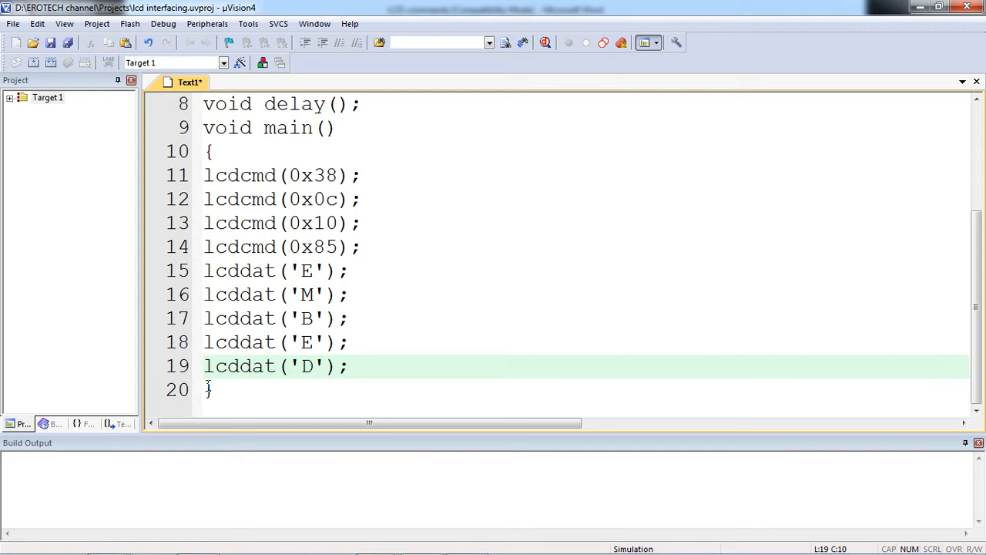
text(lcddat('M');)
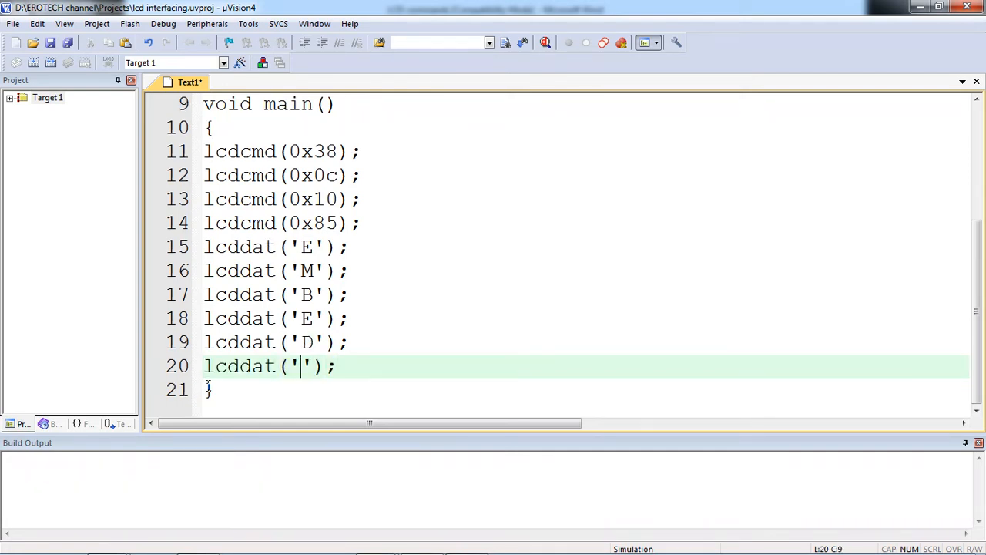
text(D)
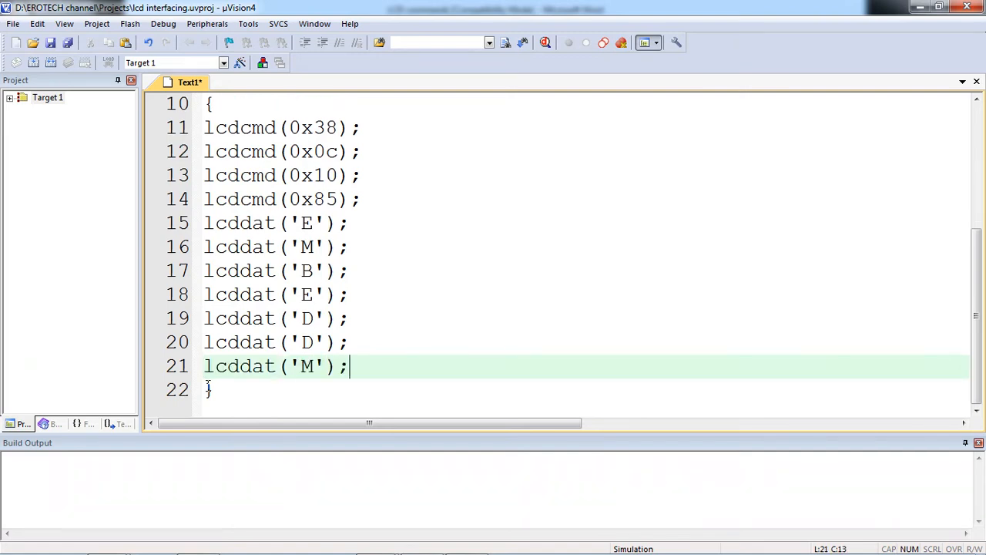
text(E)
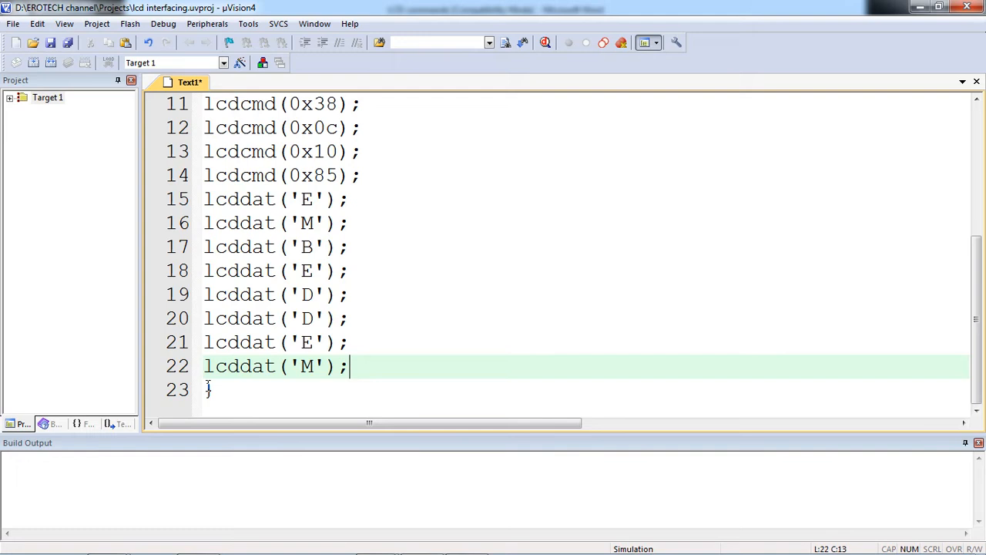
text(D)
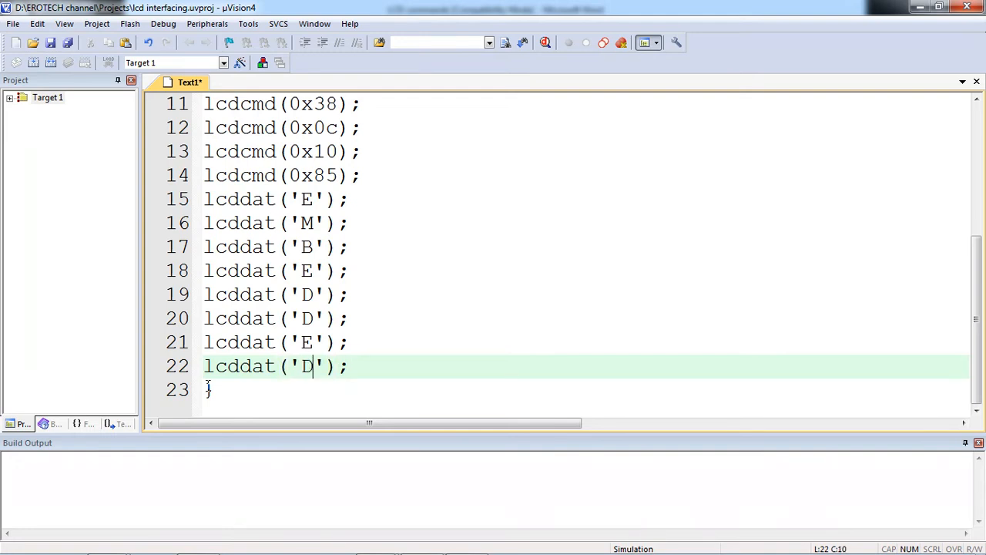
click(223, 392)
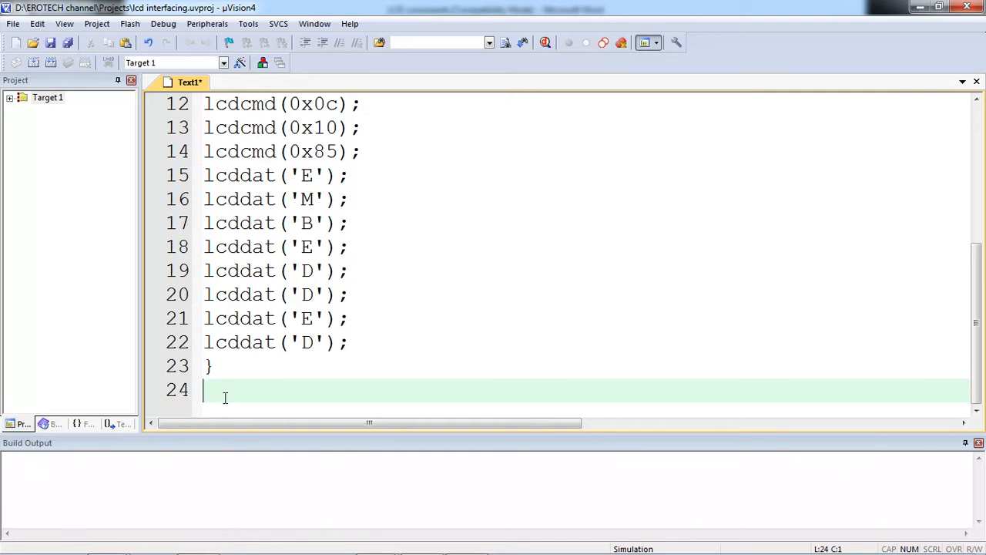
- Define void lcdcmd(unsigned char val) starting with P3=val;
text(vl)
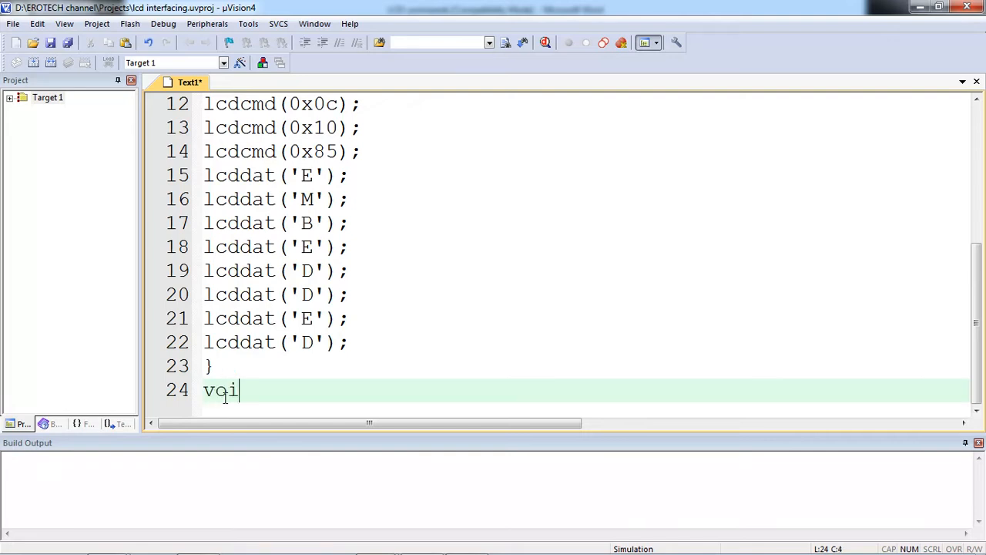
text(d lcdcmd)
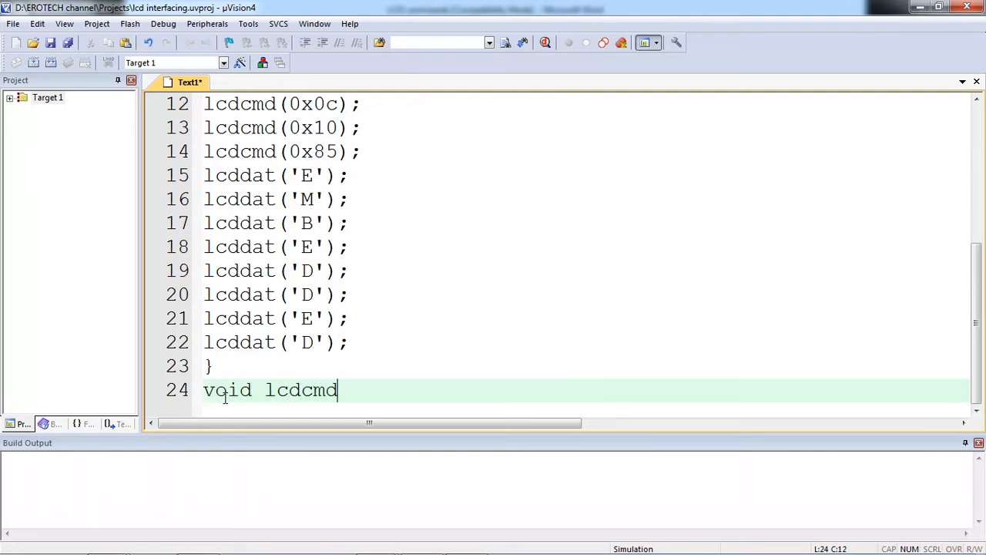
text((uns)
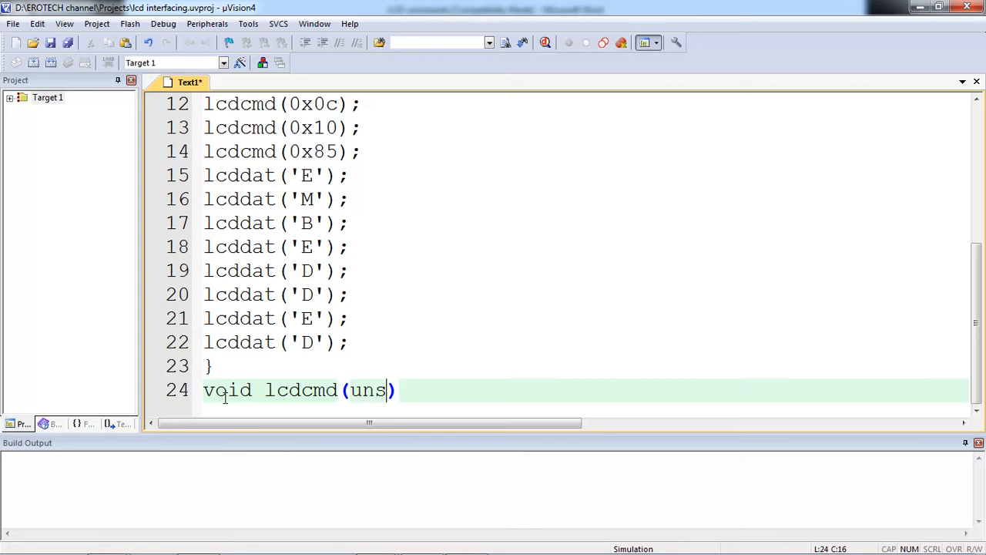
text(igned char)
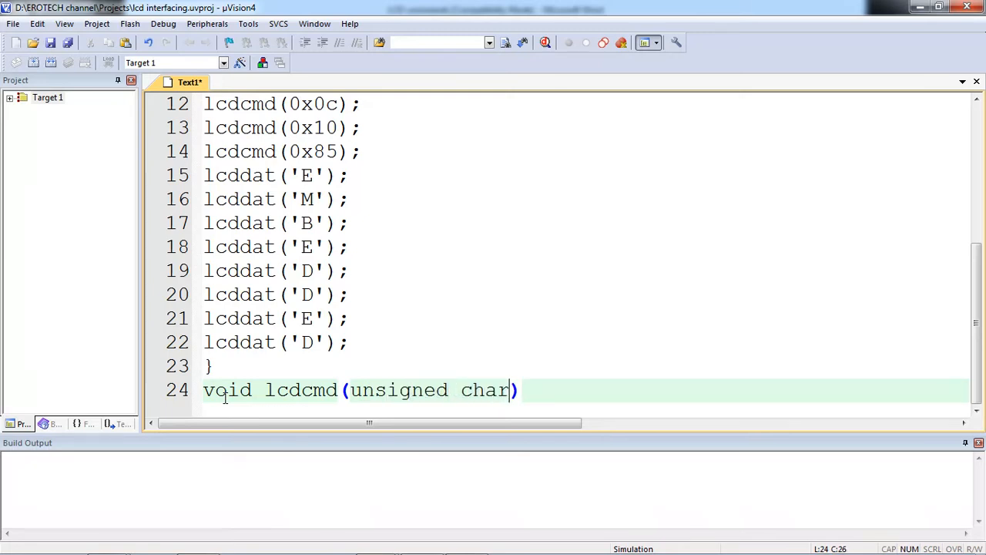
text(val)
text({)
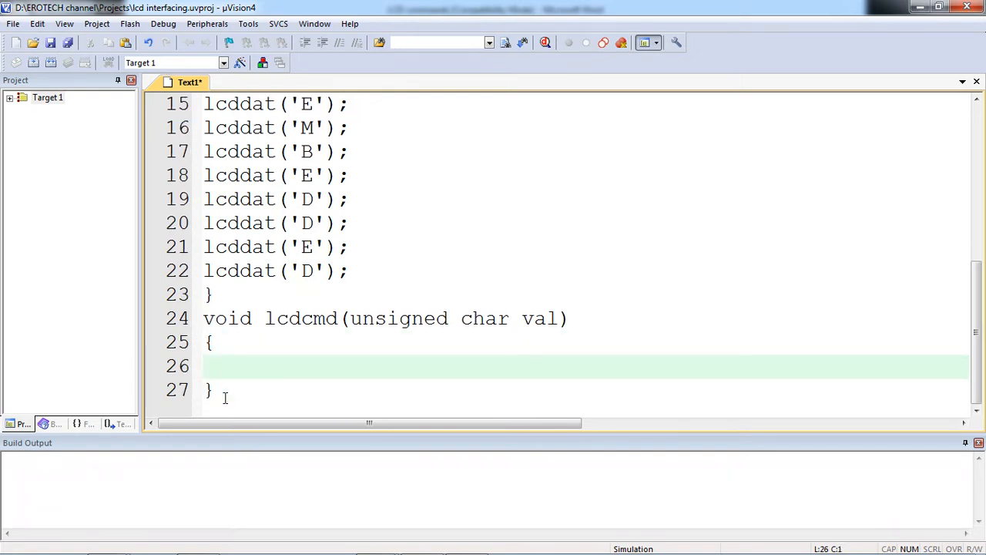
text(P3=v)
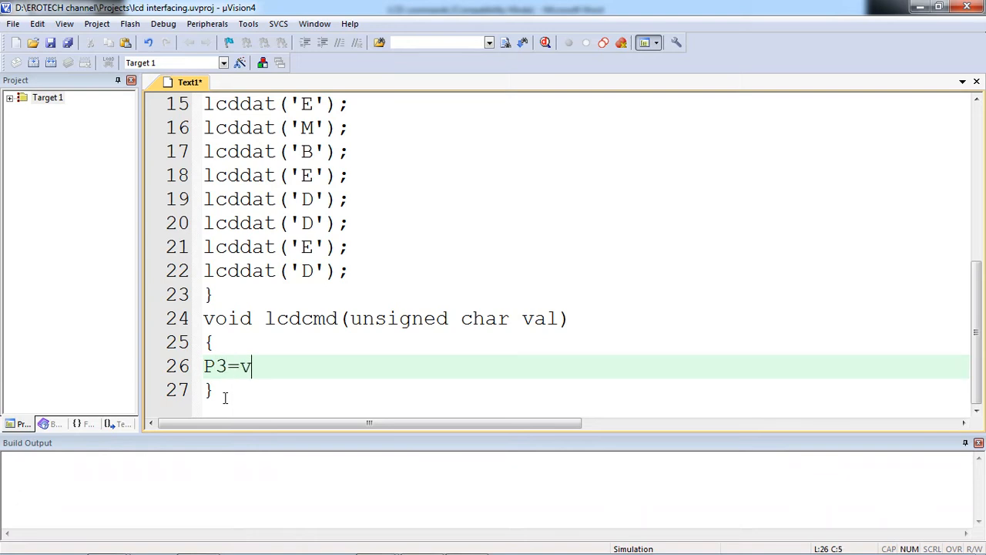
text(al;)
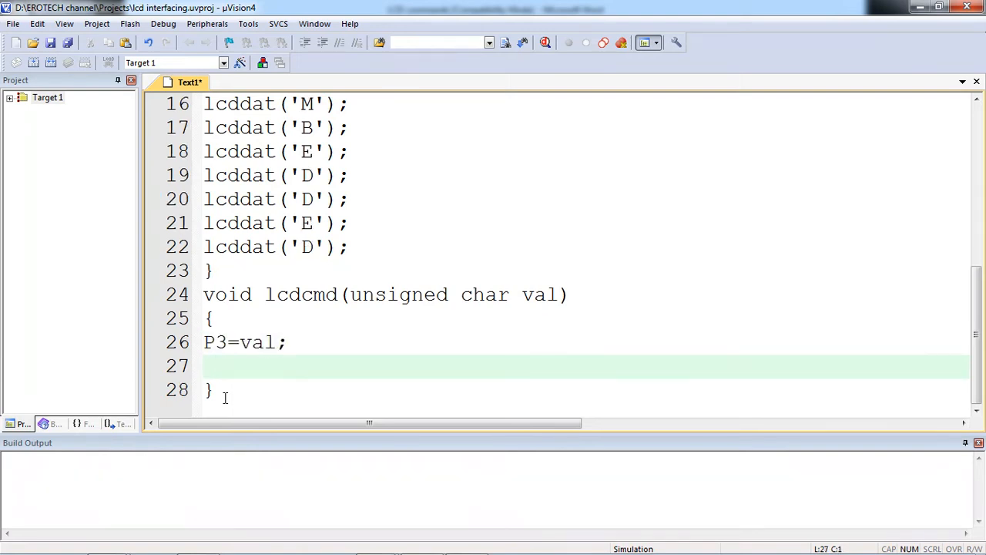
- Complete lcdcmd with rs=0; rw=0; en=1; delay(); en=0;
click(206, 367)
text(rs=0;)
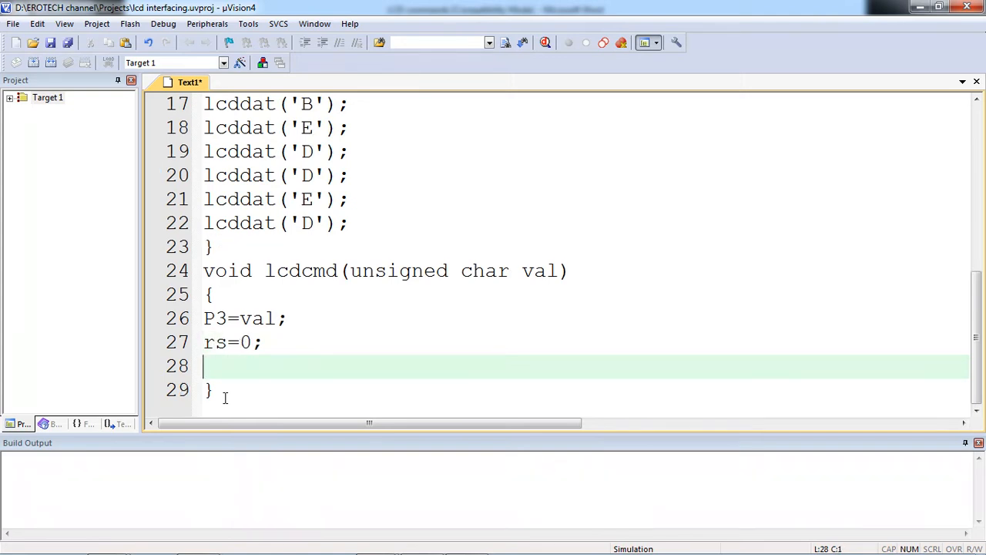
text(r)
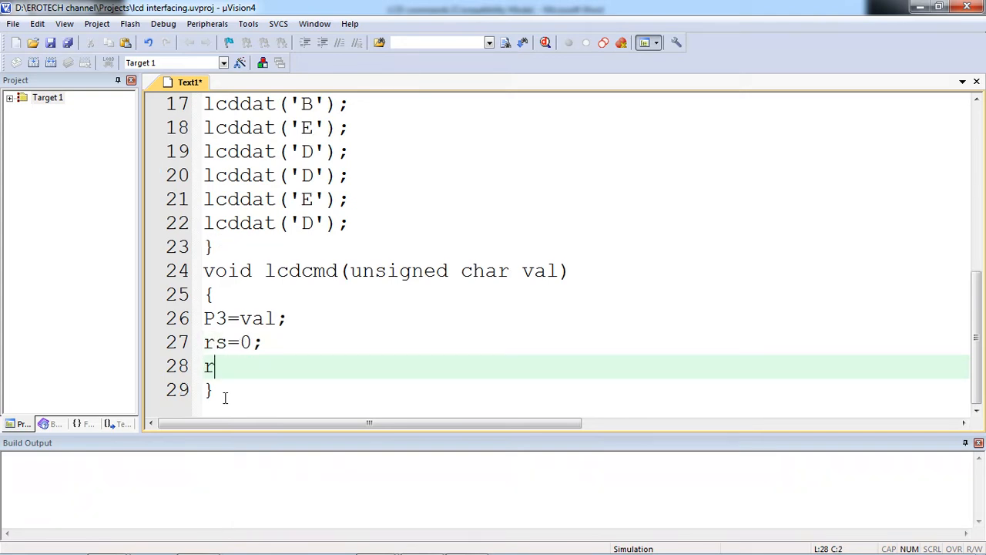
text(w=0;)
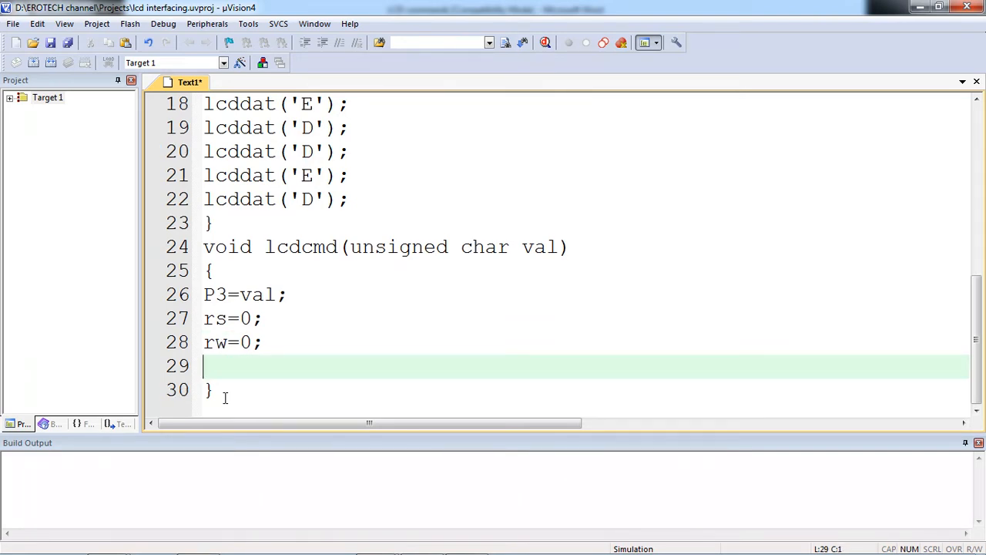
text(en=1;)
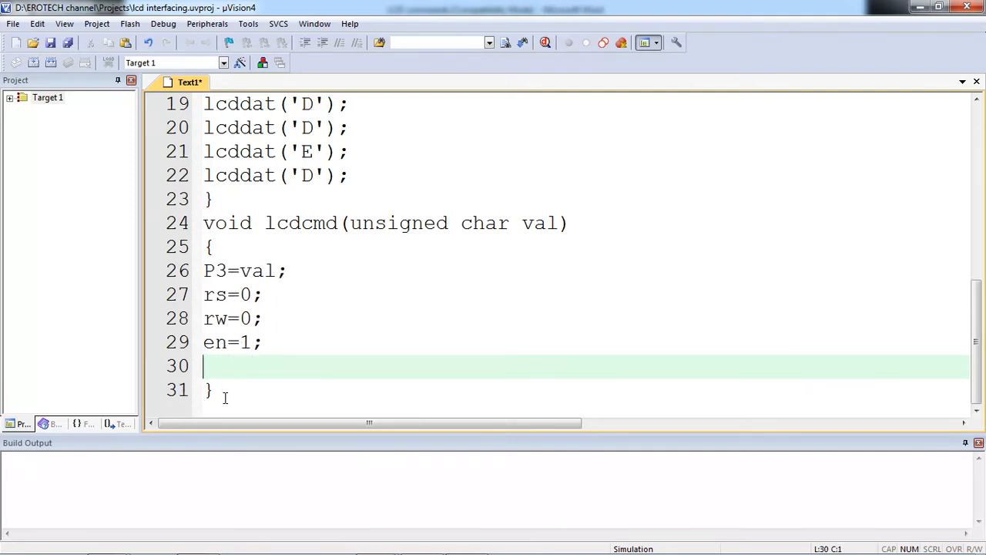
text(delay())
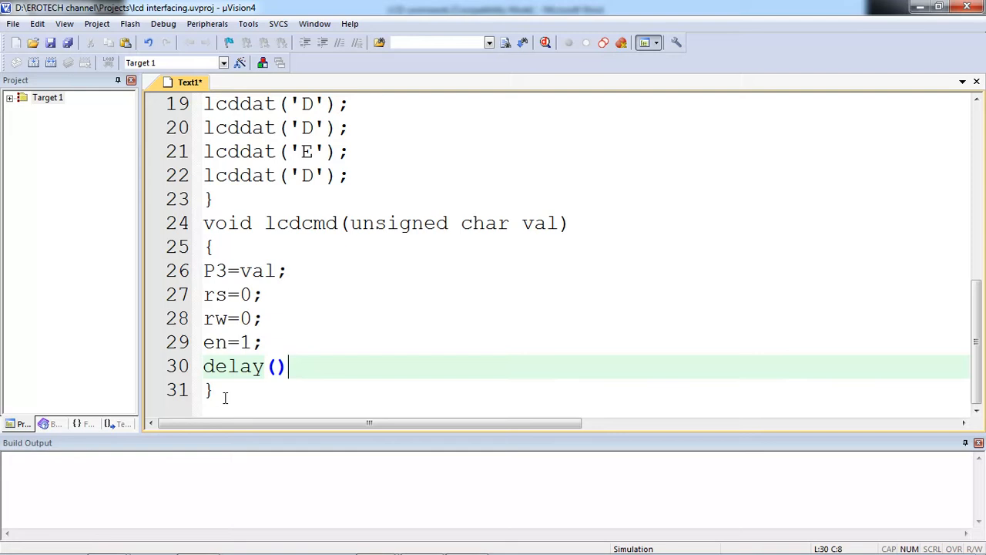
text(;)
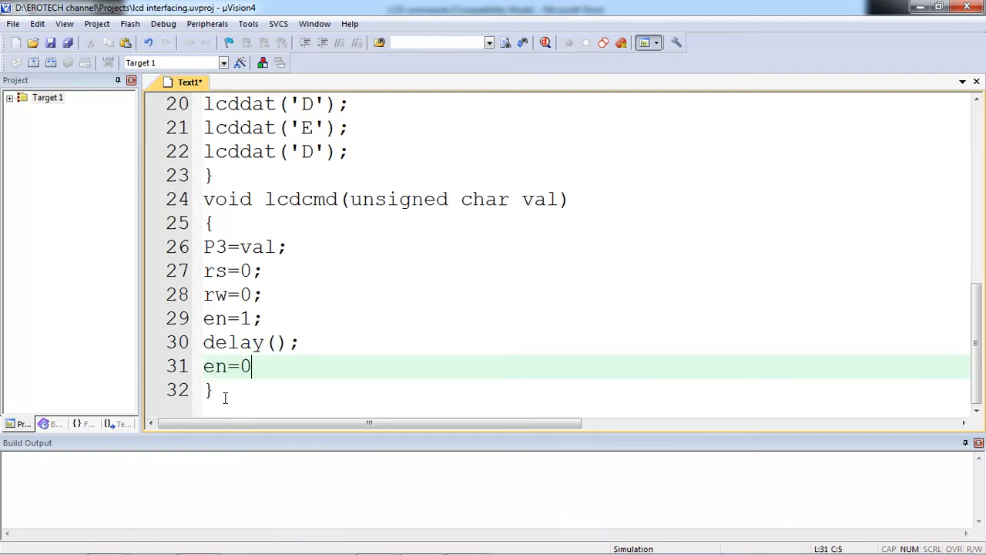
text(;)
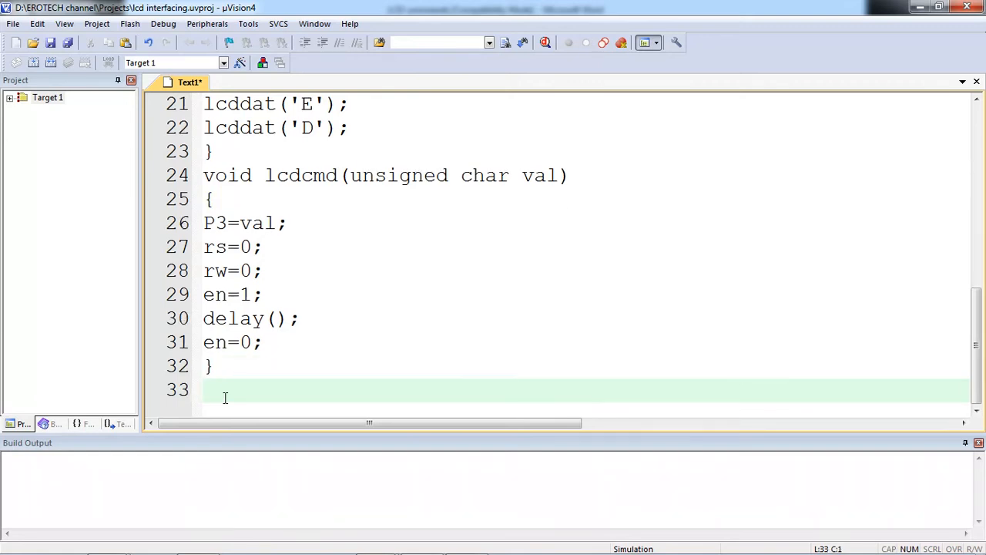
- Declare void lcddat(unsigned char dat) and open its body
text(void lcdd)
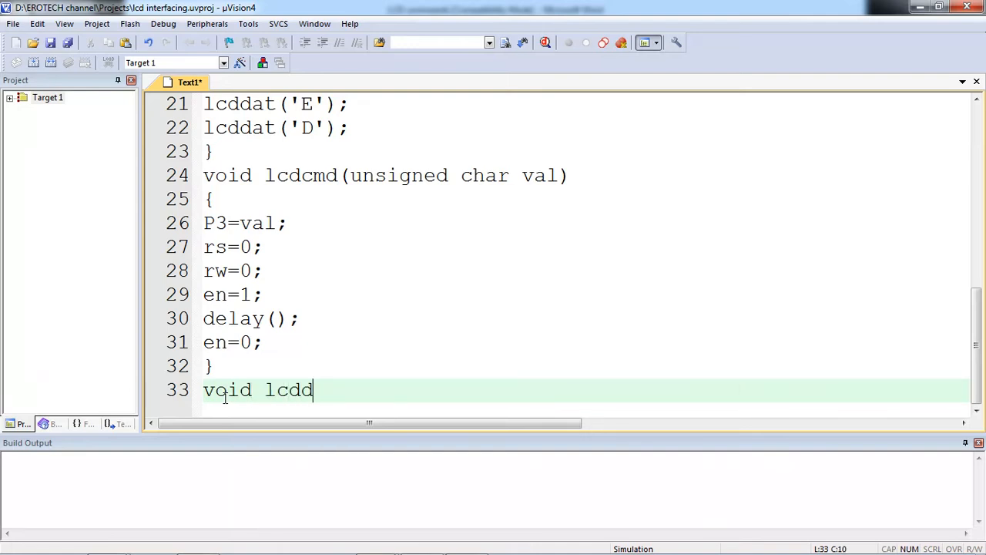
text(at ())
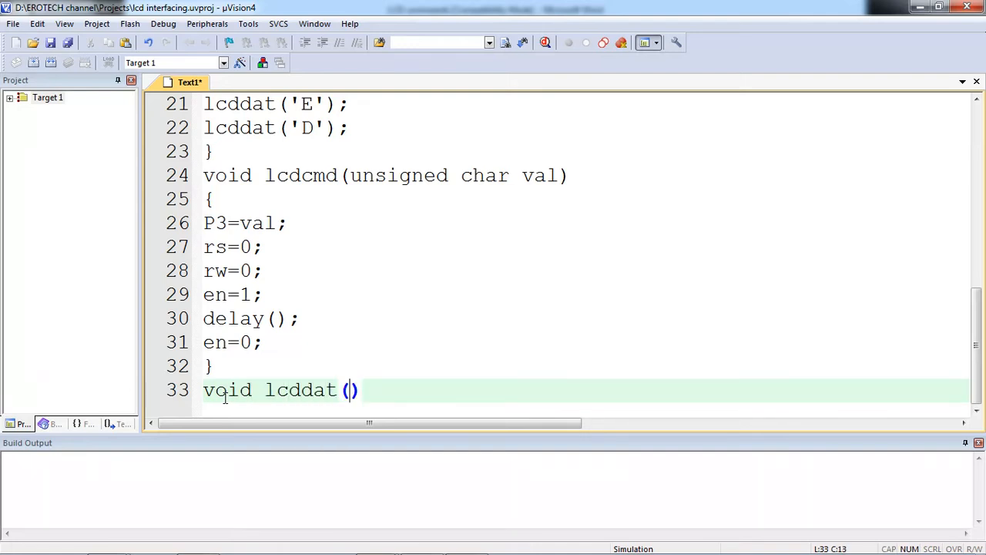
text(unsign)
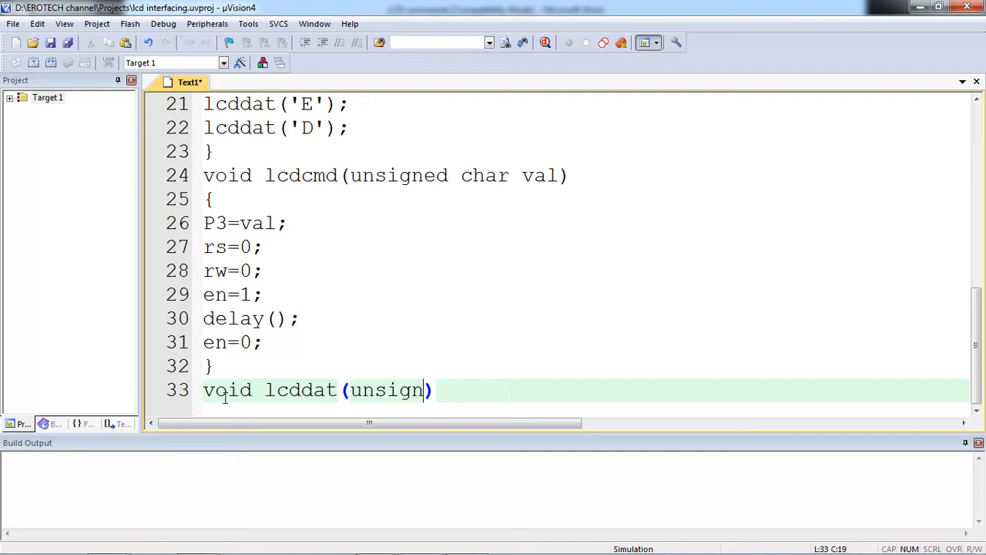
text(char)
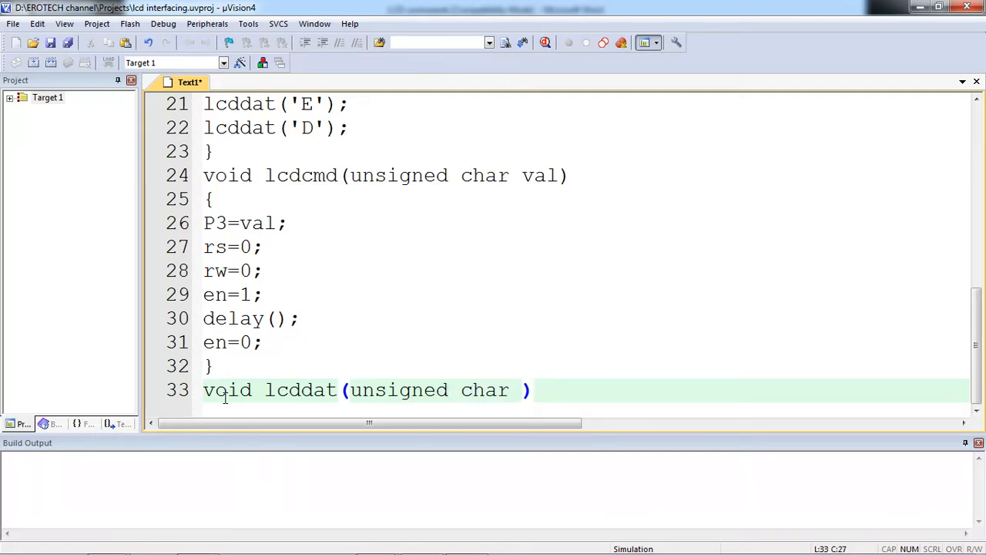
text(dat)
text({})
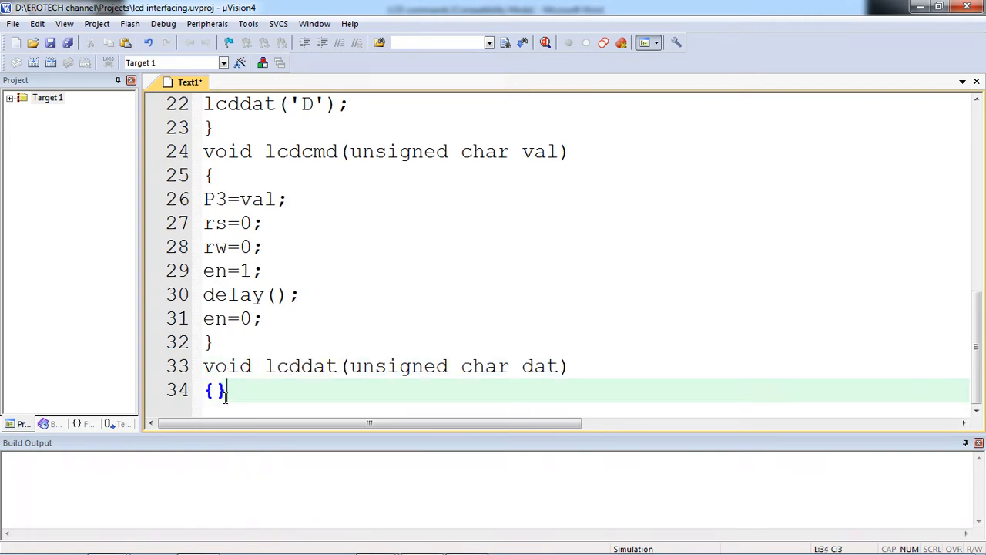
key(Return)
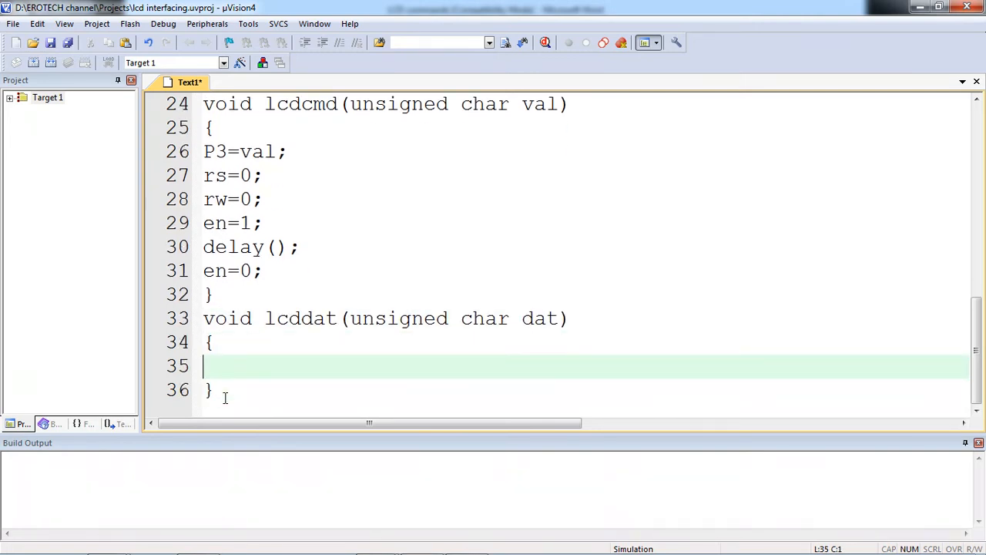
- Fill lcddat with P3=dat; rs=1; rw=0; en=1; delay(); en=0; and begin void delay
text(P3=dat;)
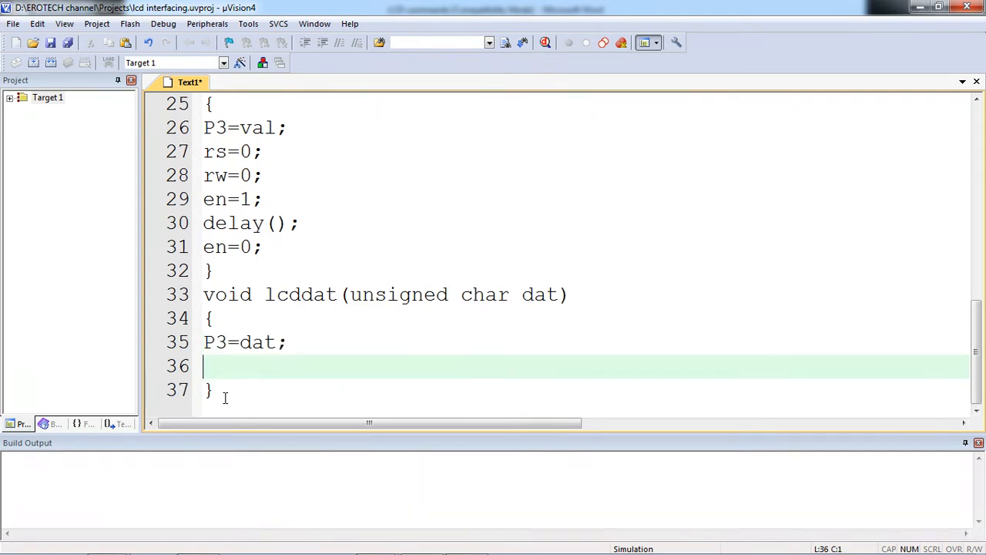
text(rs=1;)
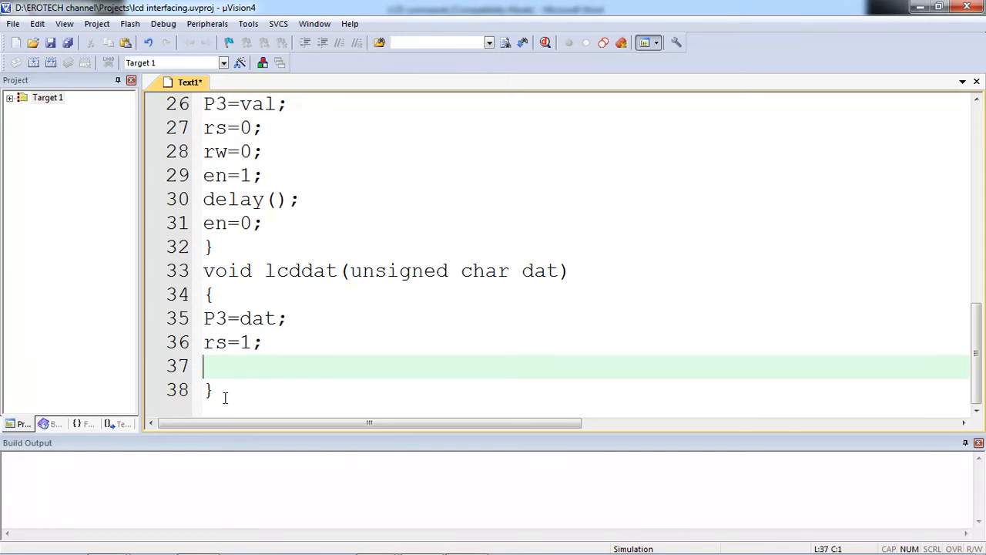
text(rw)
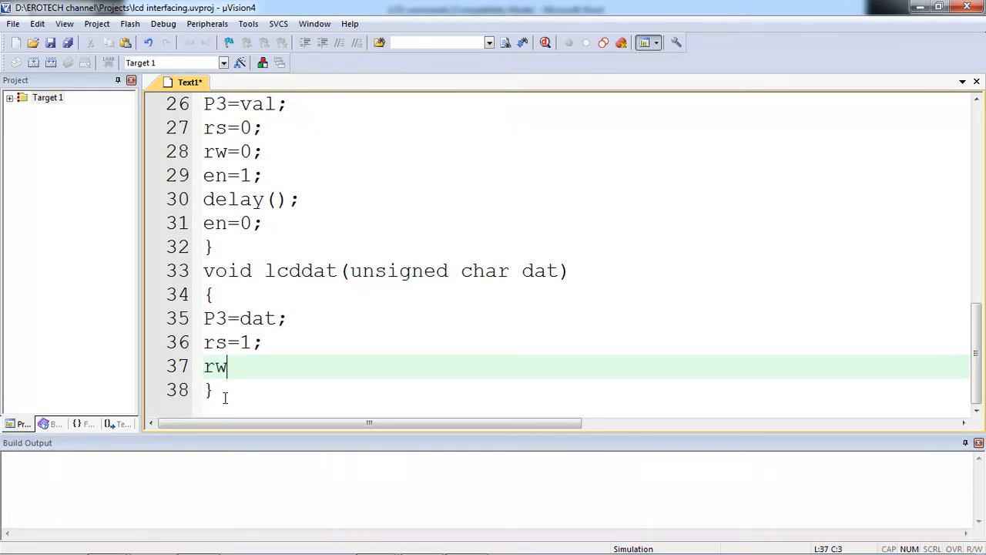
text(=0;)
text(e)
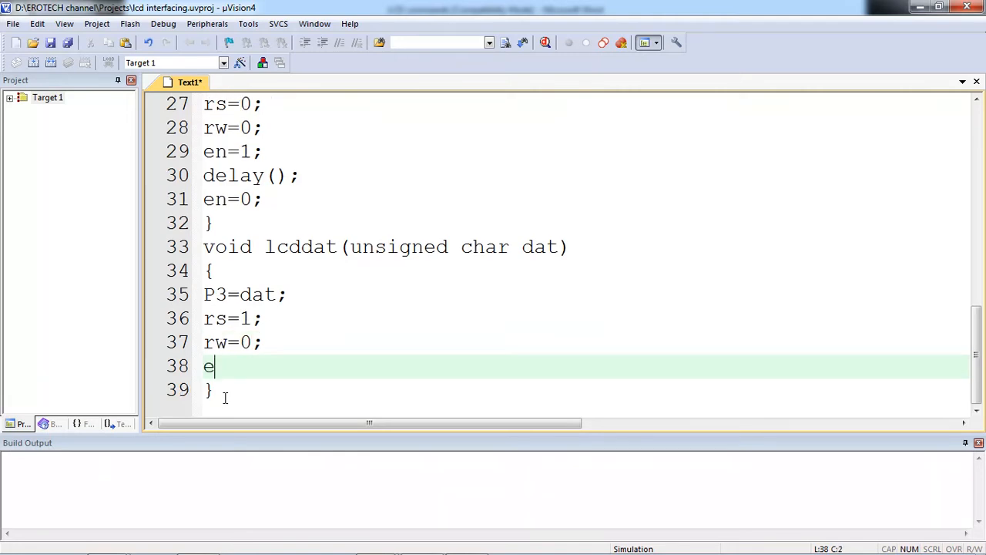
text(n=1;)
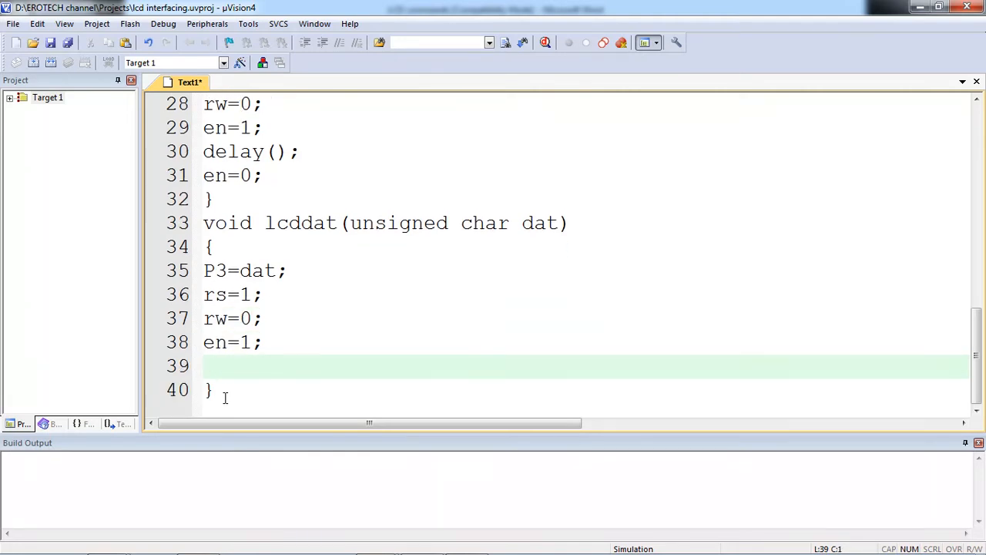
text(delay))
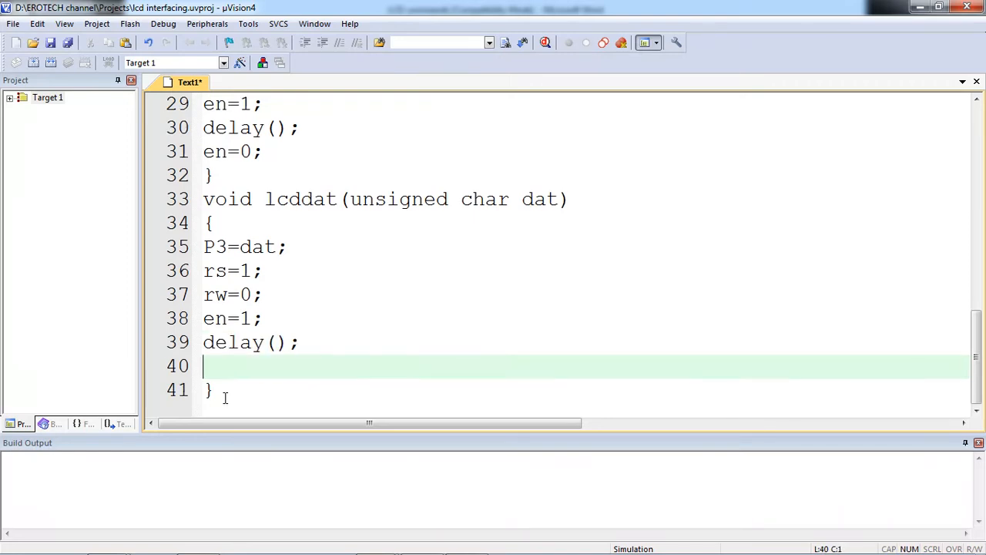
text(en=0;)
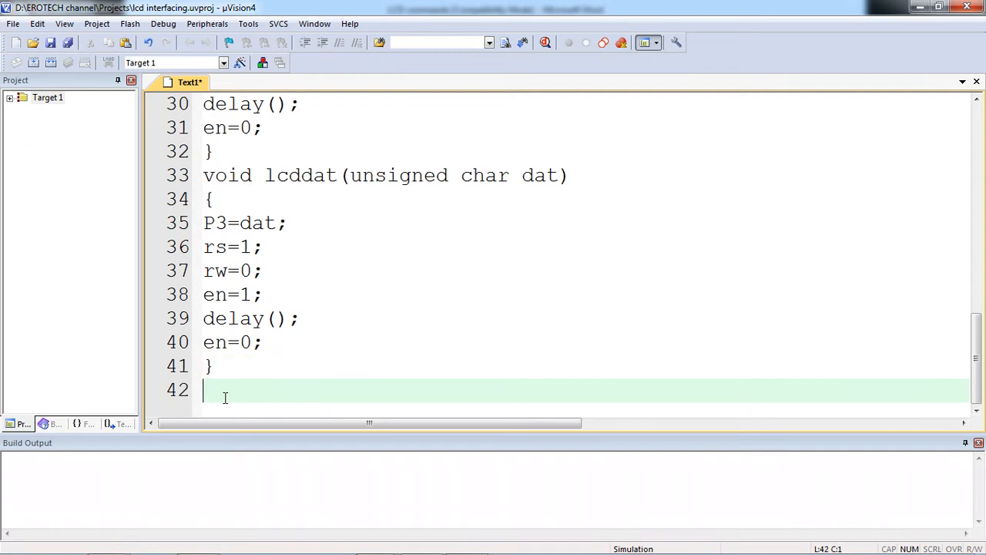
text(void delay)
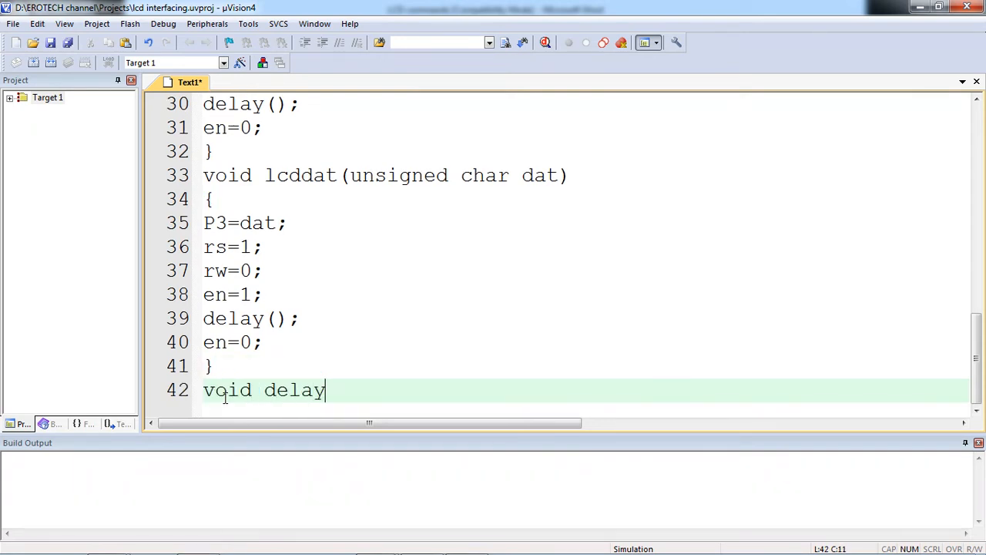
- Write delay() with unsigned int v1 and a for loop counting v1 from 0 to 60000
text(())
text({)
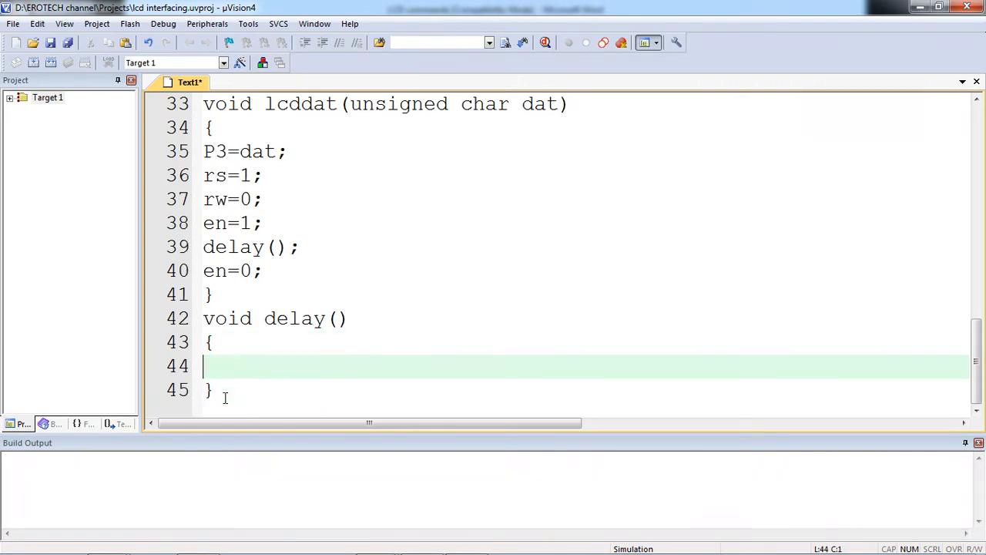
text(unsigned)
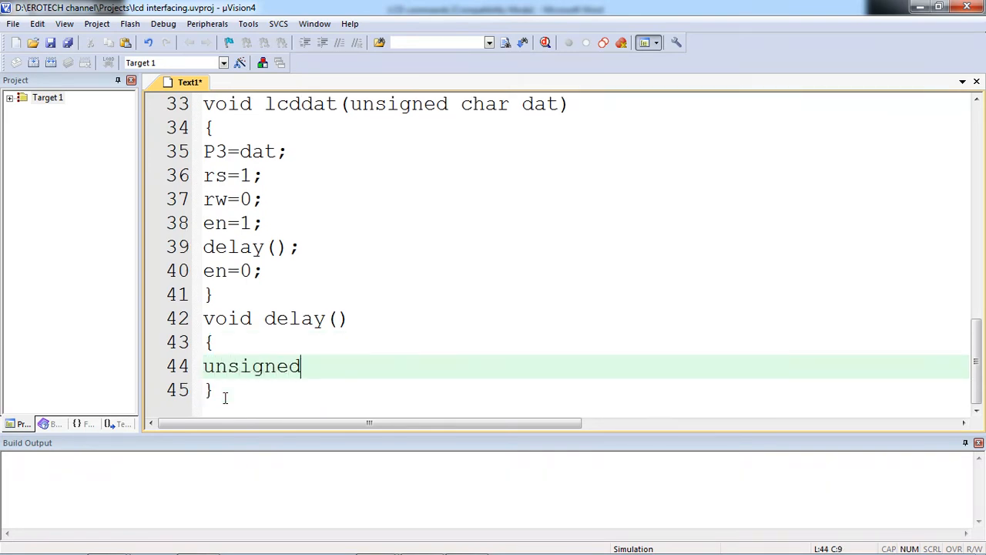
text(int v1;)
text(ff)
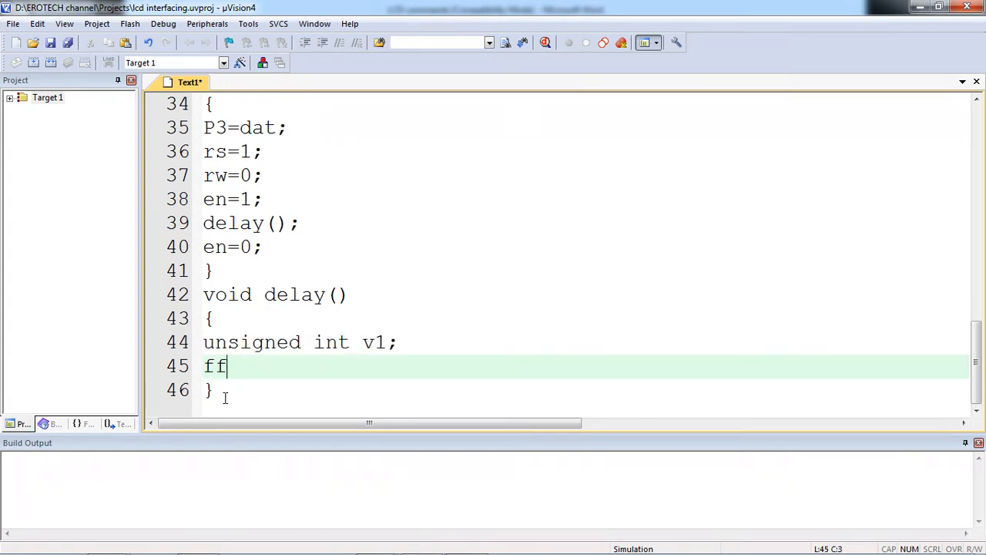
text(o)
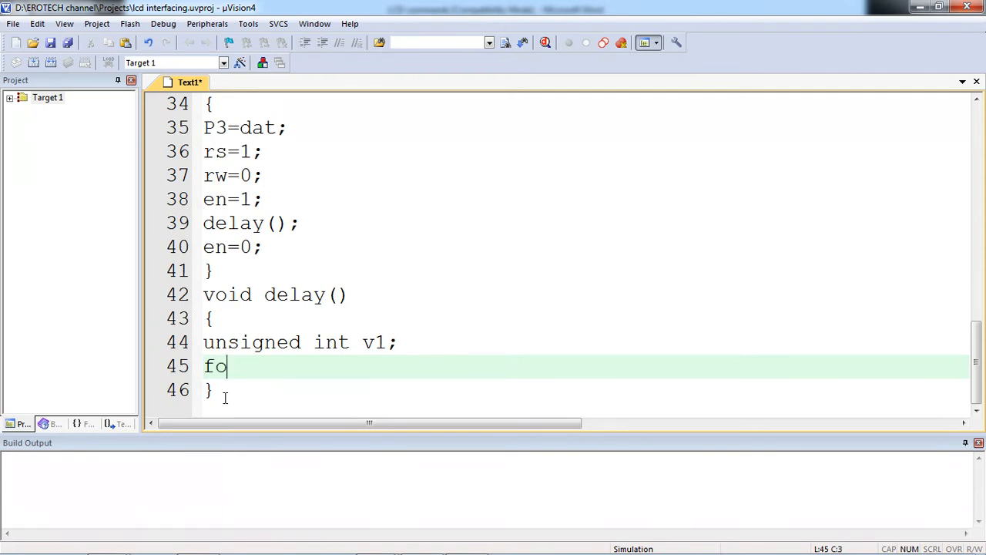
text(r(v))
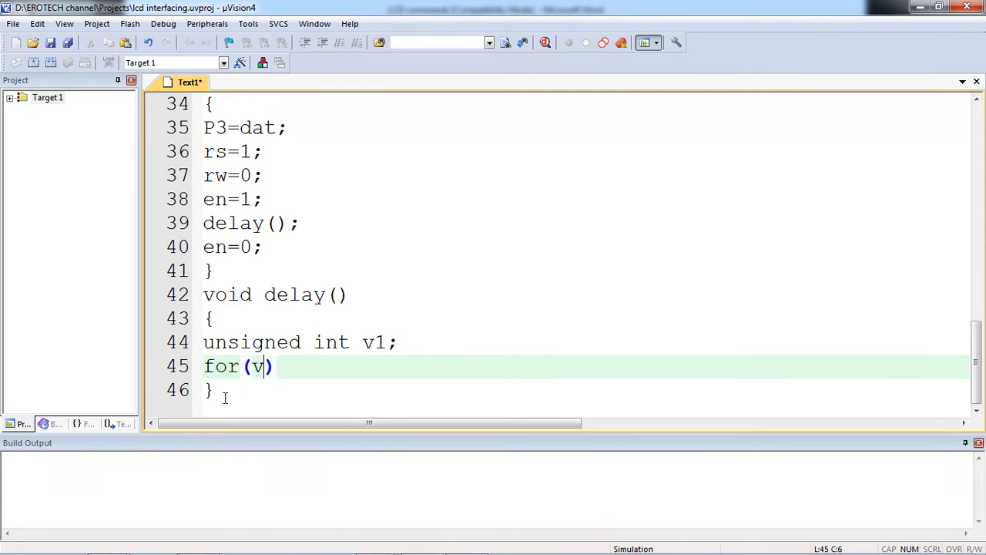
text(1=0;v1)
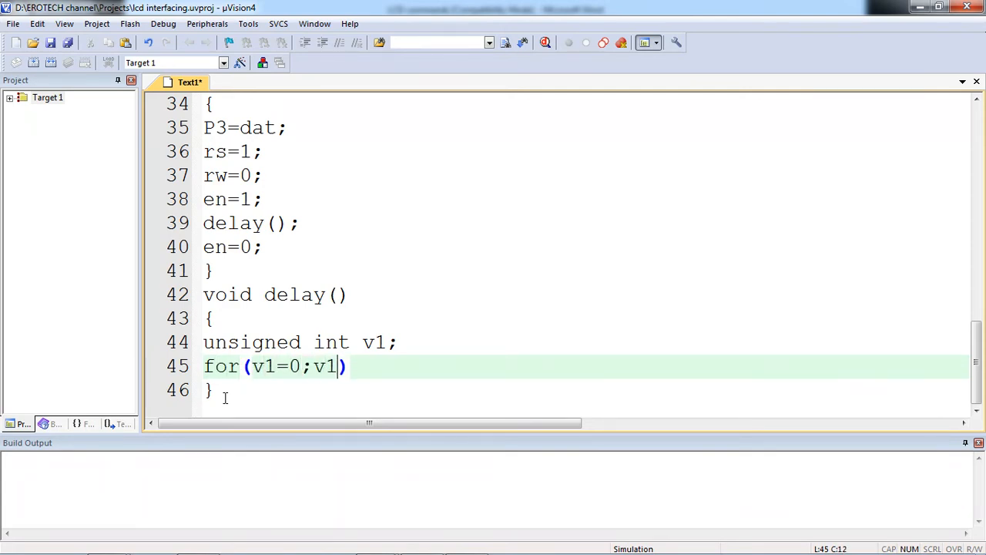
text(<60)
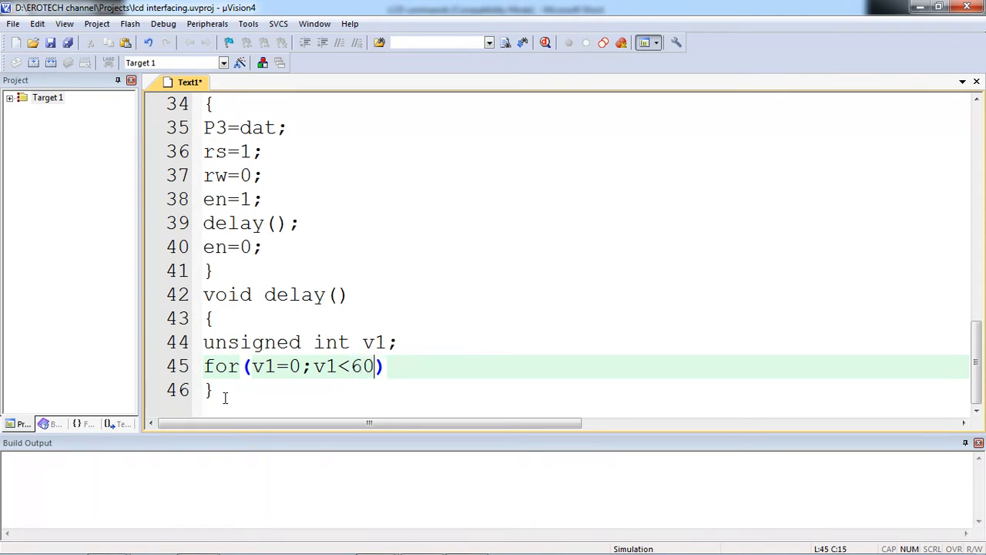
text(00;)
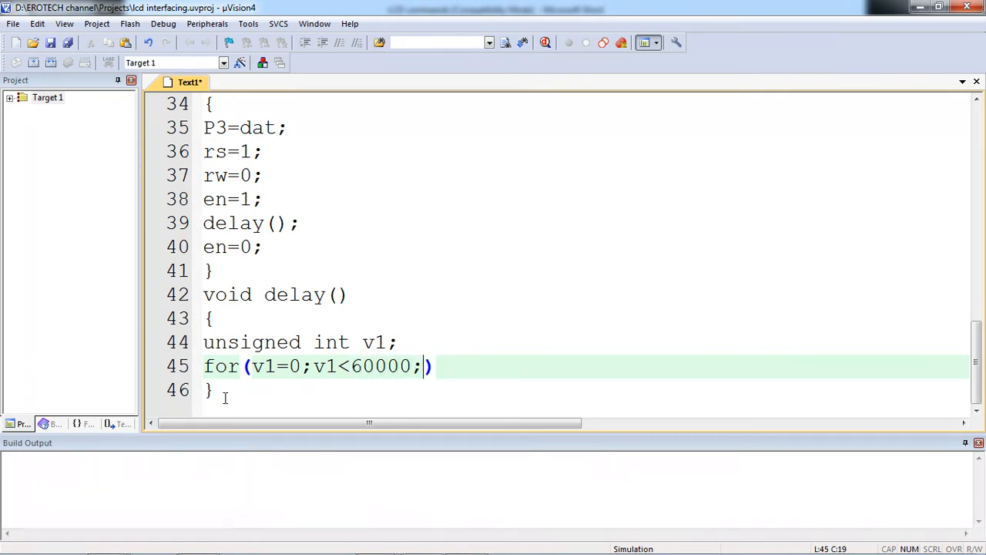
text(v1++))
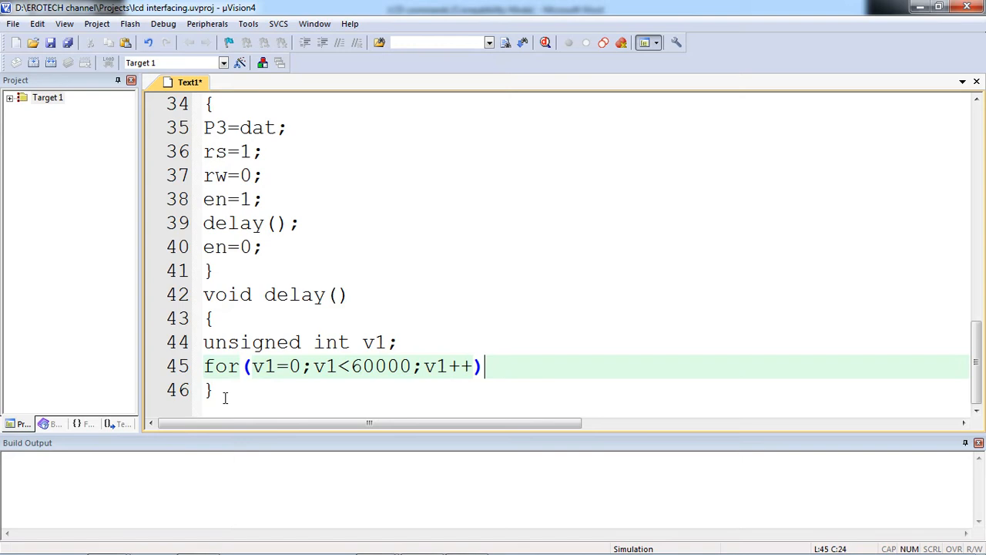
text(;)
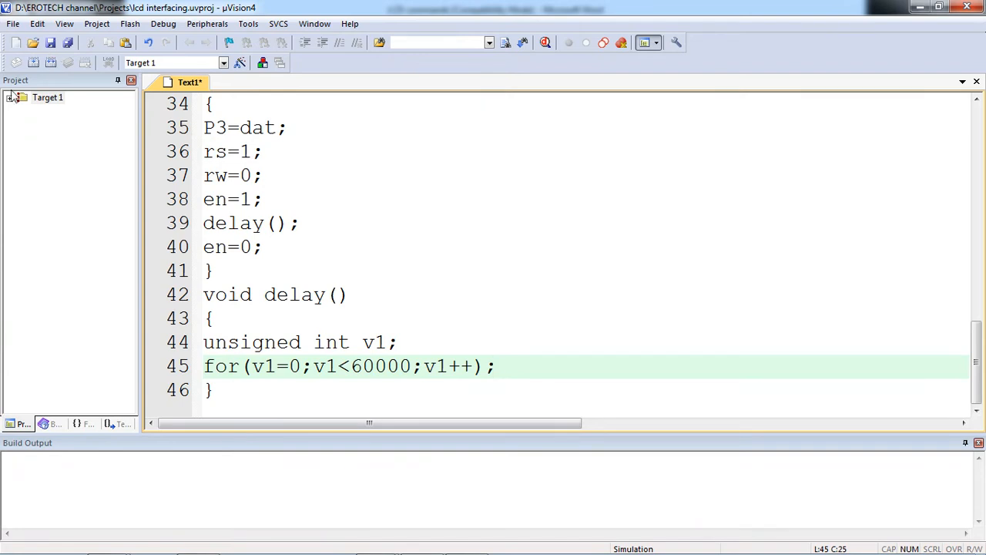
click(48, 97)
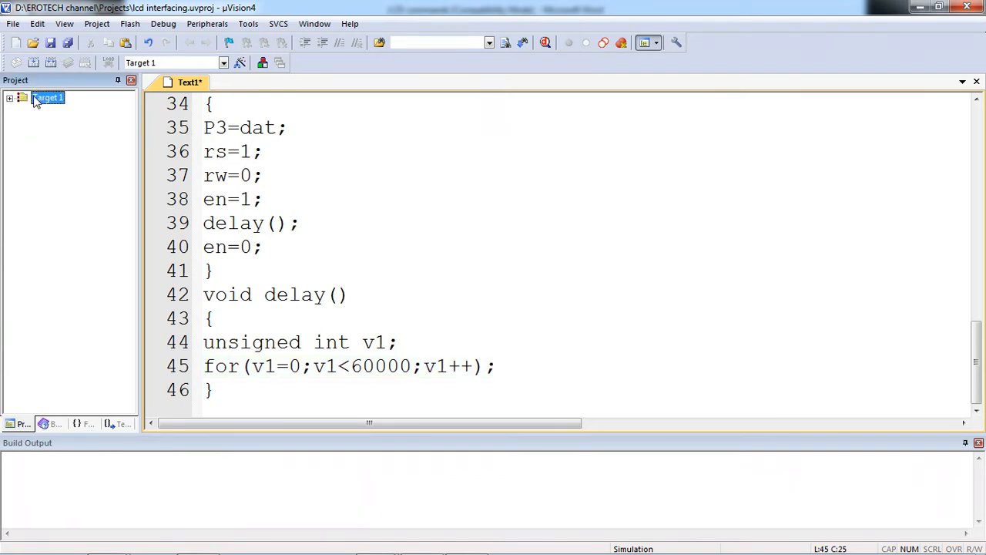
mouse_move(13, 102)
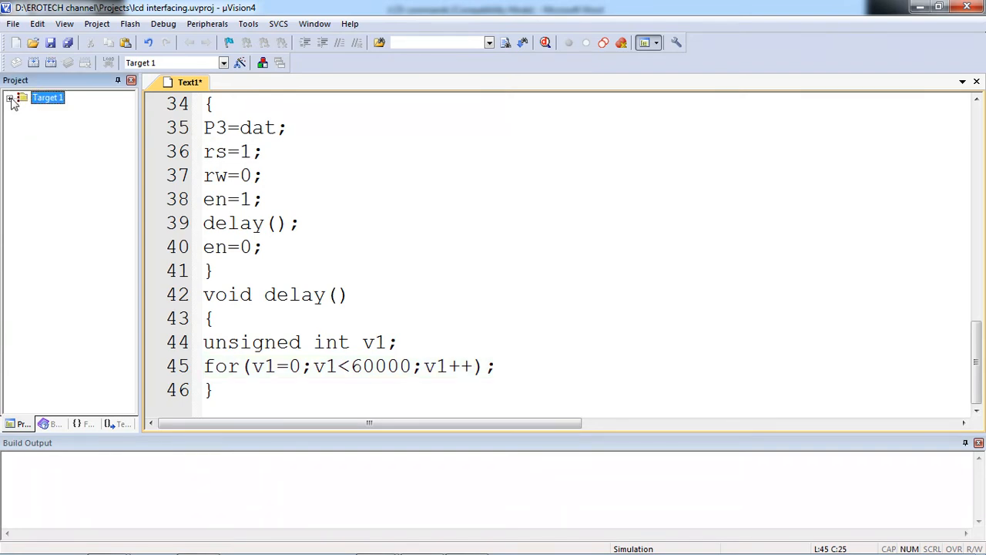
- Save the source as lcd interfacing.c via Save As in the Projects folder
click(12, 99)
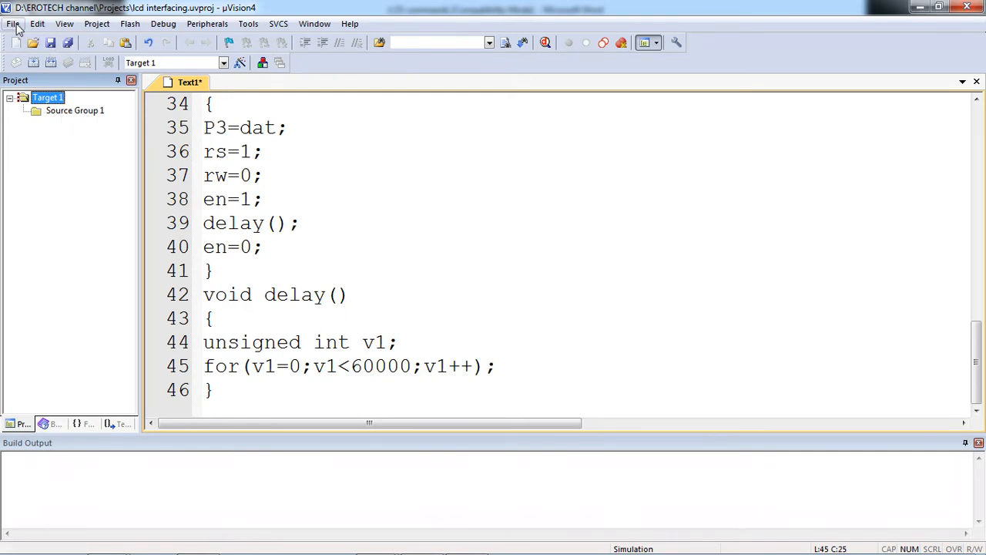
click(13, 23)
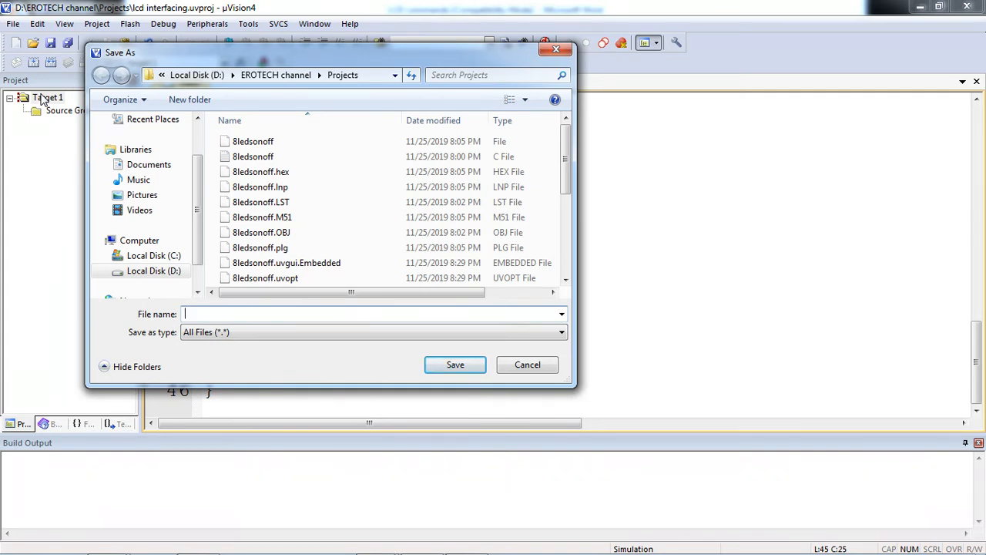
text(lcd interfacing.plg)
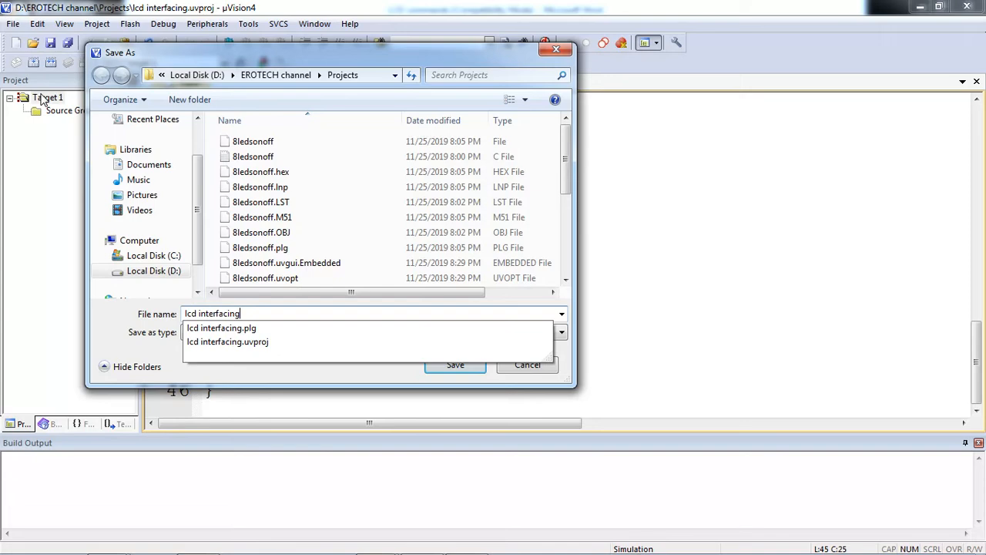
text(.c)
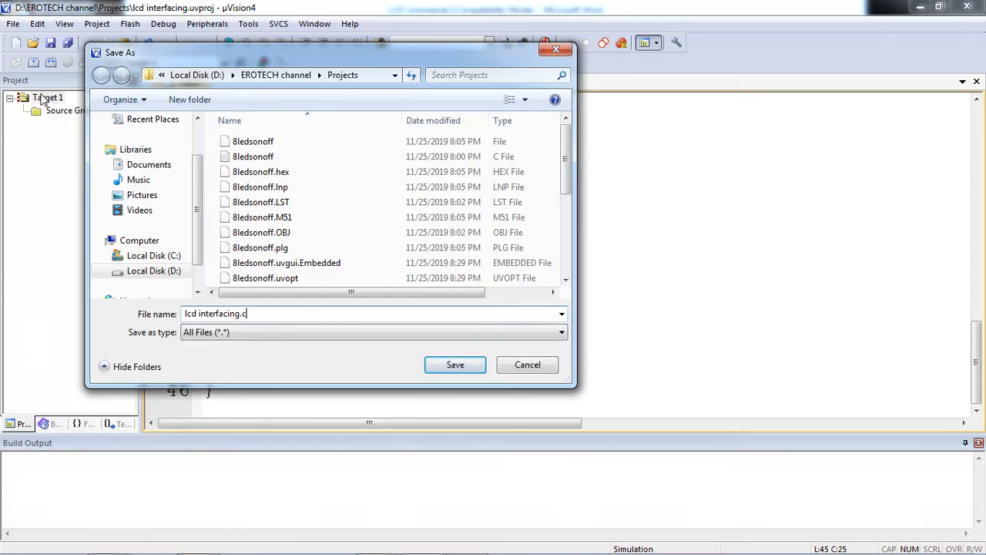
click(454, 364)
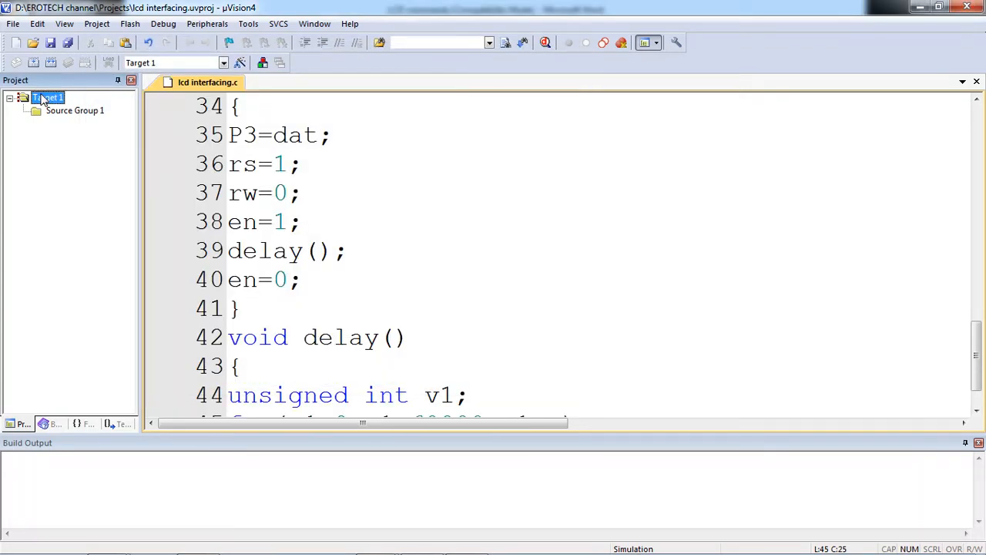
click(307, 164)
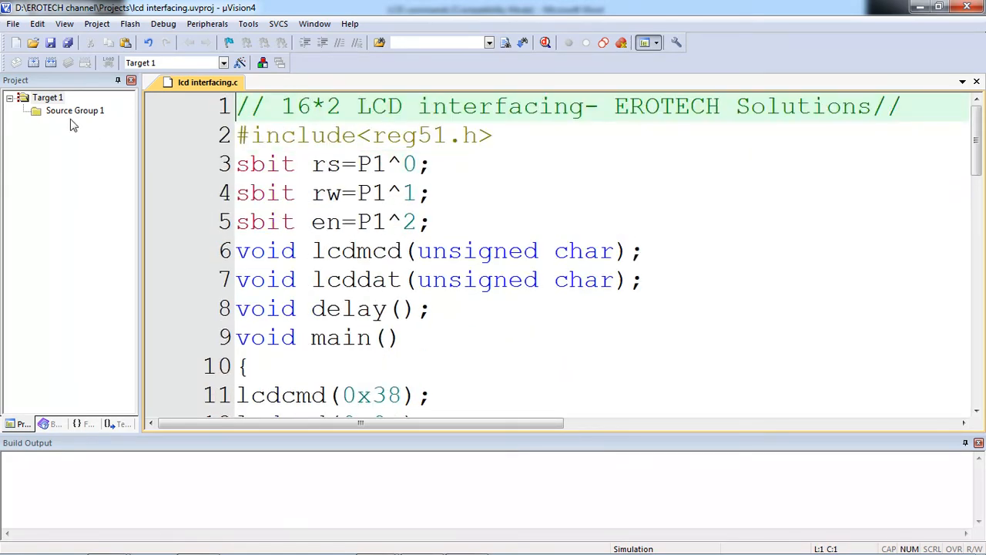
- Add lcd interfacing.c to Source Group 1 via Add Files to Group and expand the group
click(74, 111)
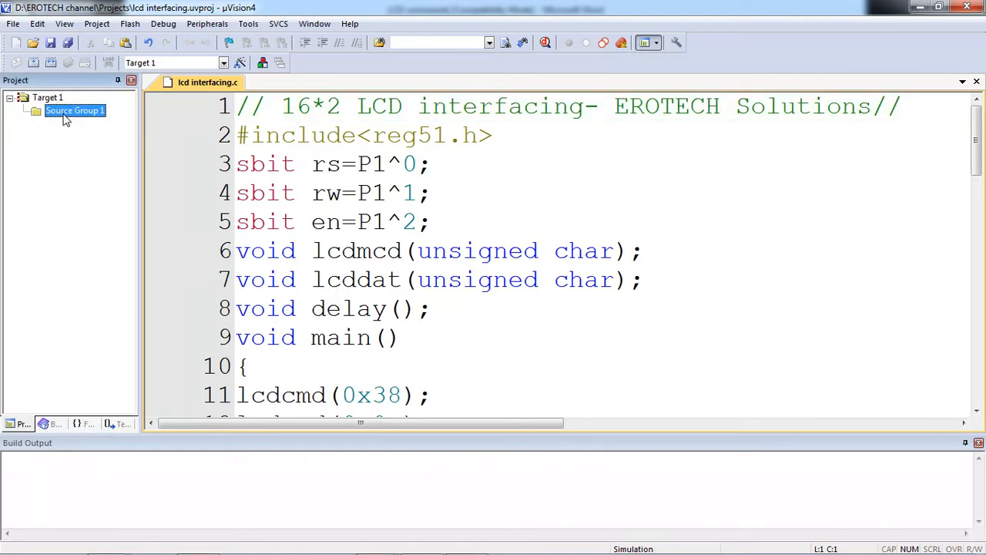
right_click(74, 111)
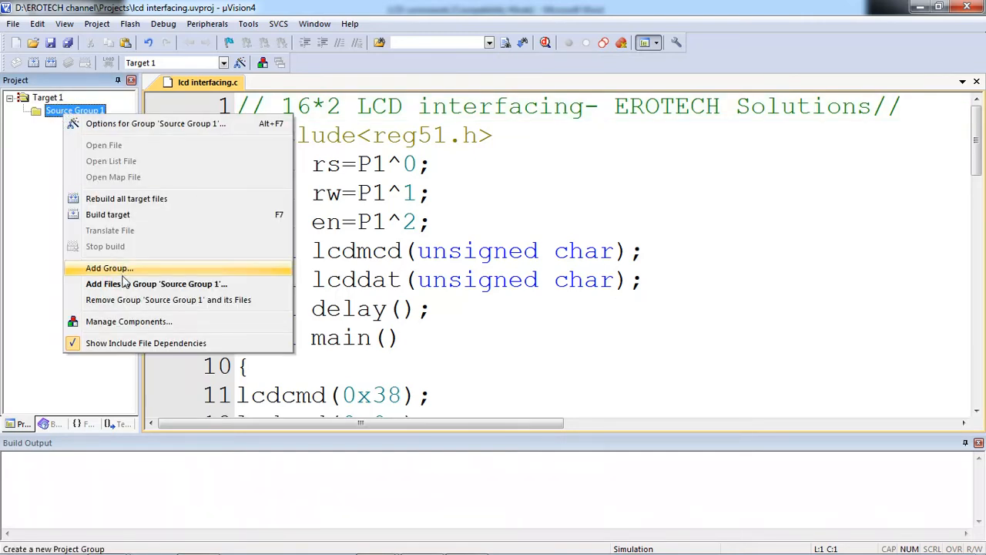
click(155, 284)
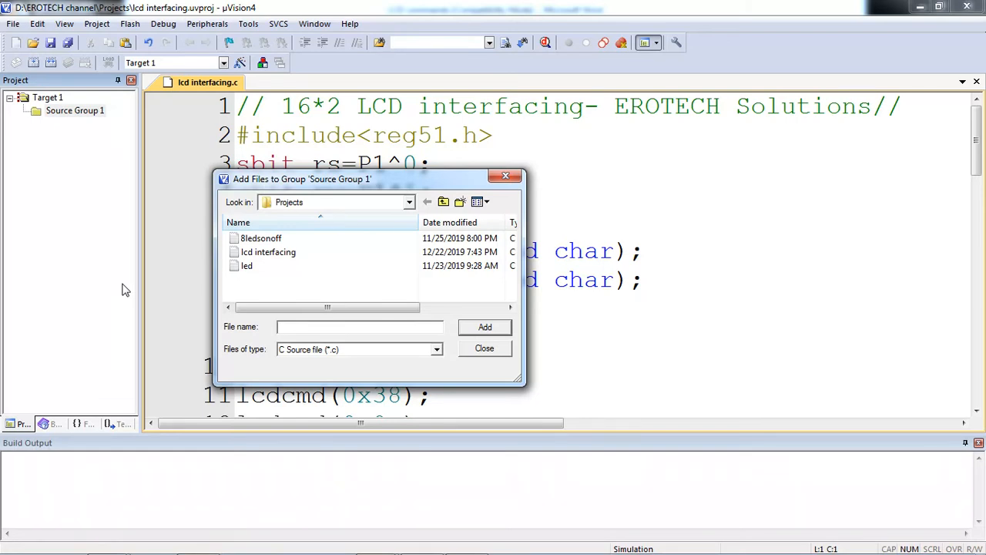
mouse_move(268, 253)
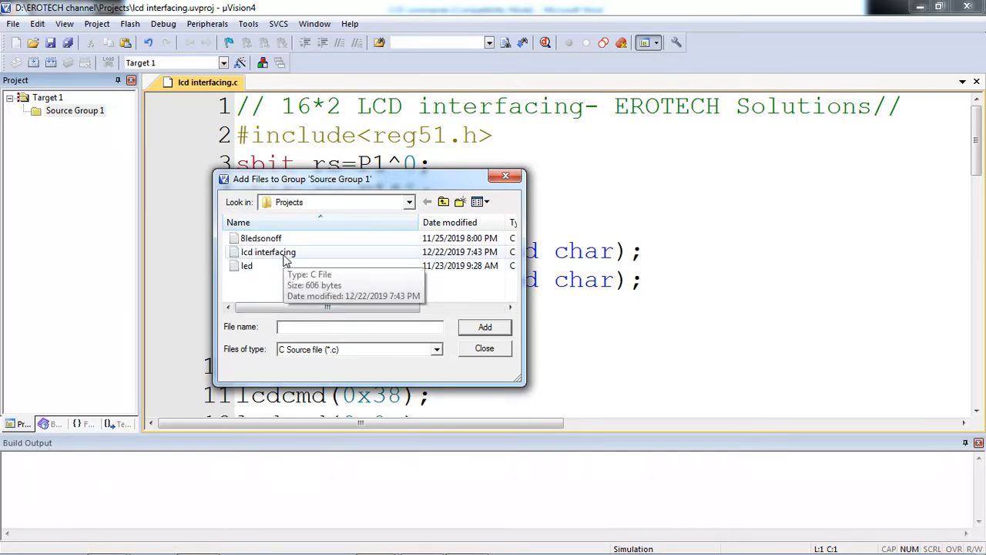
click(269, 253)
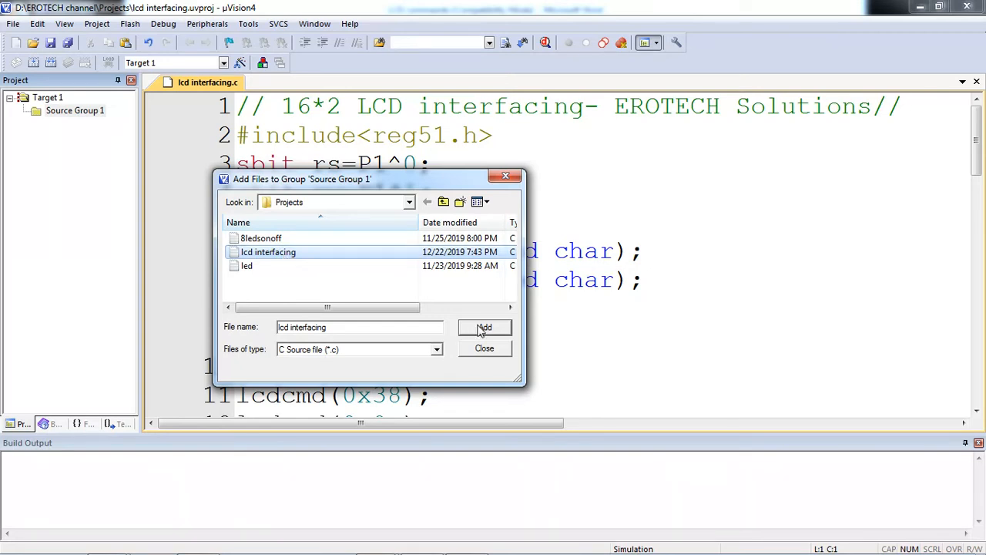
click(484, 326)
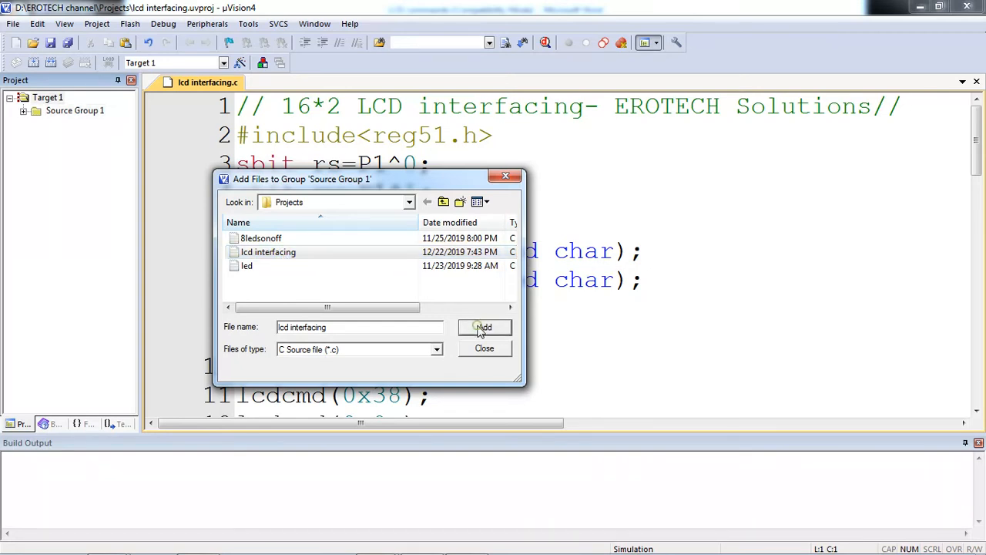
click(484, 327)
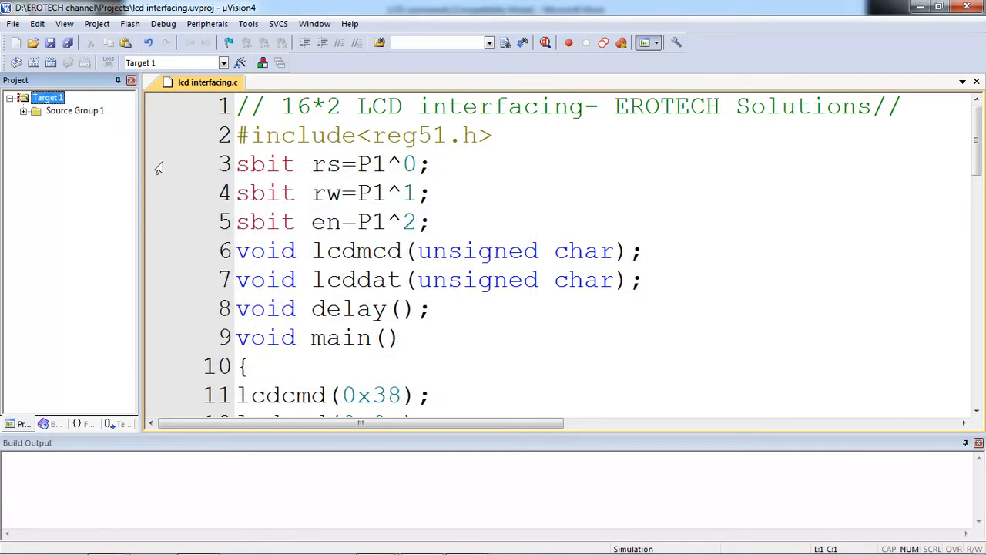
click(25, 111)
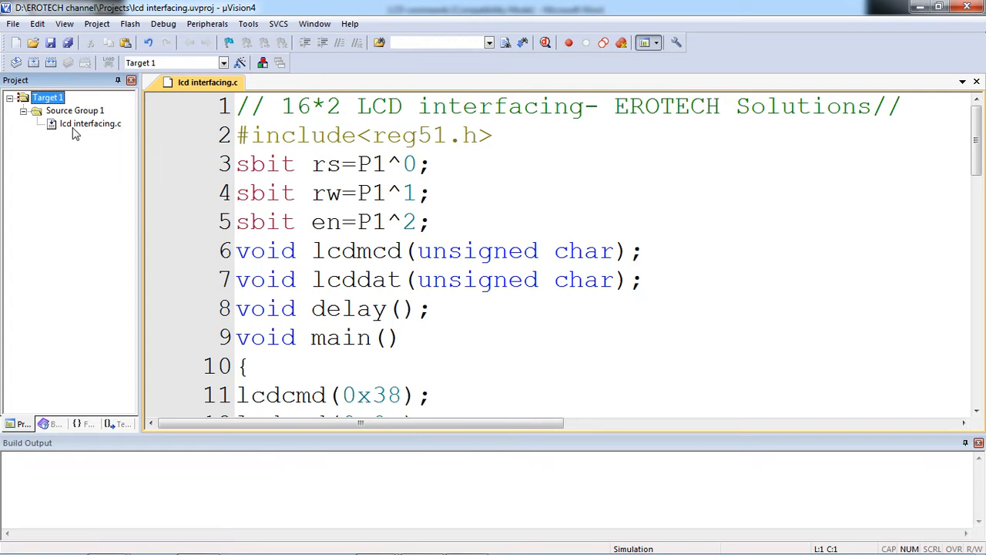
mouse_move(99, 25)
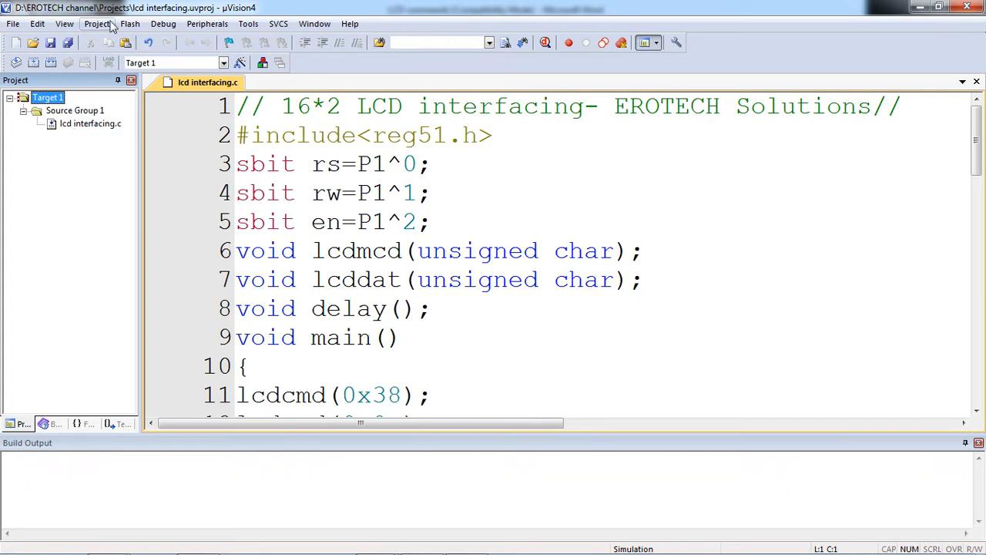
click(97, 23)
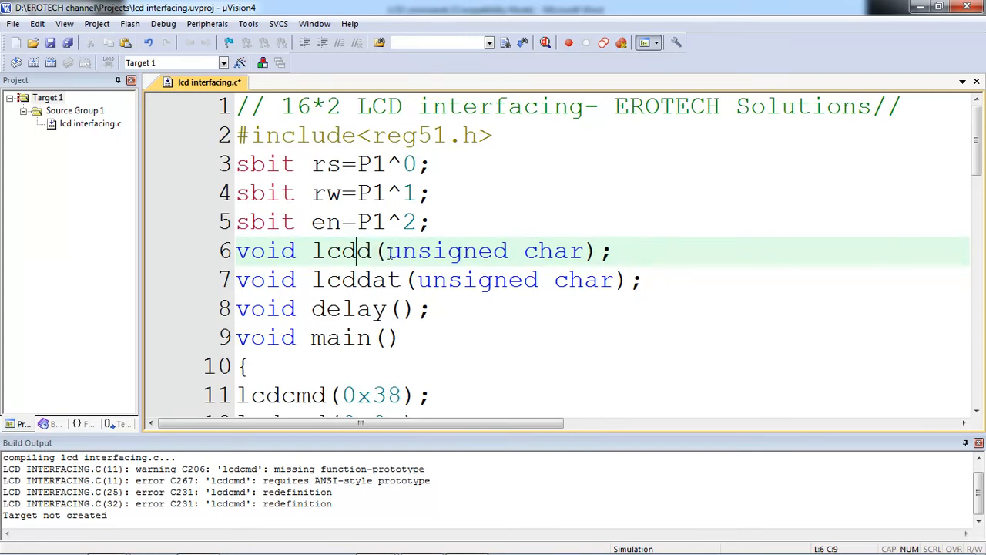
- Correct the line-6 prototype to lcdcmd and rebuild, confirming 0 errors and 0 warnings
text(cmd)
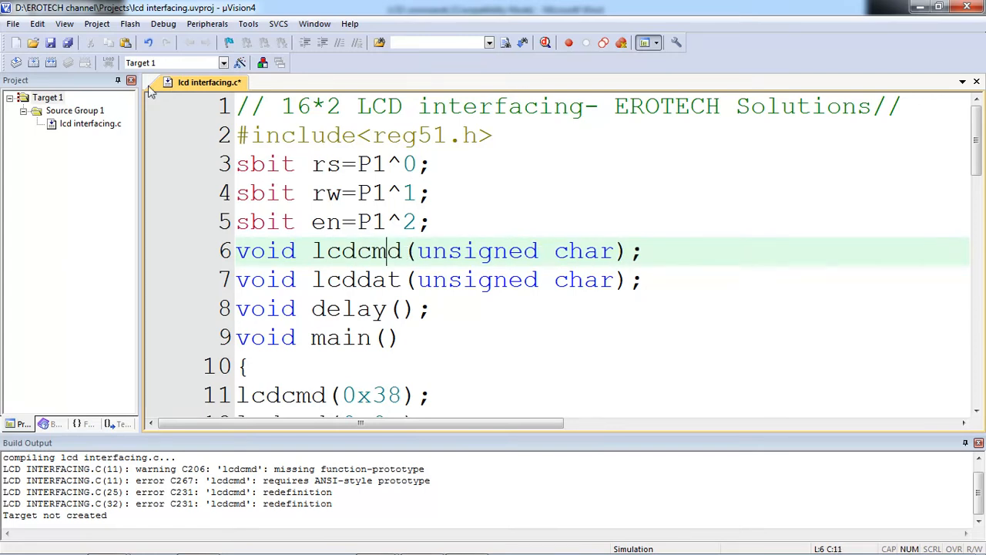
click(51, 62)
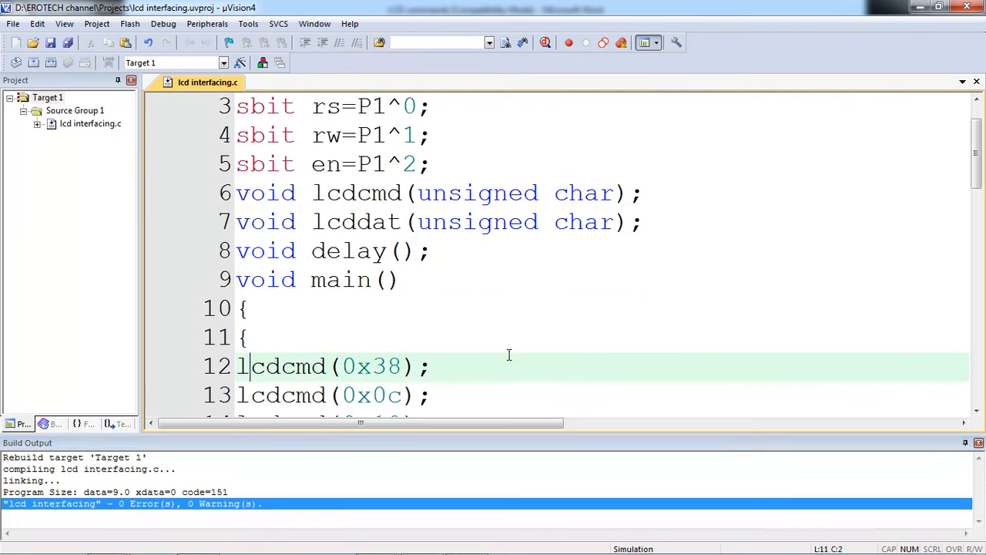
scroll(down, 3)
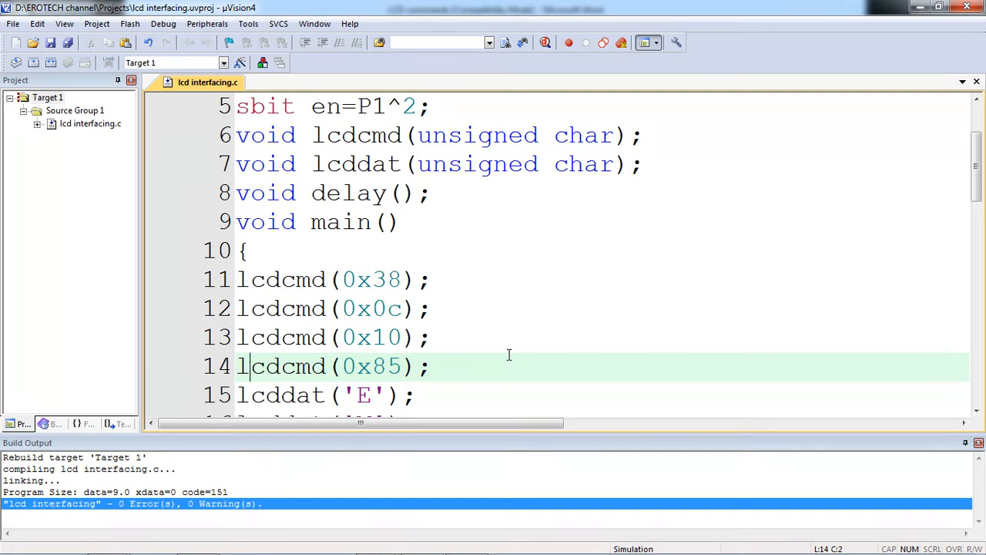
scroll(down, 3)
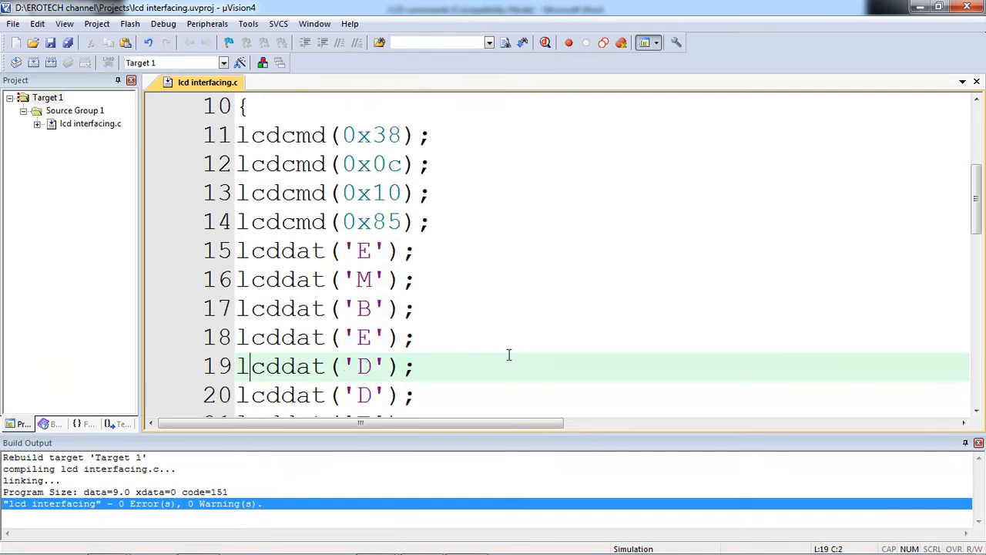
scroll(down, 3)
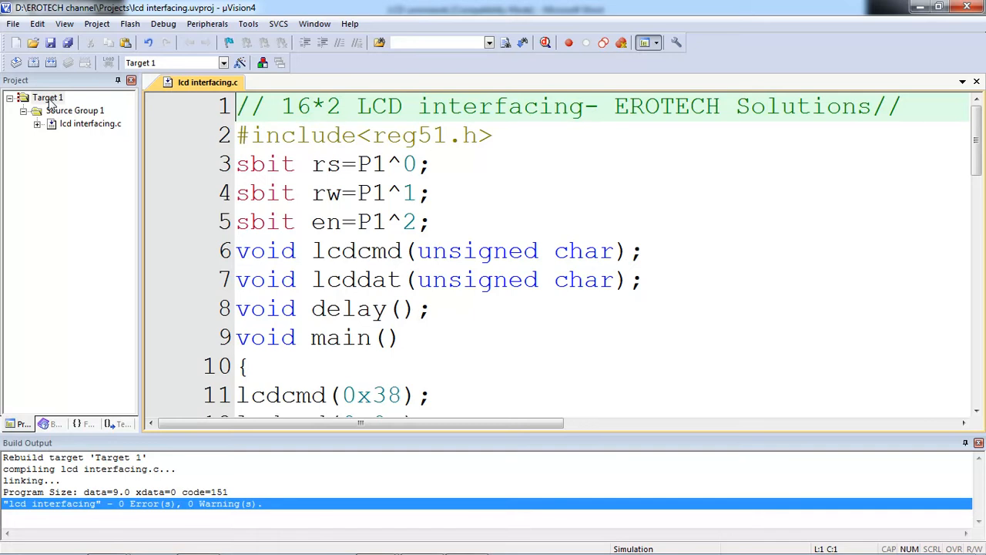
- In Options for Target 1, set Xtal to 11.0592 MHz and use the on-chip ROM
right_click(48, 97)
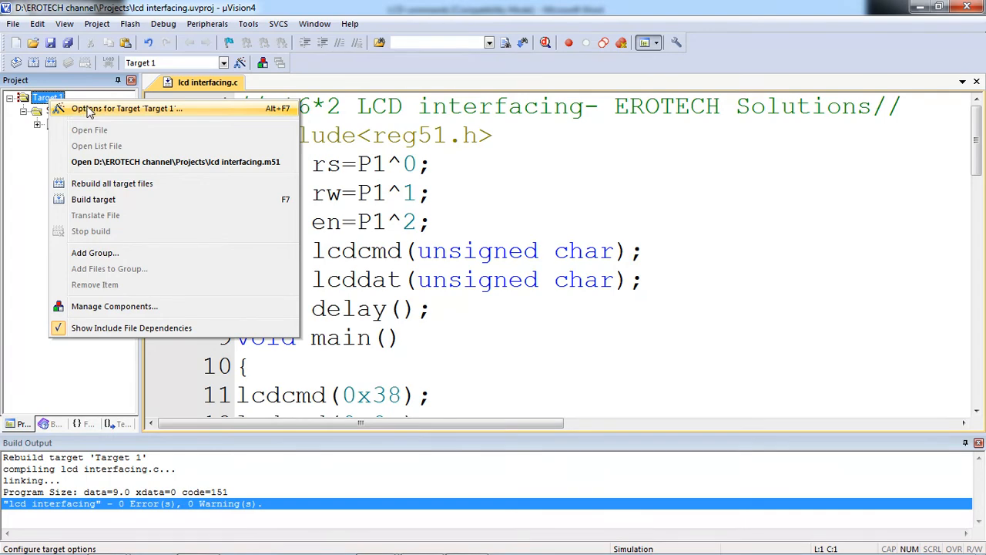
click(126, 107)
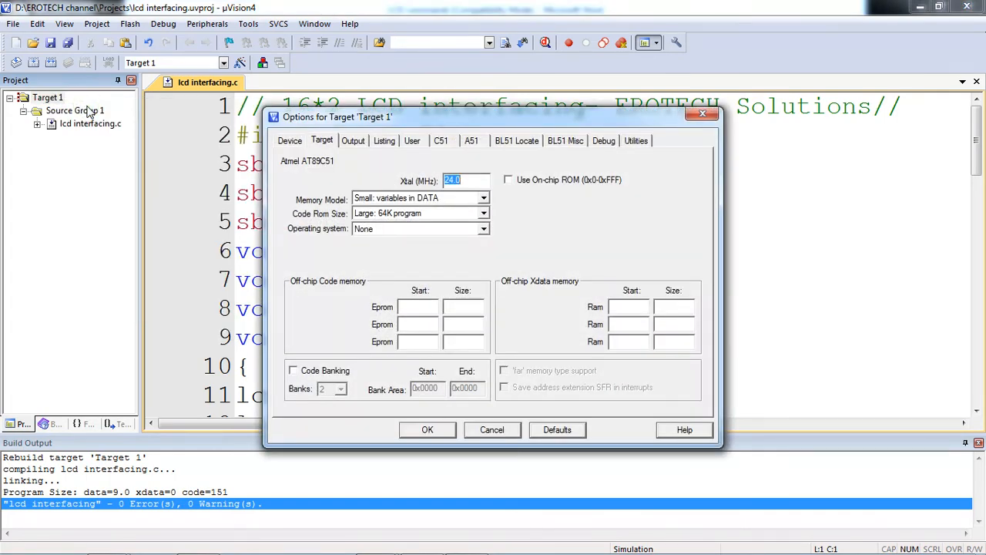
mouse_move(474, 173)
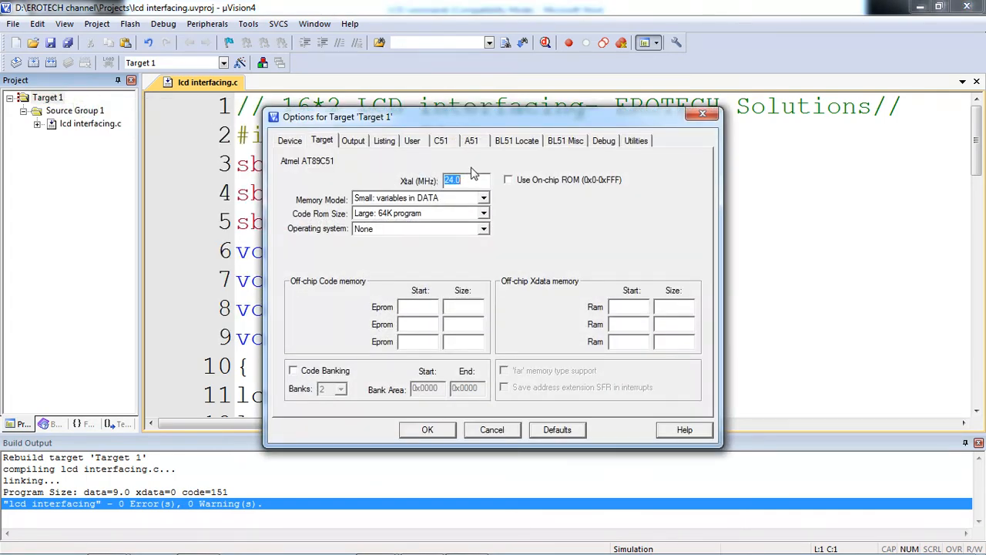
text(11)
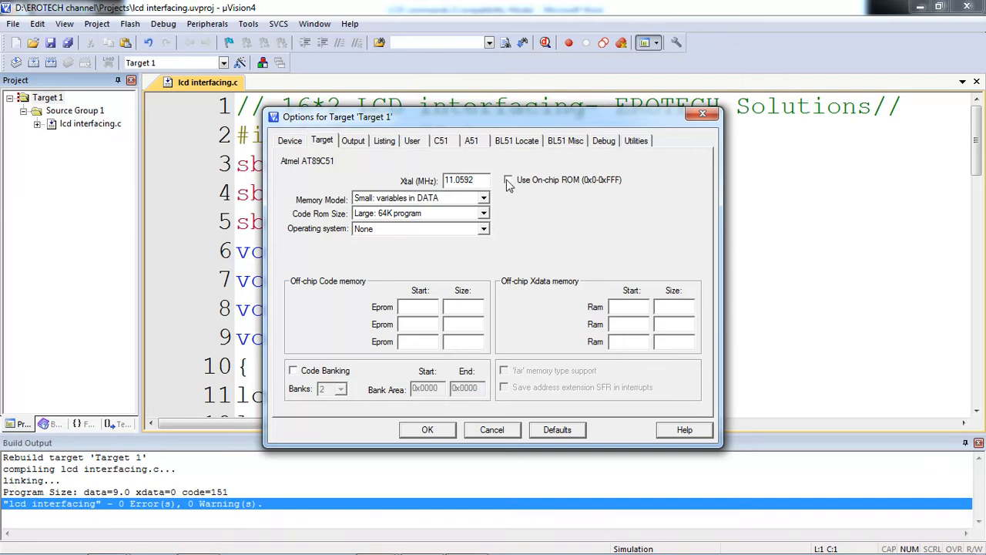
click(509, 179)
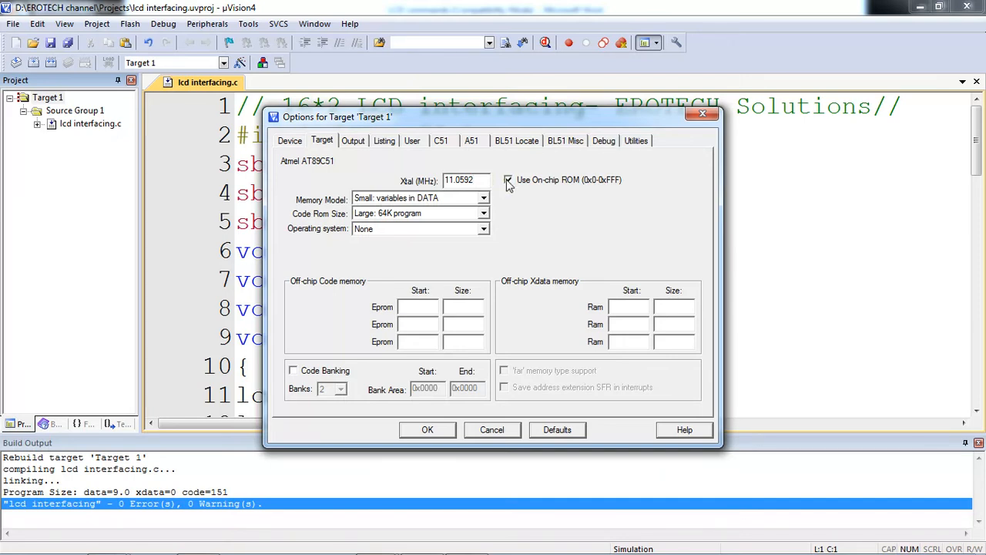
click(509, 179)
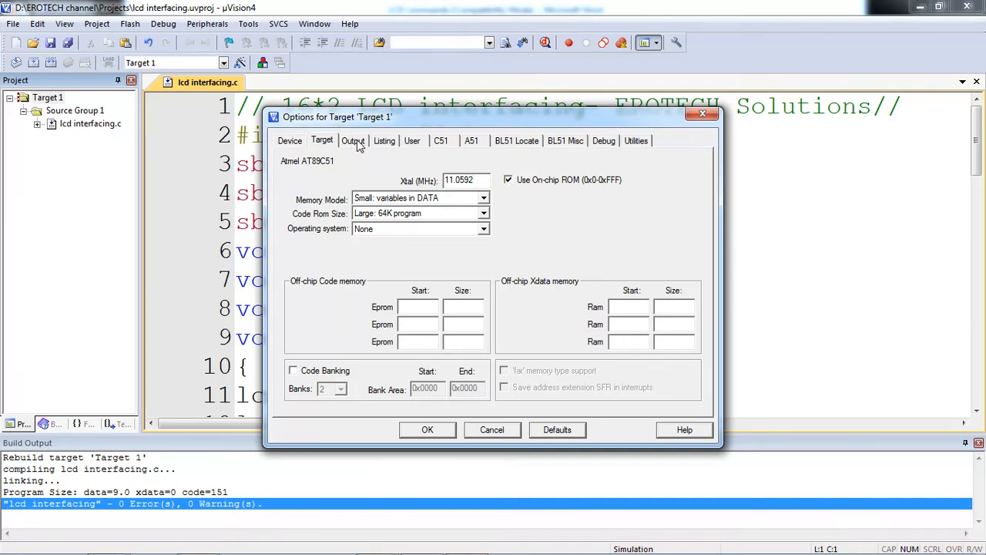
- Enable Create HEX File in the Output settings and confirm the target options
click(353, 140)
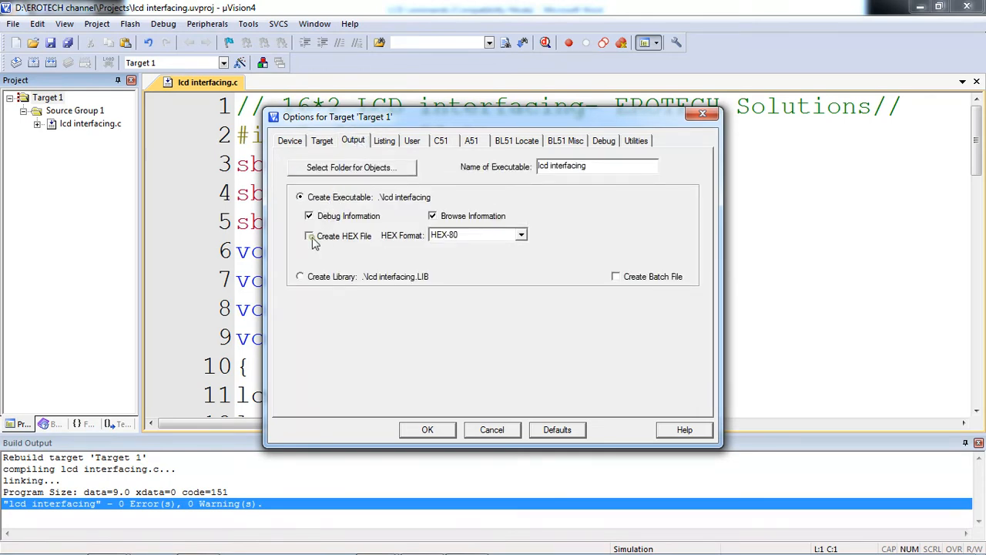
click(308, 235)
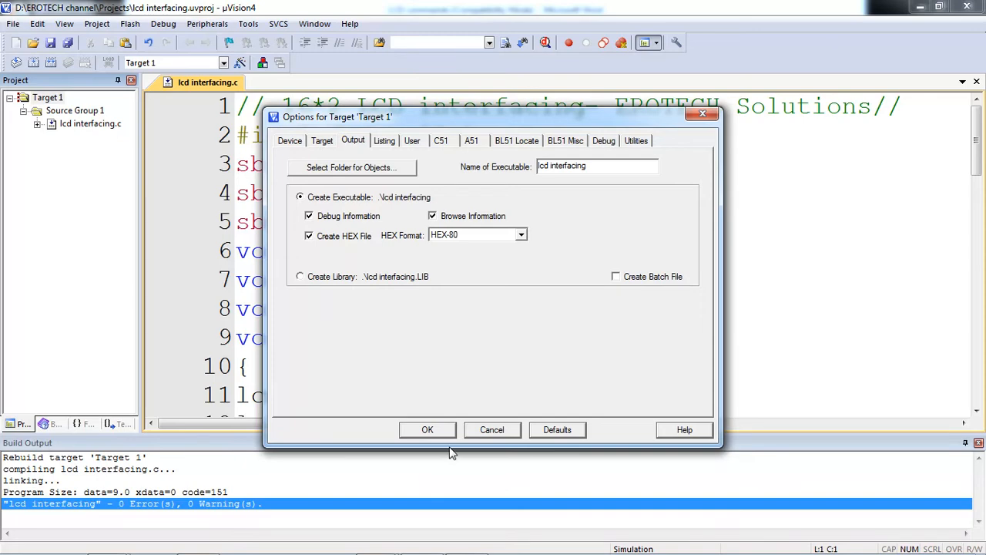
click(427, 428)
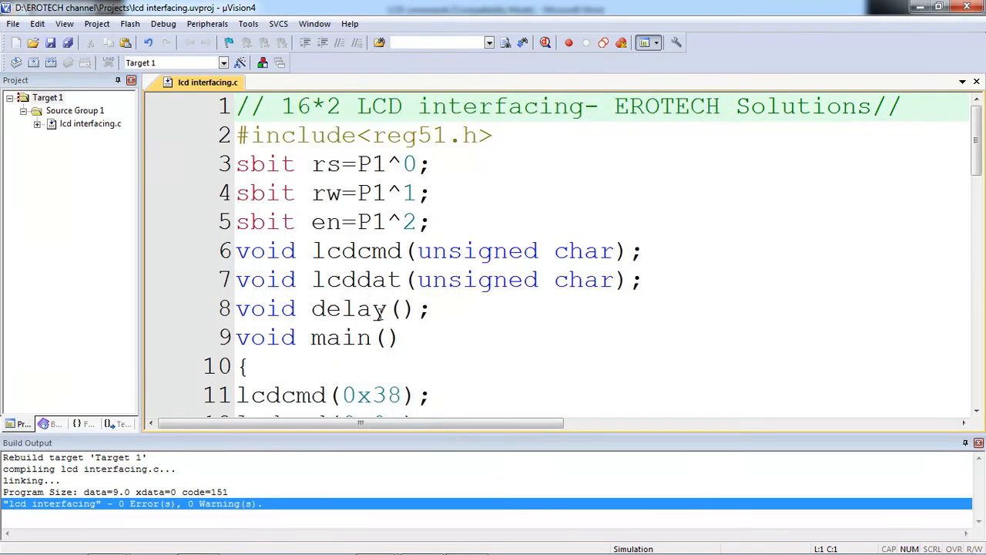
mouse_move(53, 62)
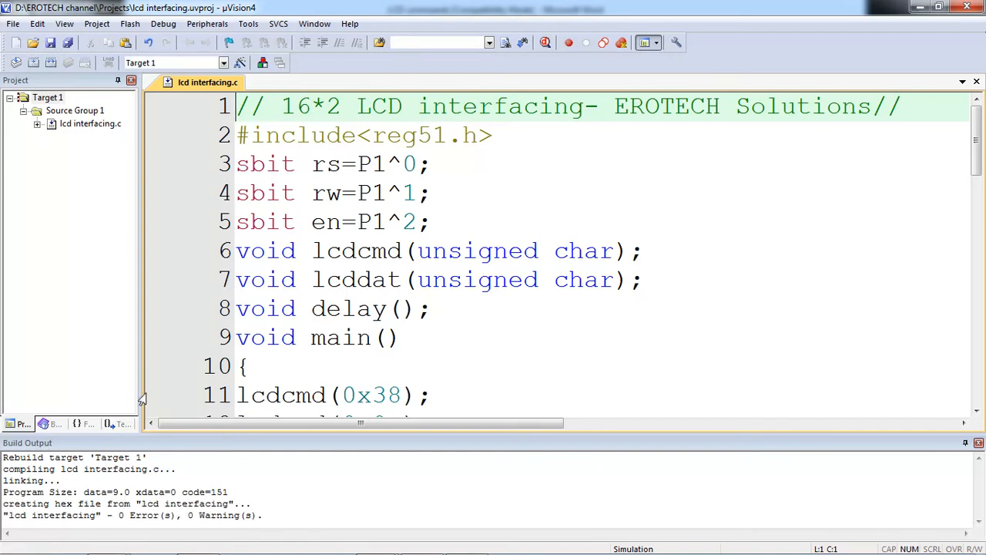
- Build the target so lcd interfacing.hex is created with 0 errors
click(173, 502)
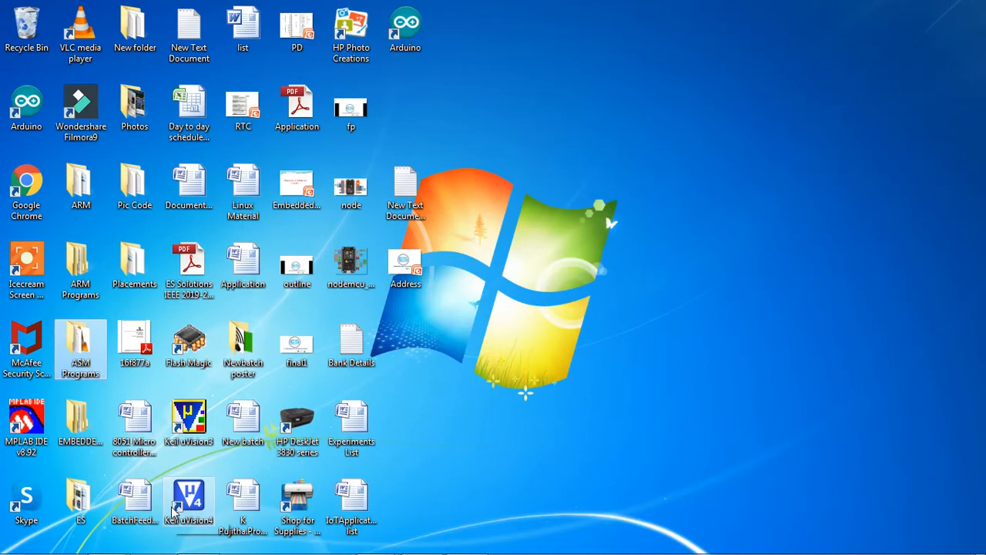
mouse_move(130, 323)
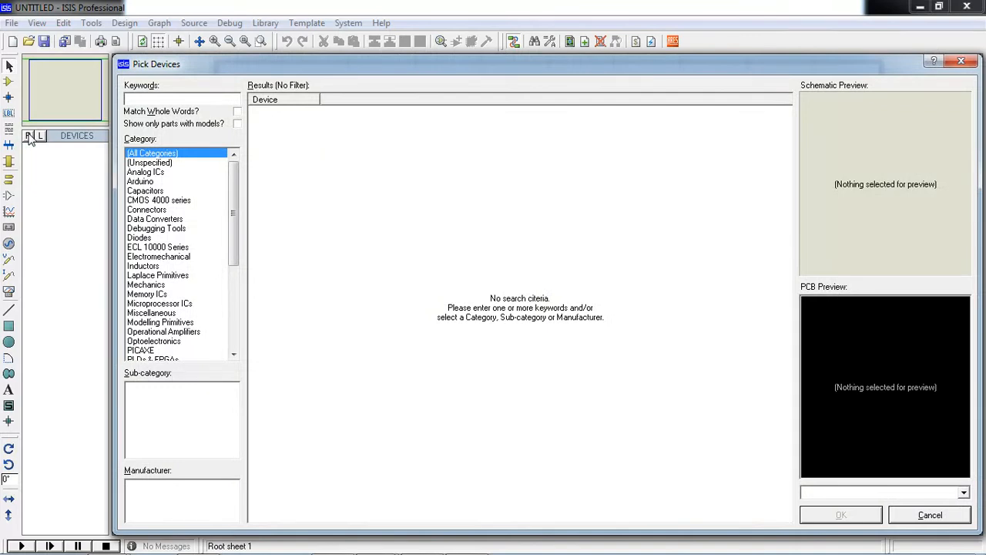
- Search at89c5 in Pick Devices and add the AT89C51 microcontroller
text(at89c5)
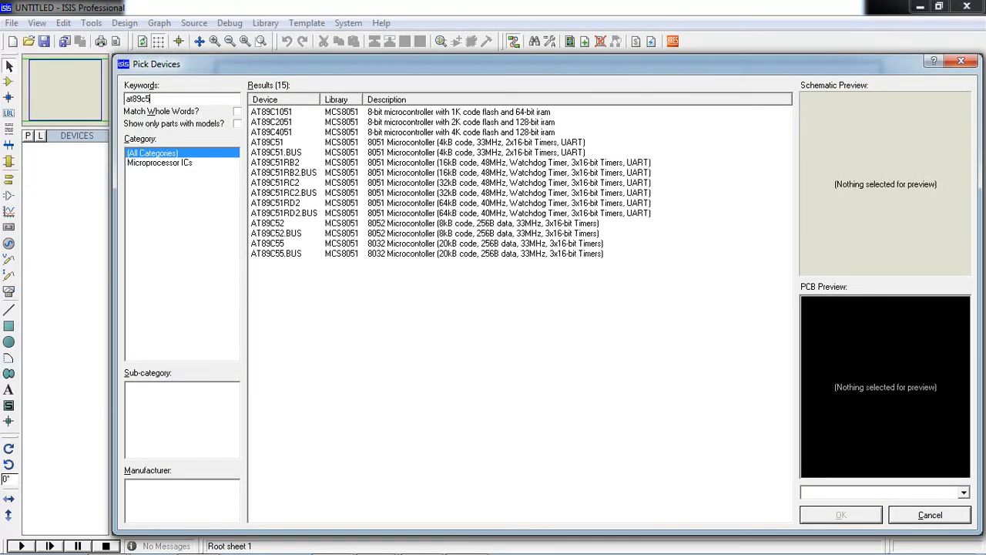
click(266, 111)
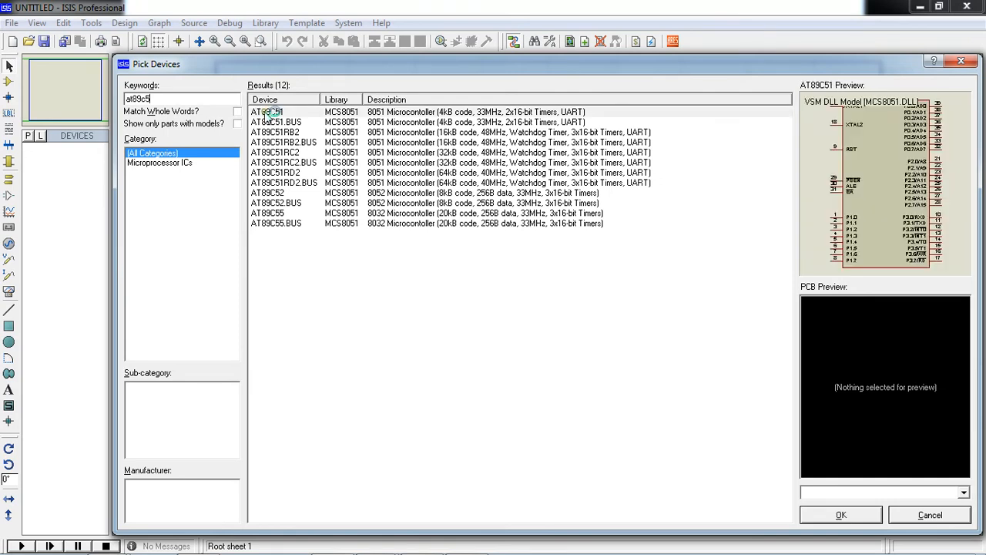
double_click(267, 111)
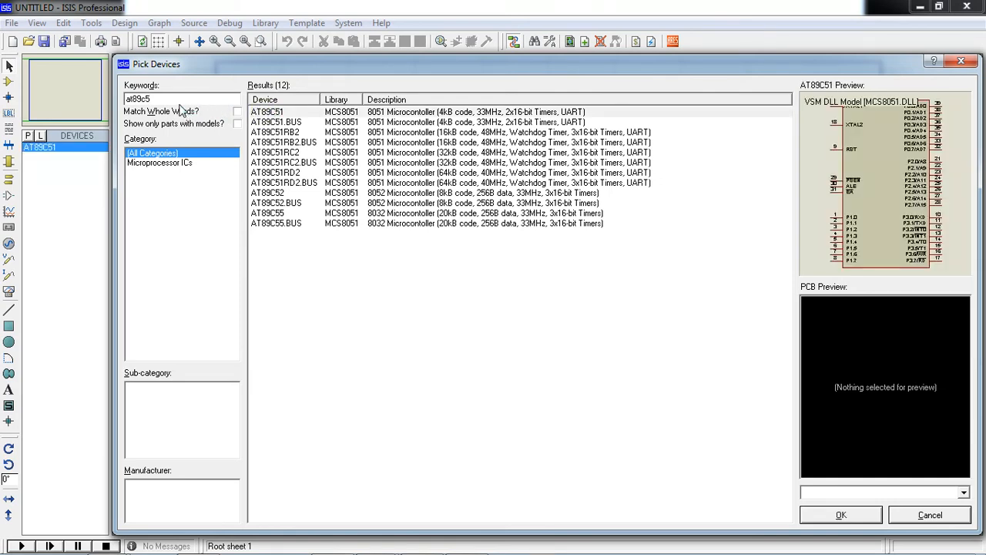
- Search lcd, pick the LM016L 16x2 alphanumeric LCD and return to the sheet
click(266, 111)
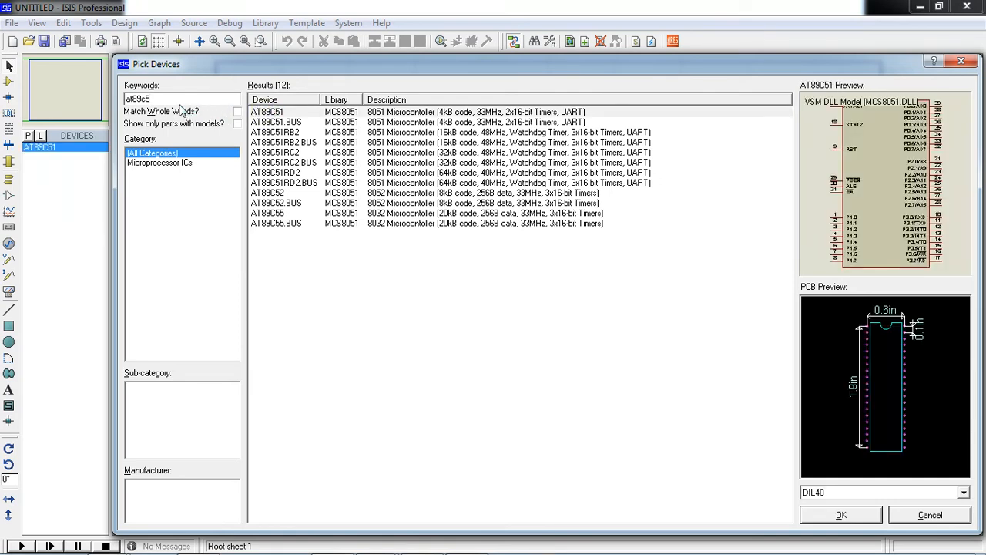
key(BackSpace)
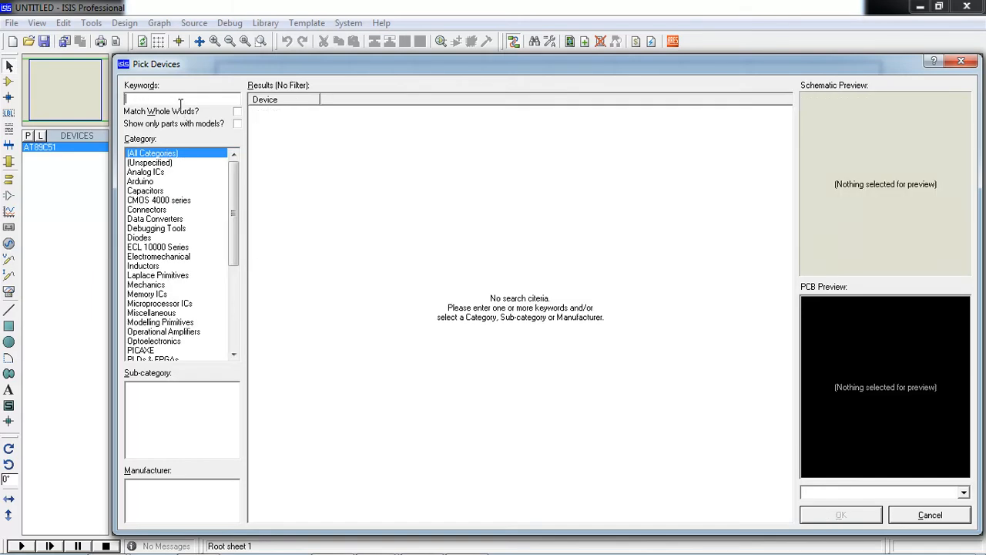
text(lcd)
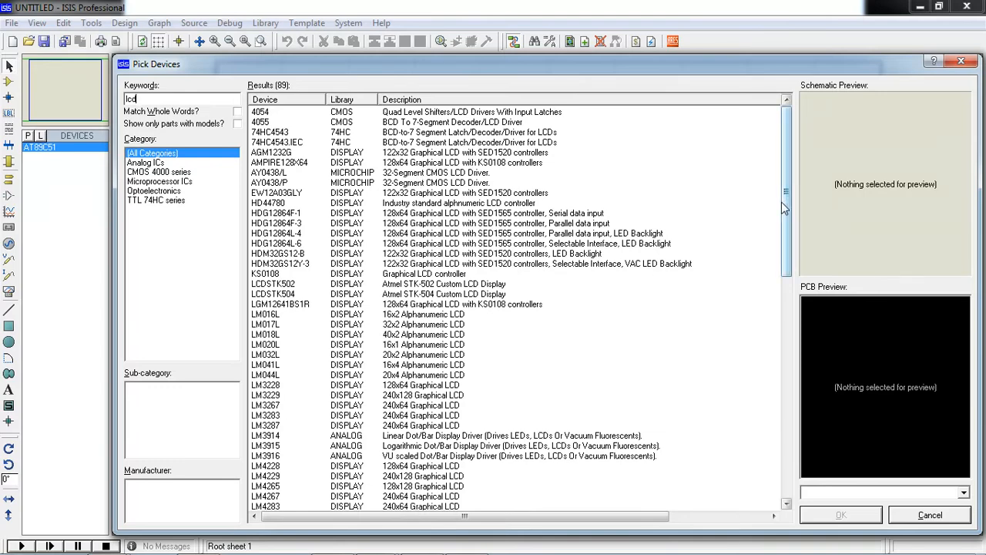
scroll(down, 3)
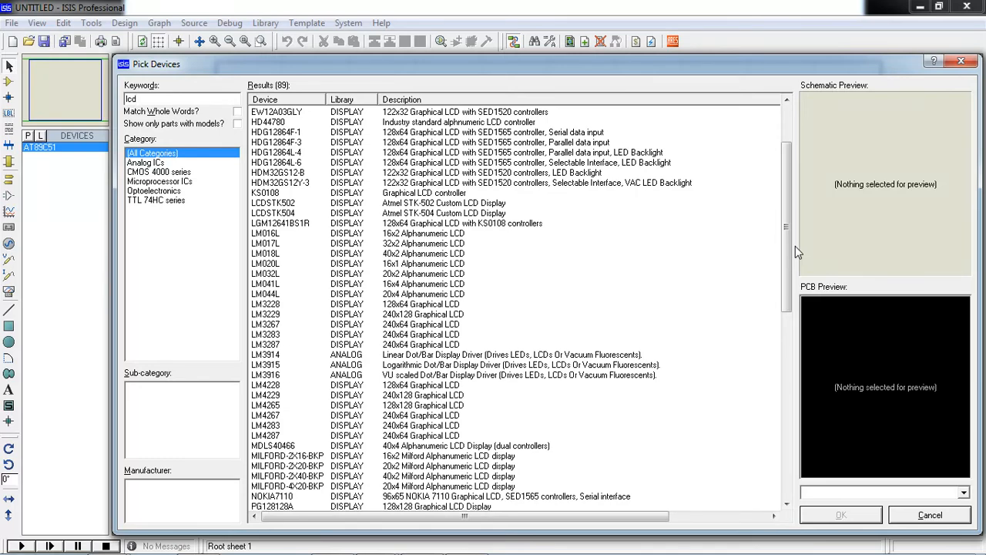
mouse_move(377, 418)
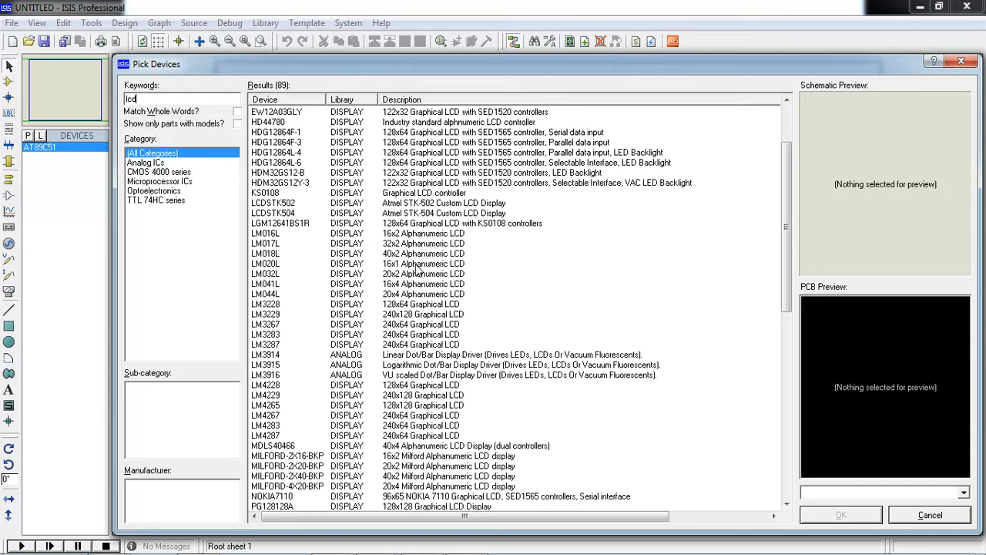
mouse_move(420, 240)
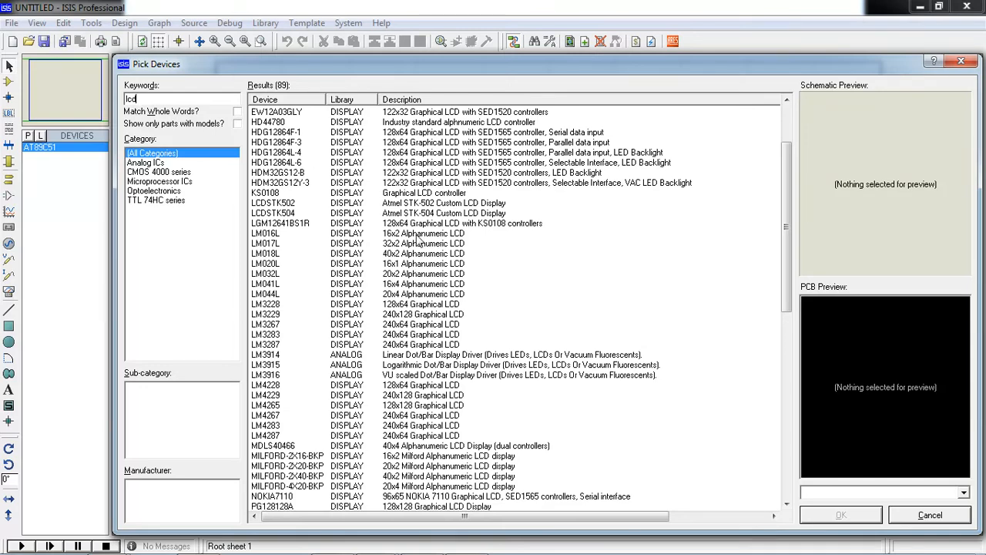
click(265, 233)
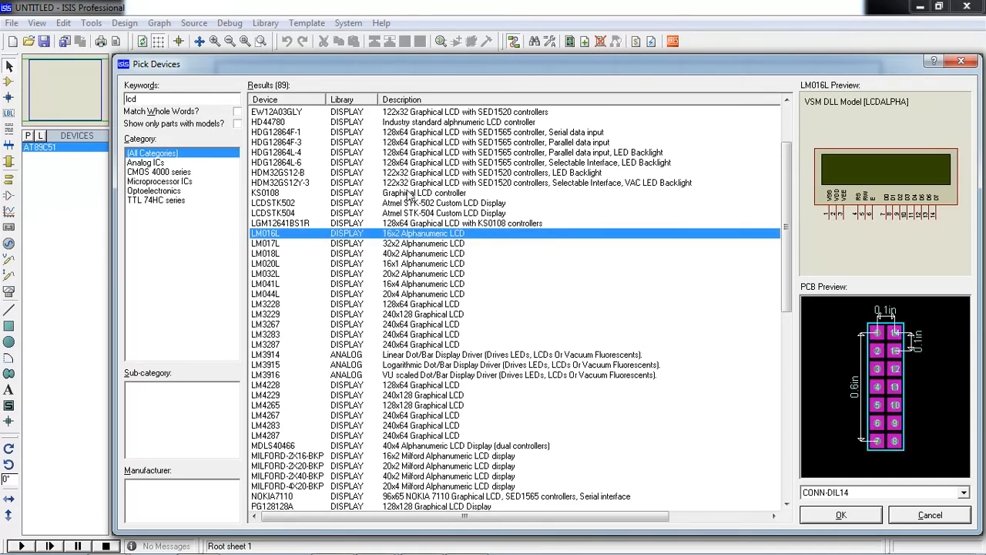
mouse_move(419, 265)
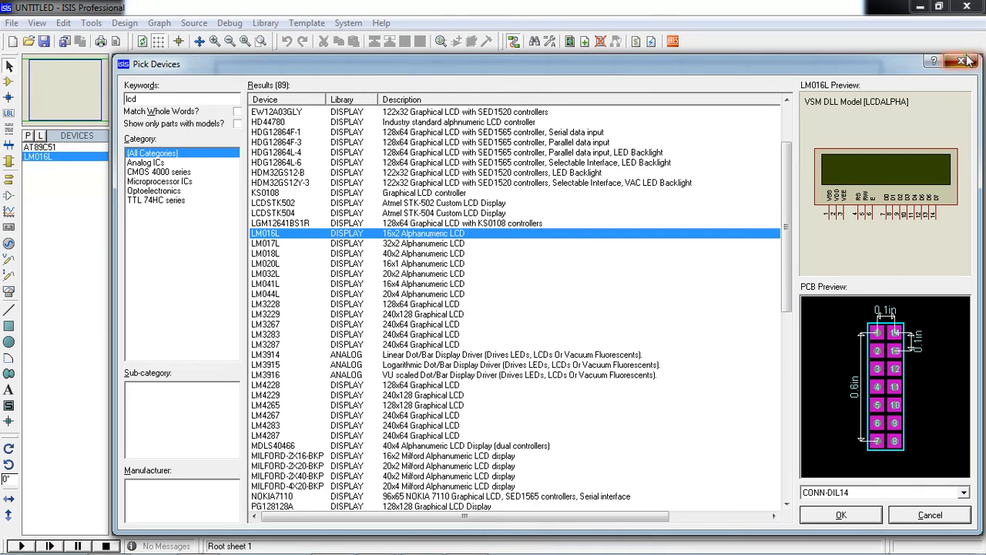
click(968, 62)
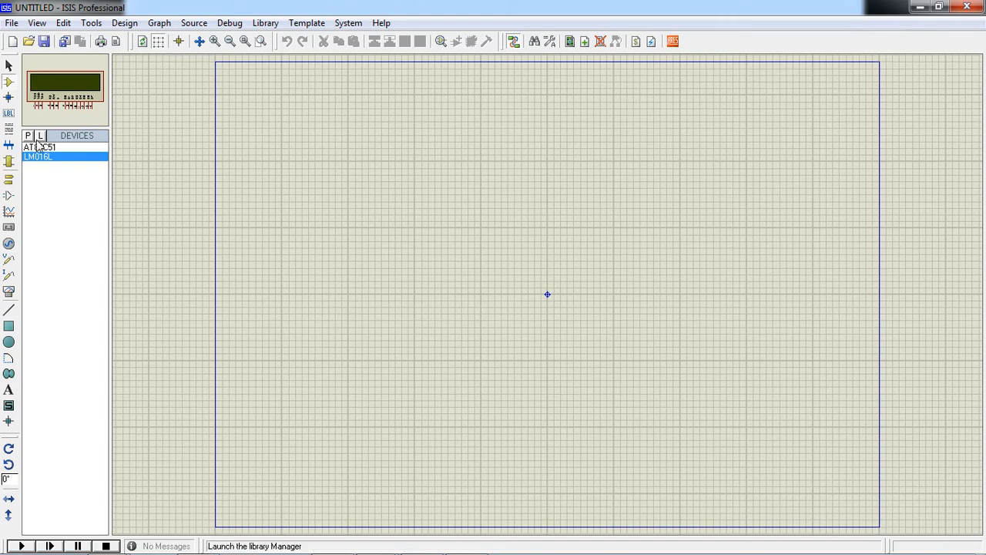
- Place the AT89C51 near the sheet centre and the LM016L LCD above it
click(40, 148)
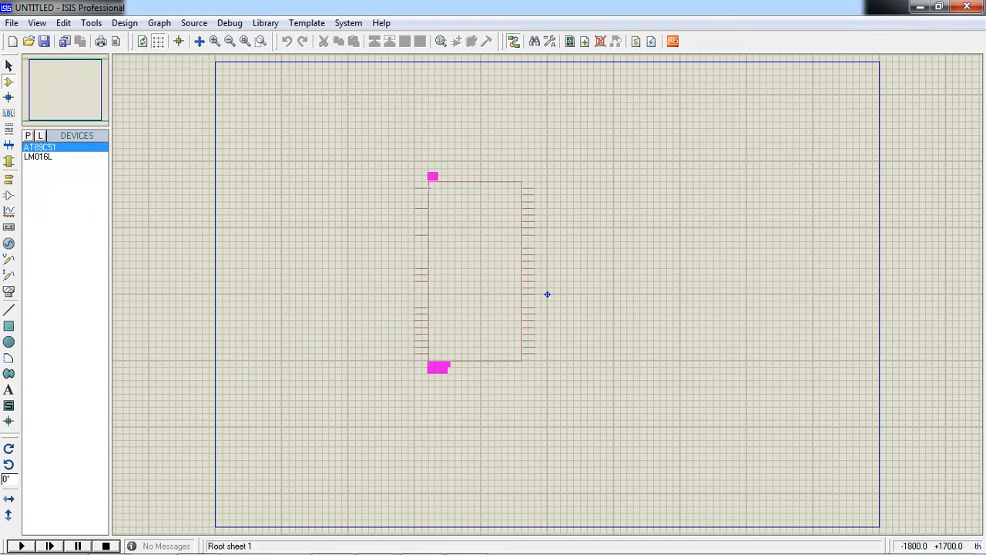
click(470, 270)
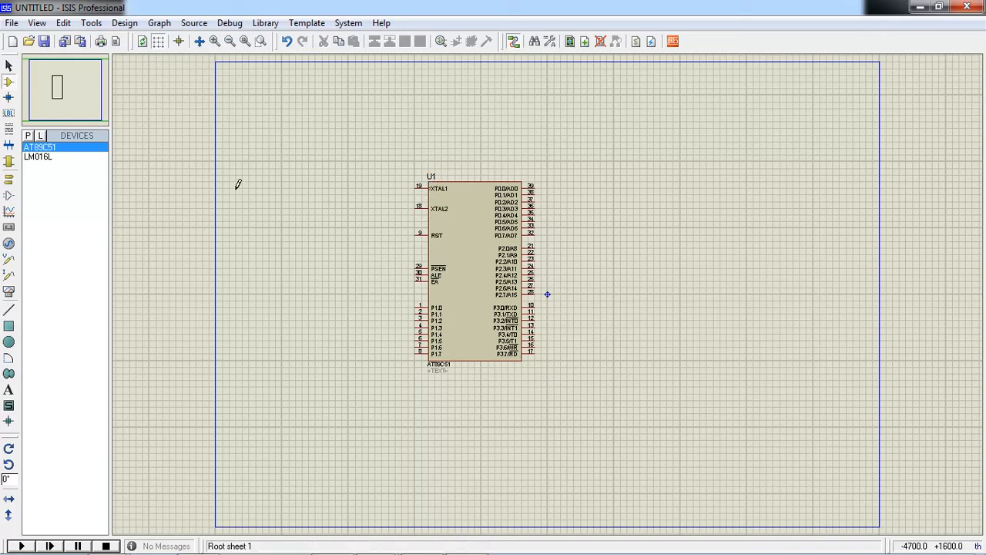
click(37, 157)
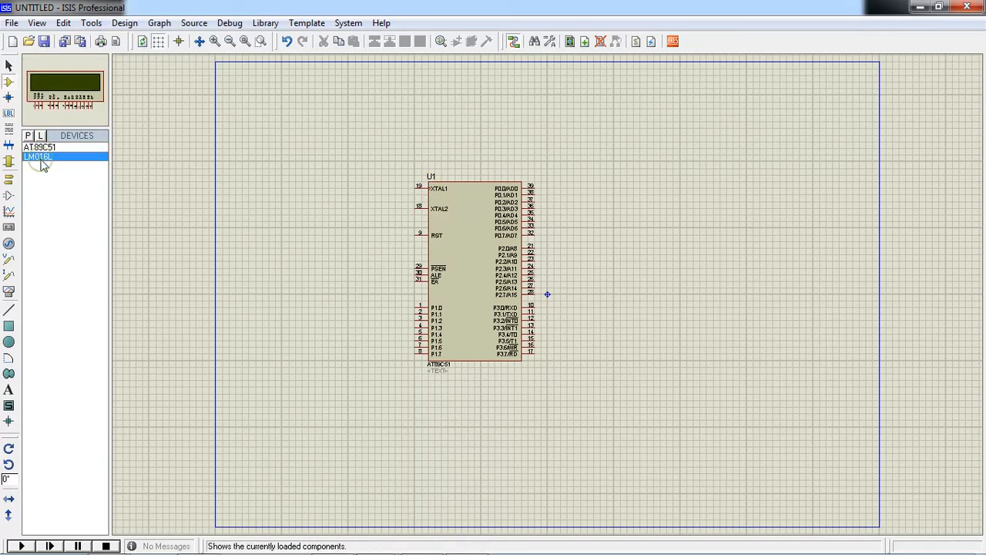
click(663, 123)
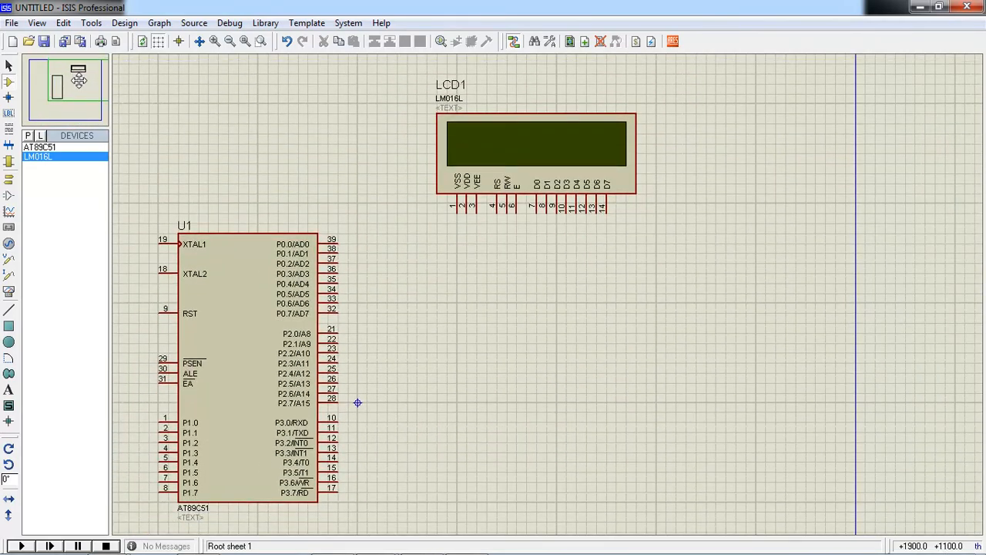
mouse_move(496, 207)
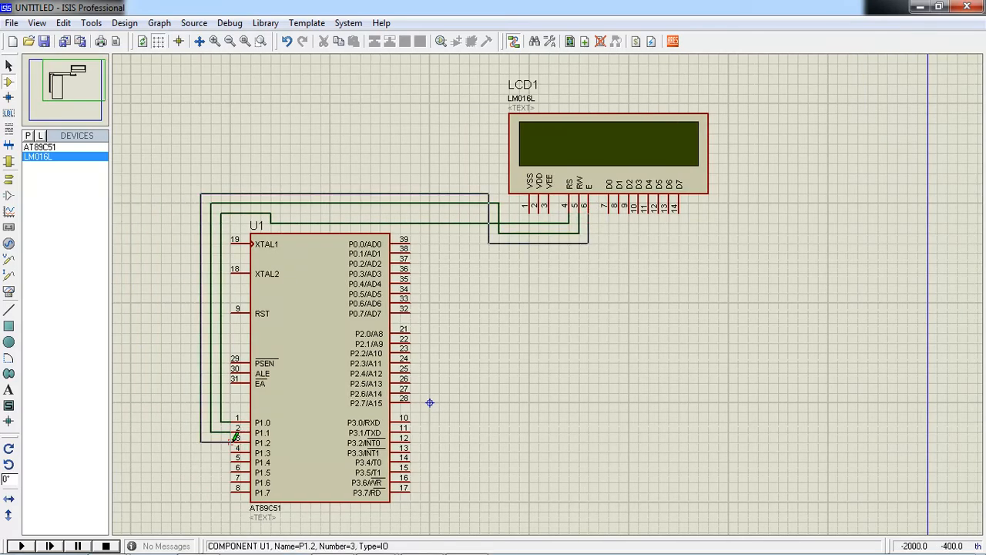
mouse_move(413, 333)
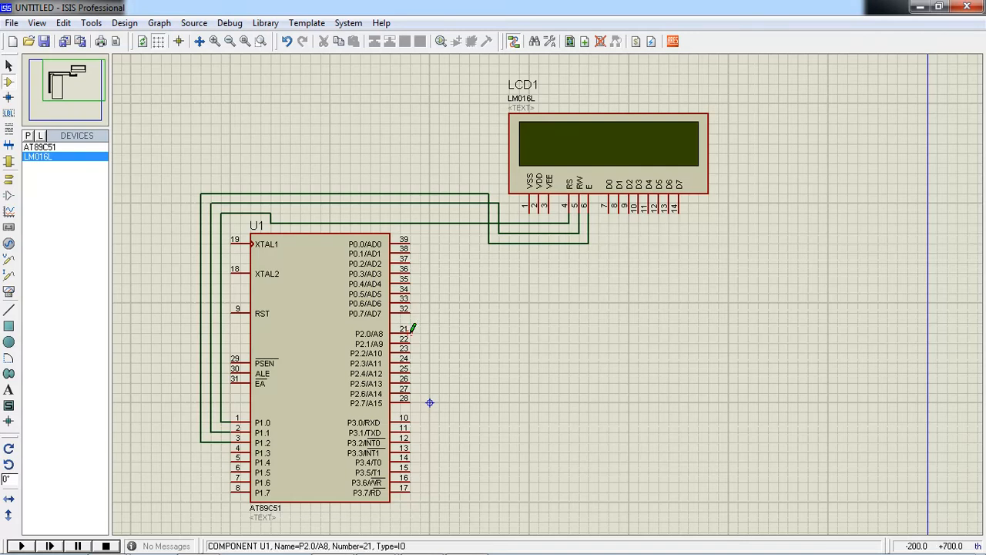
mouse_move(413, 416)
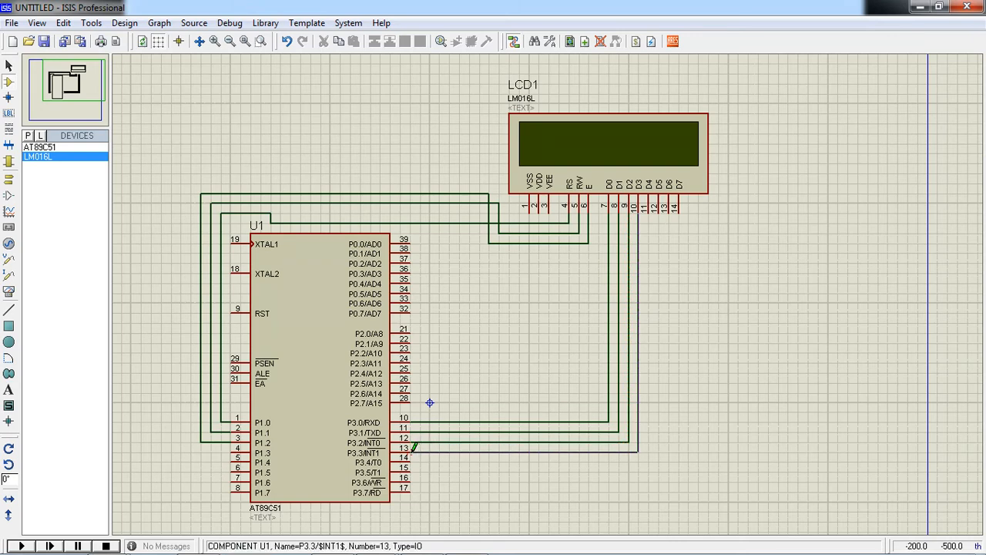
mouse_move(413, 458)
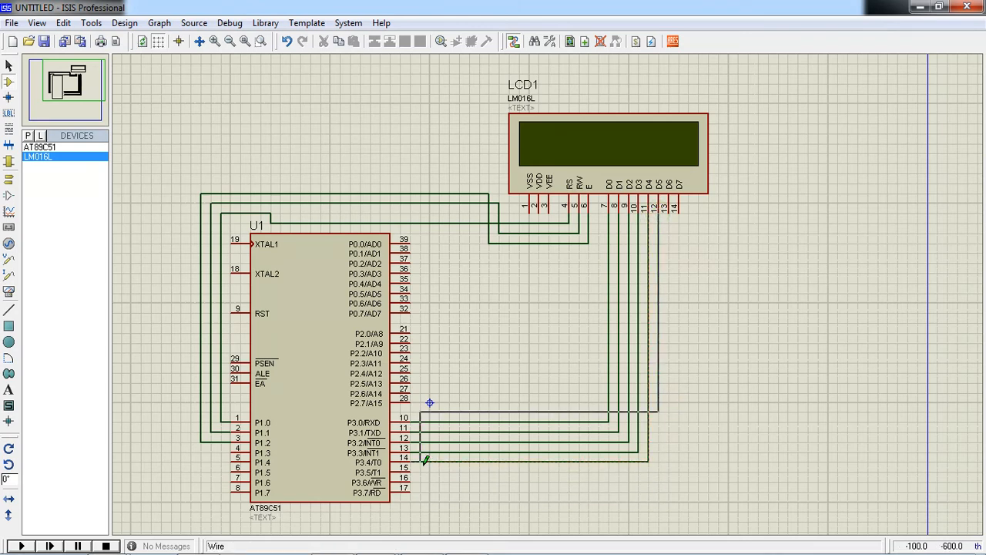
mouse_move(413, 480)
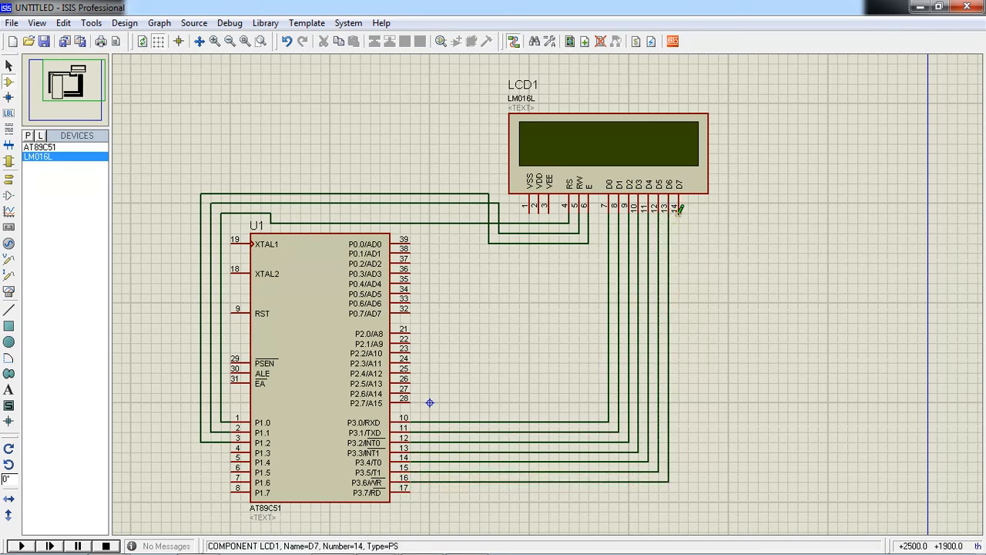
- Wire P1.0–P1.2 to RS, RW, E and P3.0–P3.7 to D0–D7, then select U1's properties
scroll(down, 3)
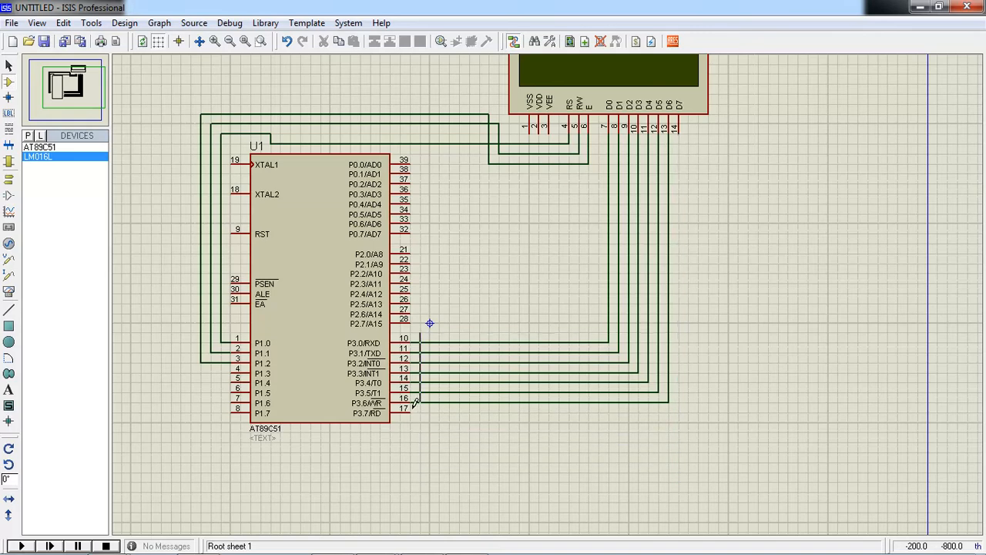
mouse_move(413, 413)
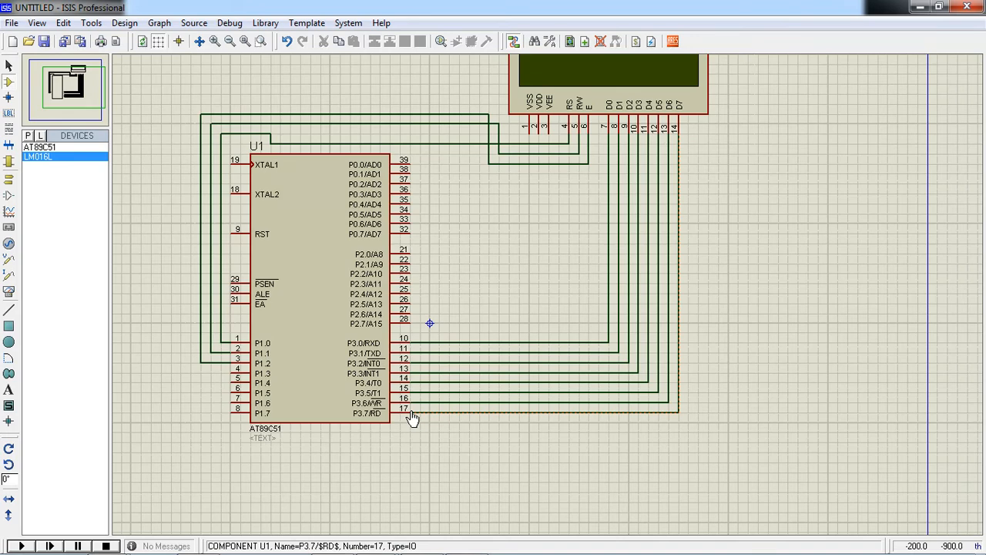
click(308, 293)
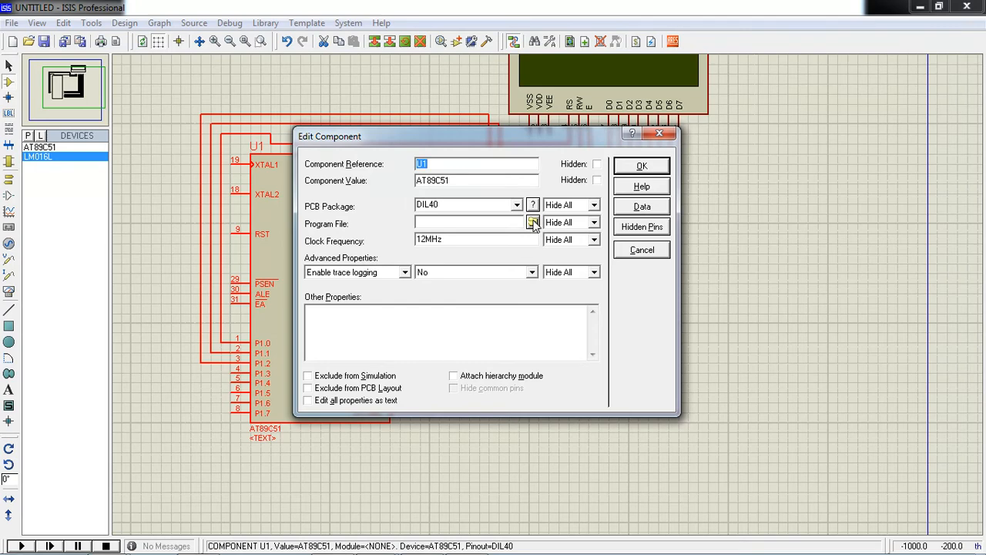
- Browse to D:\EROTECH channel\Projects\lcd interfacing.hex as U1's program file
click(533, 222)
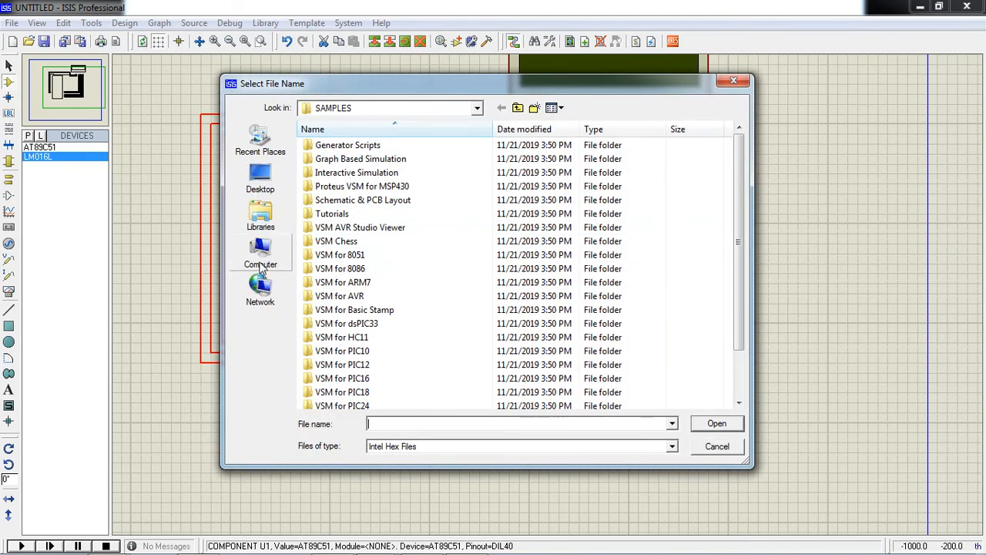
click(259, 252)
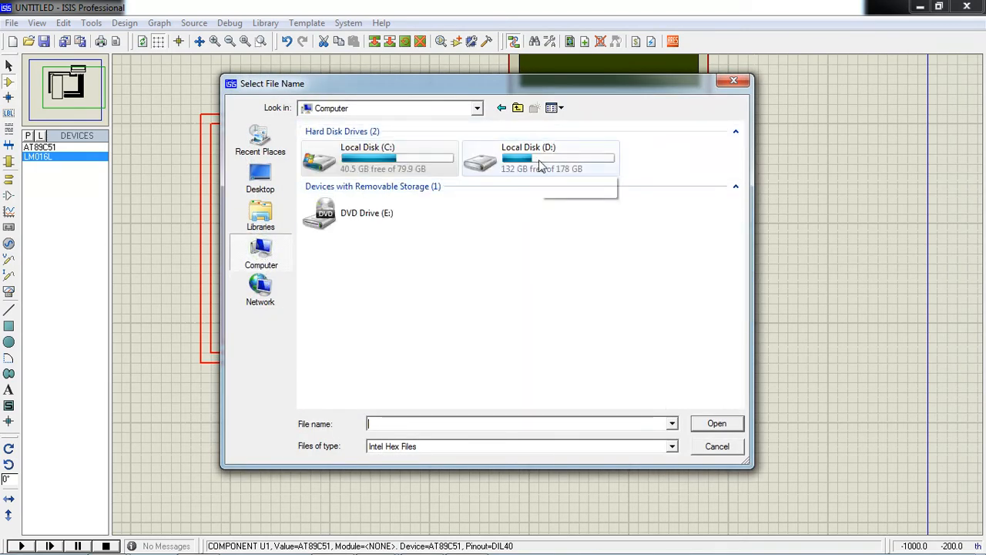
double_click(540, 158)
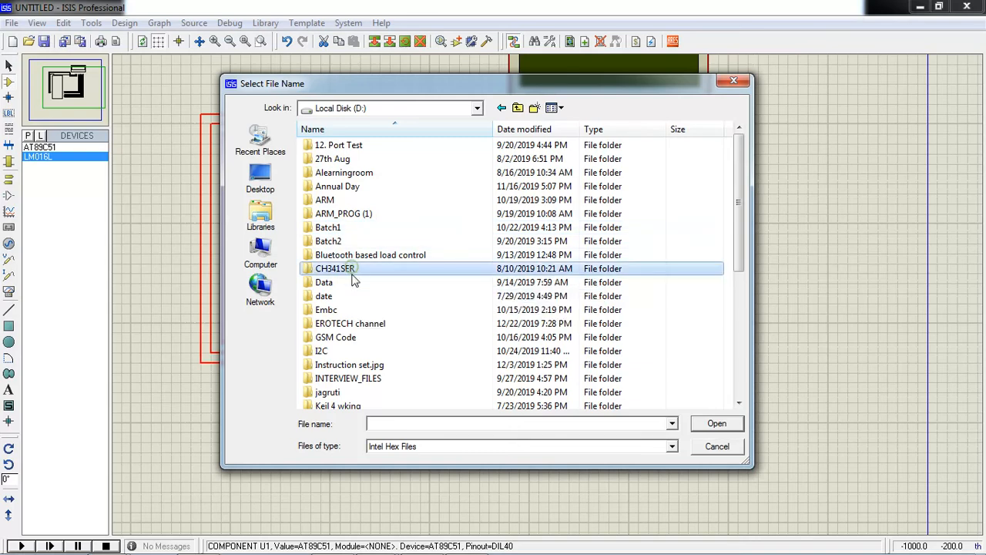
double_click(350, 323)
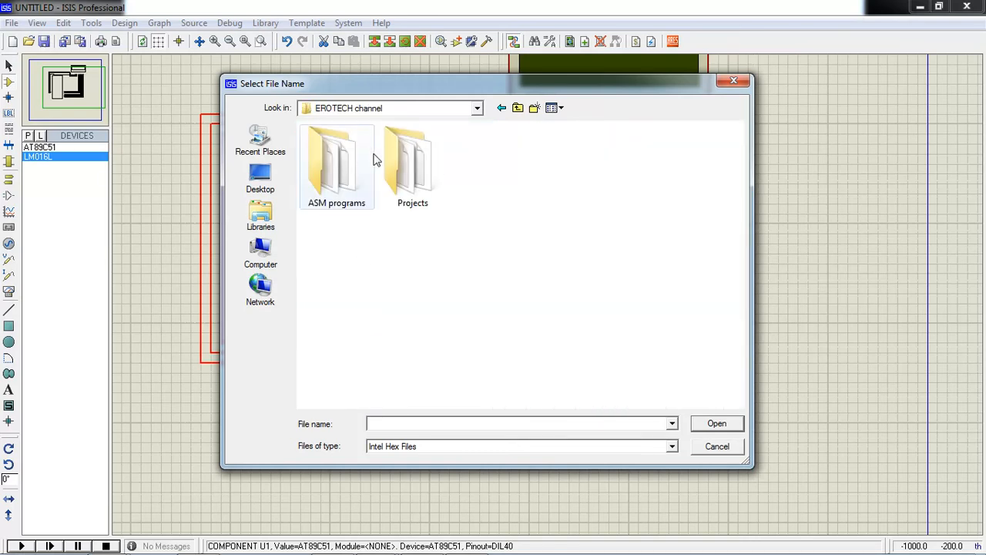
double_click(413, 162)
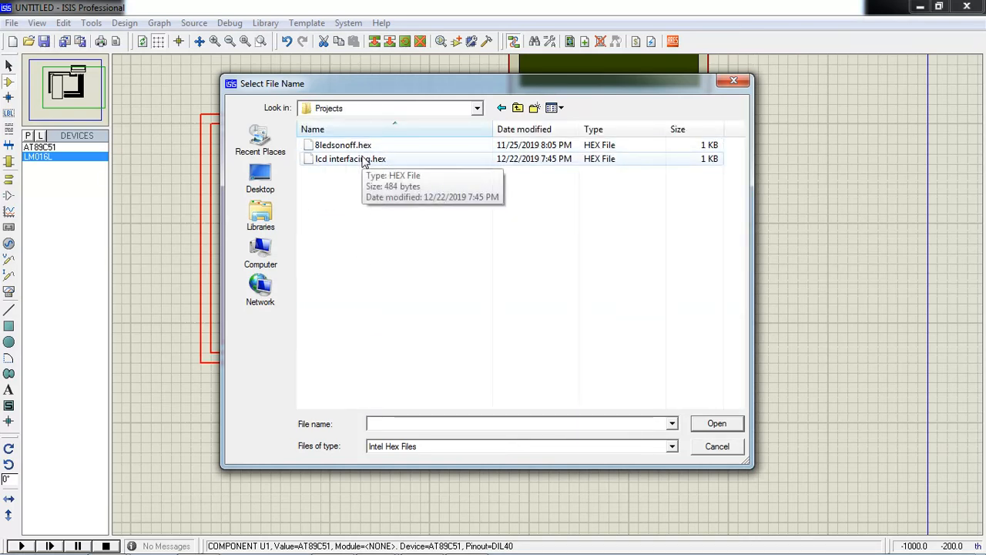
click(352, 159)
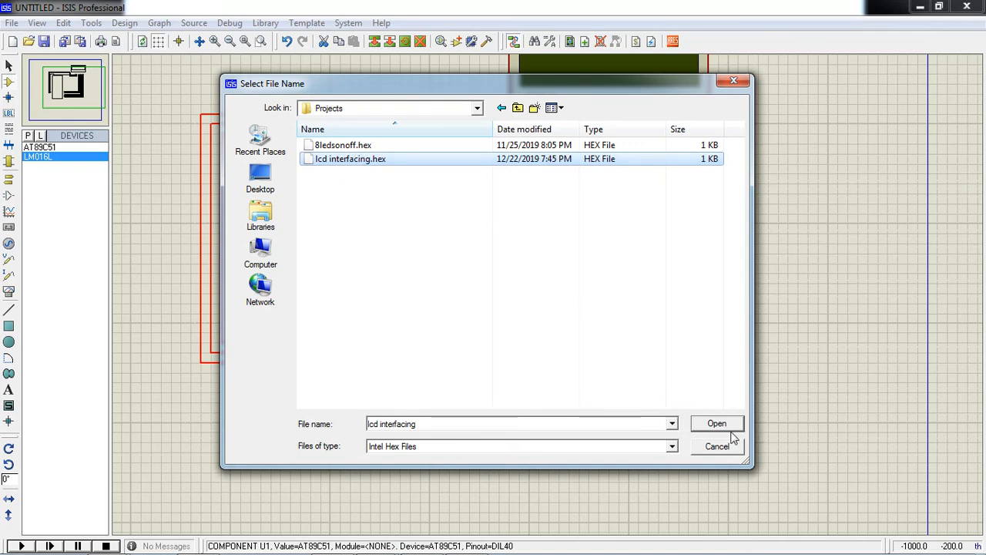
click(716, 423)
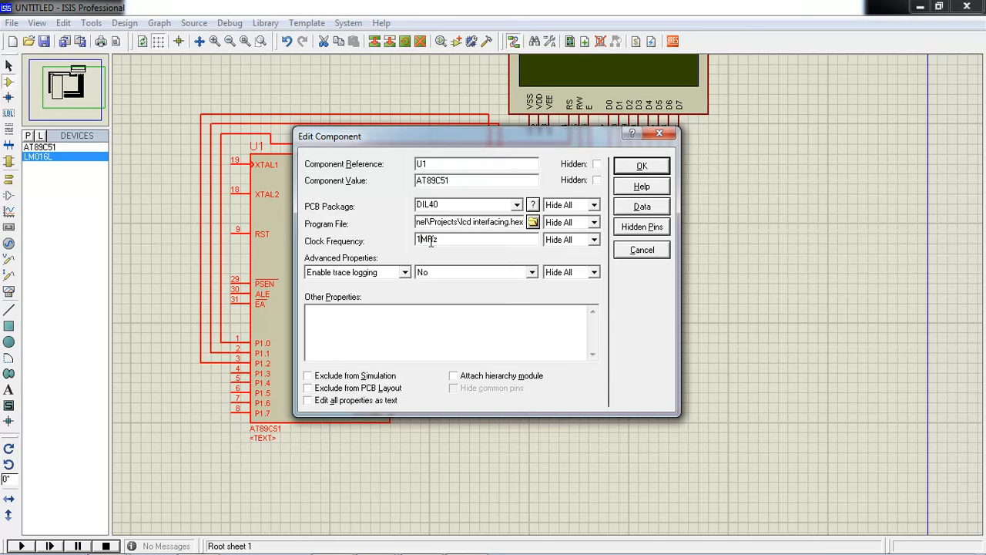
- Set U1's clock frequency to 11.0592MHz and apply the component settings
text(11.05MHz)
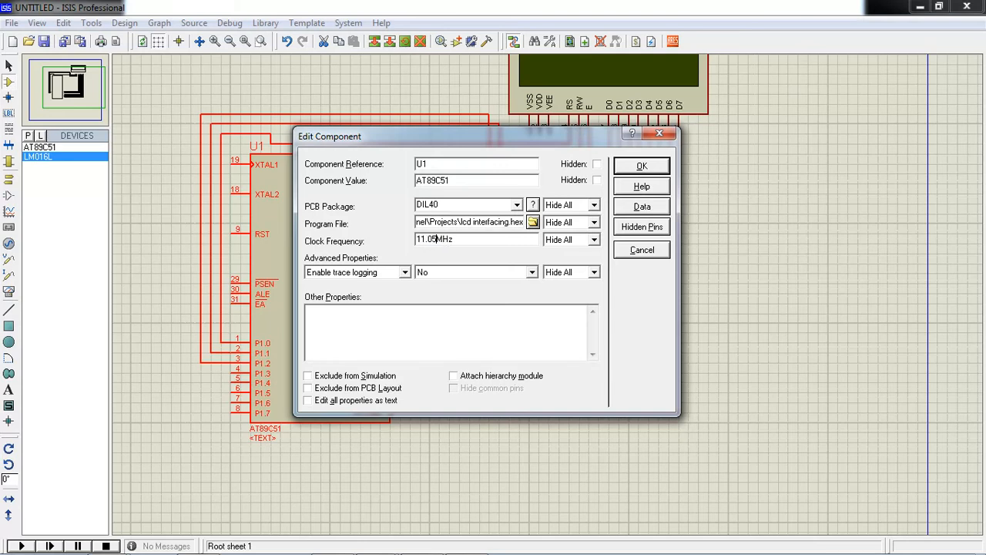
text(92)
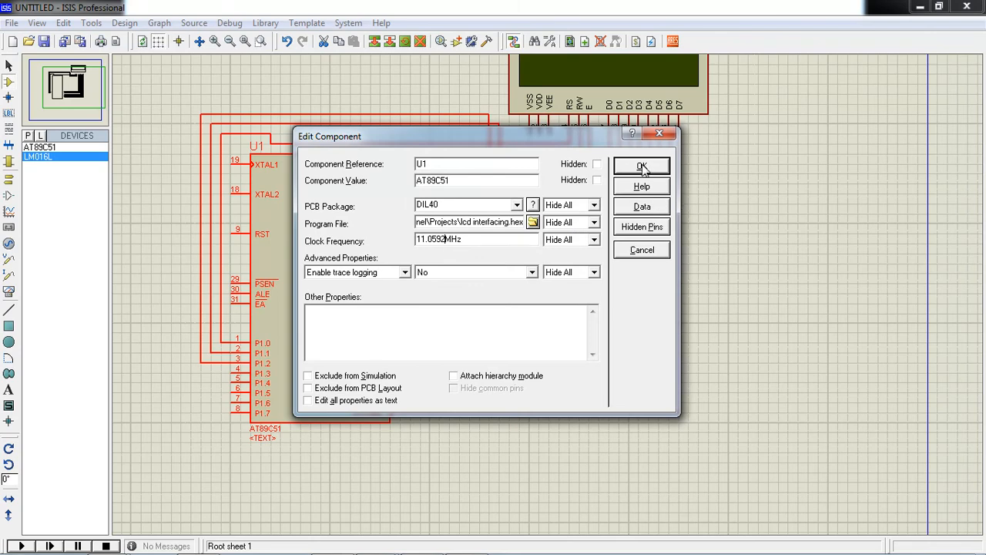
click(641, 166)
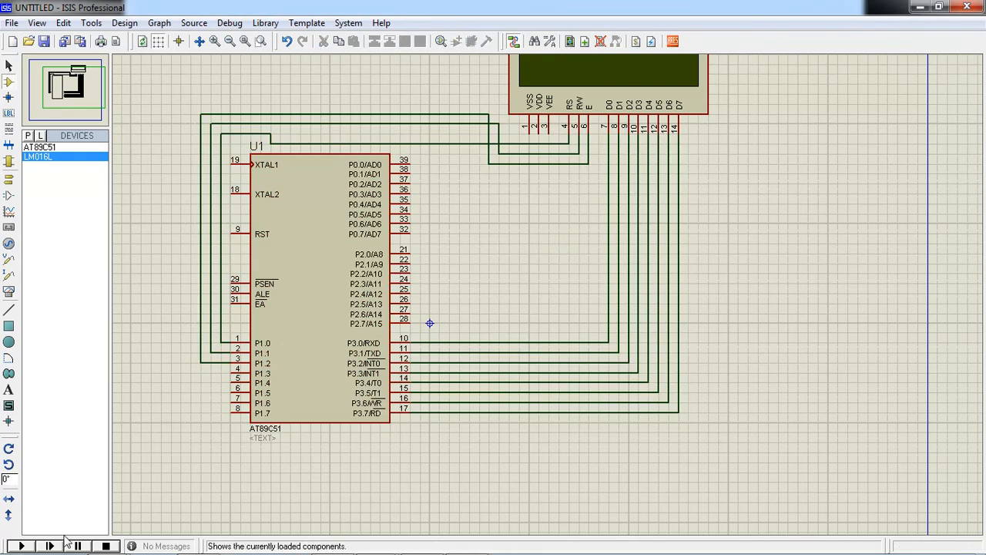
click(21, 546)
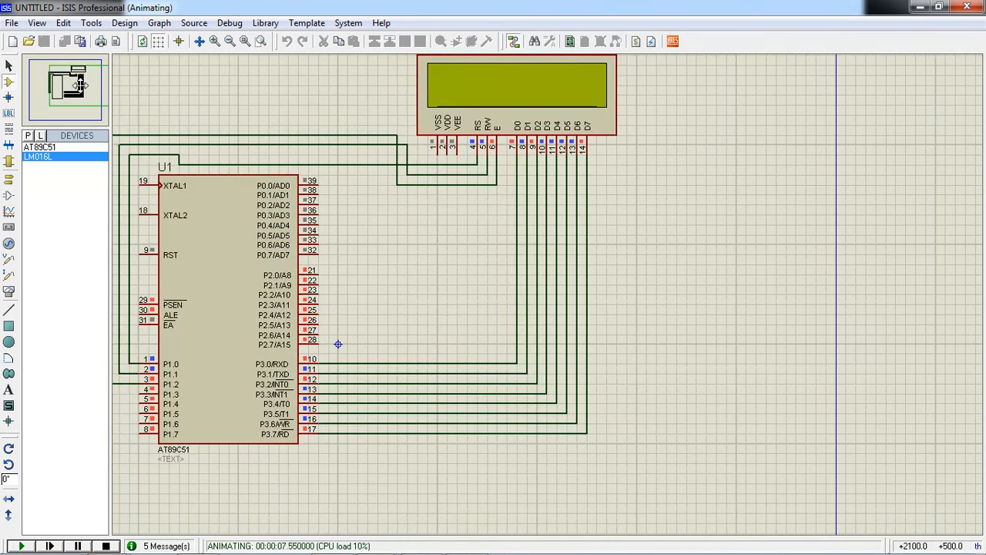
mouse_move(188, 270)
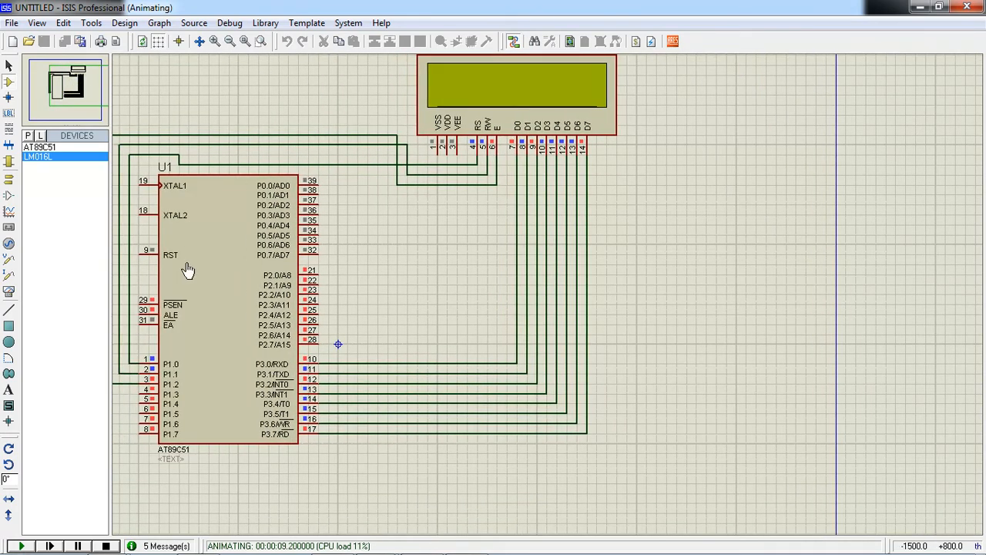
click(106, 545)
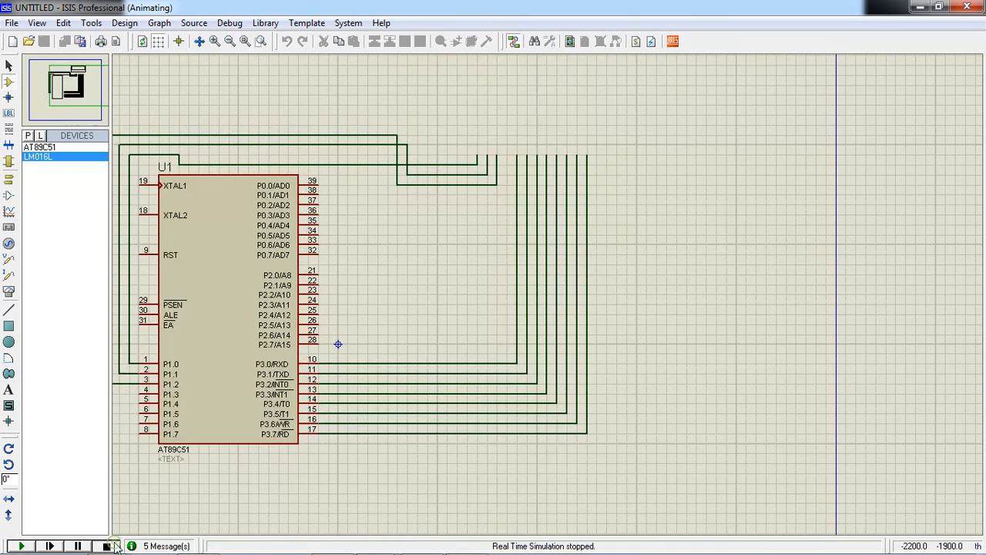
click(105, 546)
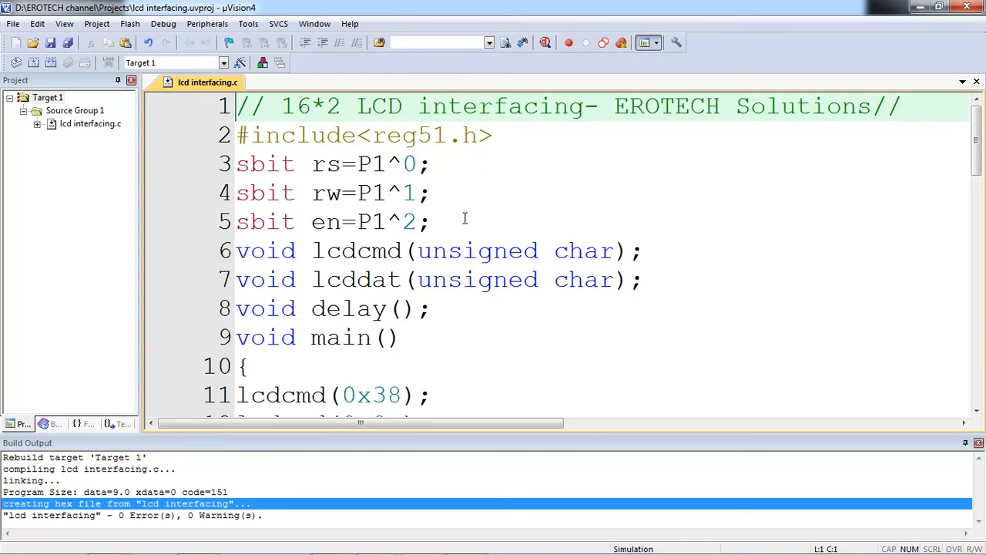
- Scroll through lcd interfacing.c down to the lcdcmd function, reviewing the code
scroll(down, 3)
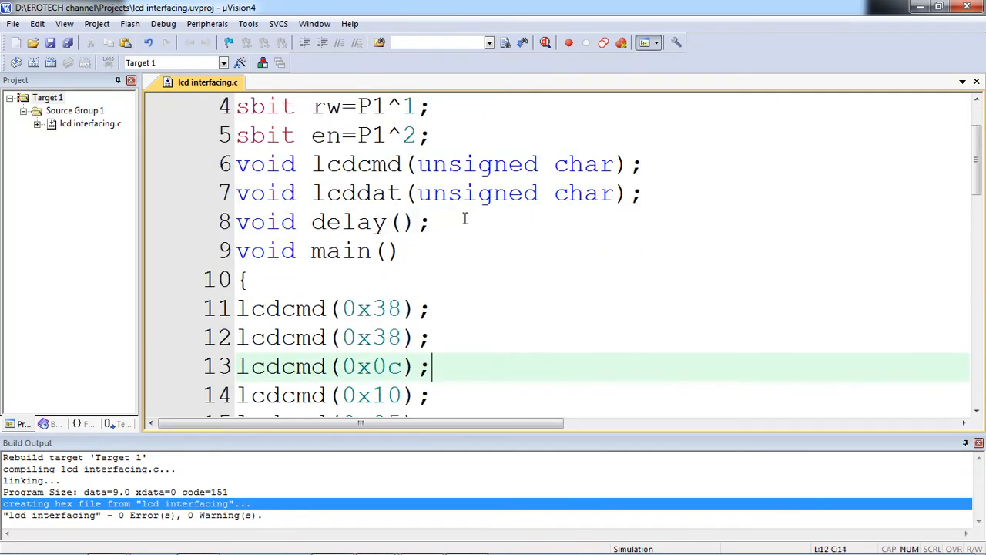
scroll(down, 3)
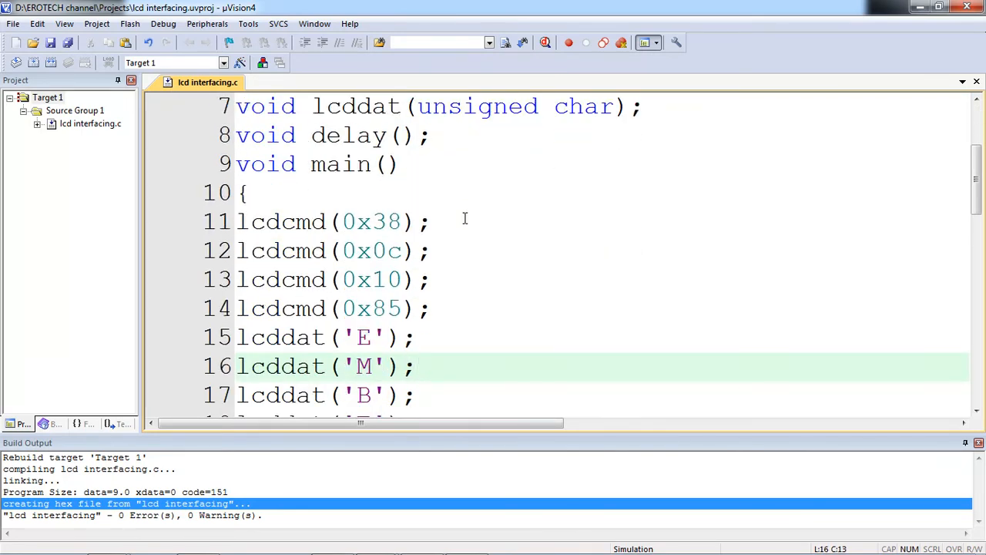
scroll(down, 3)
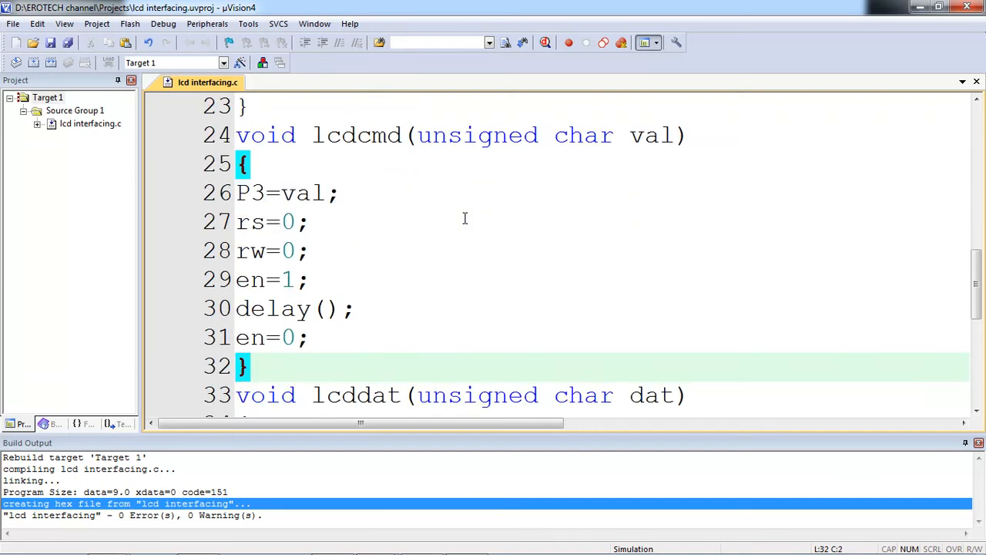
scroll(down, 3)
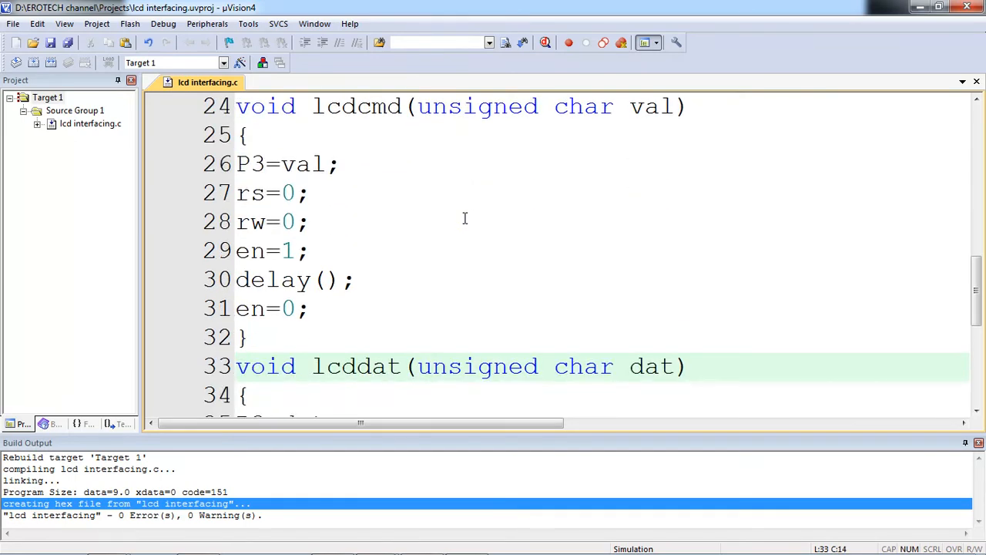
scroll(down, 3)
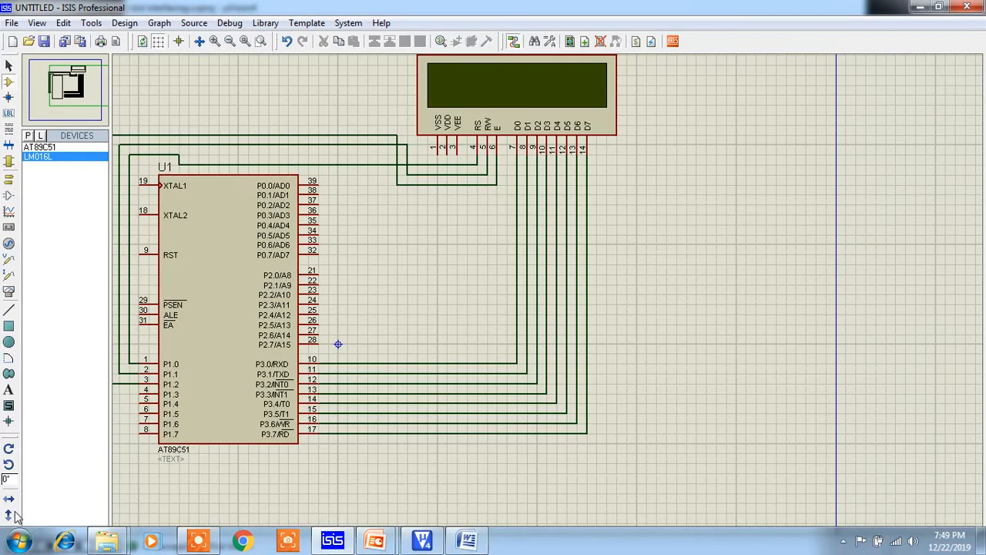
- Run the simulation so the LCD shows EMBEDDED on its first row
click(18, 546)
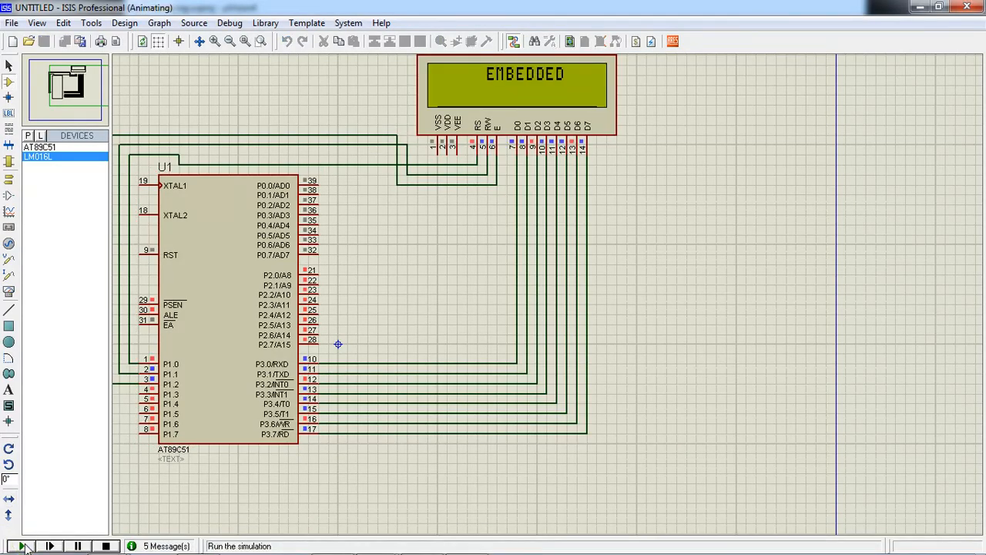
click(22, 546)
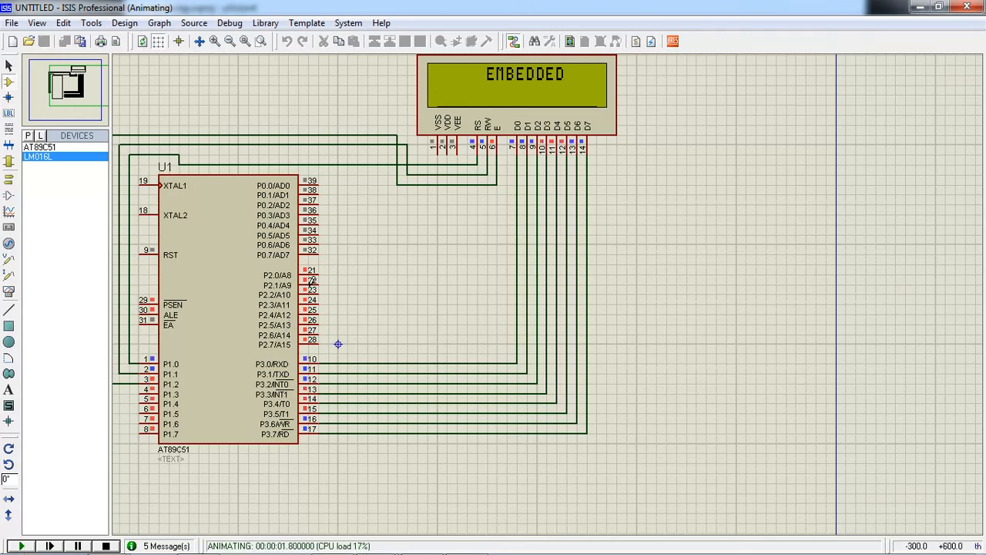